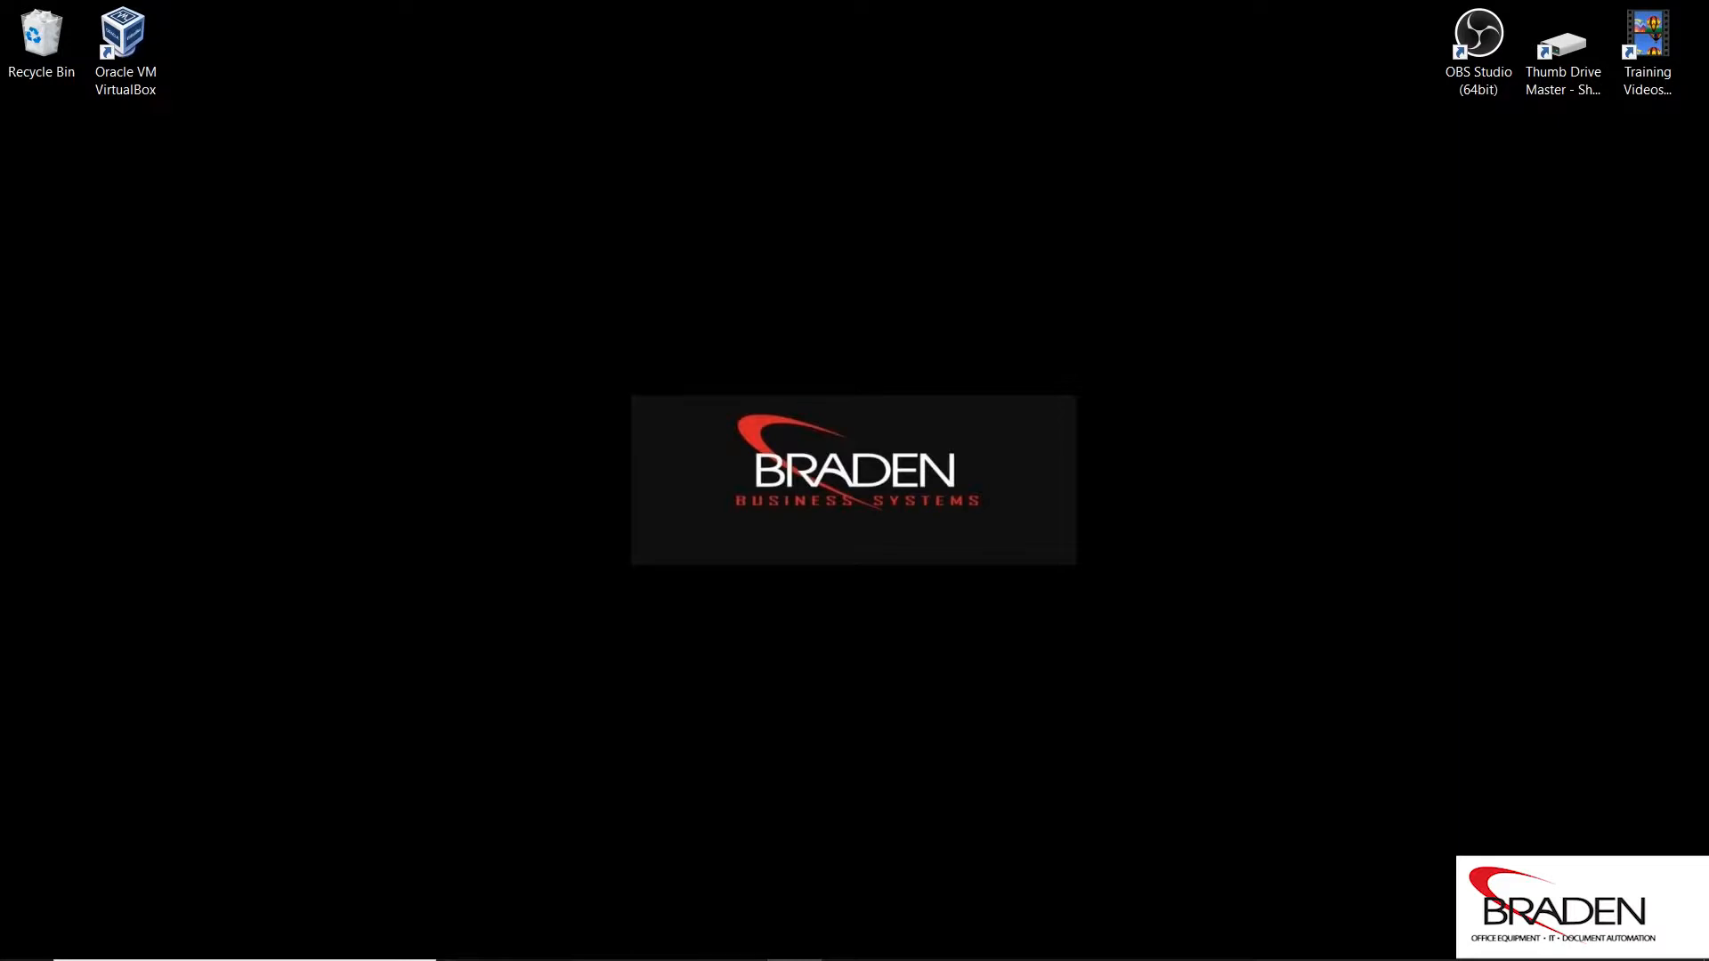
{"action": "mouse_move", "coordinate": [852, 939]}
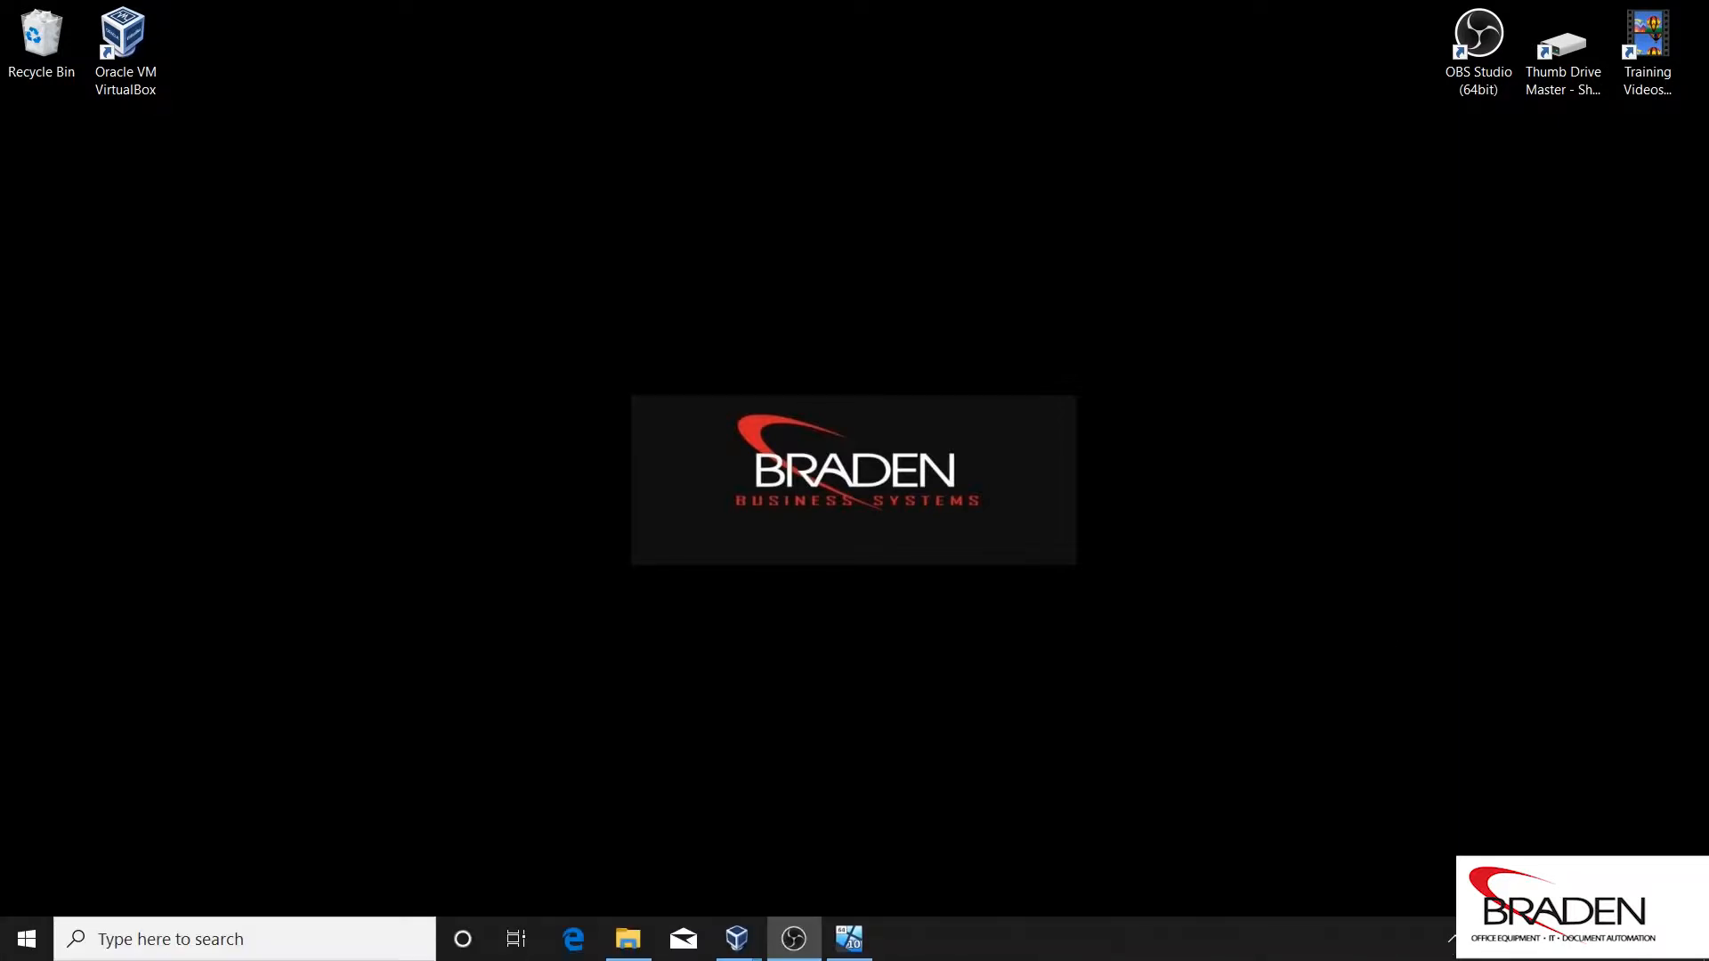
Review the Email Scanning Notes in Notepad: Gmail/Office 365 SMTP server, START TLS, port 587, account.
{"action": "left_click", "coordinate": [849, 938]}
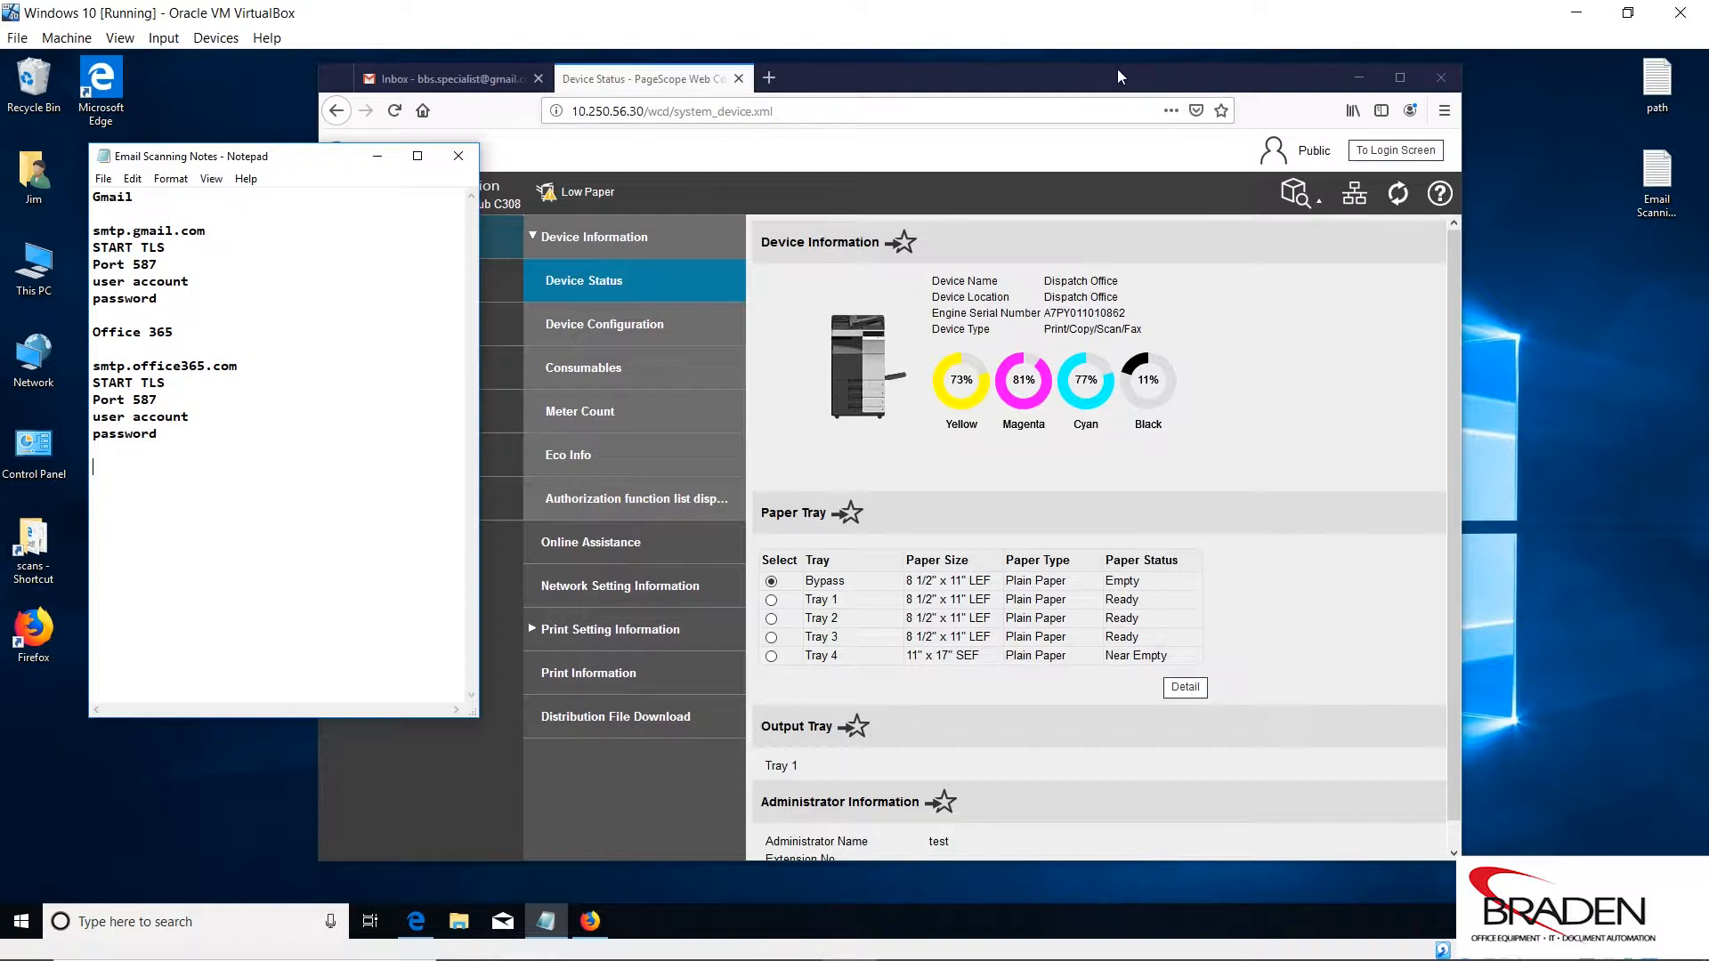
Switch from the copier's web page to the Gmail inbox for the scanning account.
{"action": "left_click", "coordinate": [447, 78]}
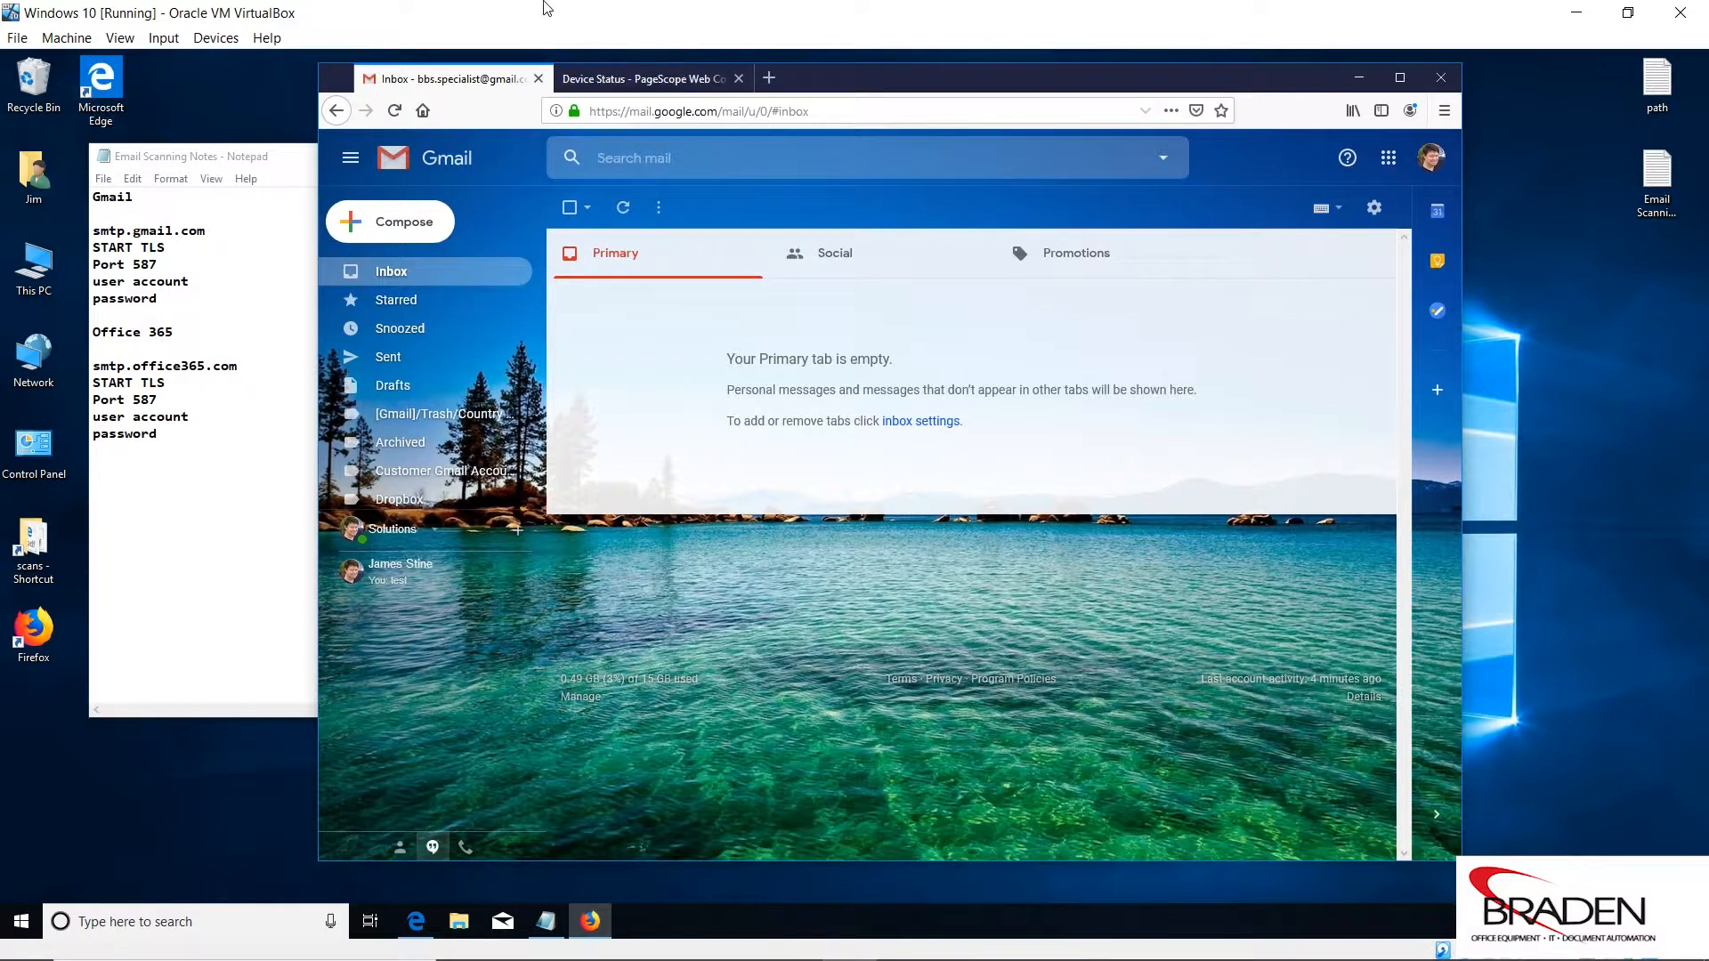
{"action": "mouse_move", "coordinate": [580, 696]}
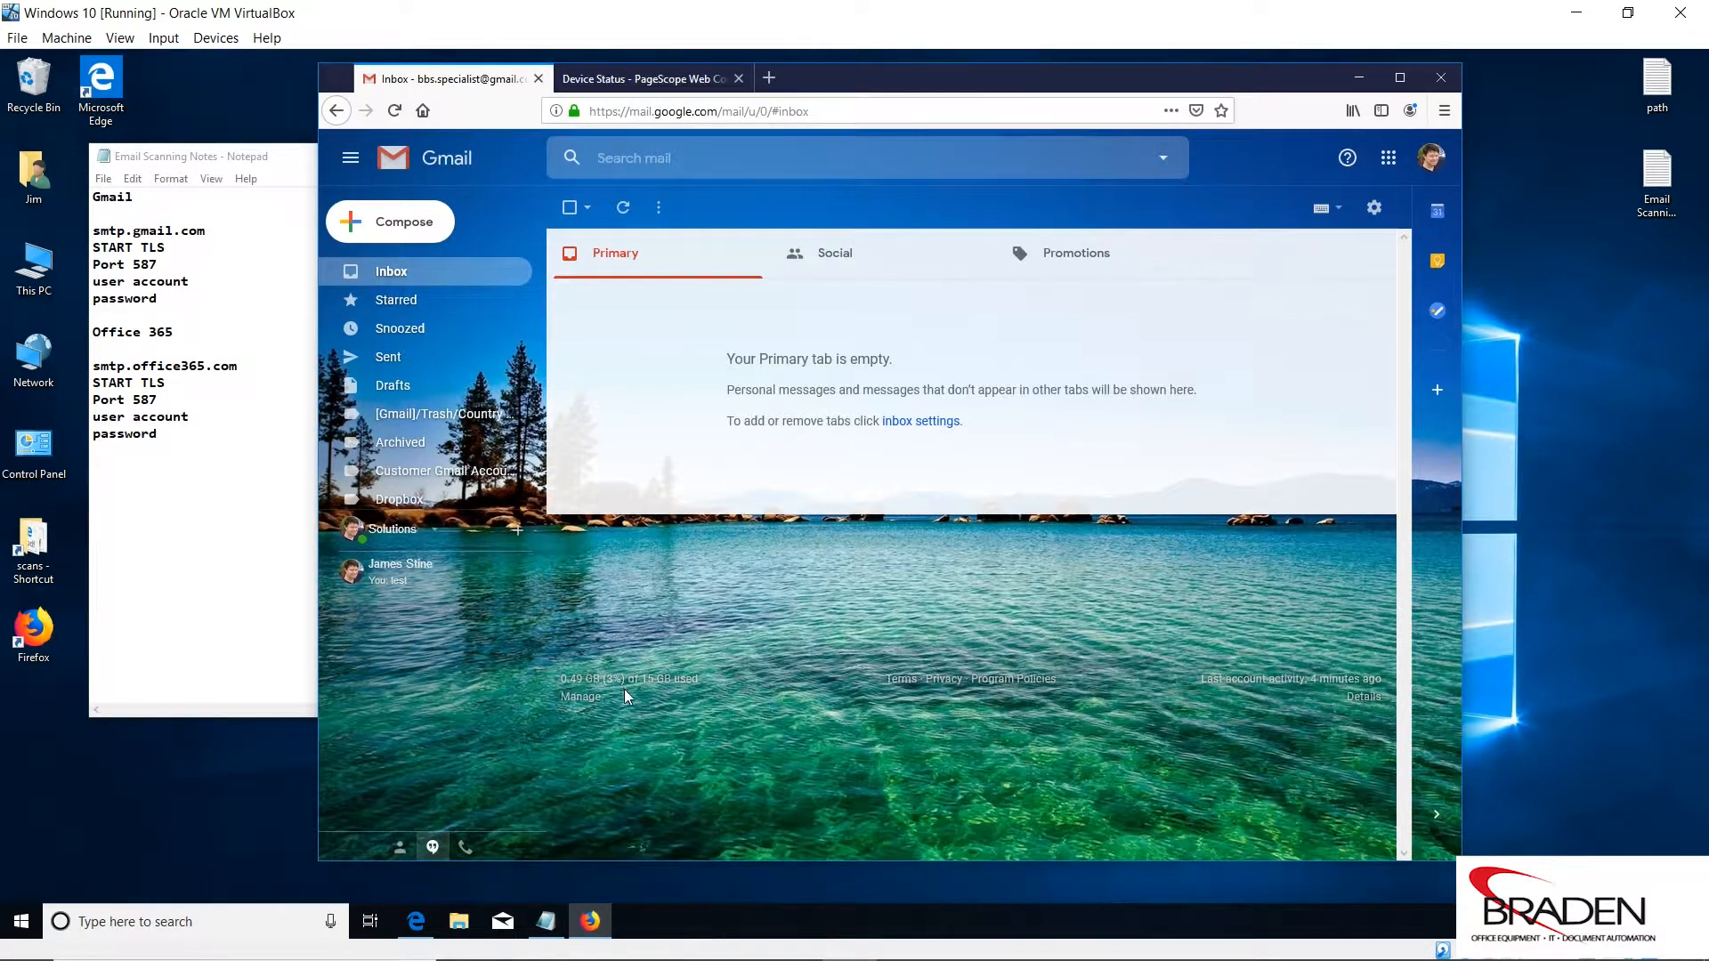
{"action": "mouse_move", "coordinate": [664, 695]}
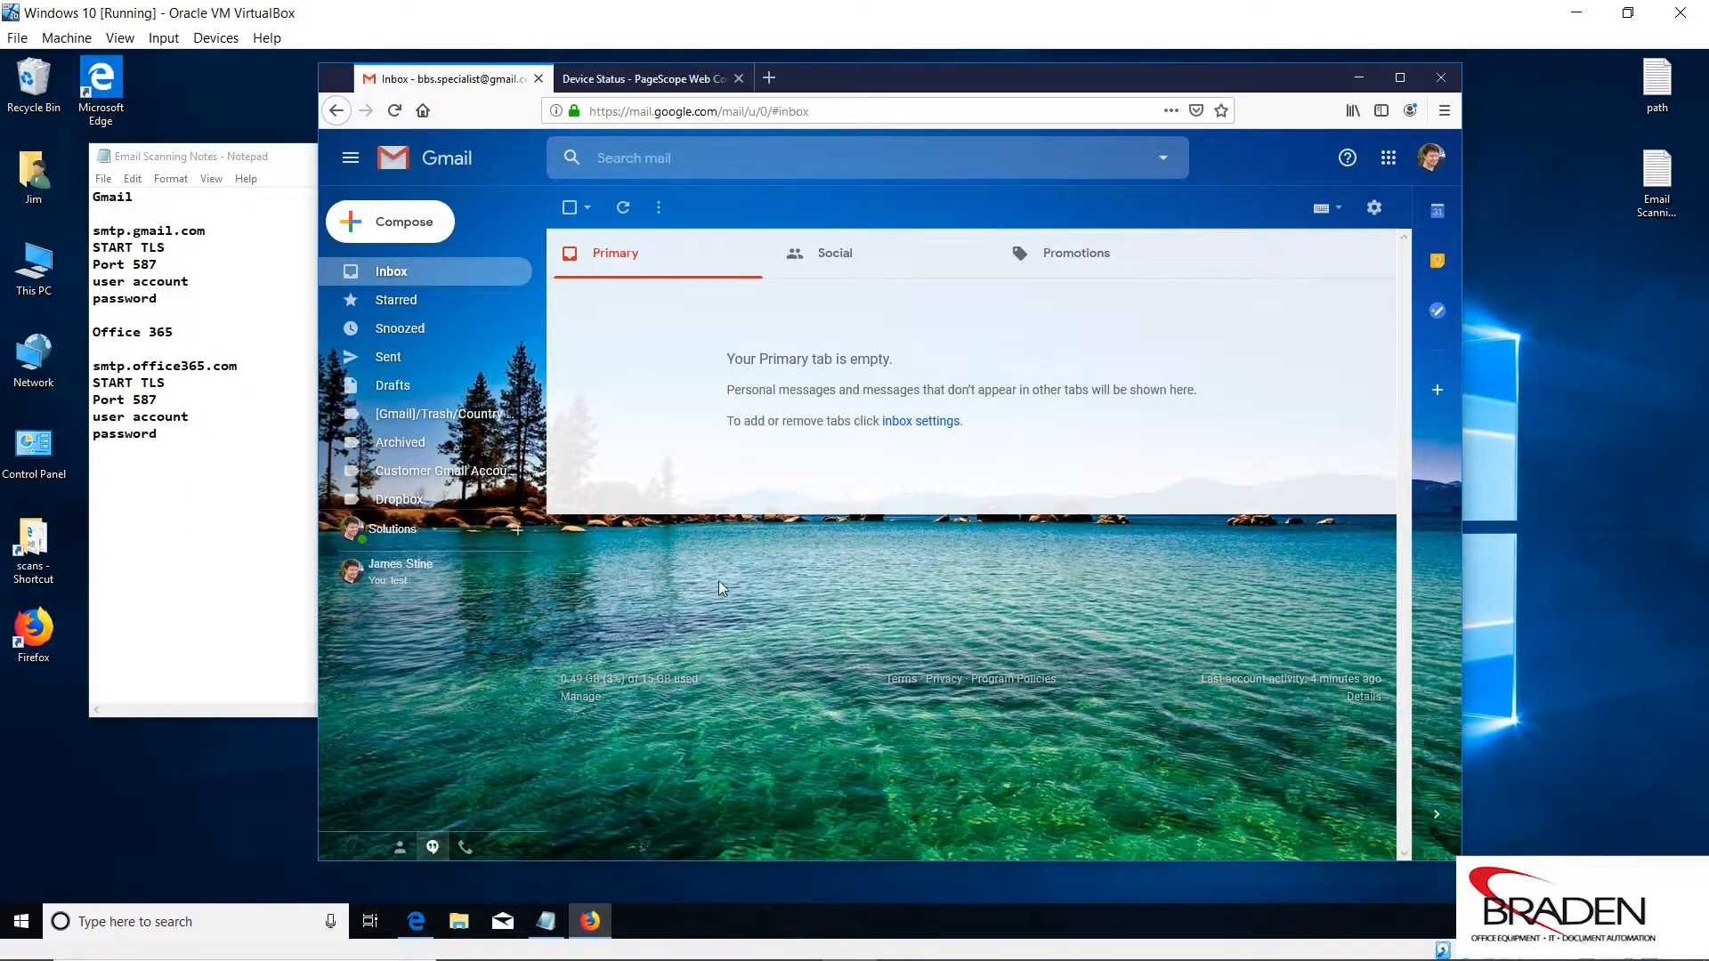
{"action": "mouse_move", "coordinate": [826, 534]}
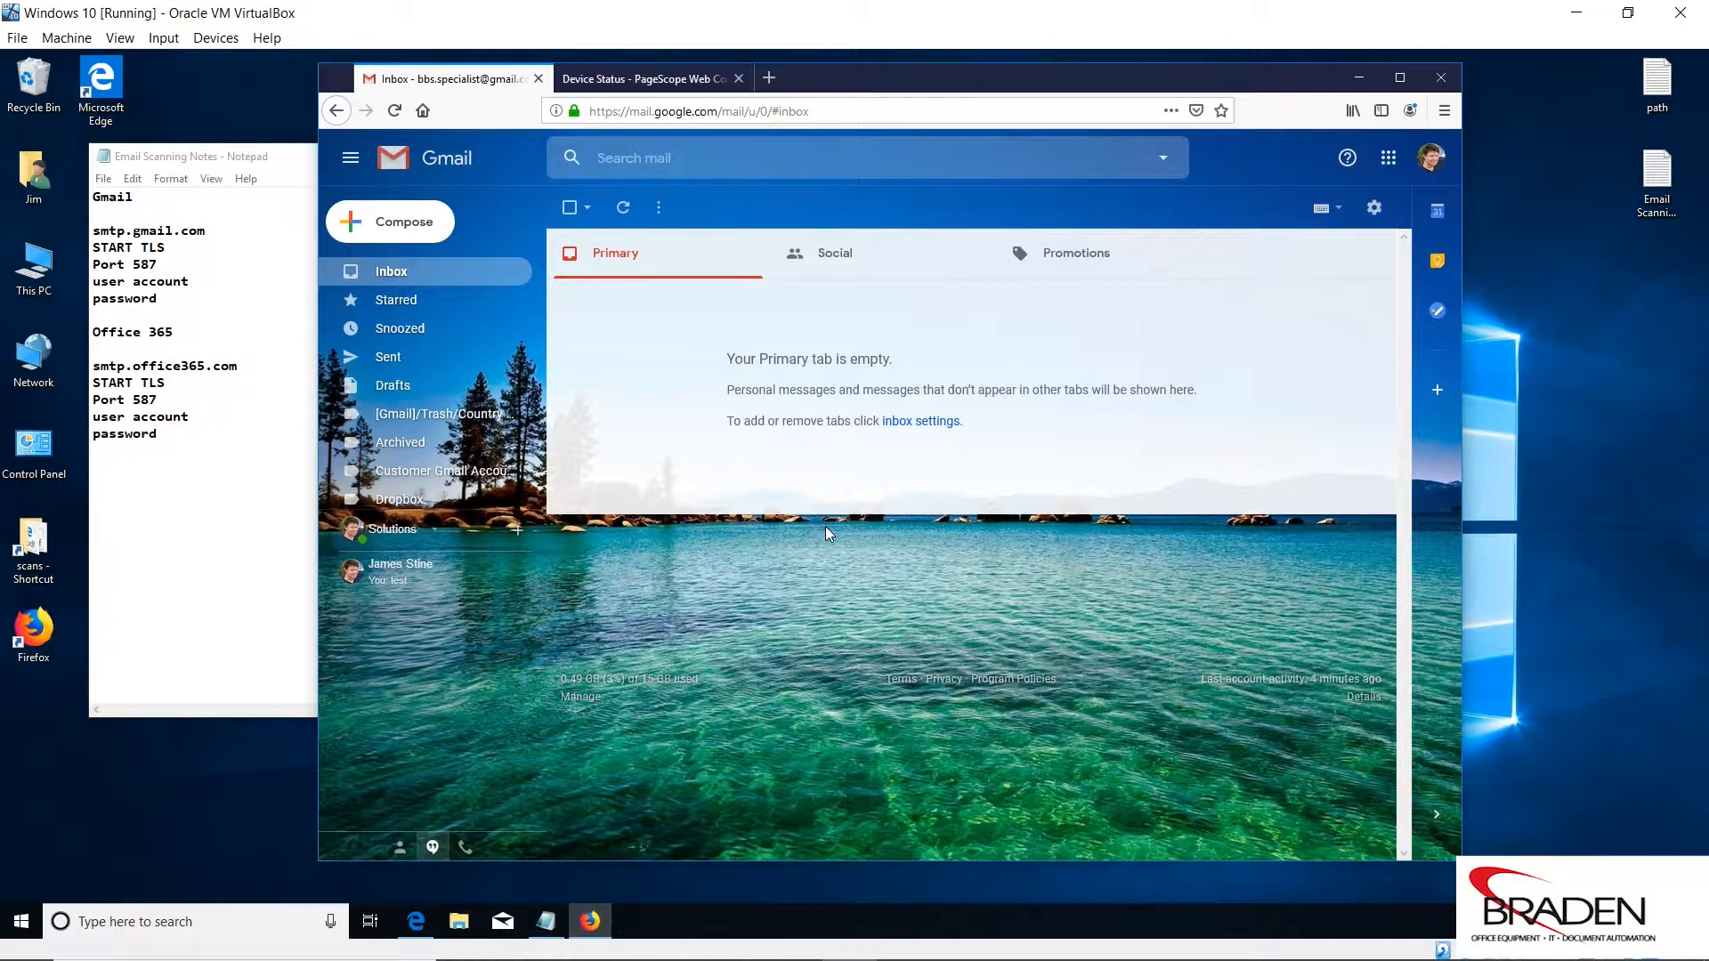
{"action": "mouse_move", "coordinate": [377, 320]}
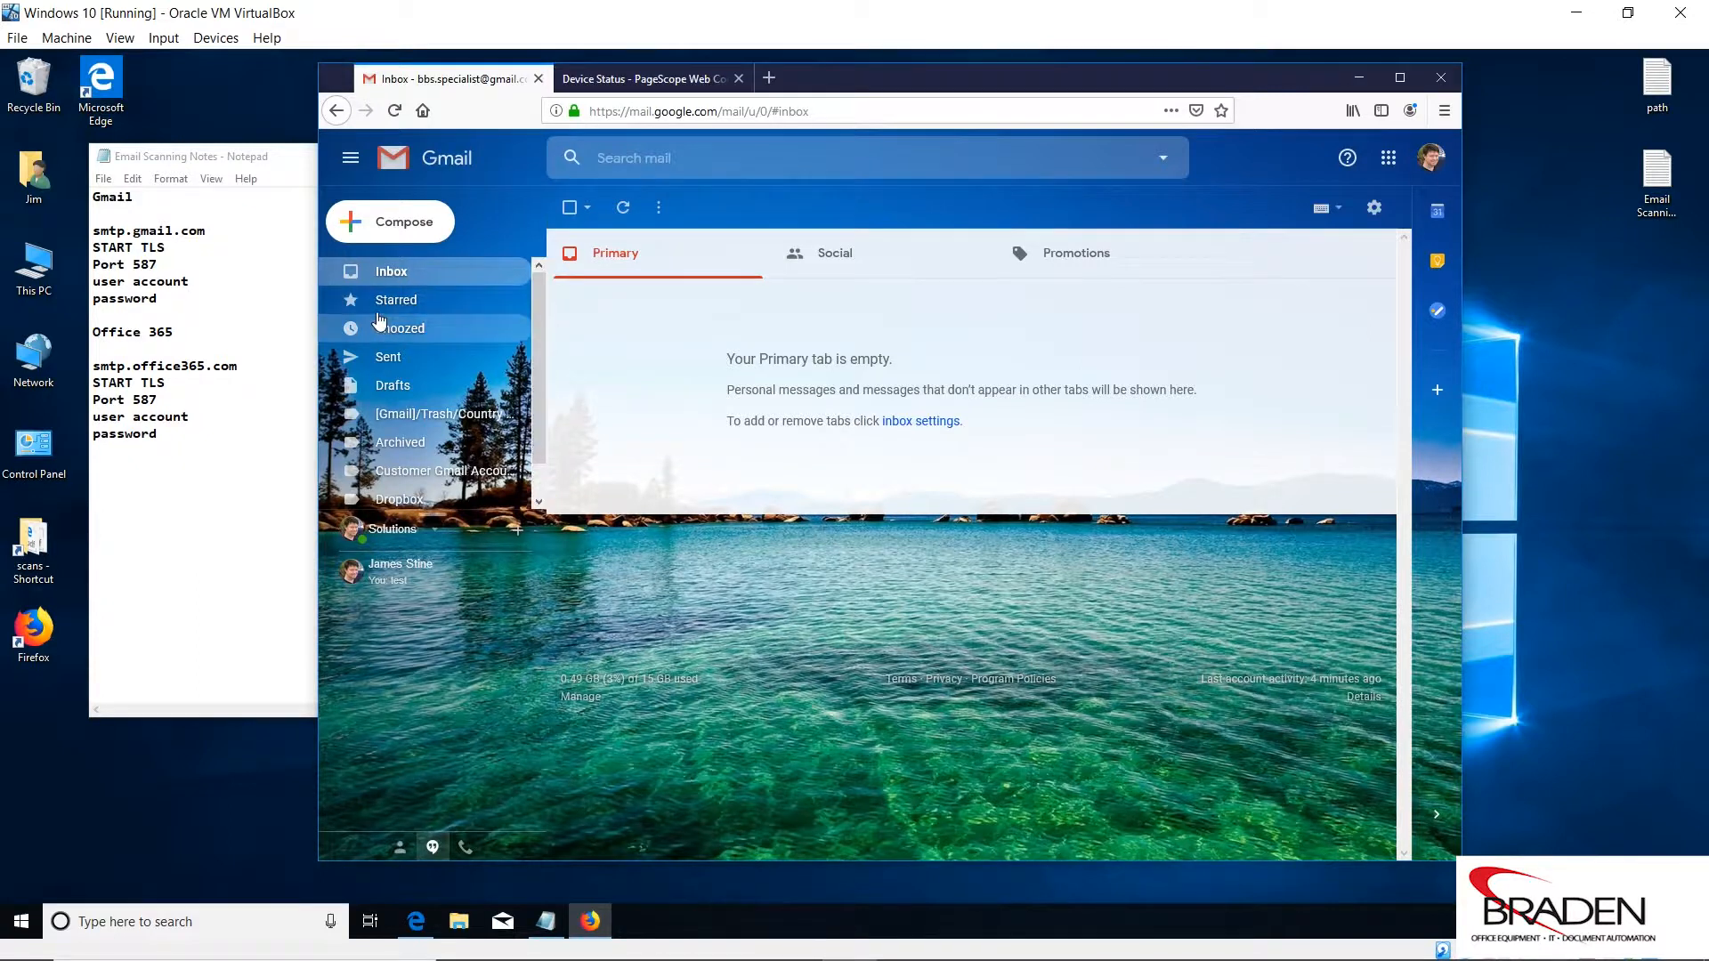
{"action": "left_click", "coordinate": [389, 356]}
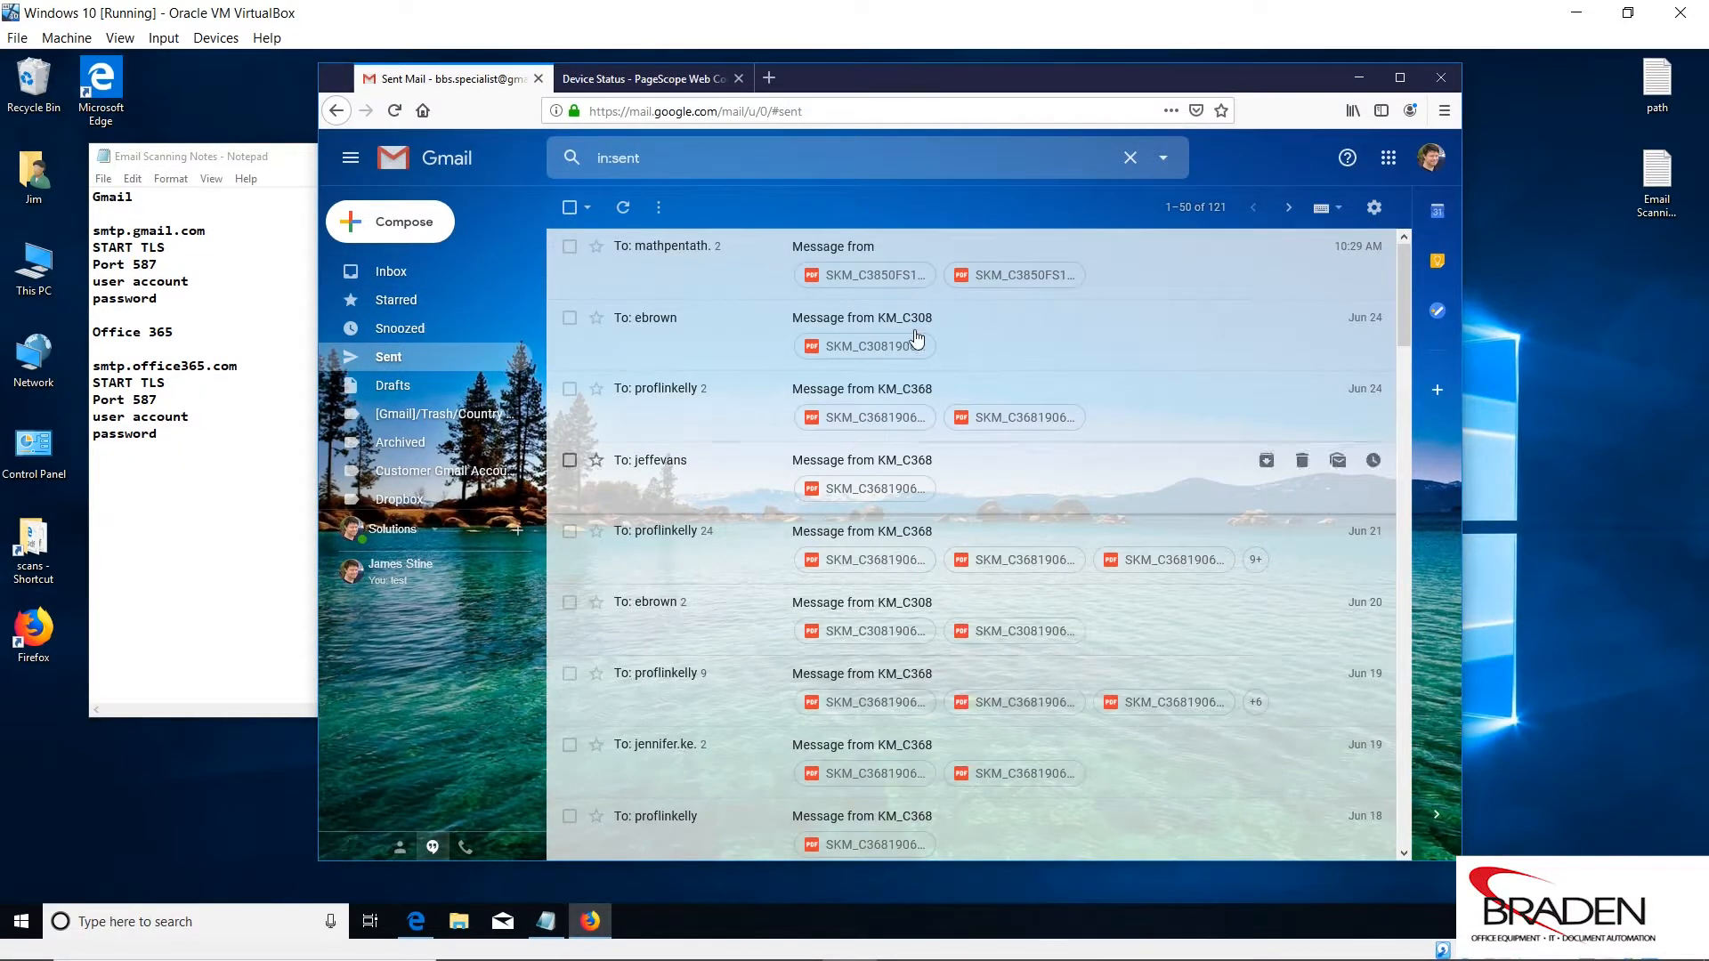
{"action": "mouse_move", "coordinate": [1203, 290]}
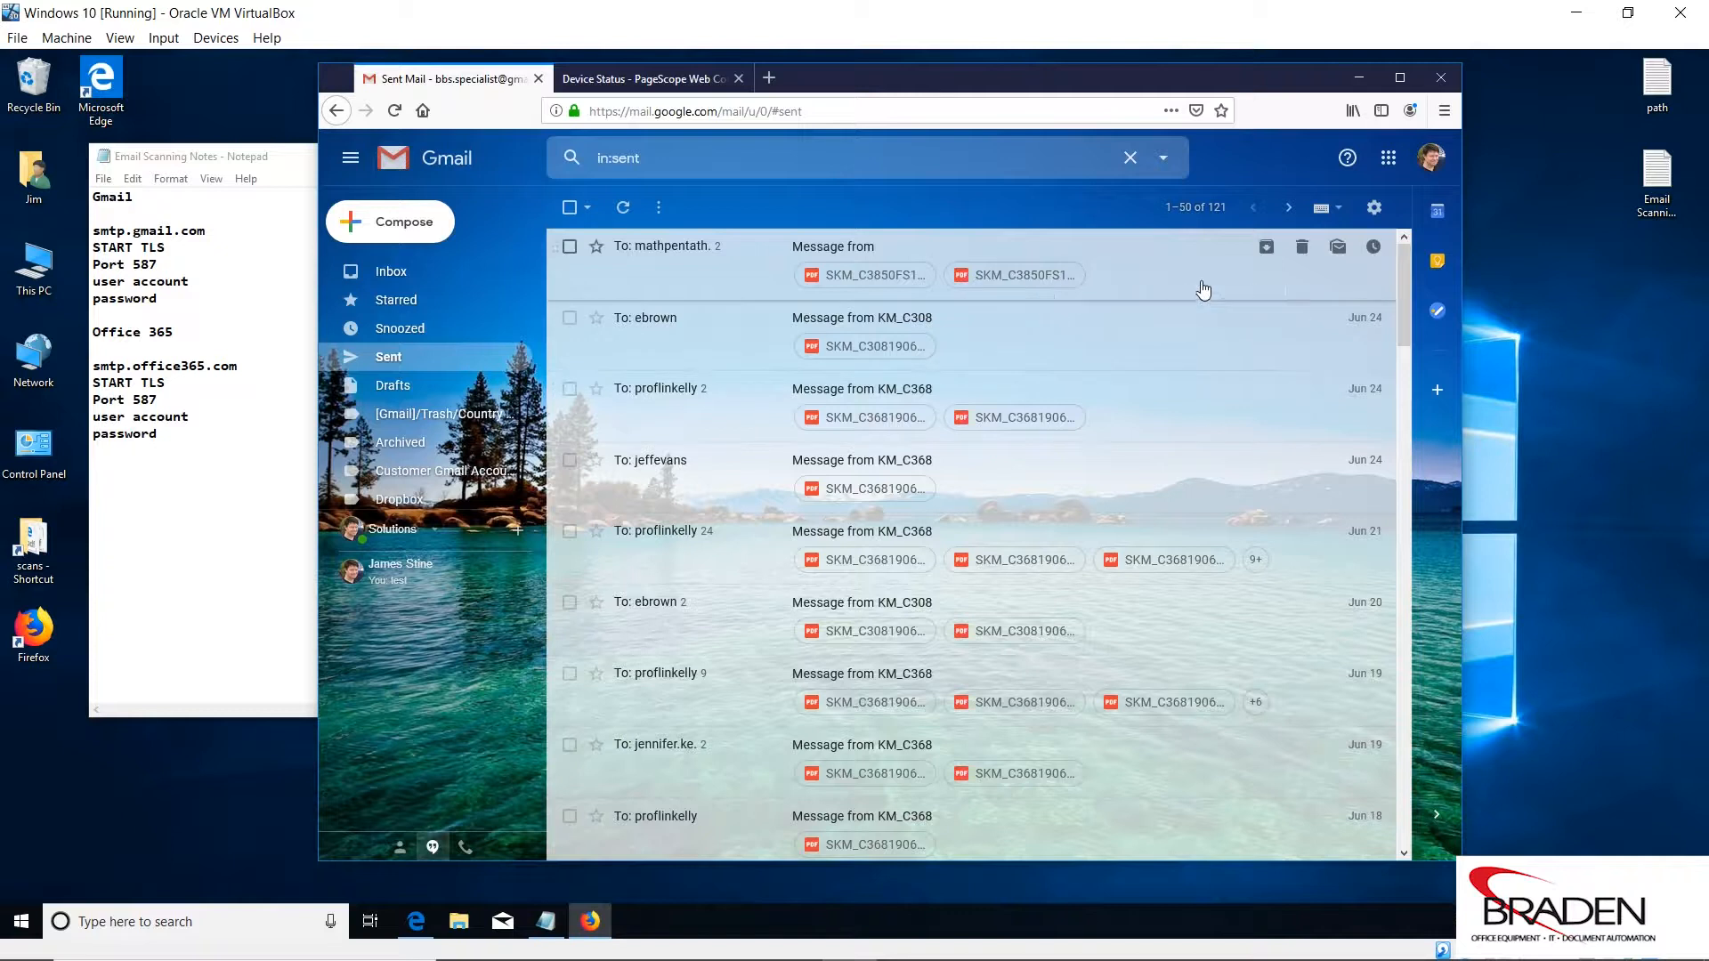
{"action": "mouse_move", "coordinate": [726, 493]}
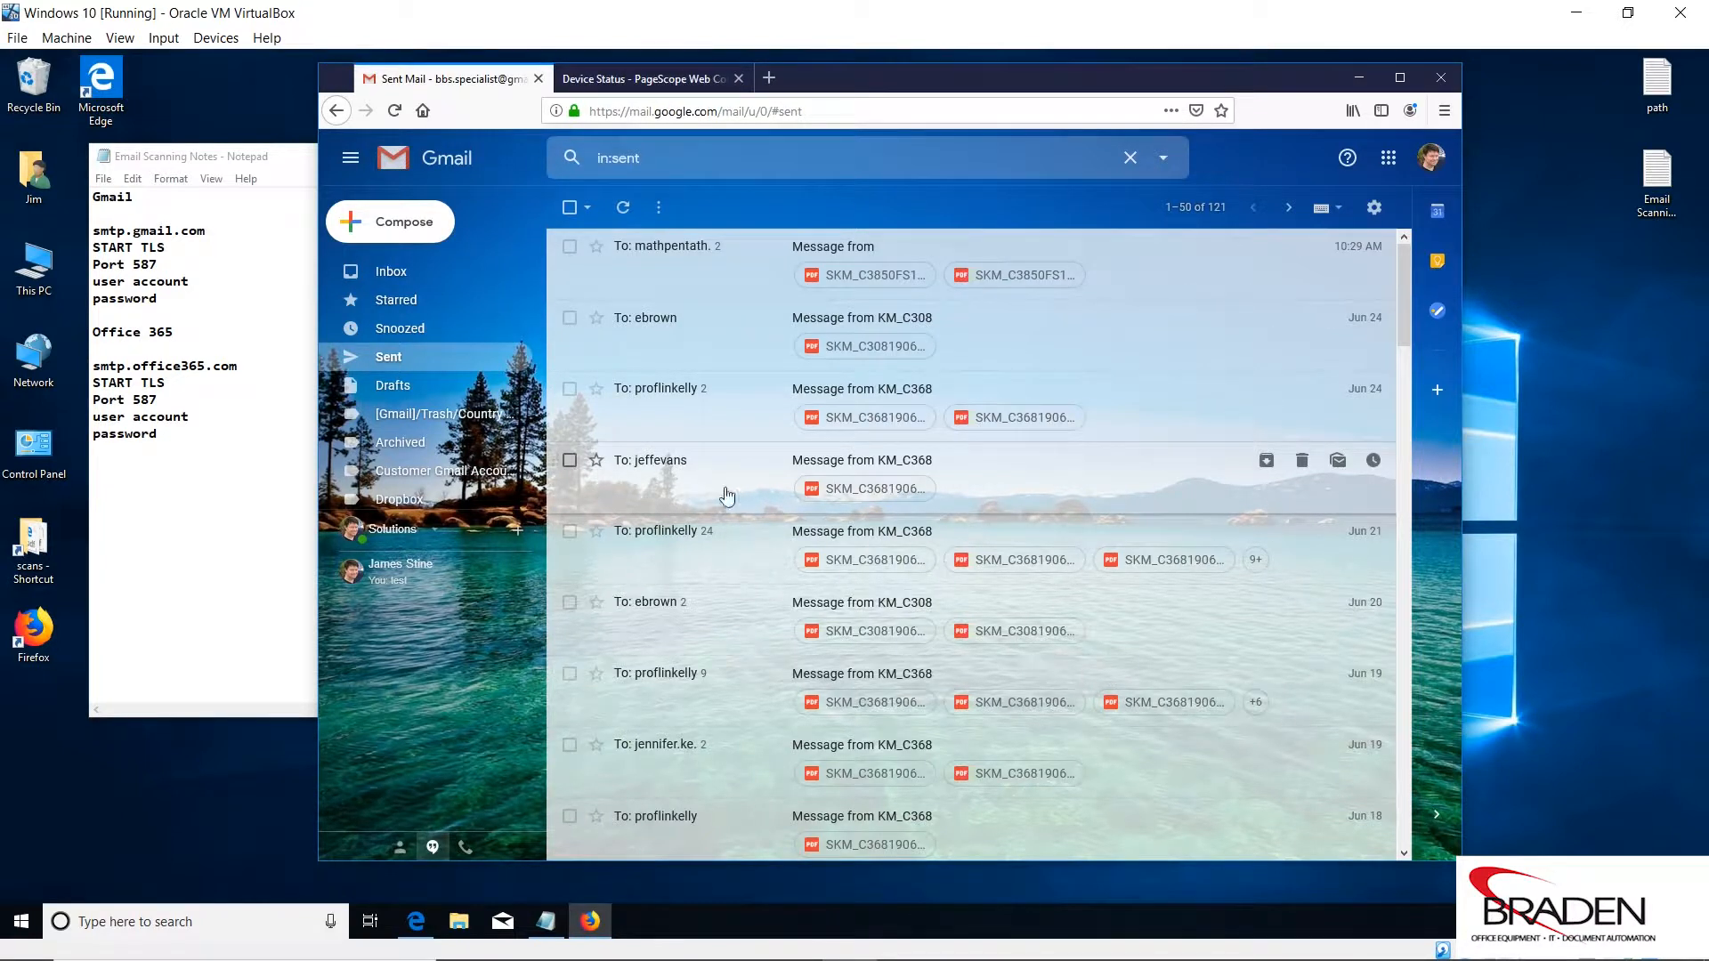
{"action": "mouse_move", "coordinate": [929, 482]}
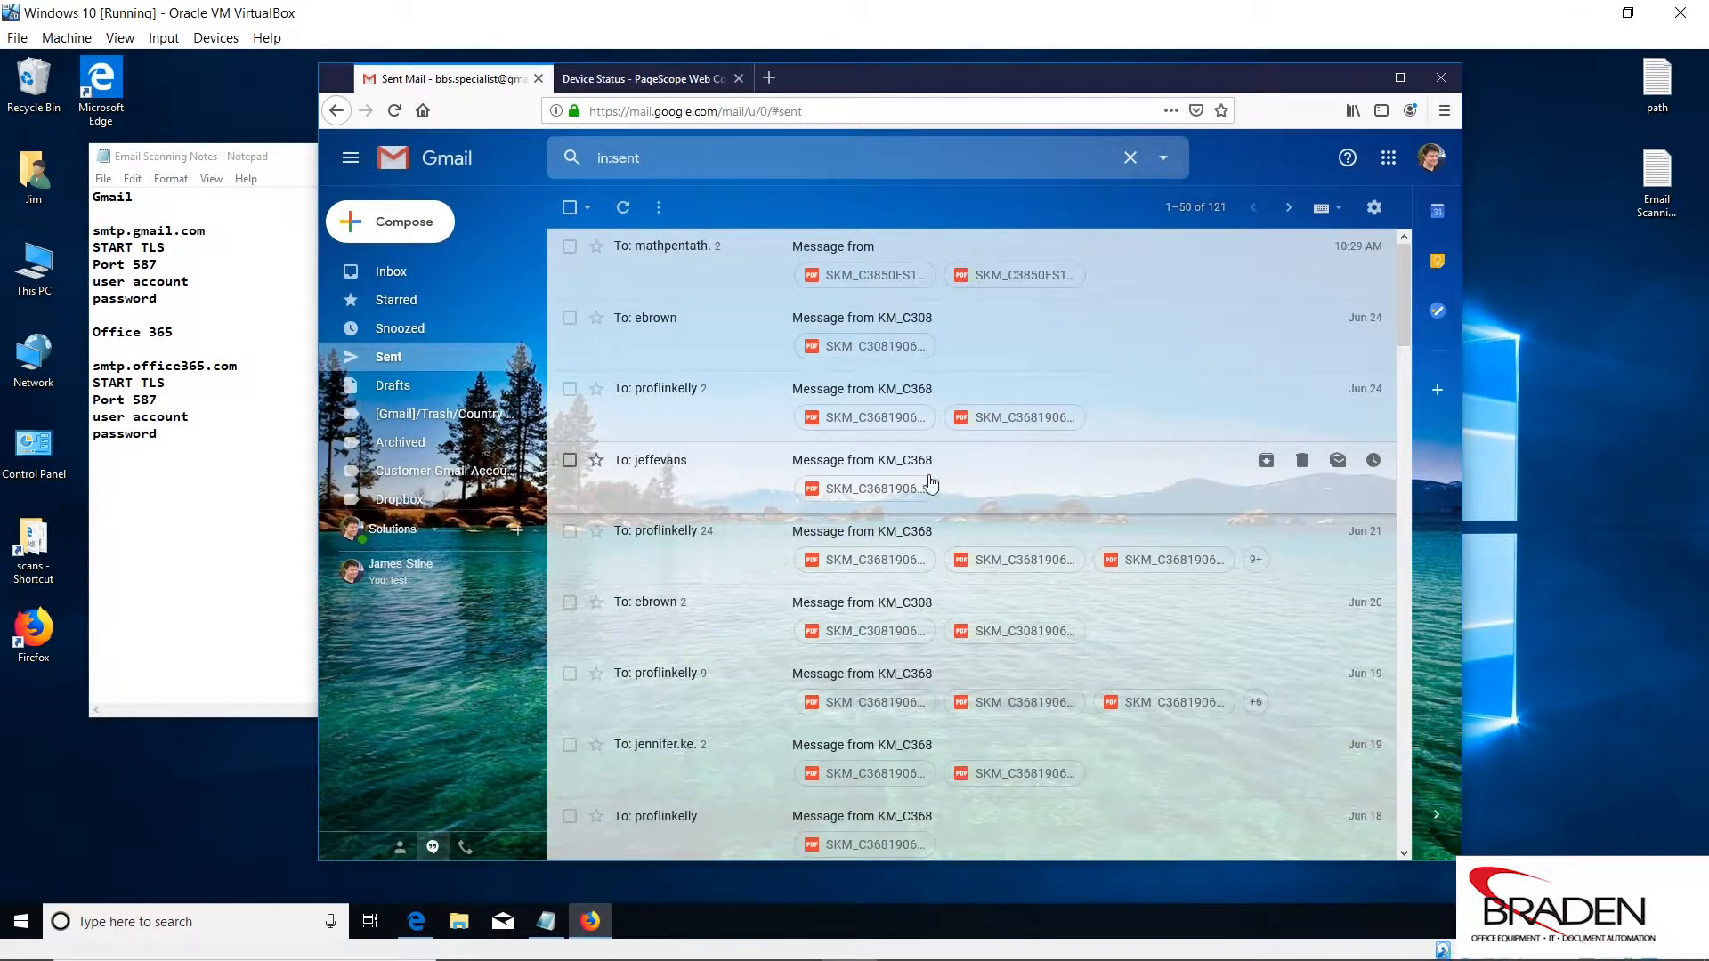
{"action": "mouse_move", "coordinate": [858, 515]}
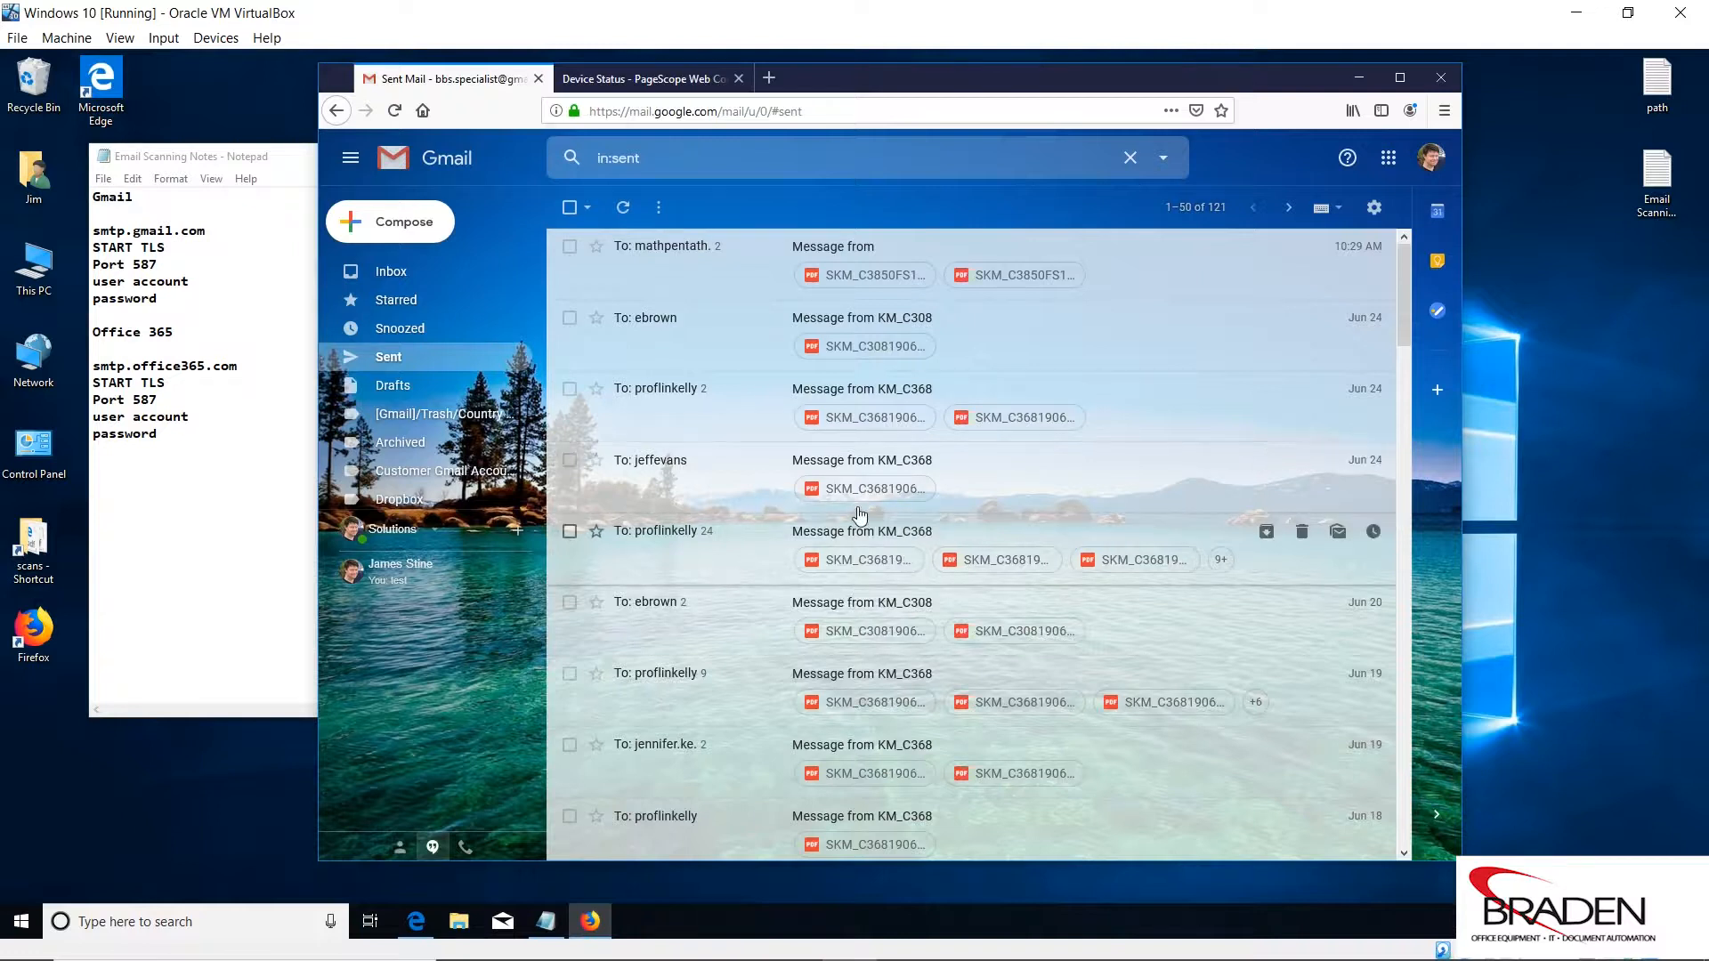
{"action": "mouse_move", "coordinate": [873, 687]}
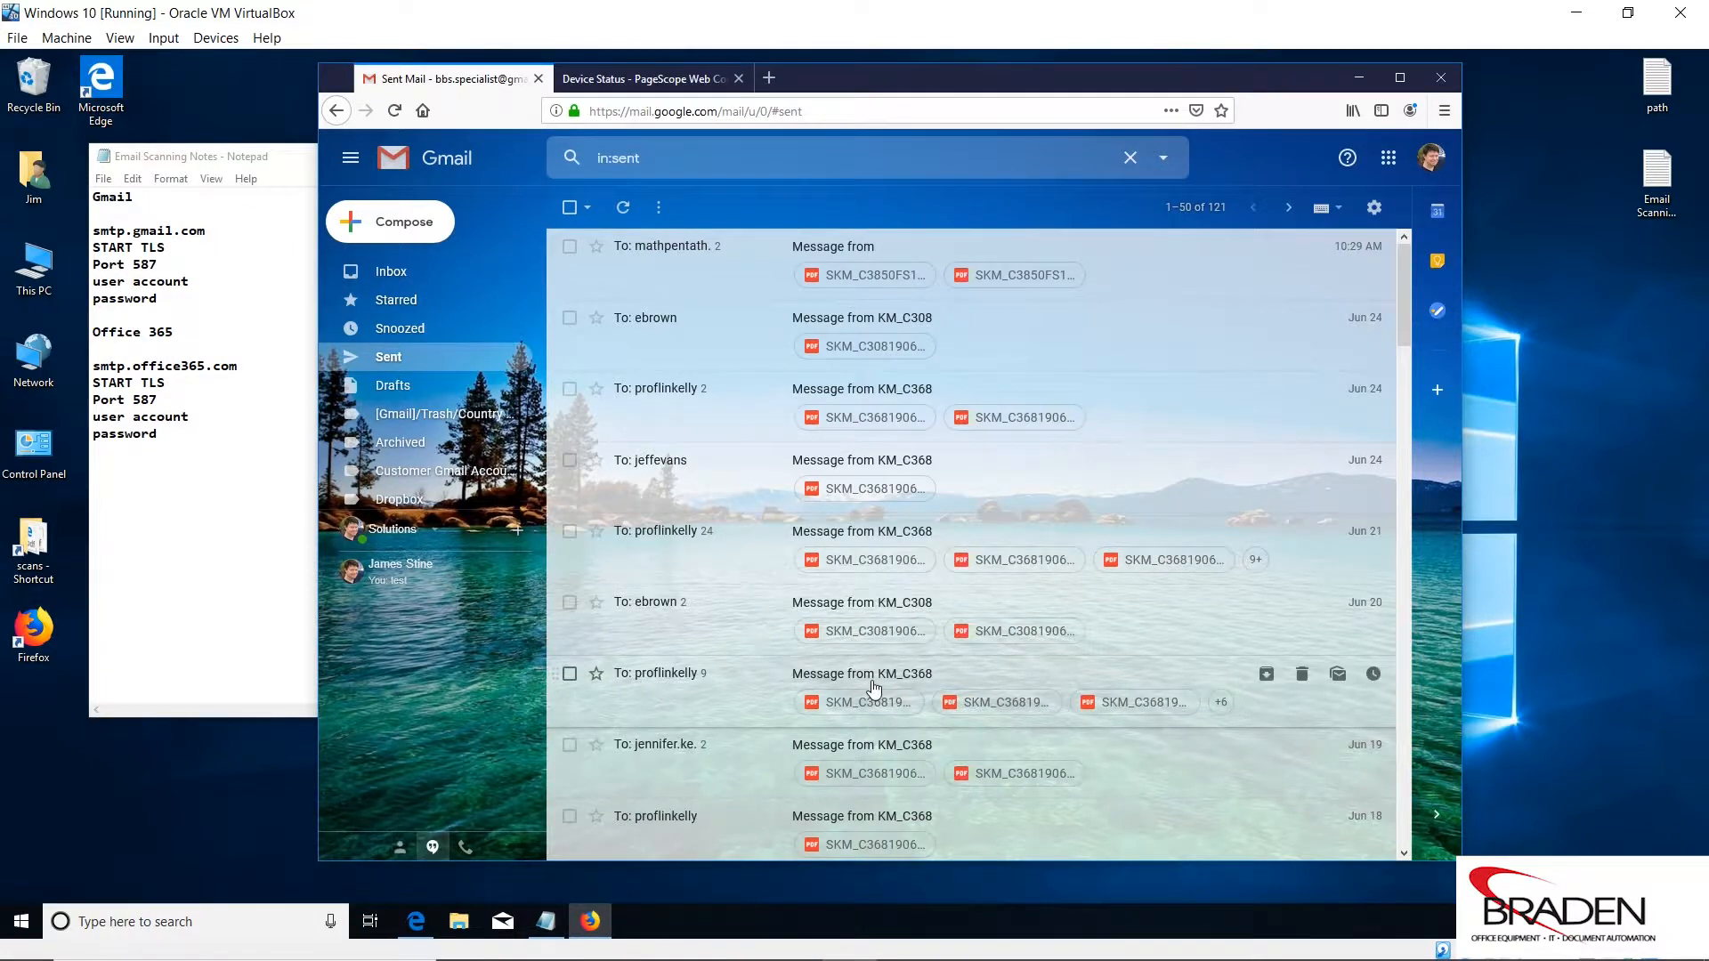
{"action": "mouse_move", "coordinate": [392, 271]}
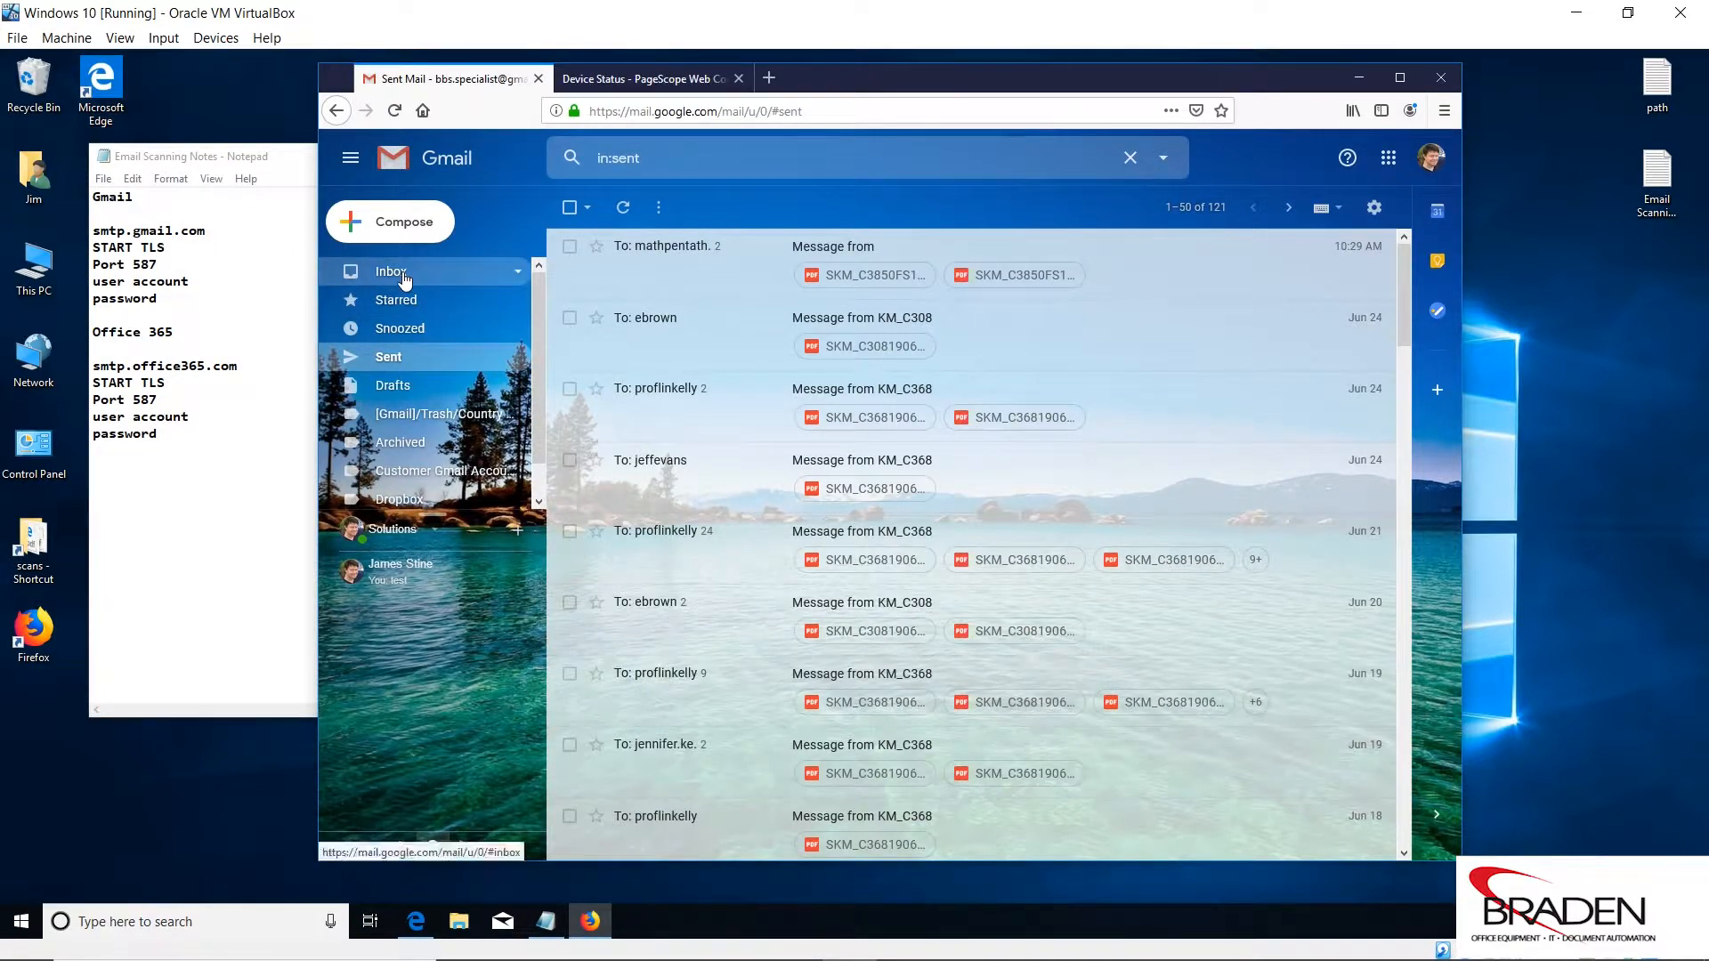
{"action": "left_click", "coordinate": [390, 271]}
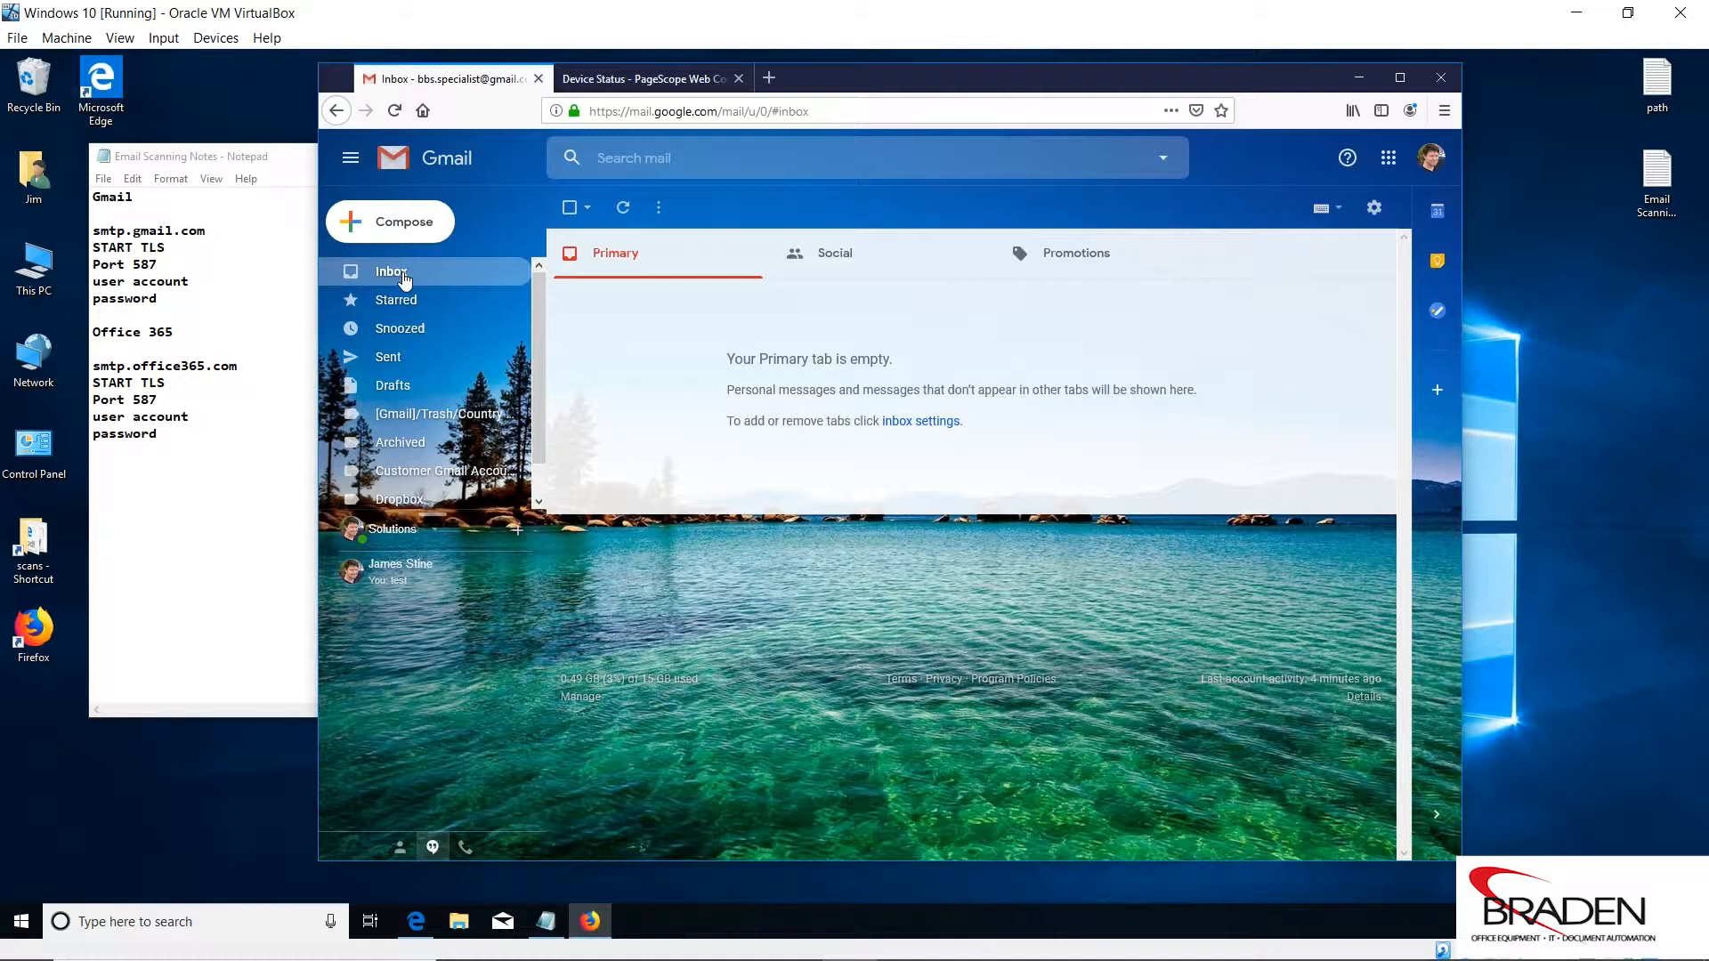
{"action": "mouse_move", "coordinate": [371, 242]}
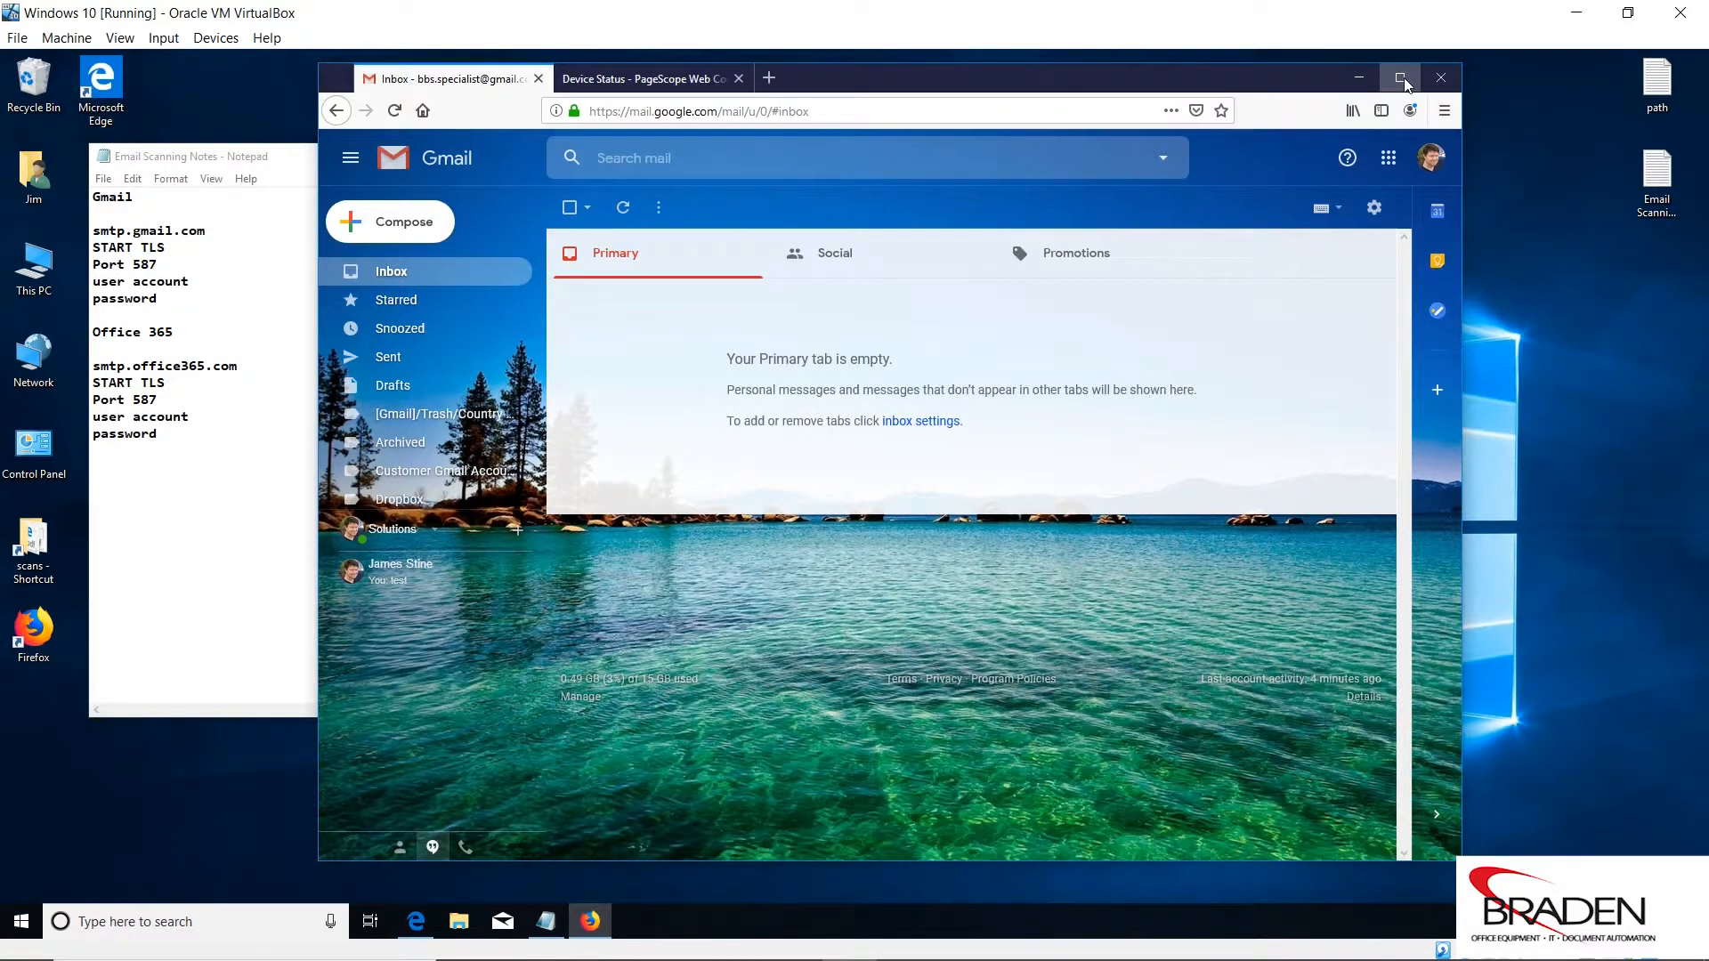
Maximize the Gmail browser window to fill the screen.
{"action": "left_click", "coordinate": [1401, 77]}
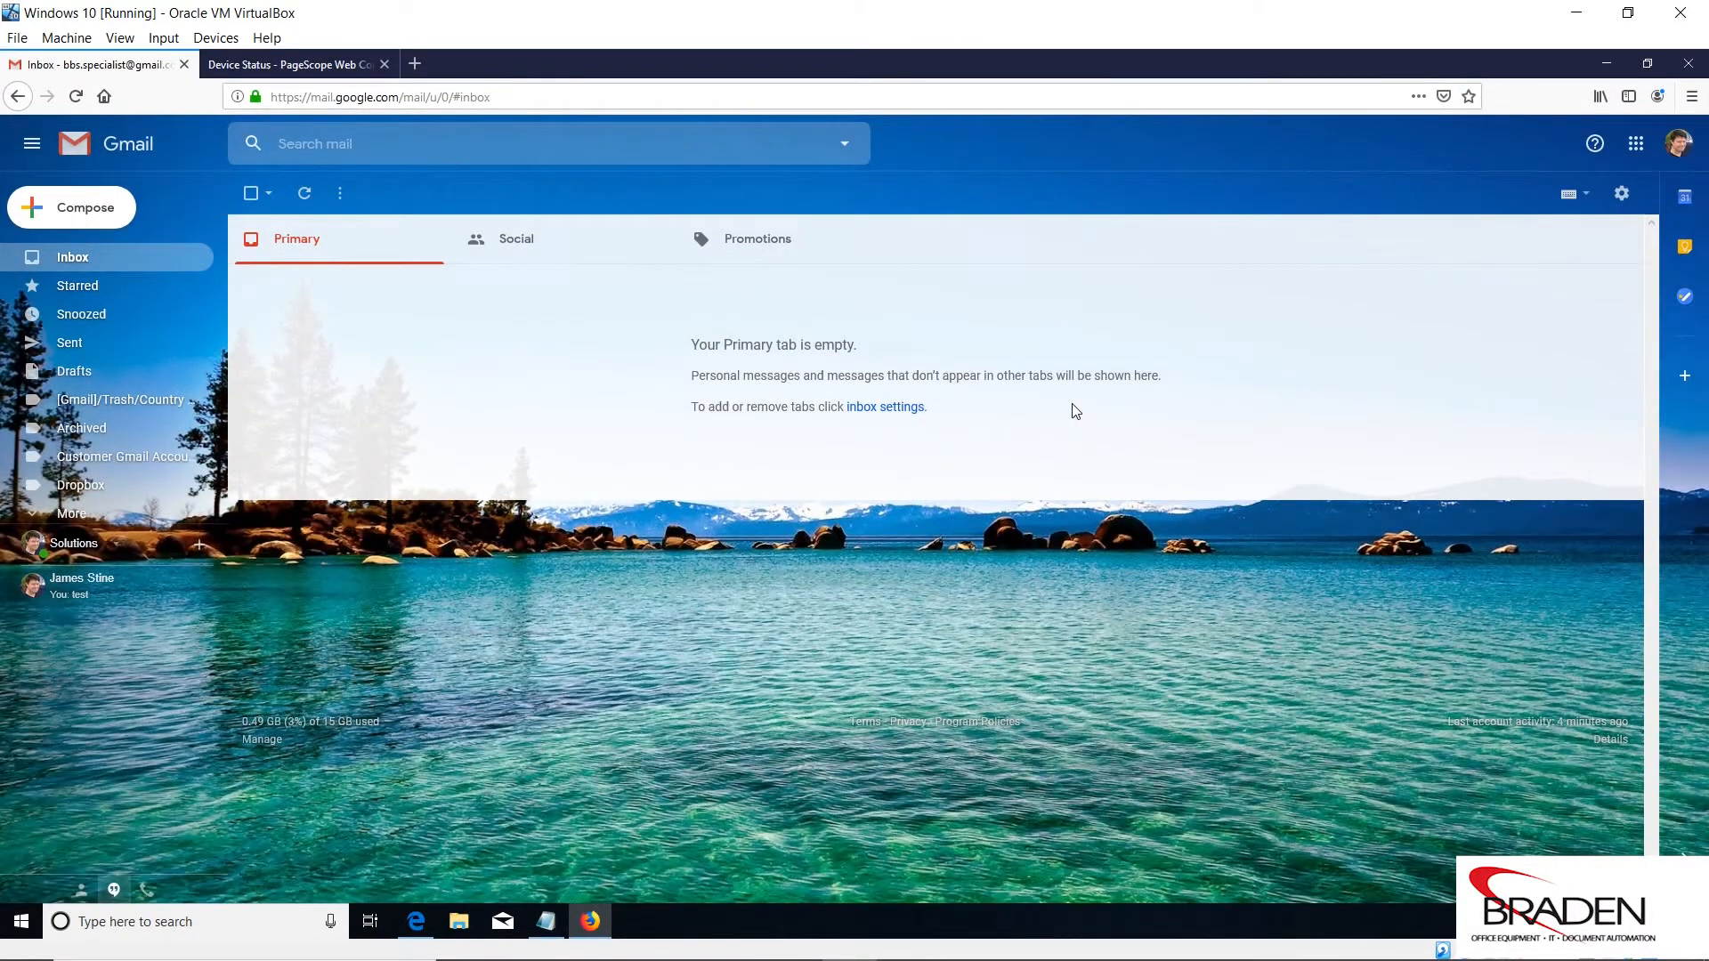
{"action": "mouse_move", "coordinate": [993, 261]}
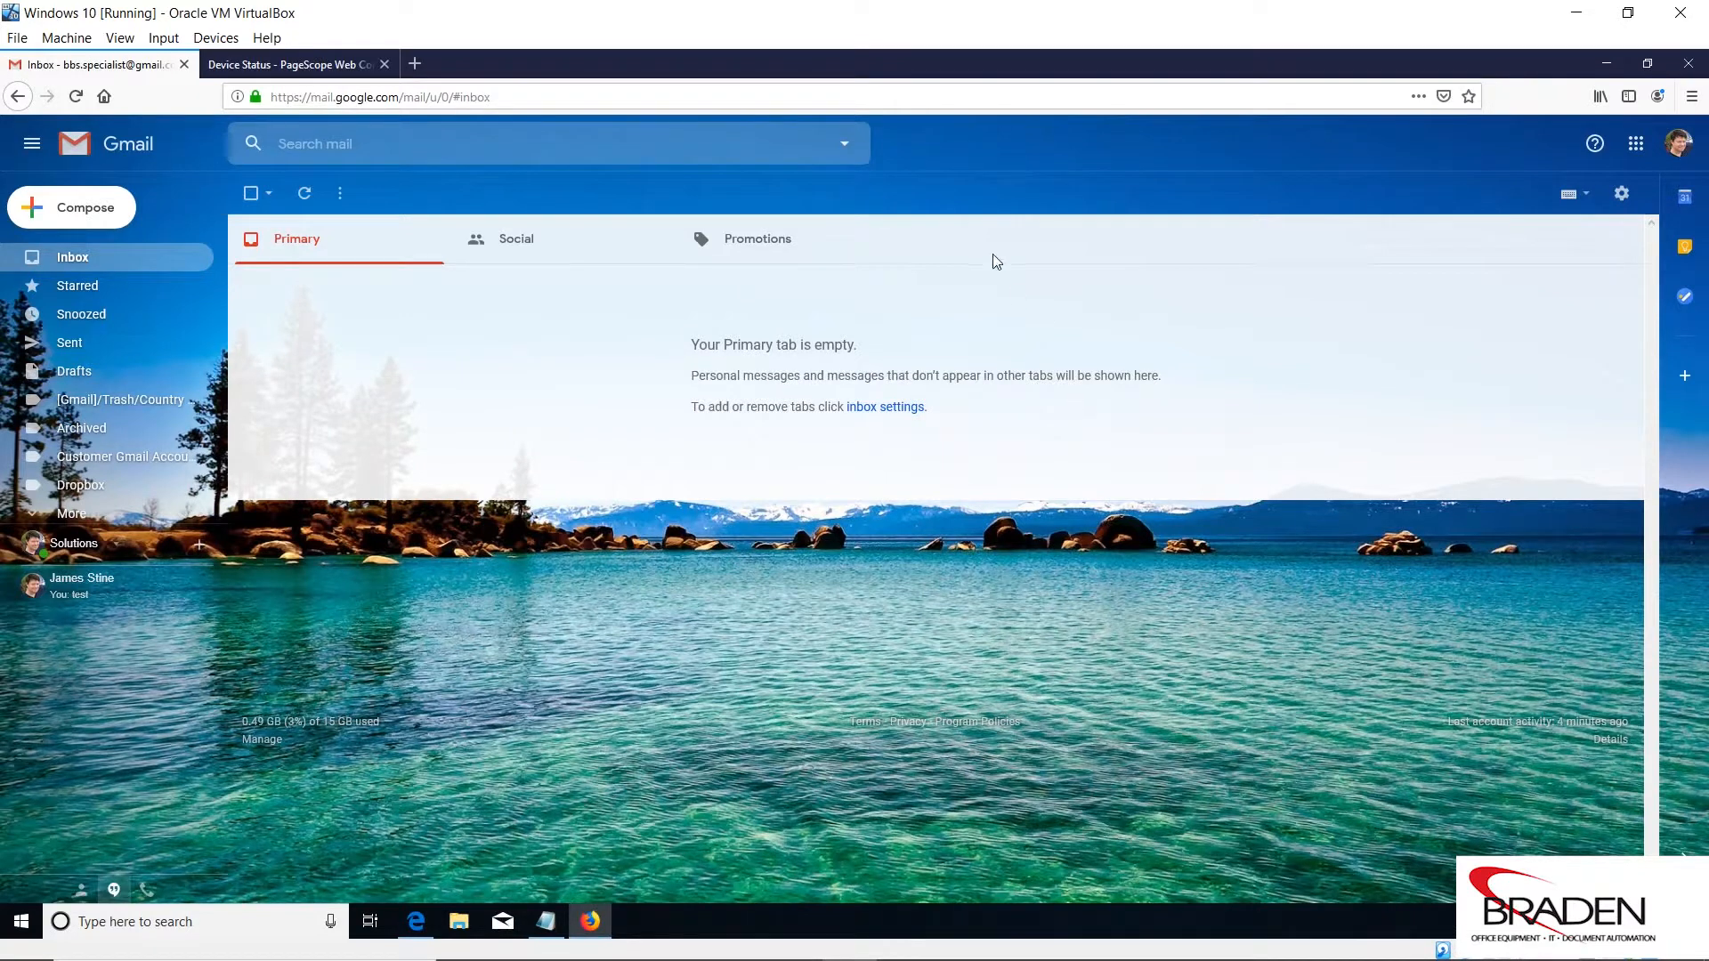
{"action": "mouse_move", "coordinate": [760, 272]}
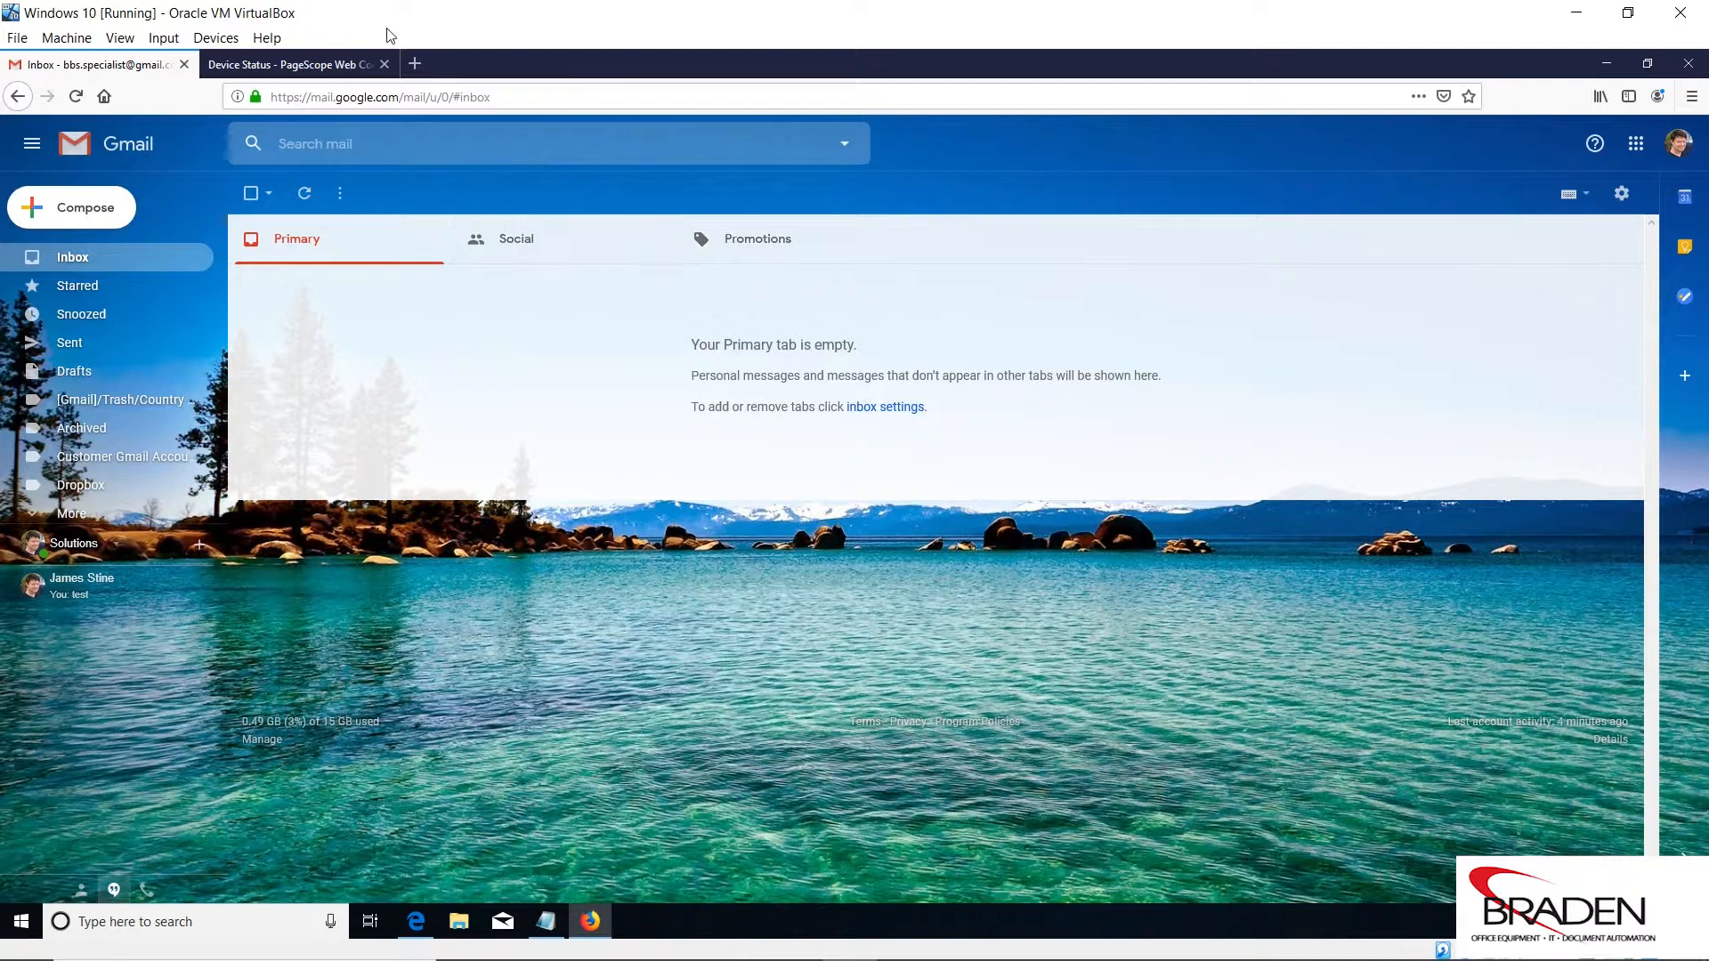
{"action": "mouse_move", "coordinate": [413, 64]}
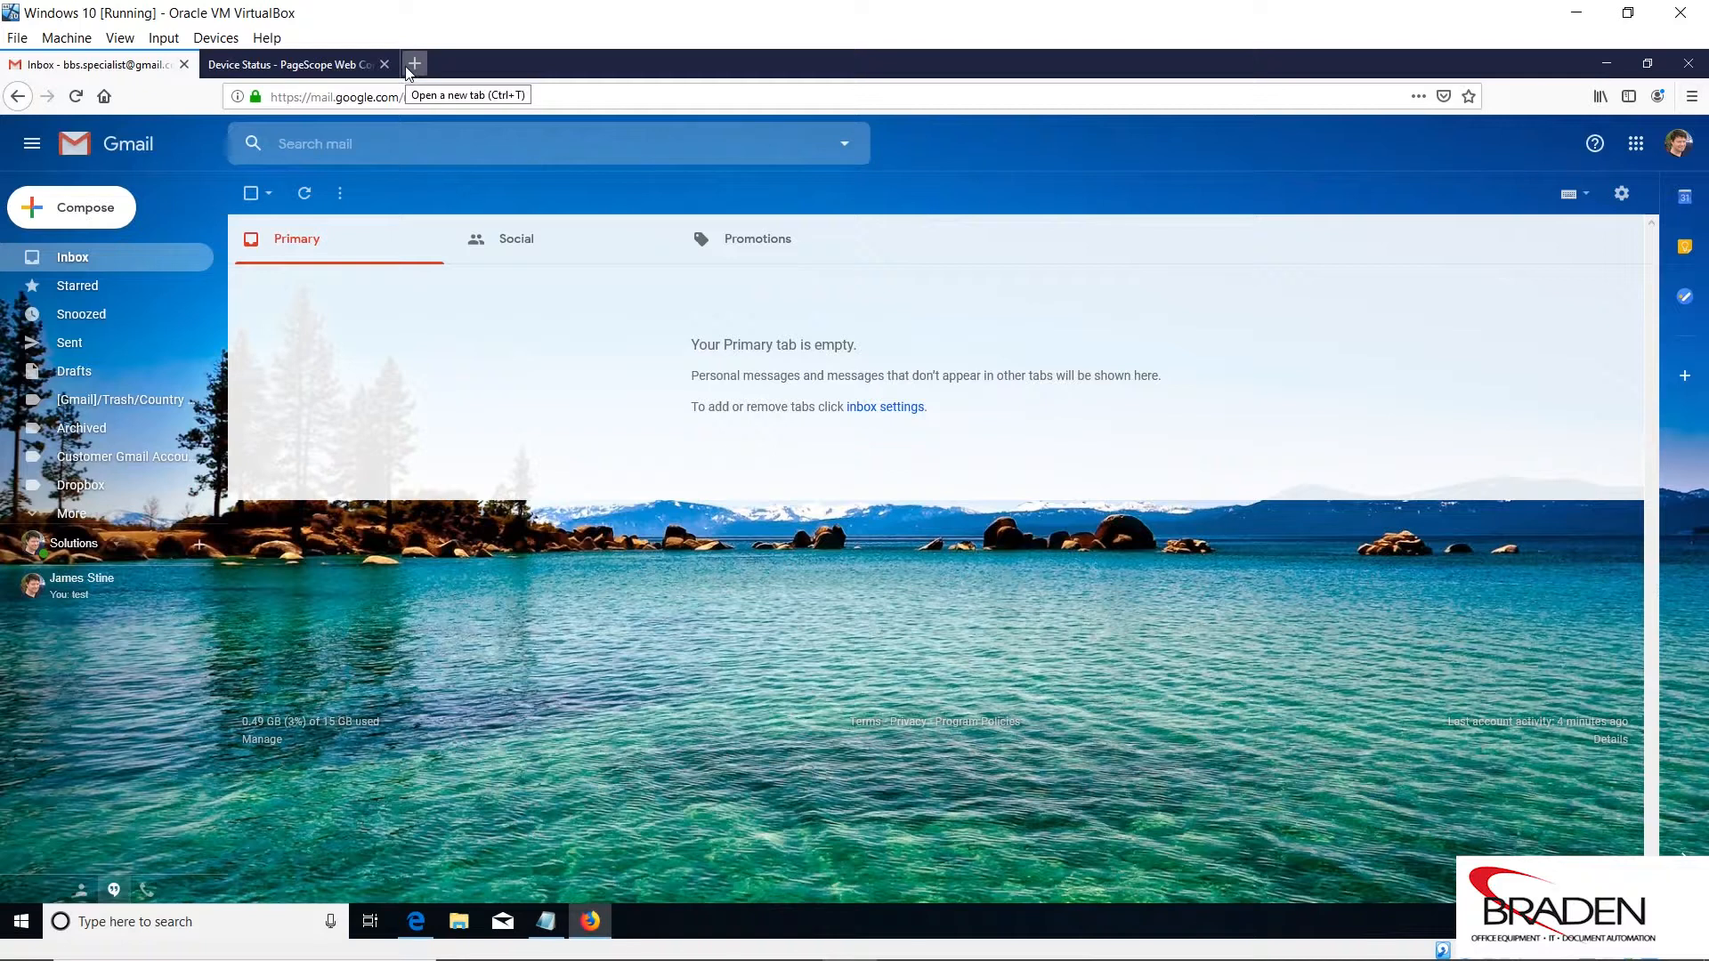
{"action": "mouse_move", "coordinate": [434, 45]}
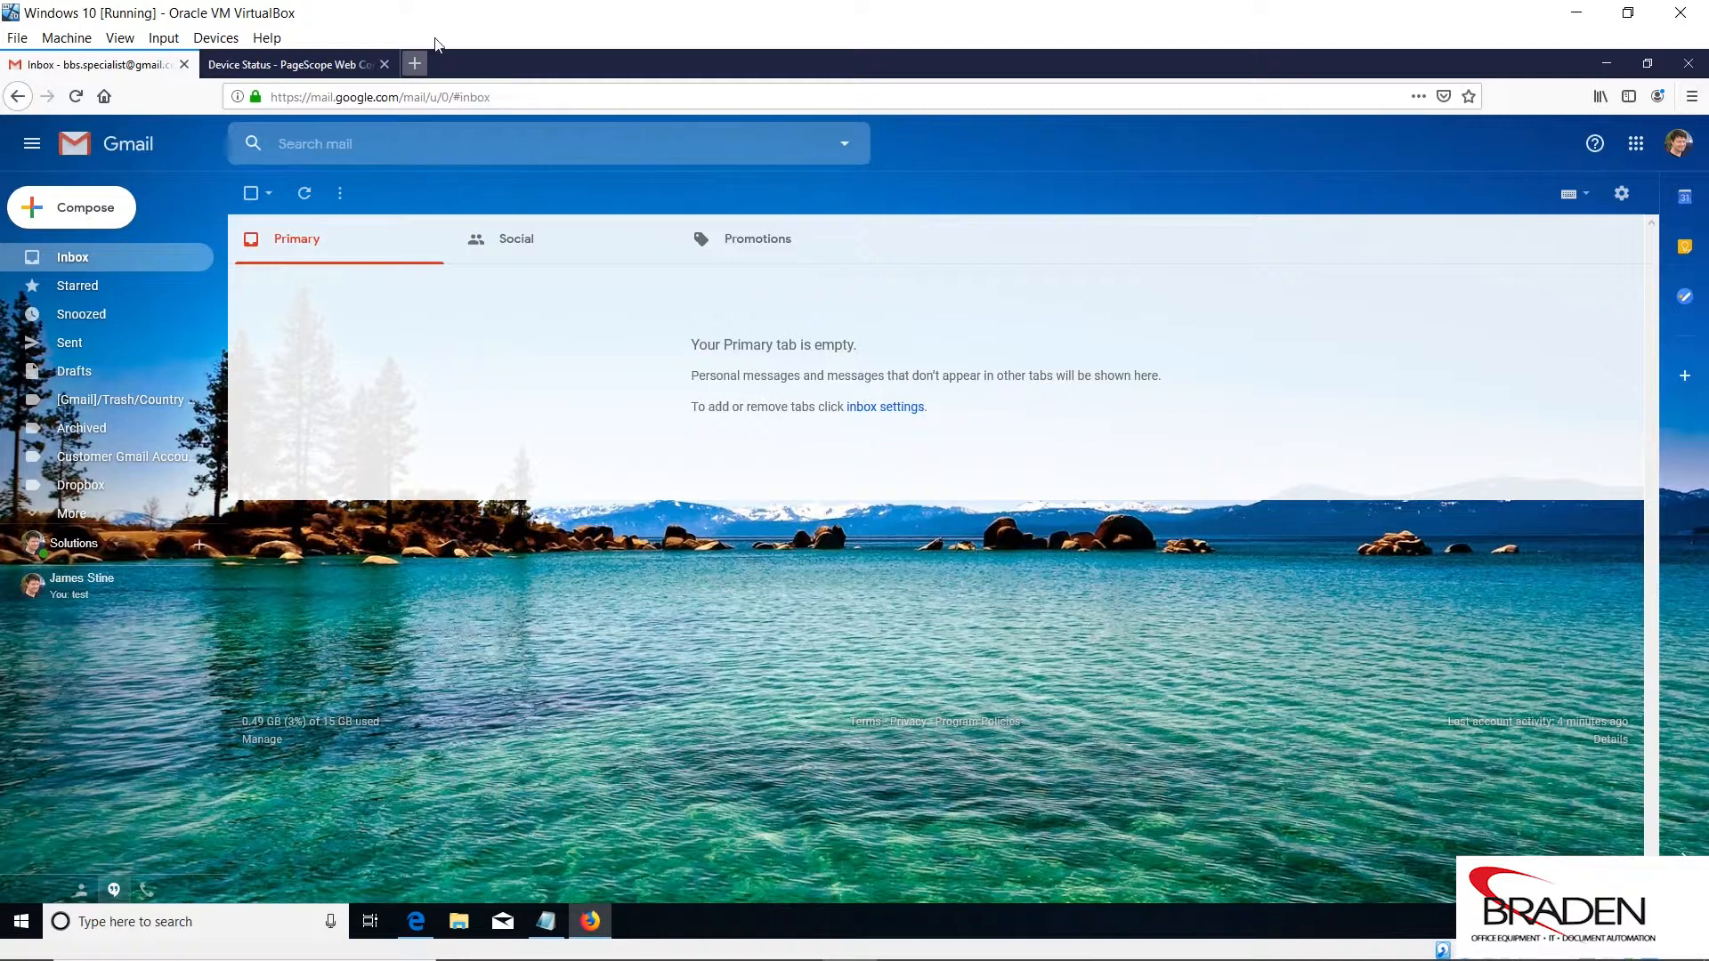
{"action": "mouse_move", "coordinate": [636, 32]}
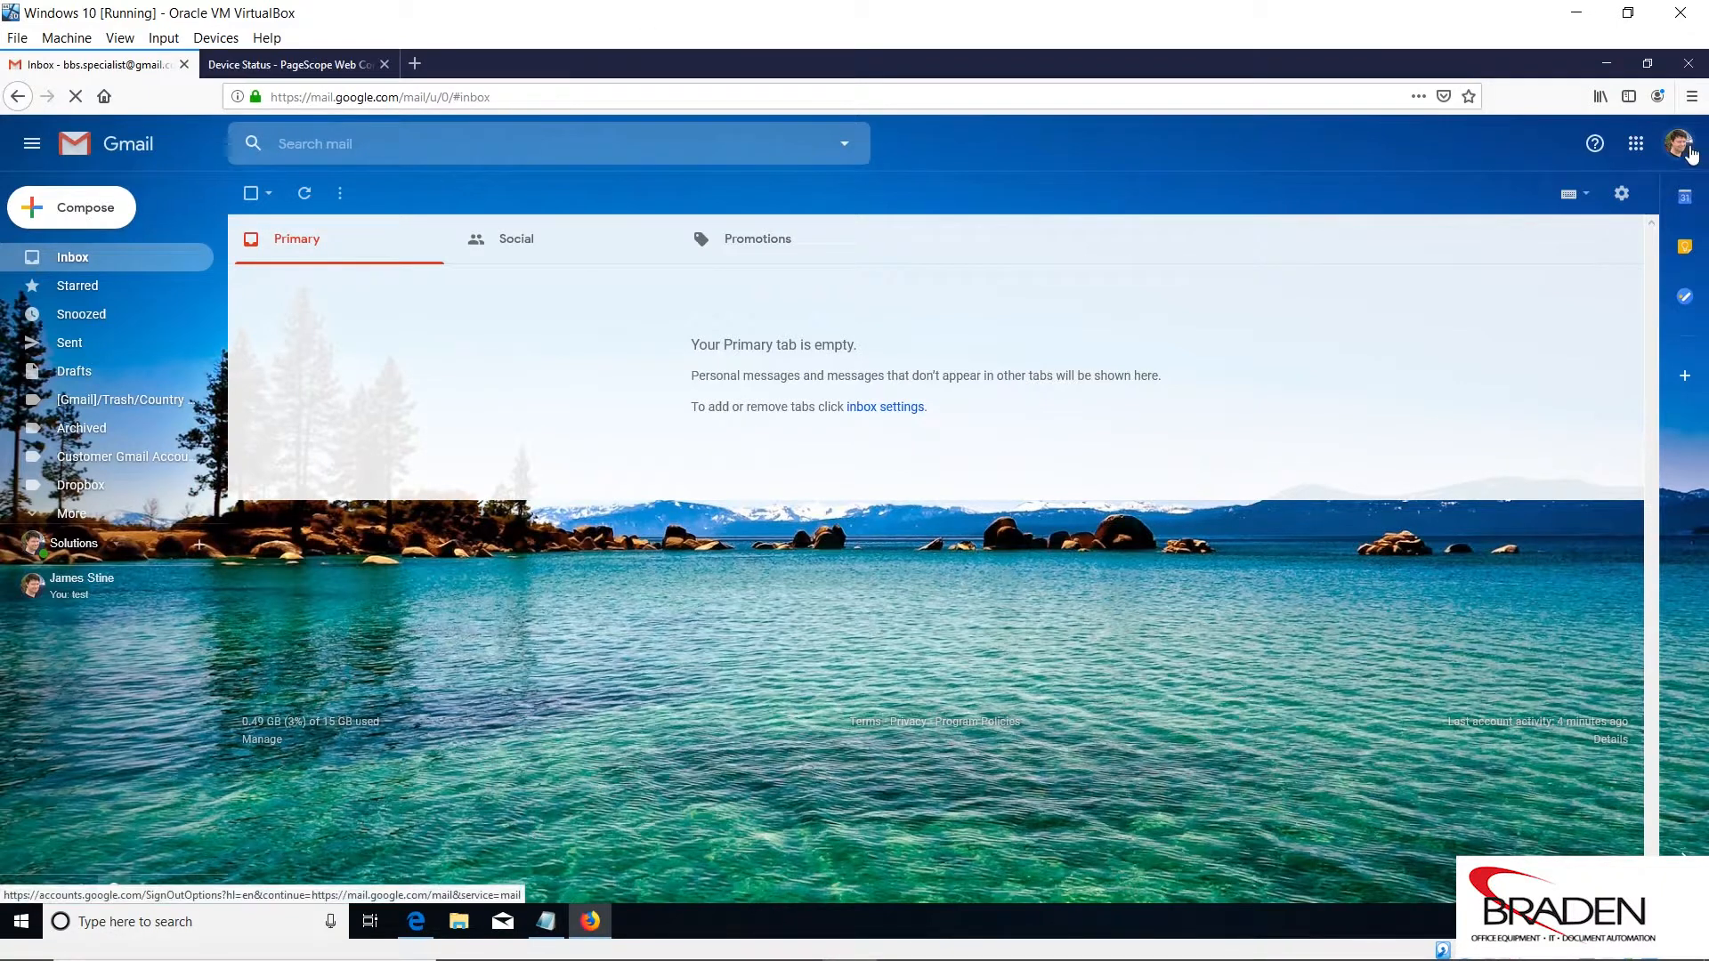
Go from the Gmail inbox to the Google Account Security page.
{"action": "left_click", "coordinate": [1682, 143]}
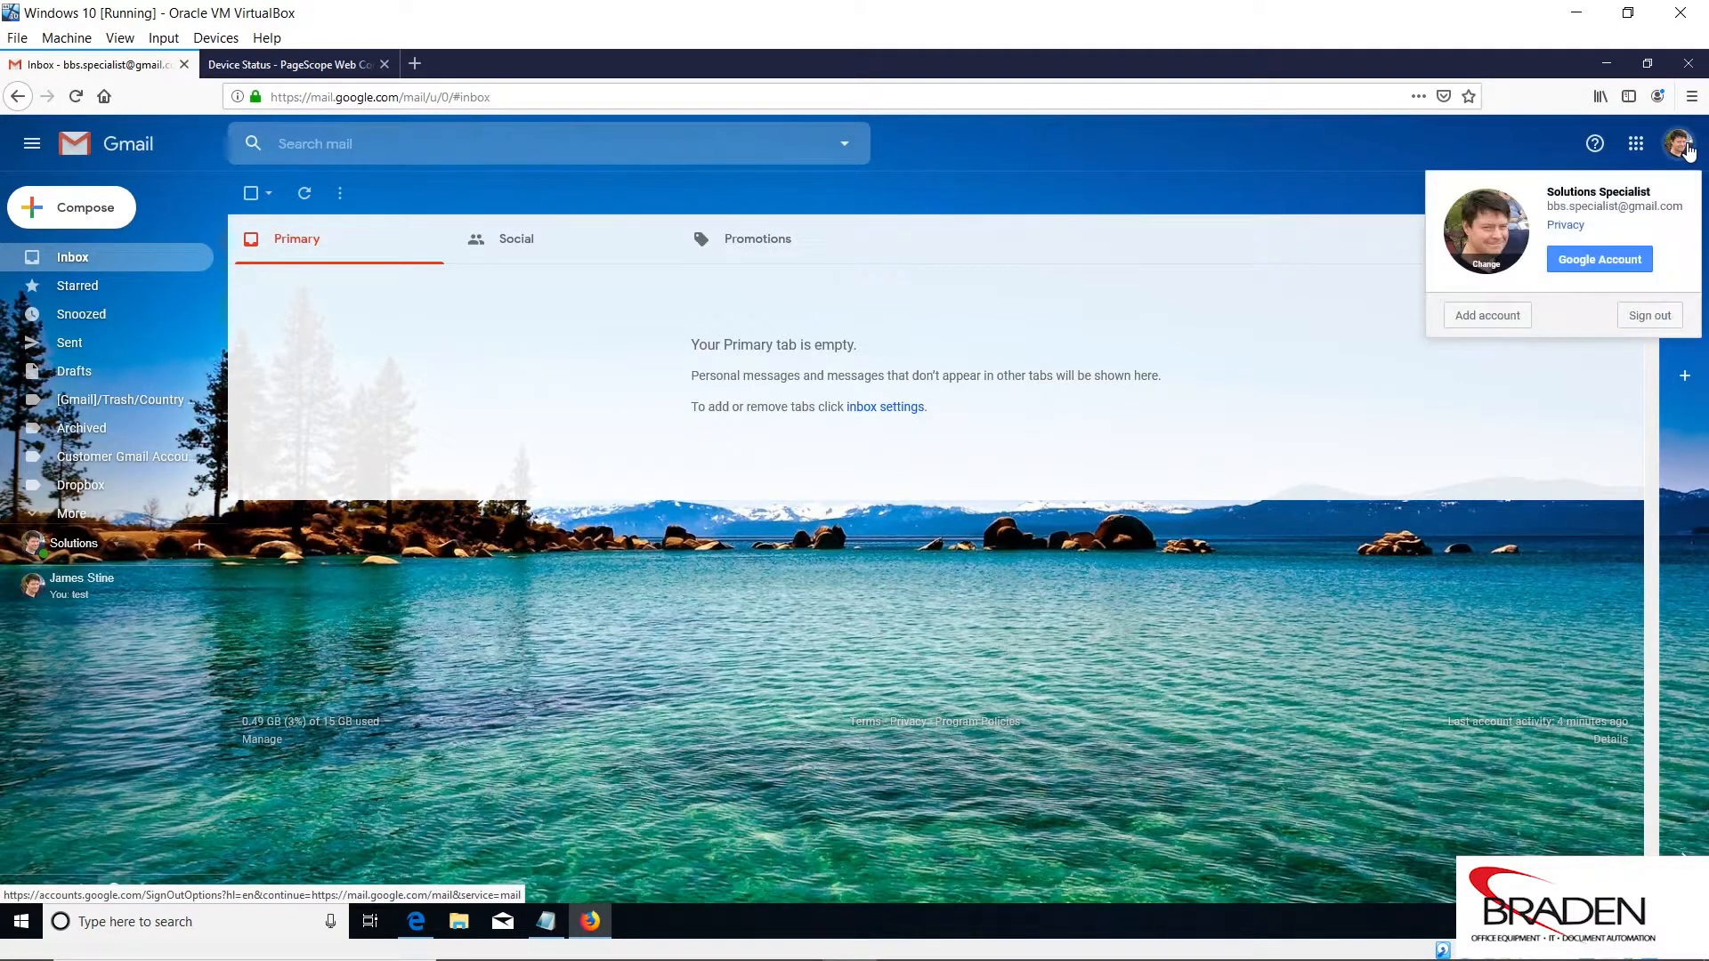
{"action": "mouse_move", "coordinate": [1599, 260]}
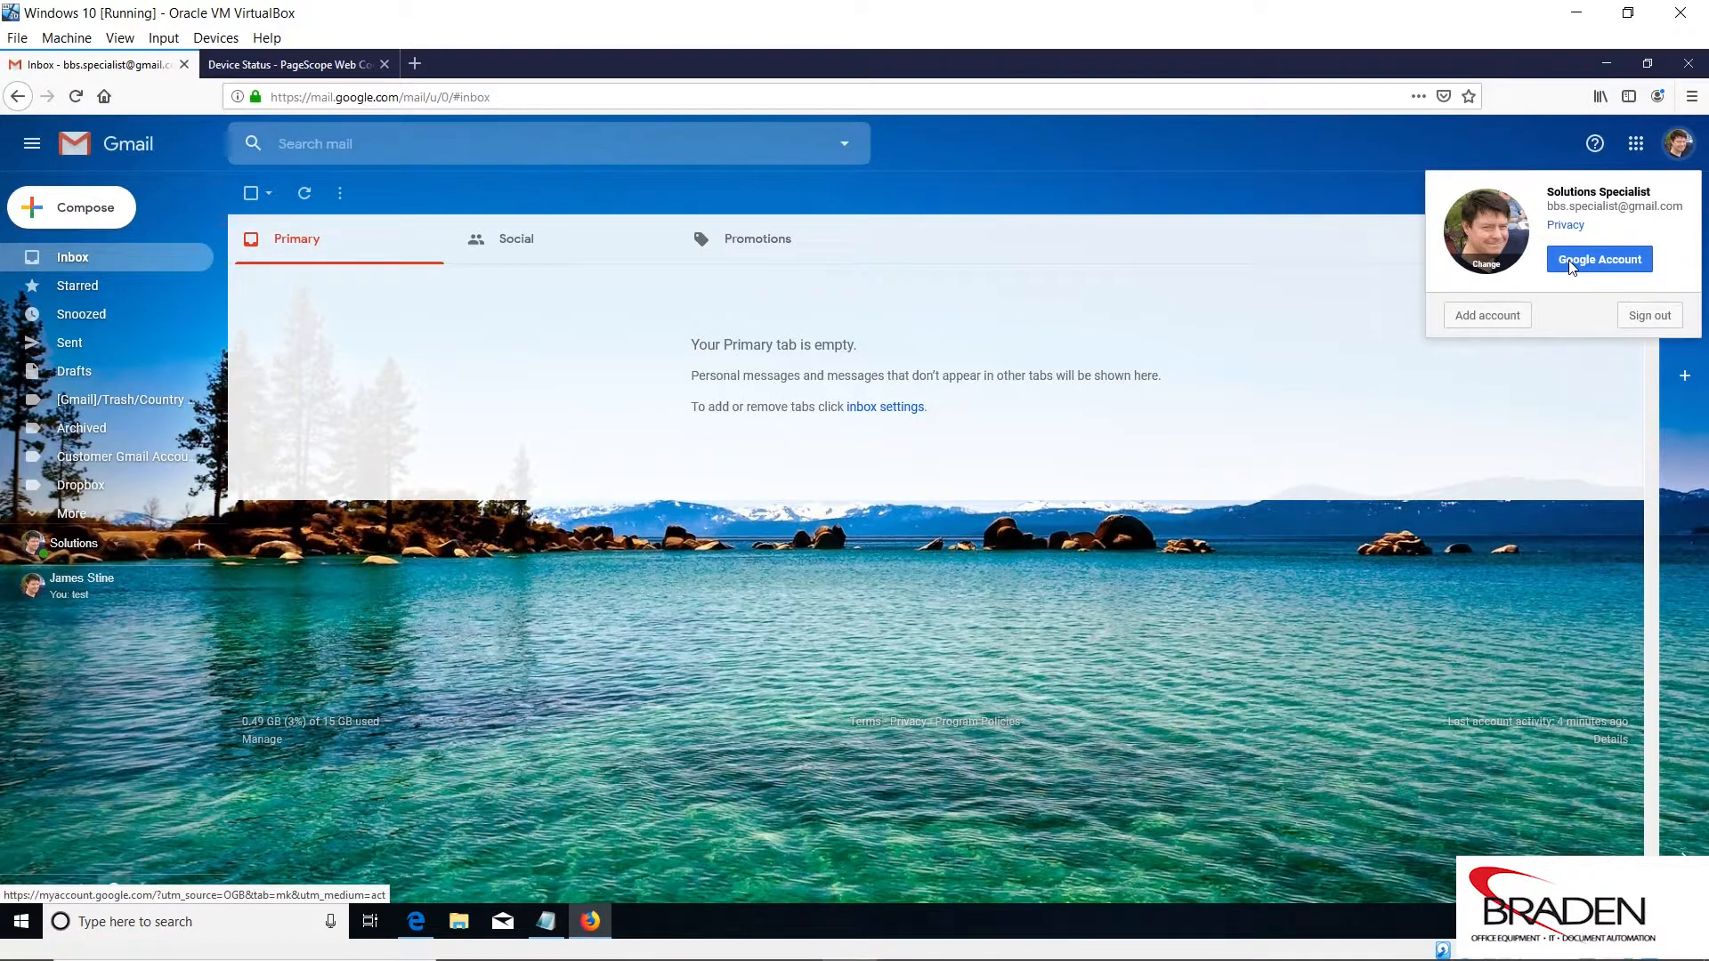
{"action": "left_click", "coordinate": [1599, 260]}
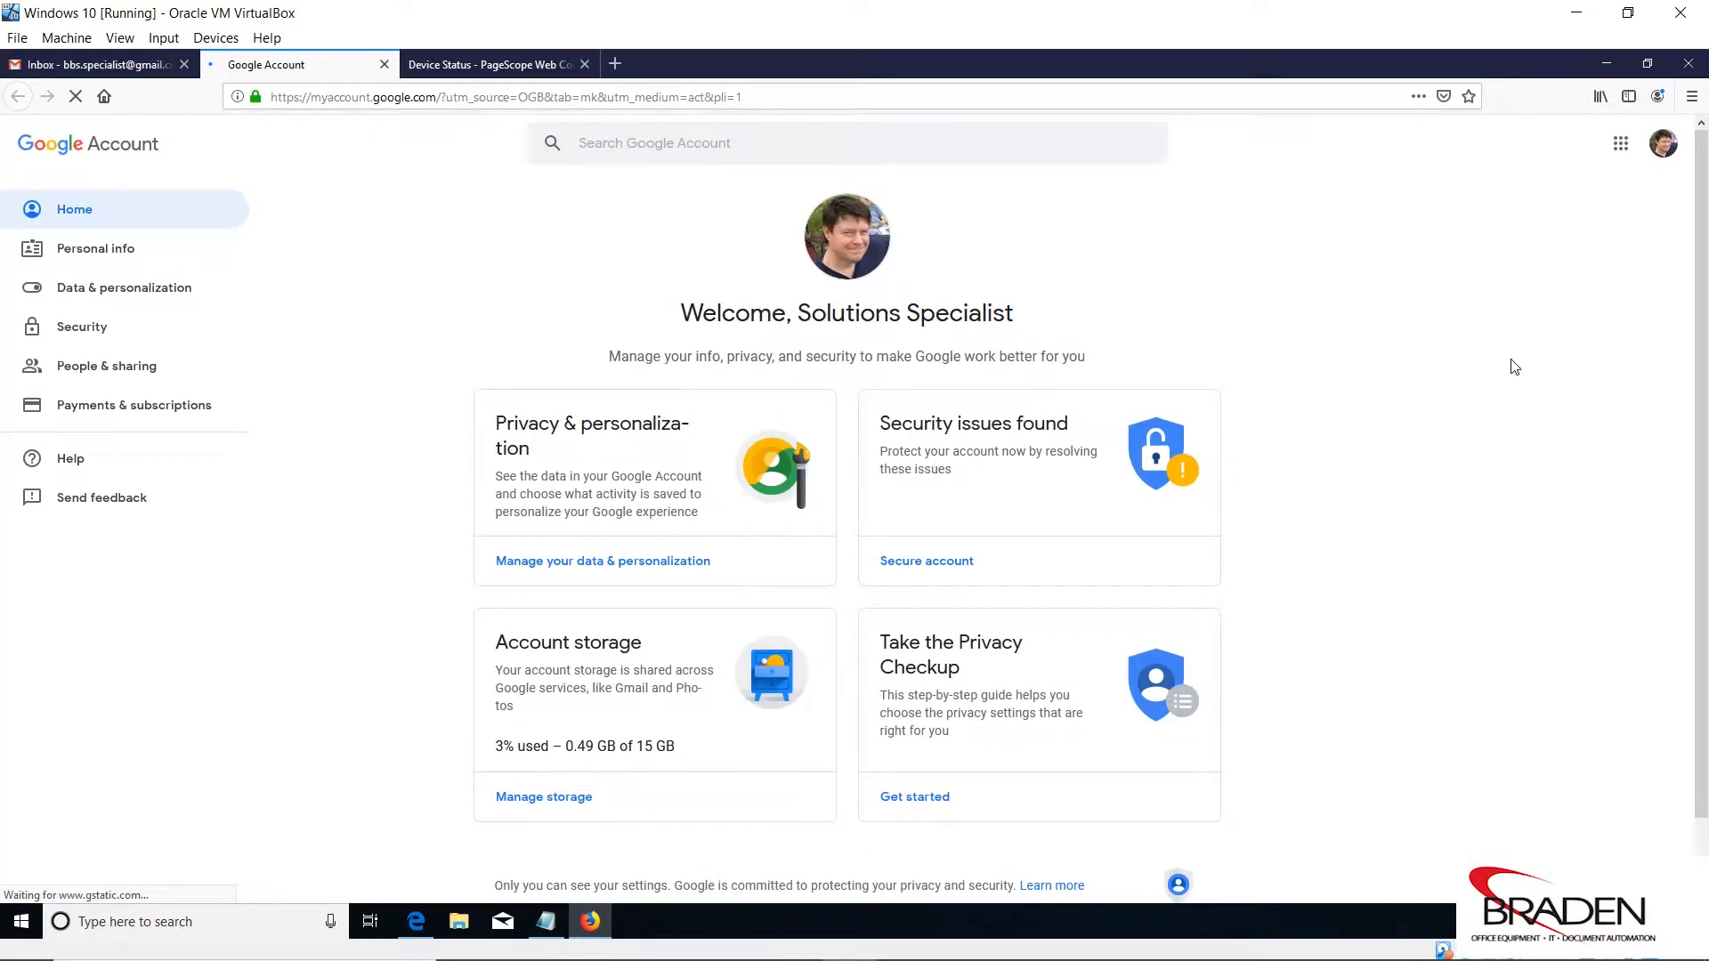
{"action": "mouse_move", "coordinate": [82, 325]}
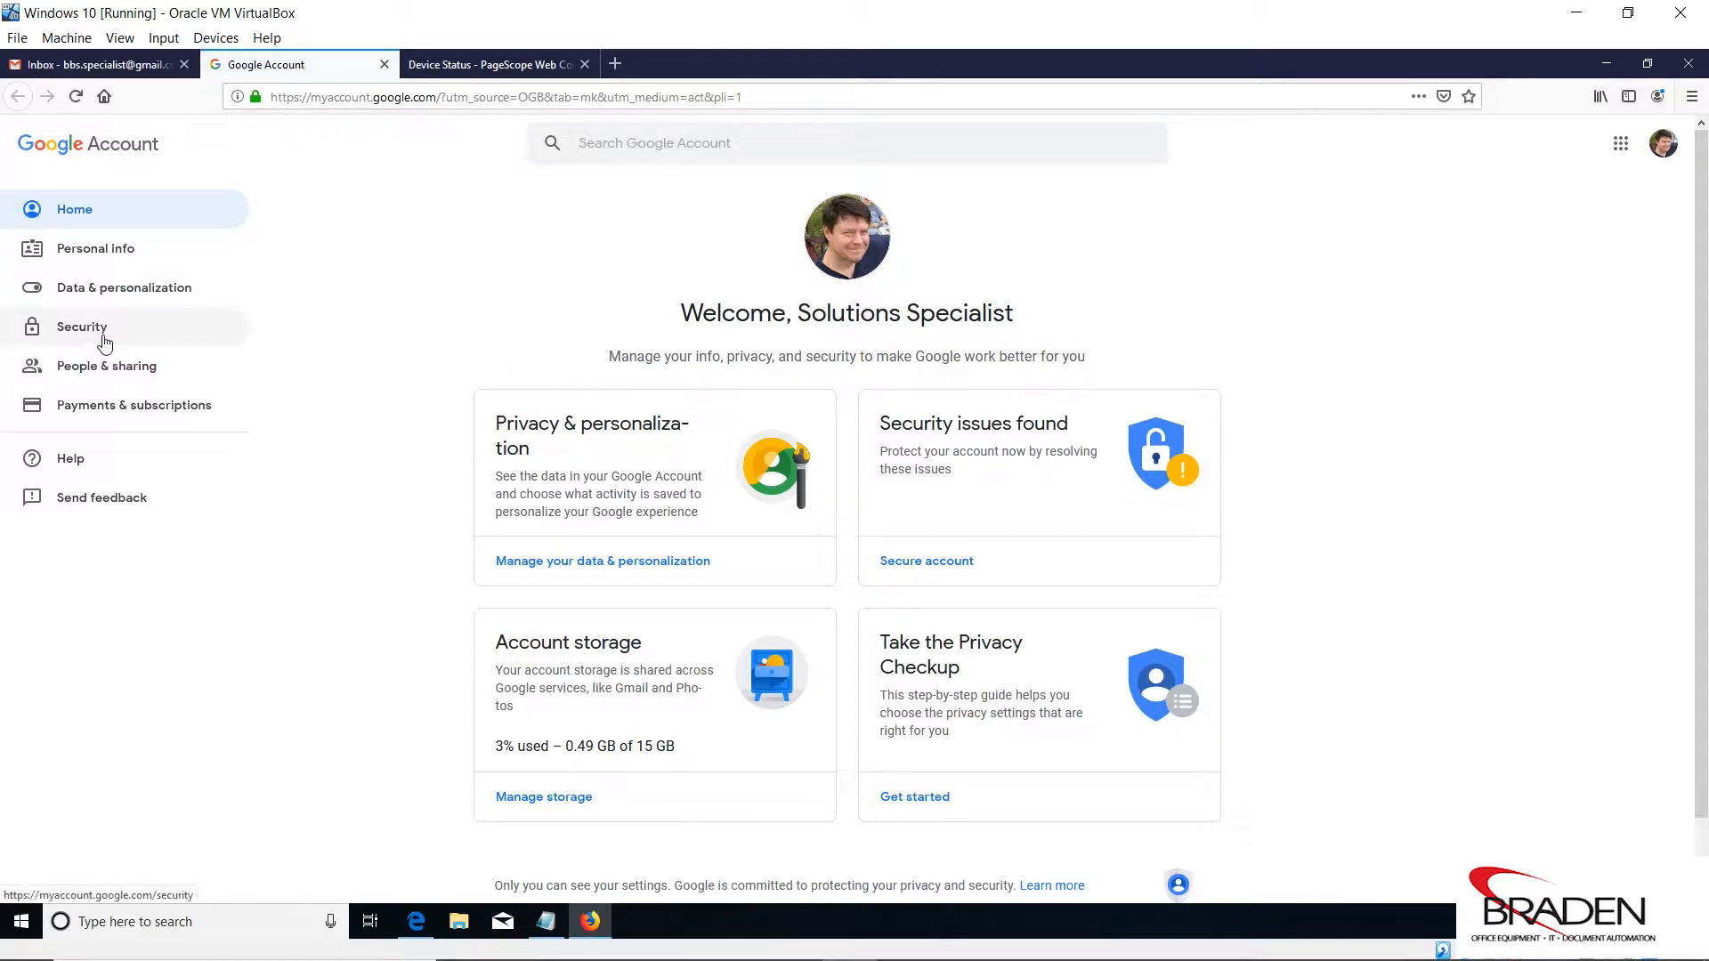
{"action": "left_click", "coordinate": [82, 326]}
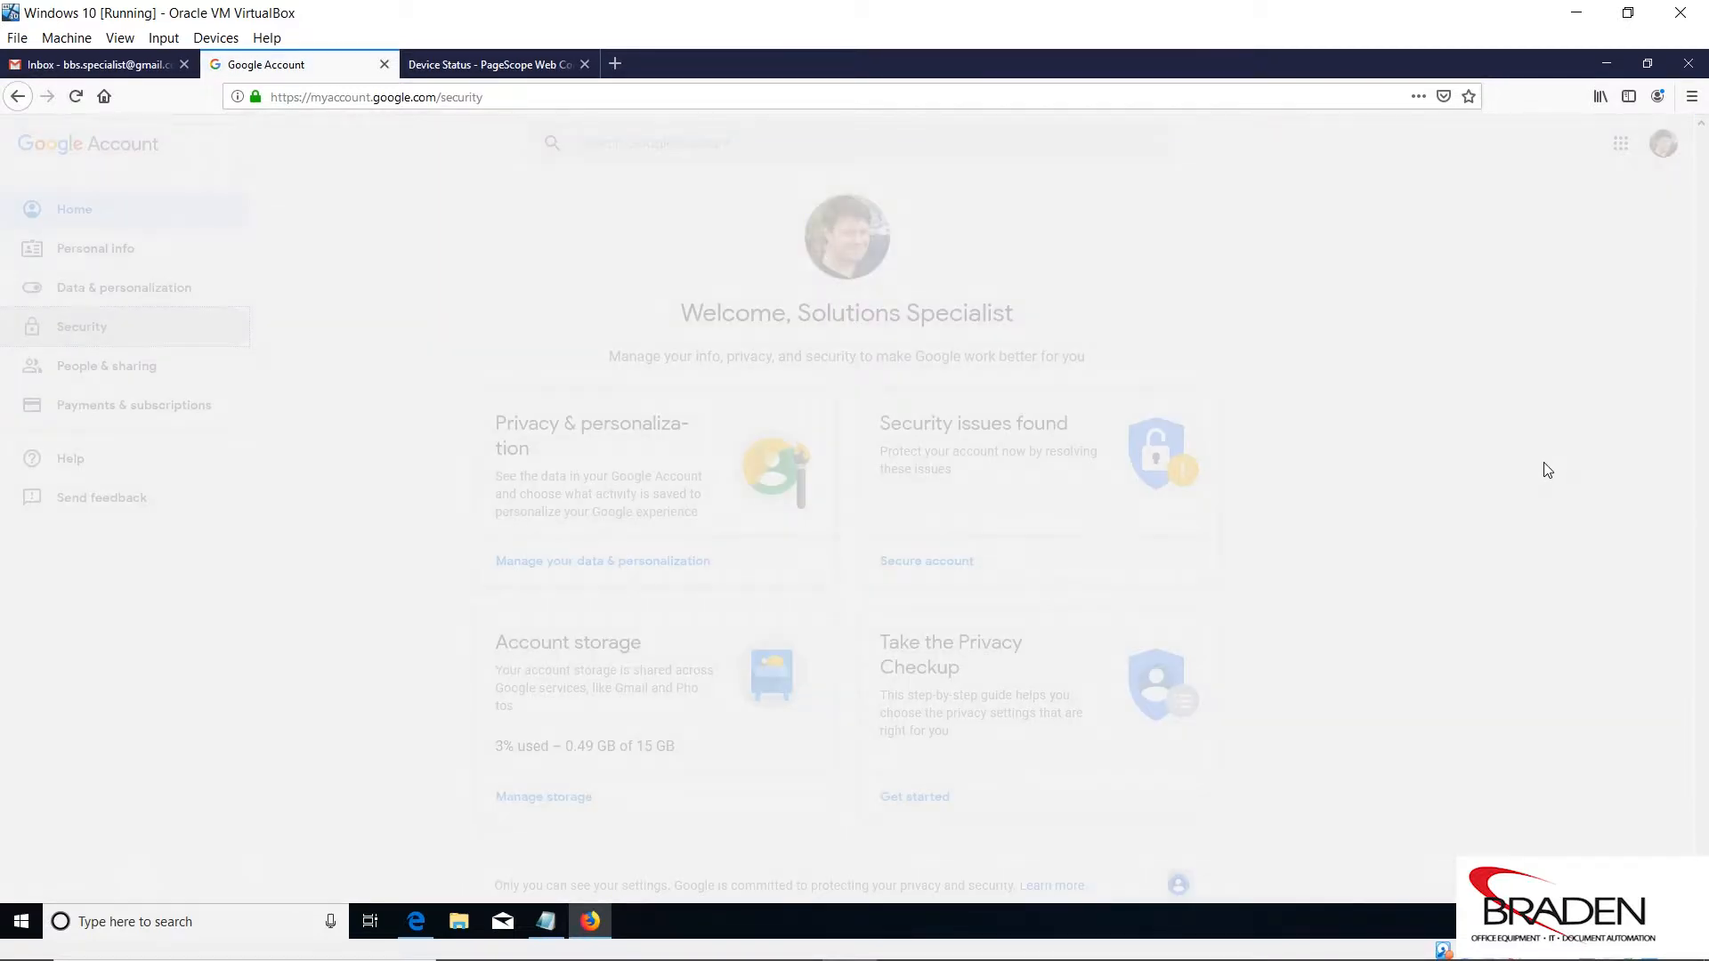
{"action": "left_click", "coordinate": [80, 326]}
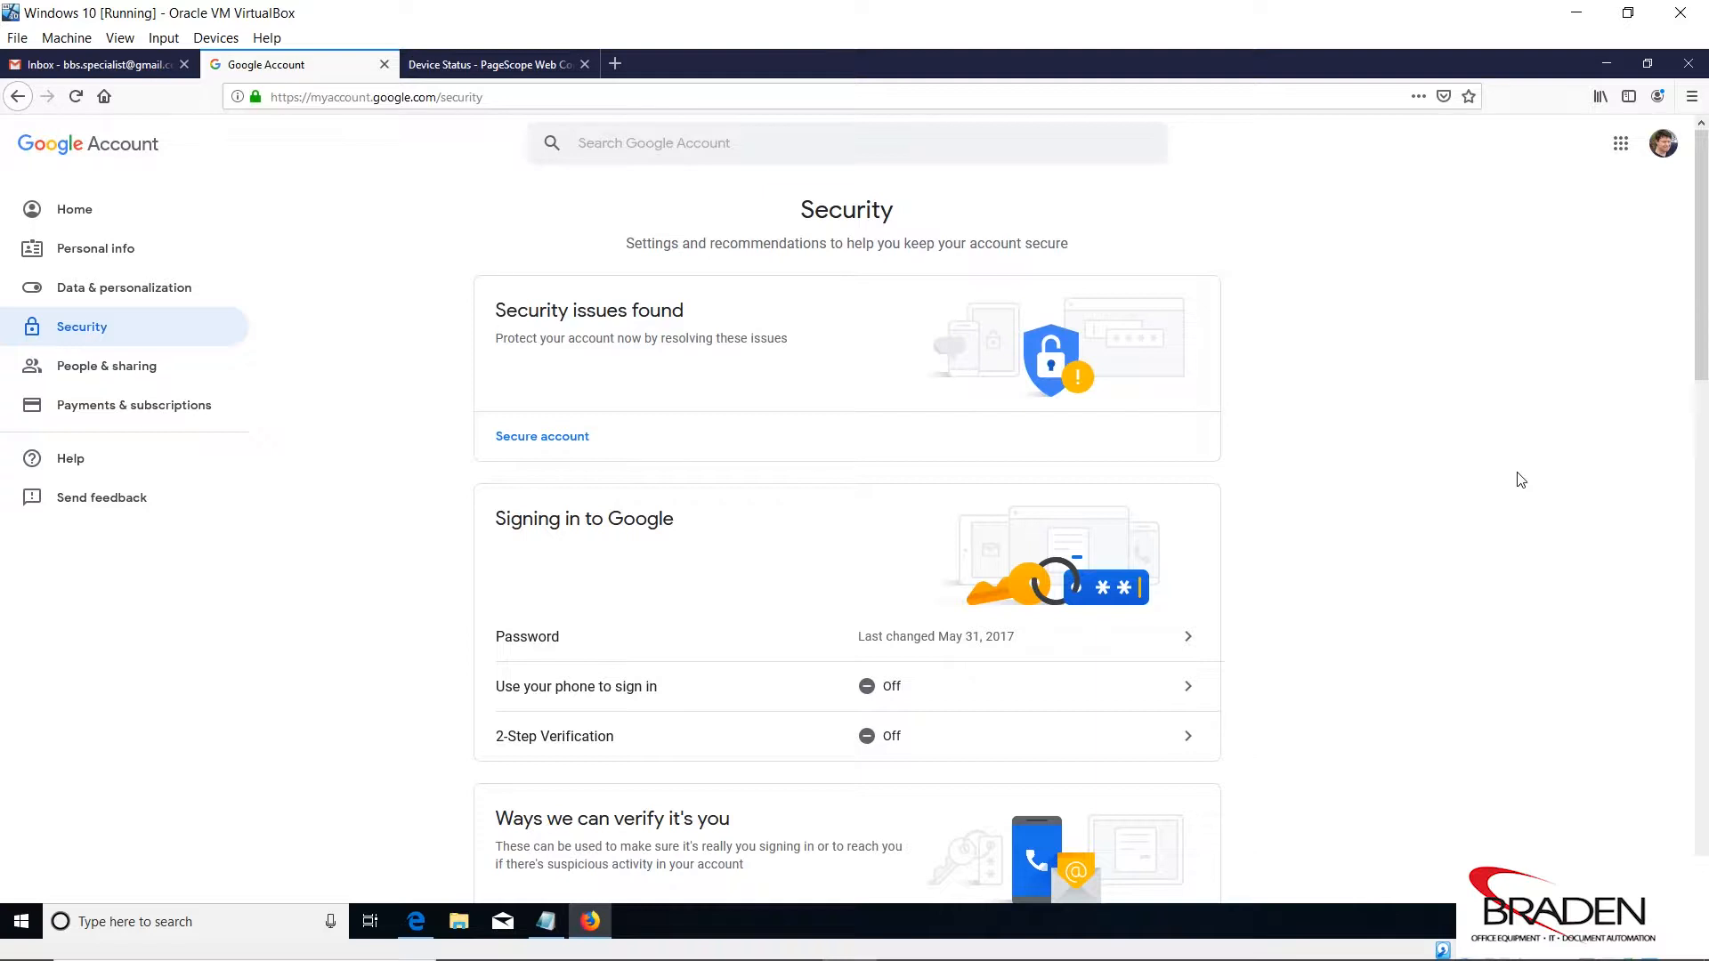
Scroll the Security page to verify Less secure app access is On.
{"action": "scroll", "scroll_direction": "down", "scroll_amount": 3}
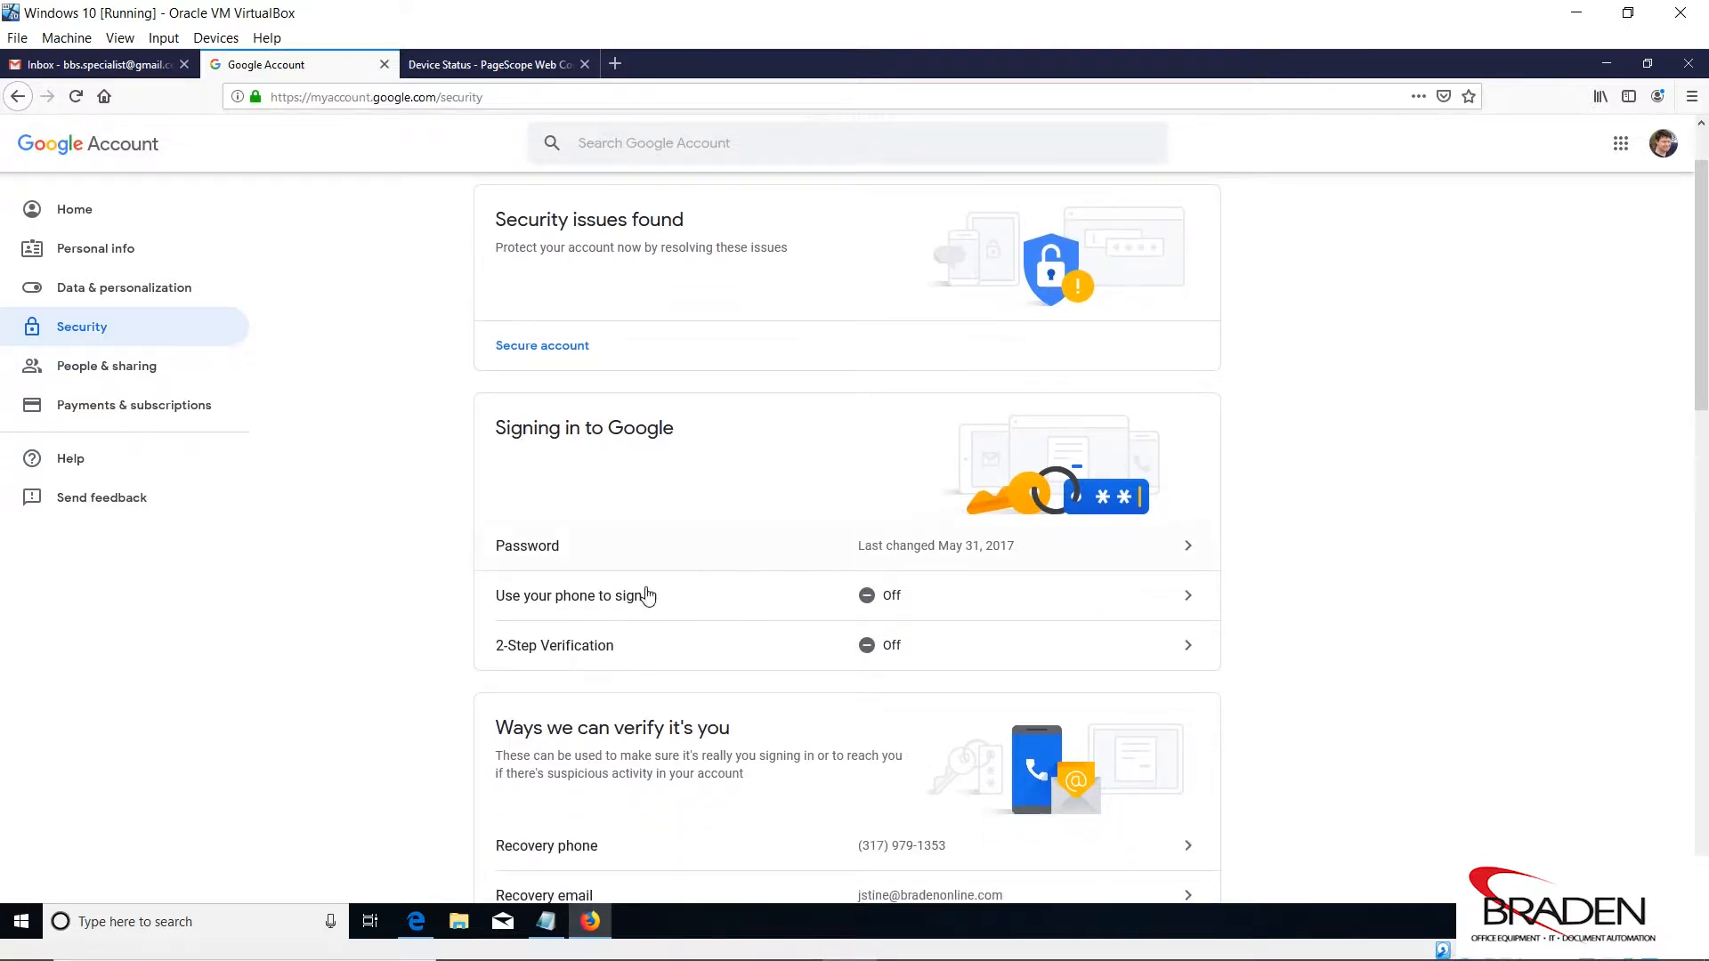
{"action": "mouse_move", "coordinate": [552, 609]}
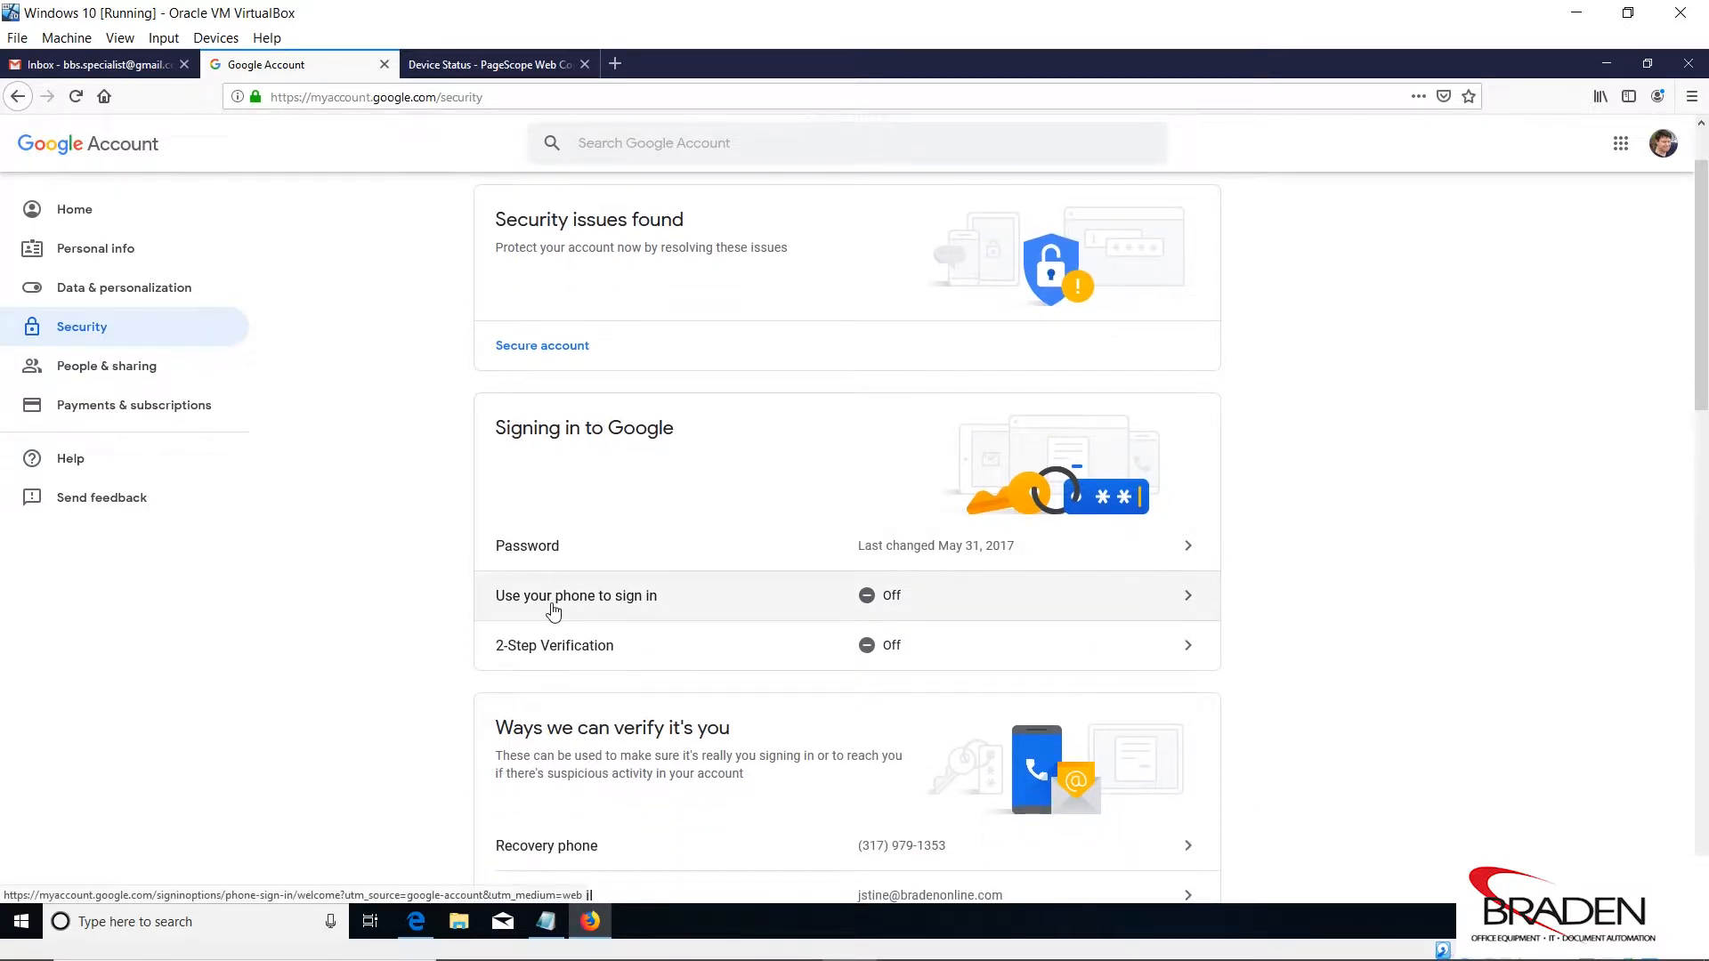
{"action": "mouse_move", "coordinate": [625, 609]}
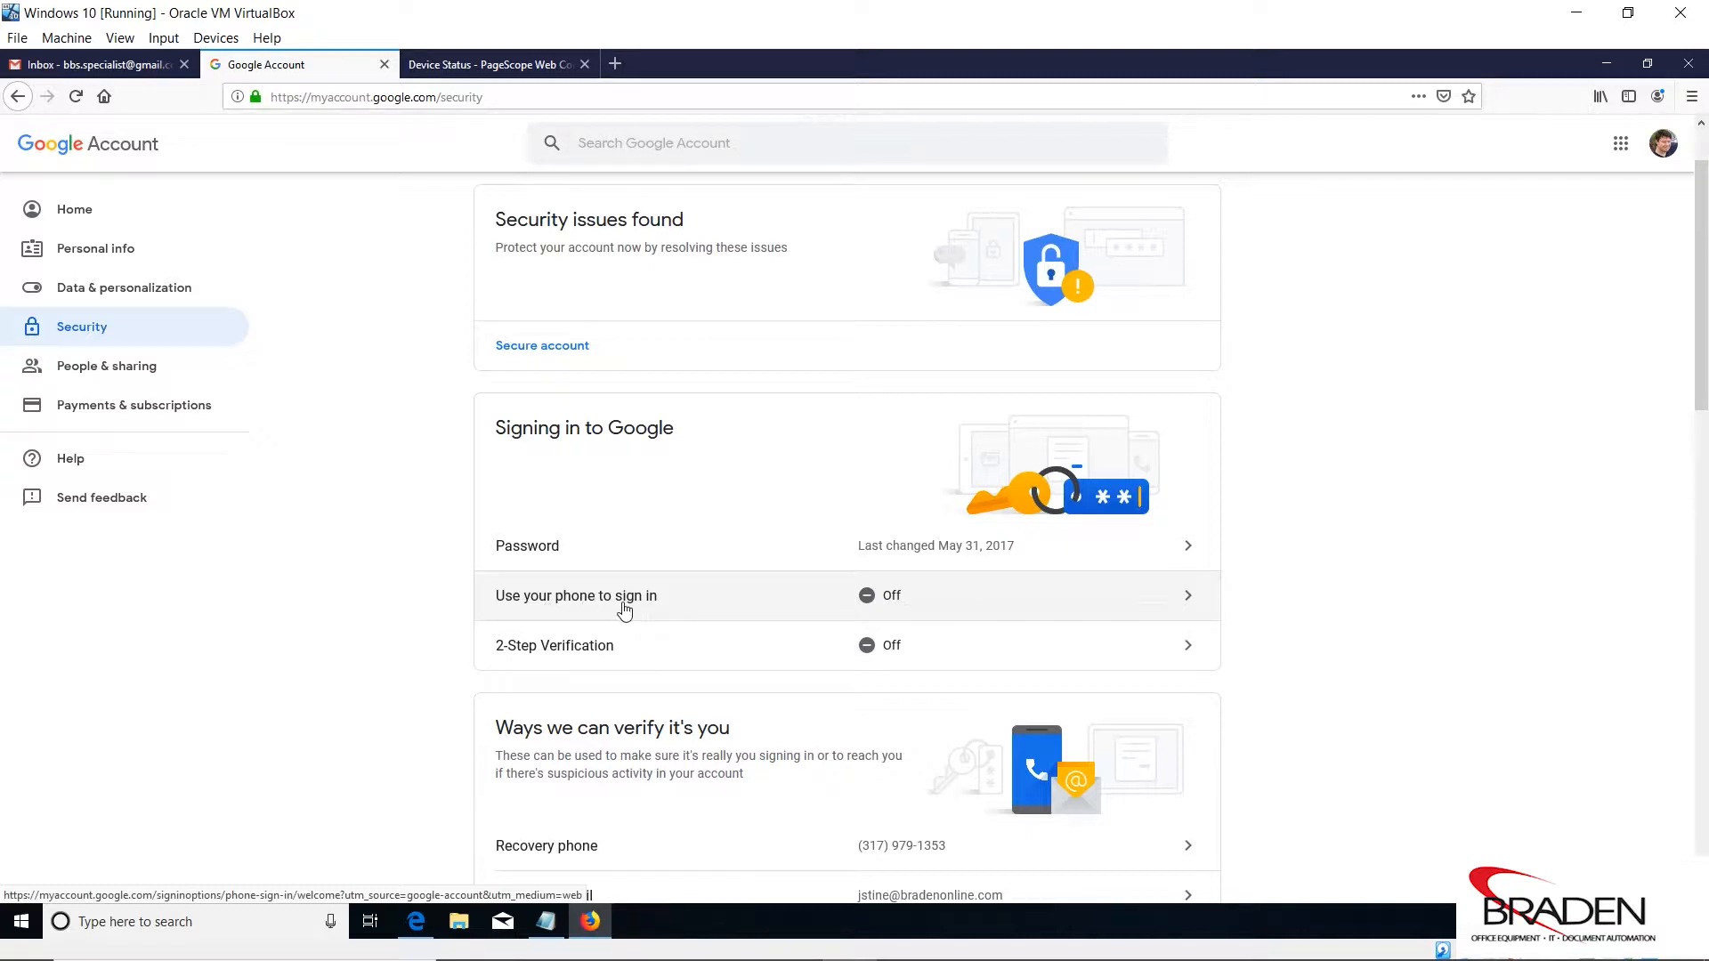
{"action": "mouse_move", "coordinate": [611, 610]}
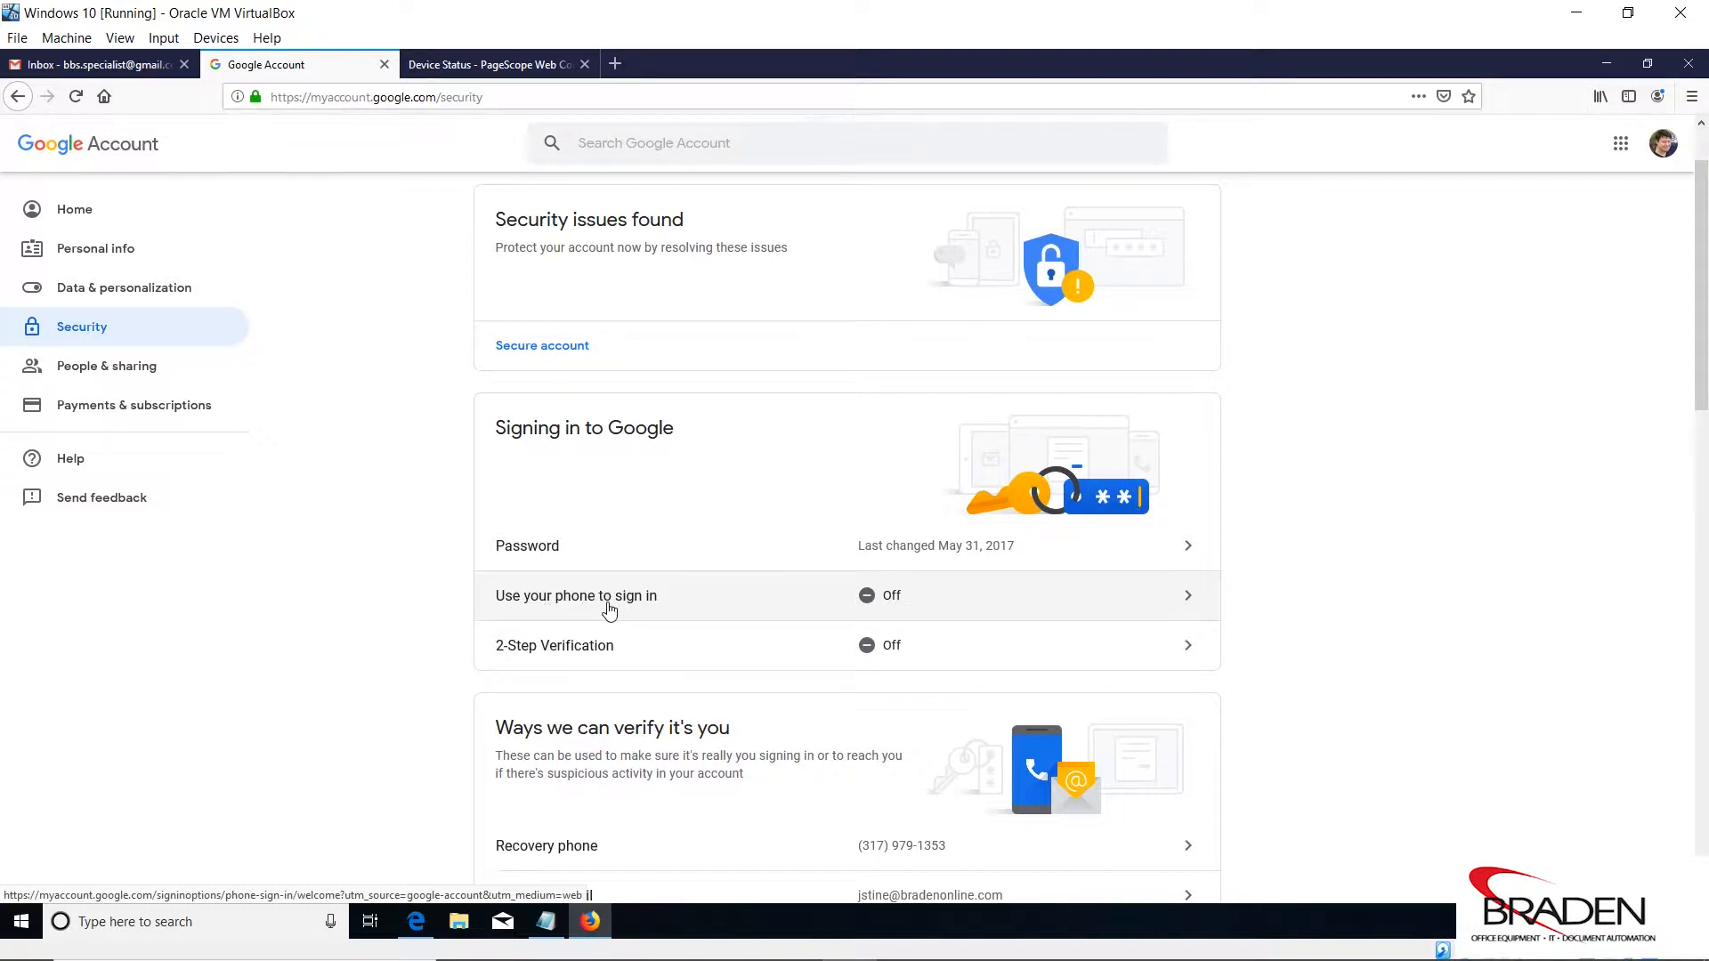
{"action": "mouse_move", "coordinate": [618, 648]}
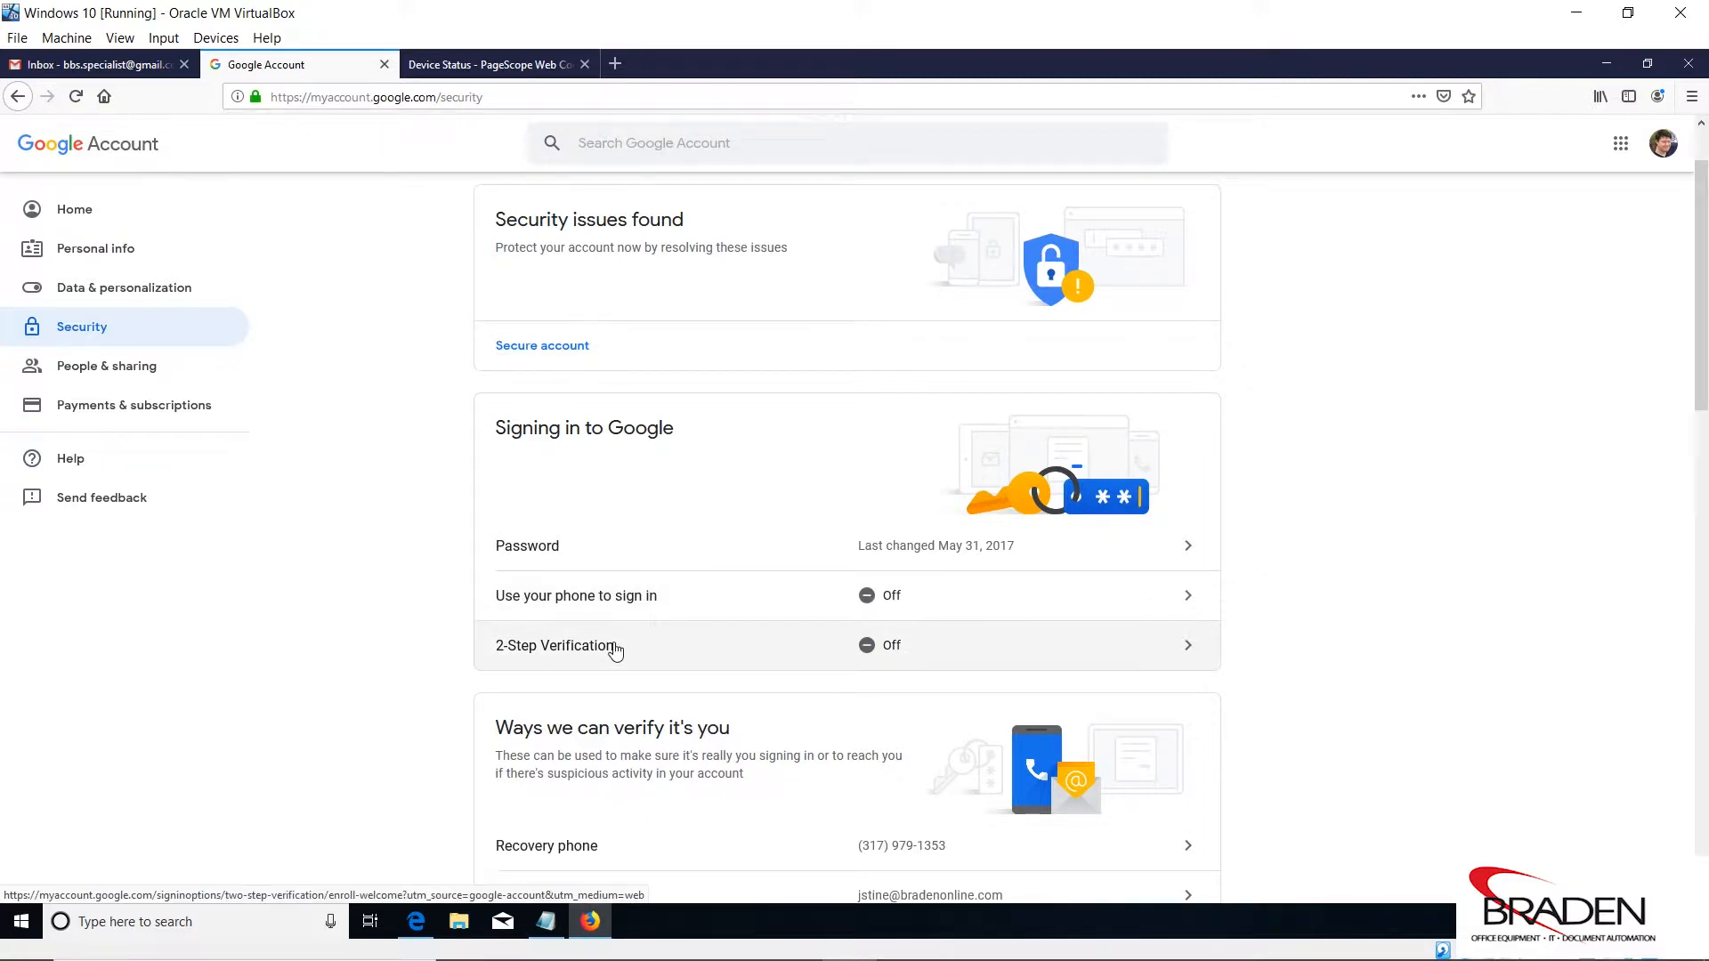
{"action": "mouse_move", "coordinate": [618, 595]}
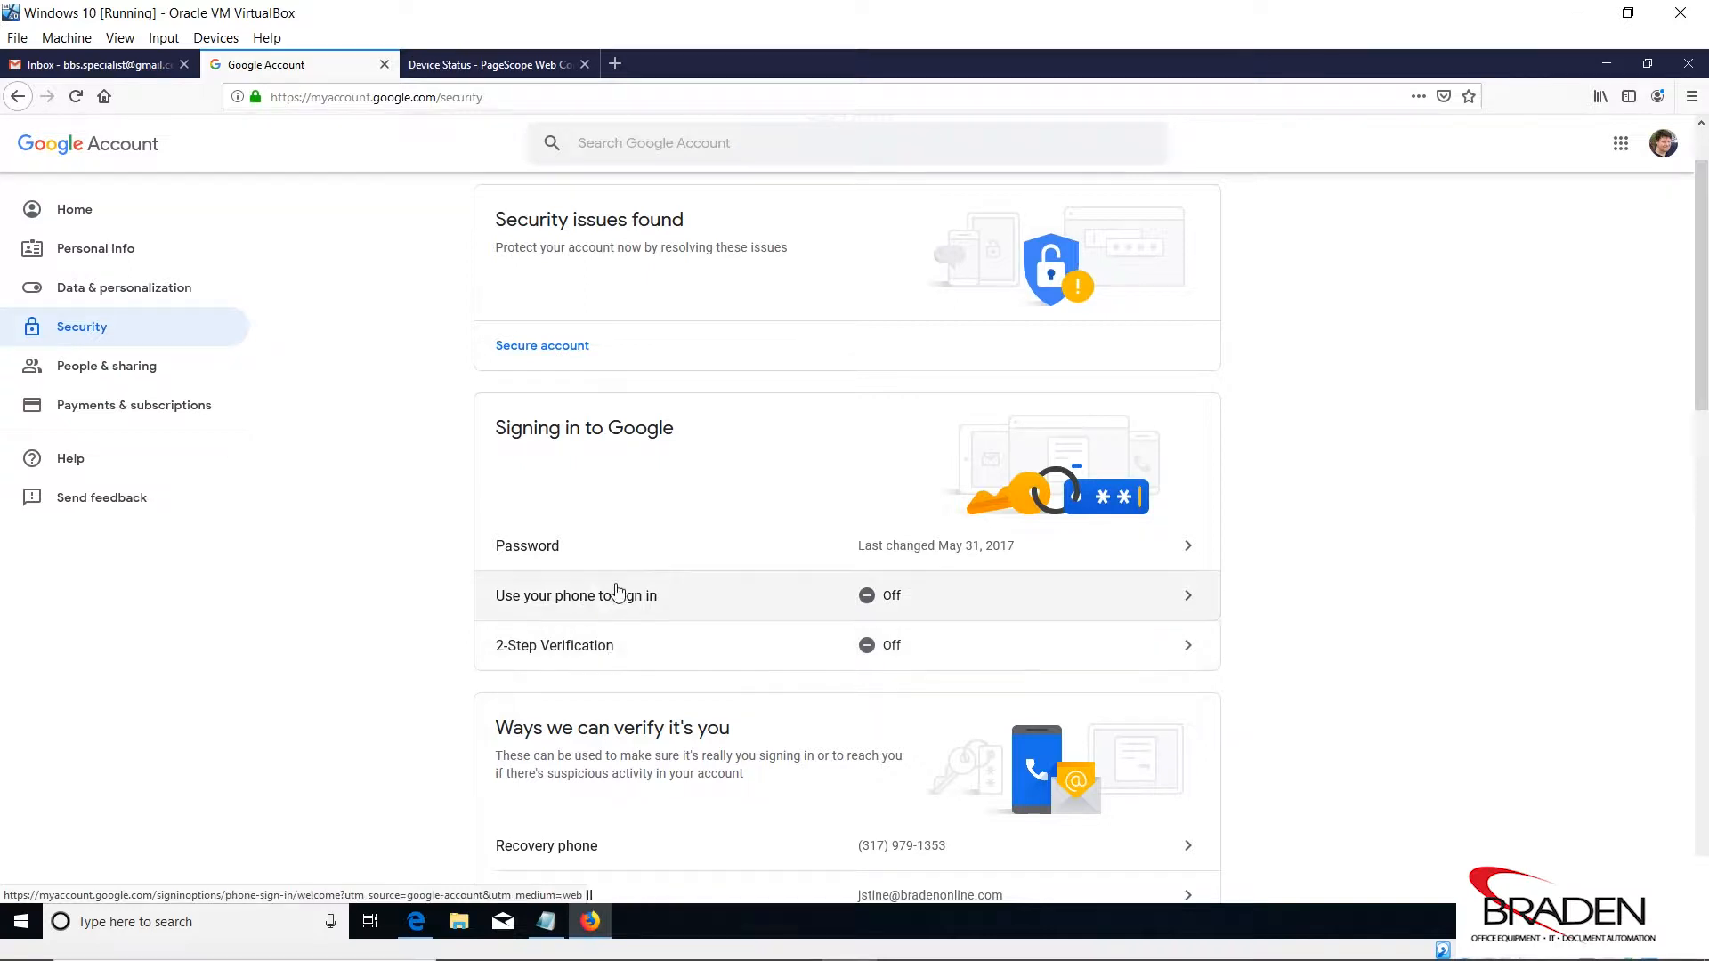
{"action": "mouse_move", "coordinate": [625, 645]}
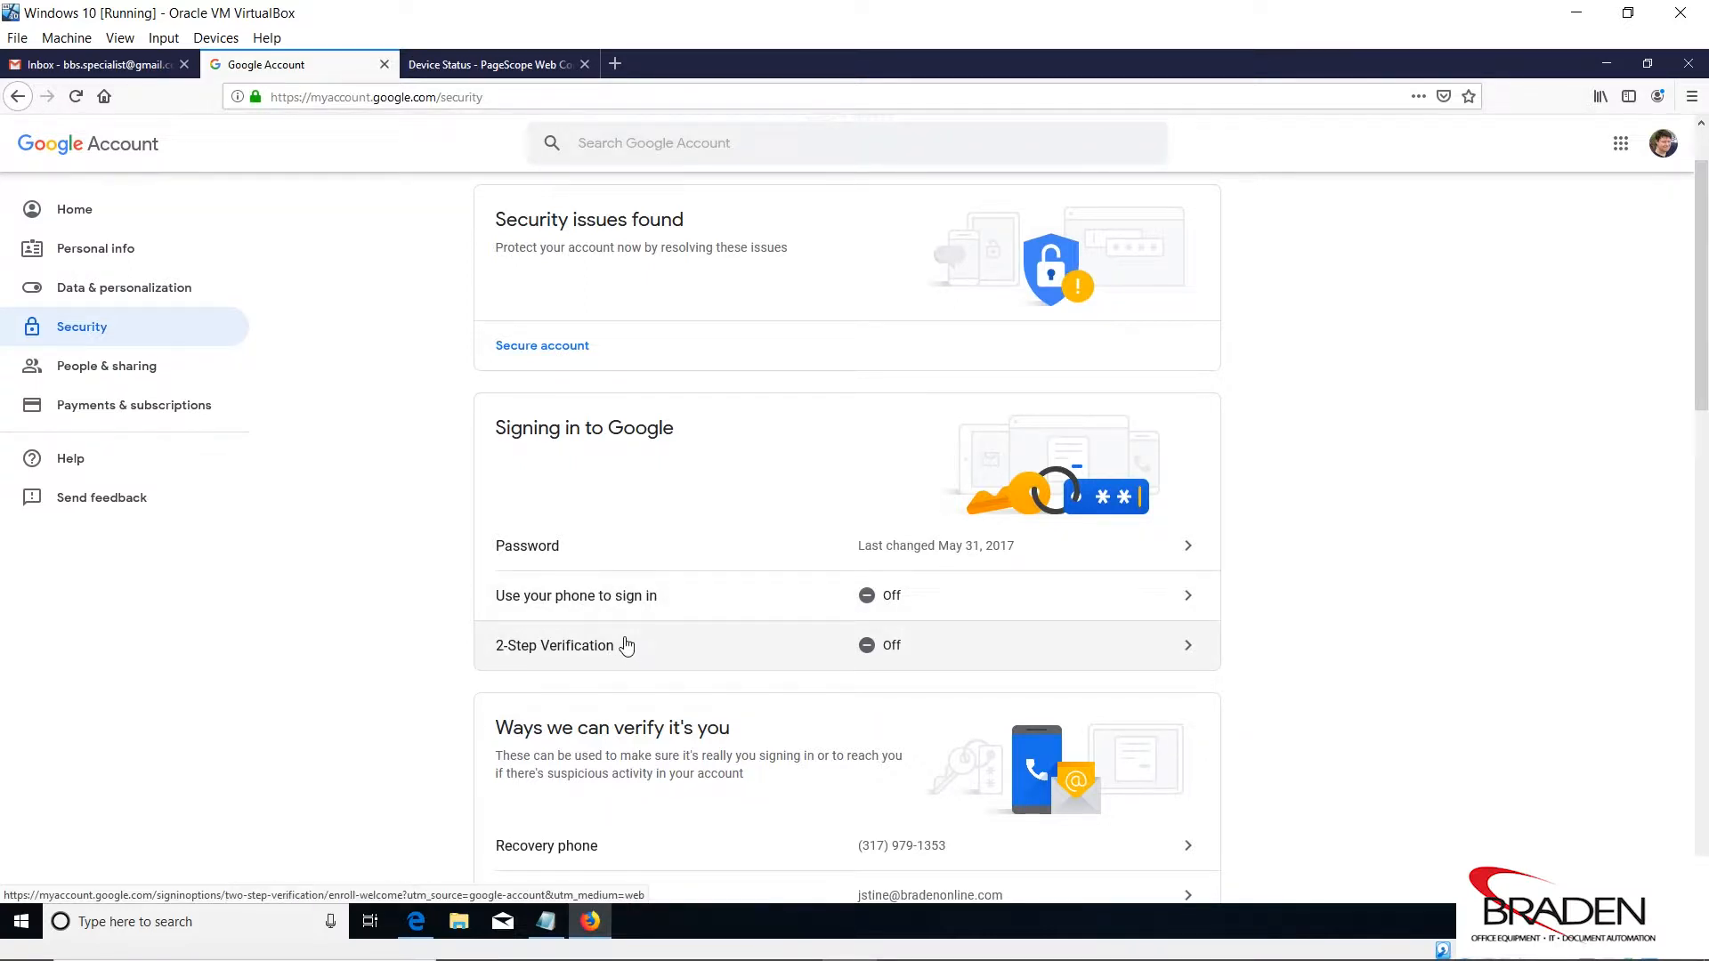
{"action": "mouse_move", "coordinate": [683, 659]}
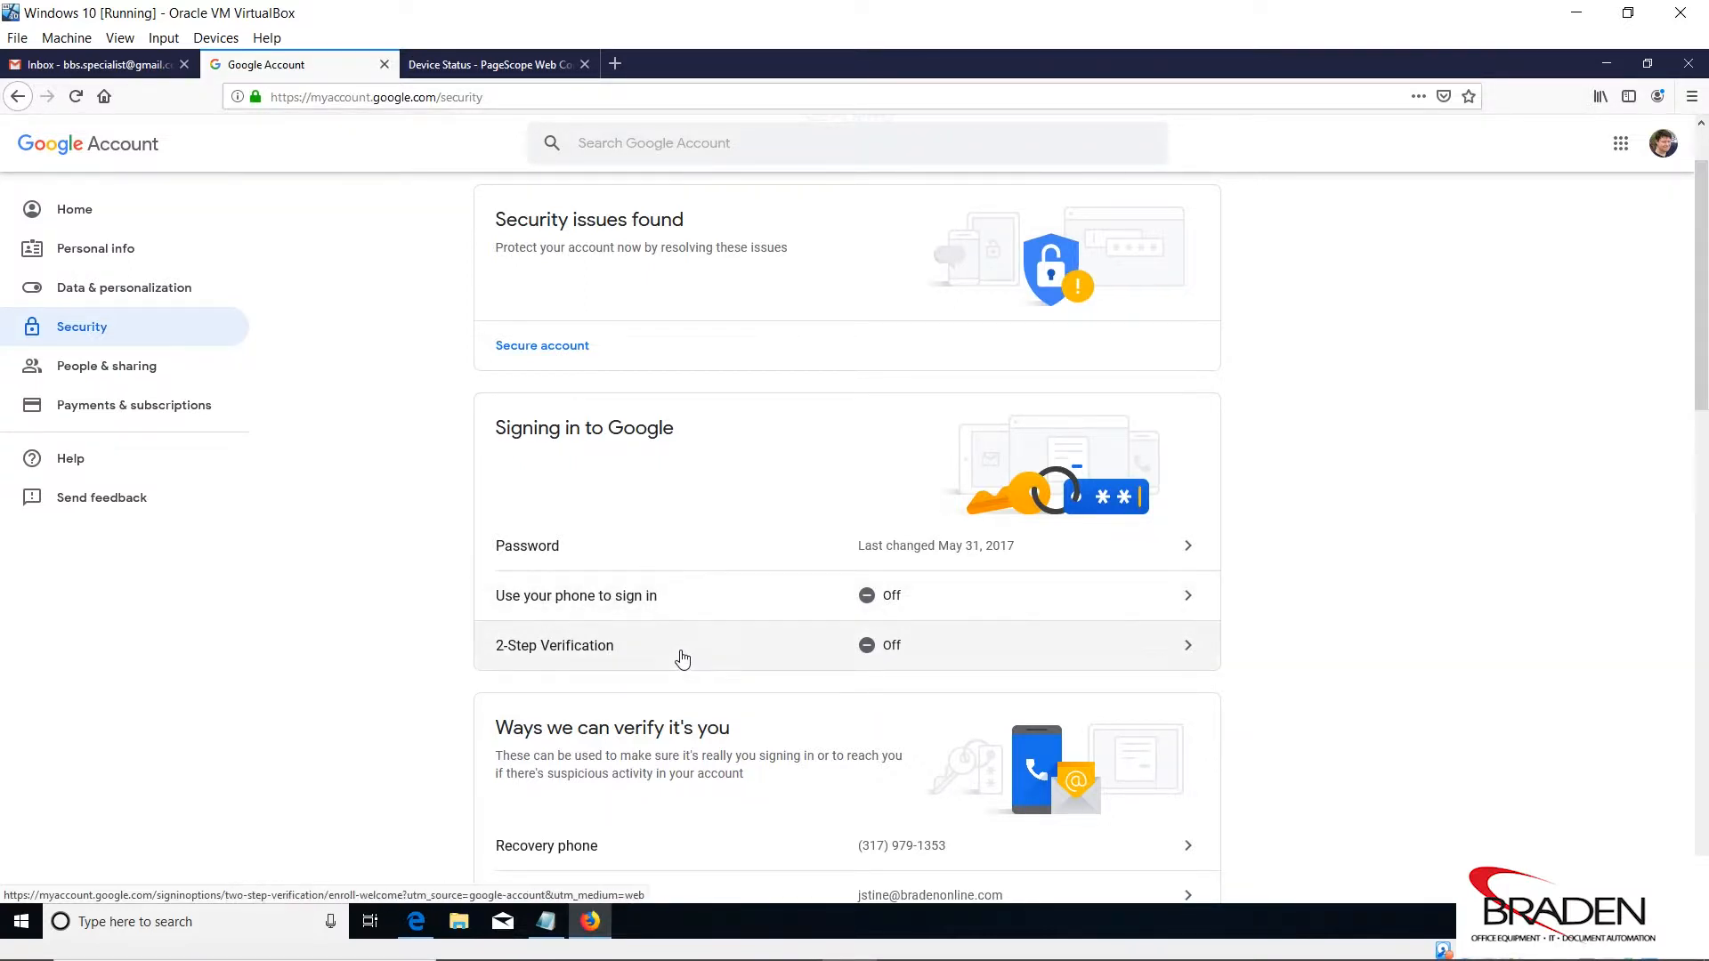
{"action": "mouse_move", "coordinate": [1239, 600]}
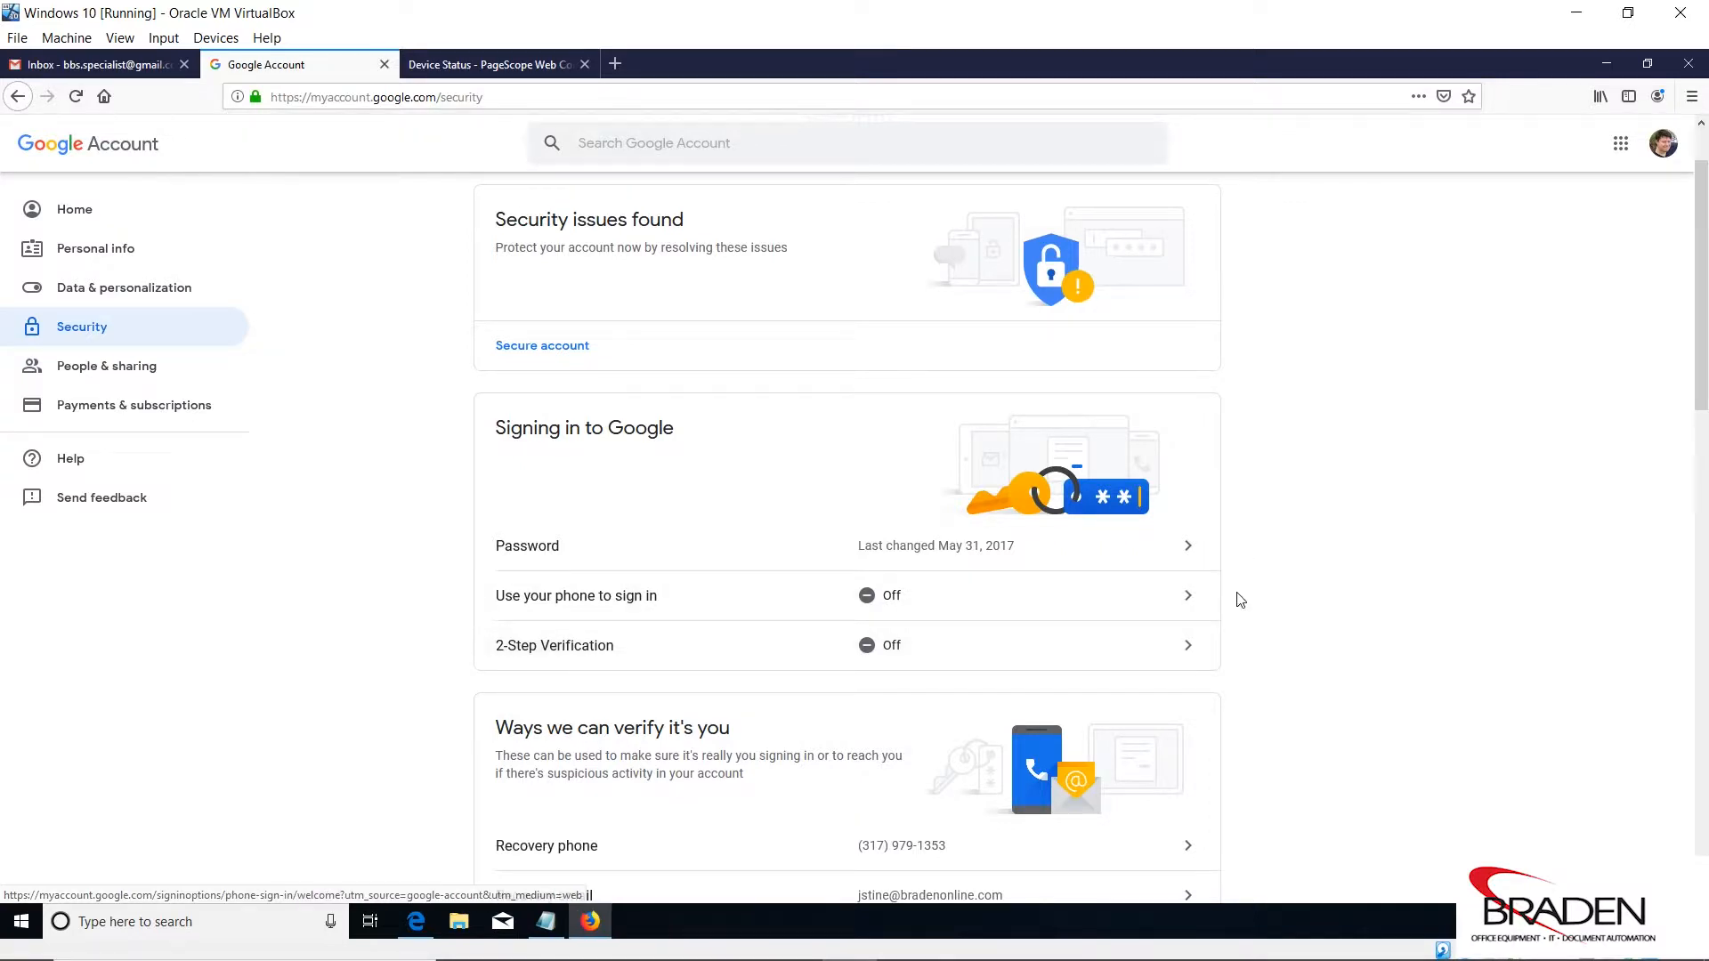
{"action": "mouse_move", "coordinate": [1168, 606]}
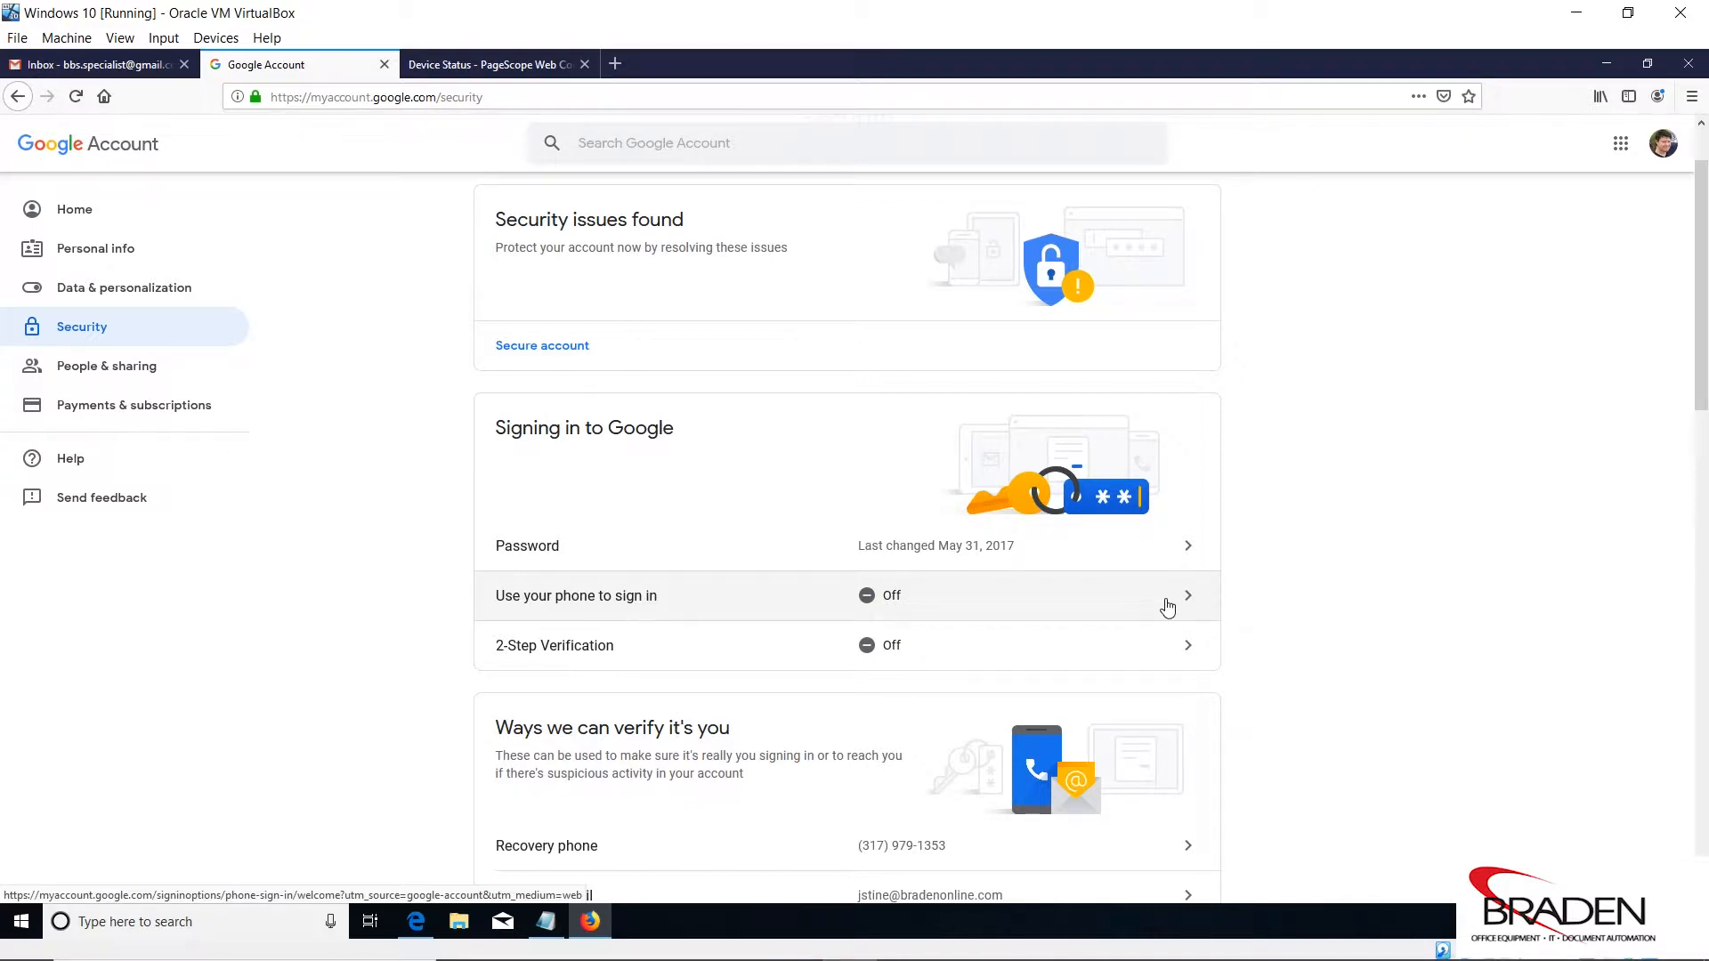
{"action": "scroll", "scroll_direction": "down", "scroll_amount": 3}
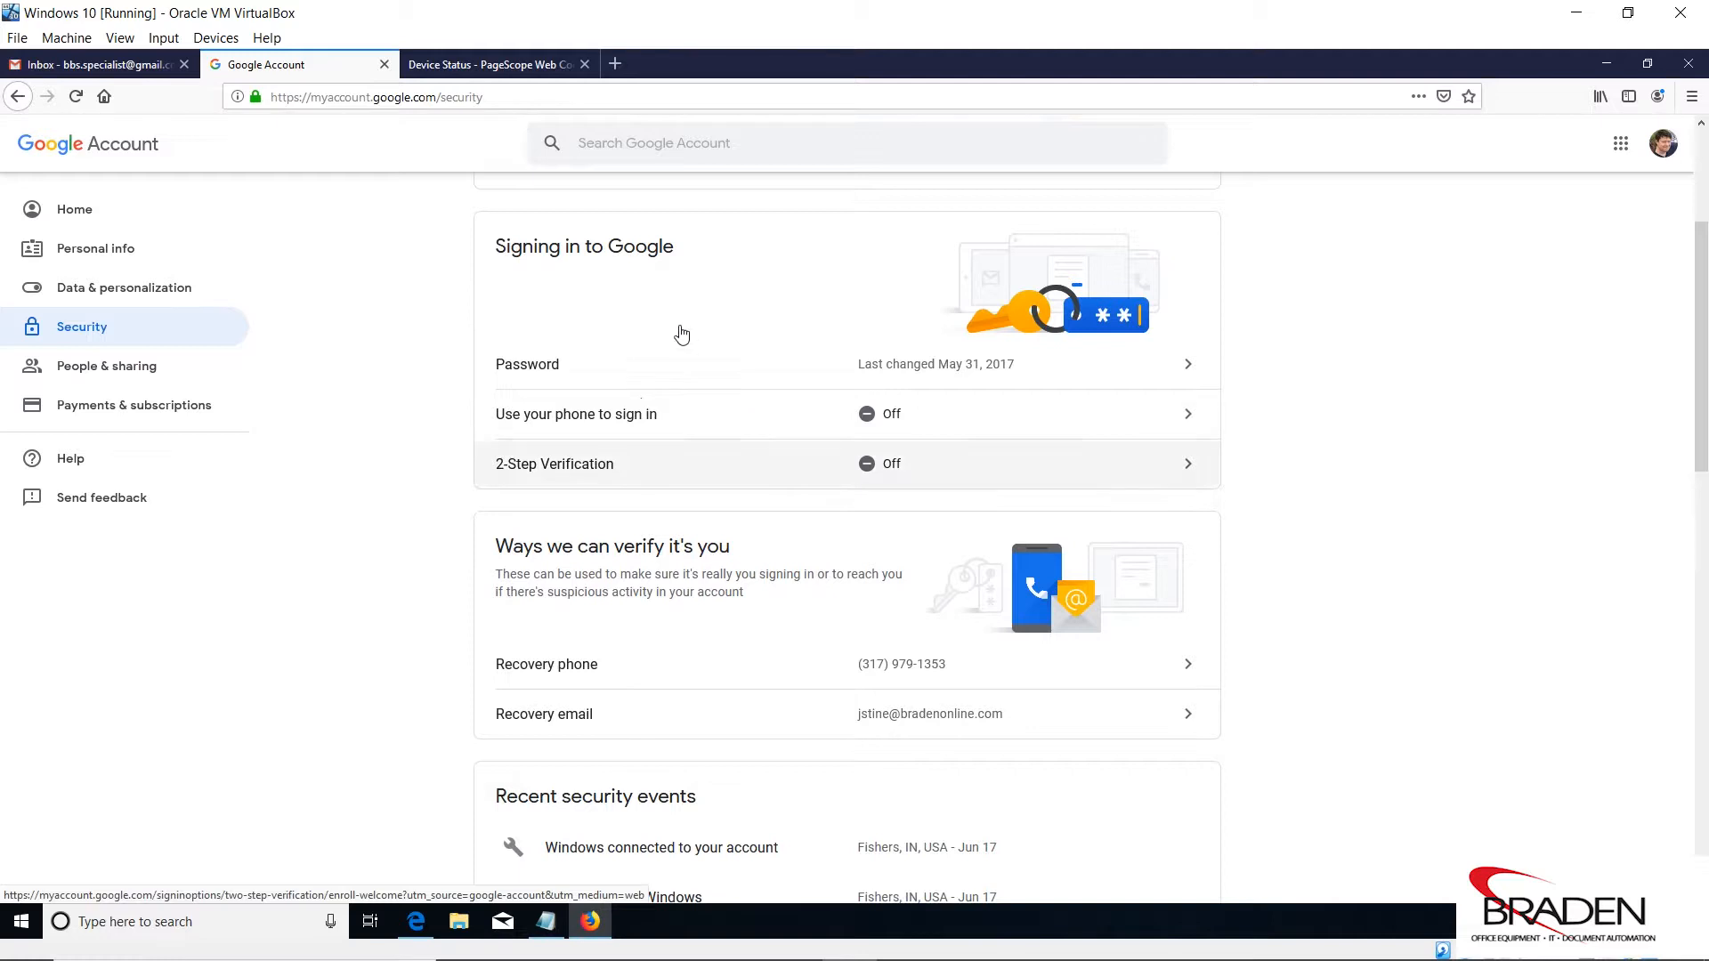
{"action": "mouse_move", "coordinate": [837, 426]}
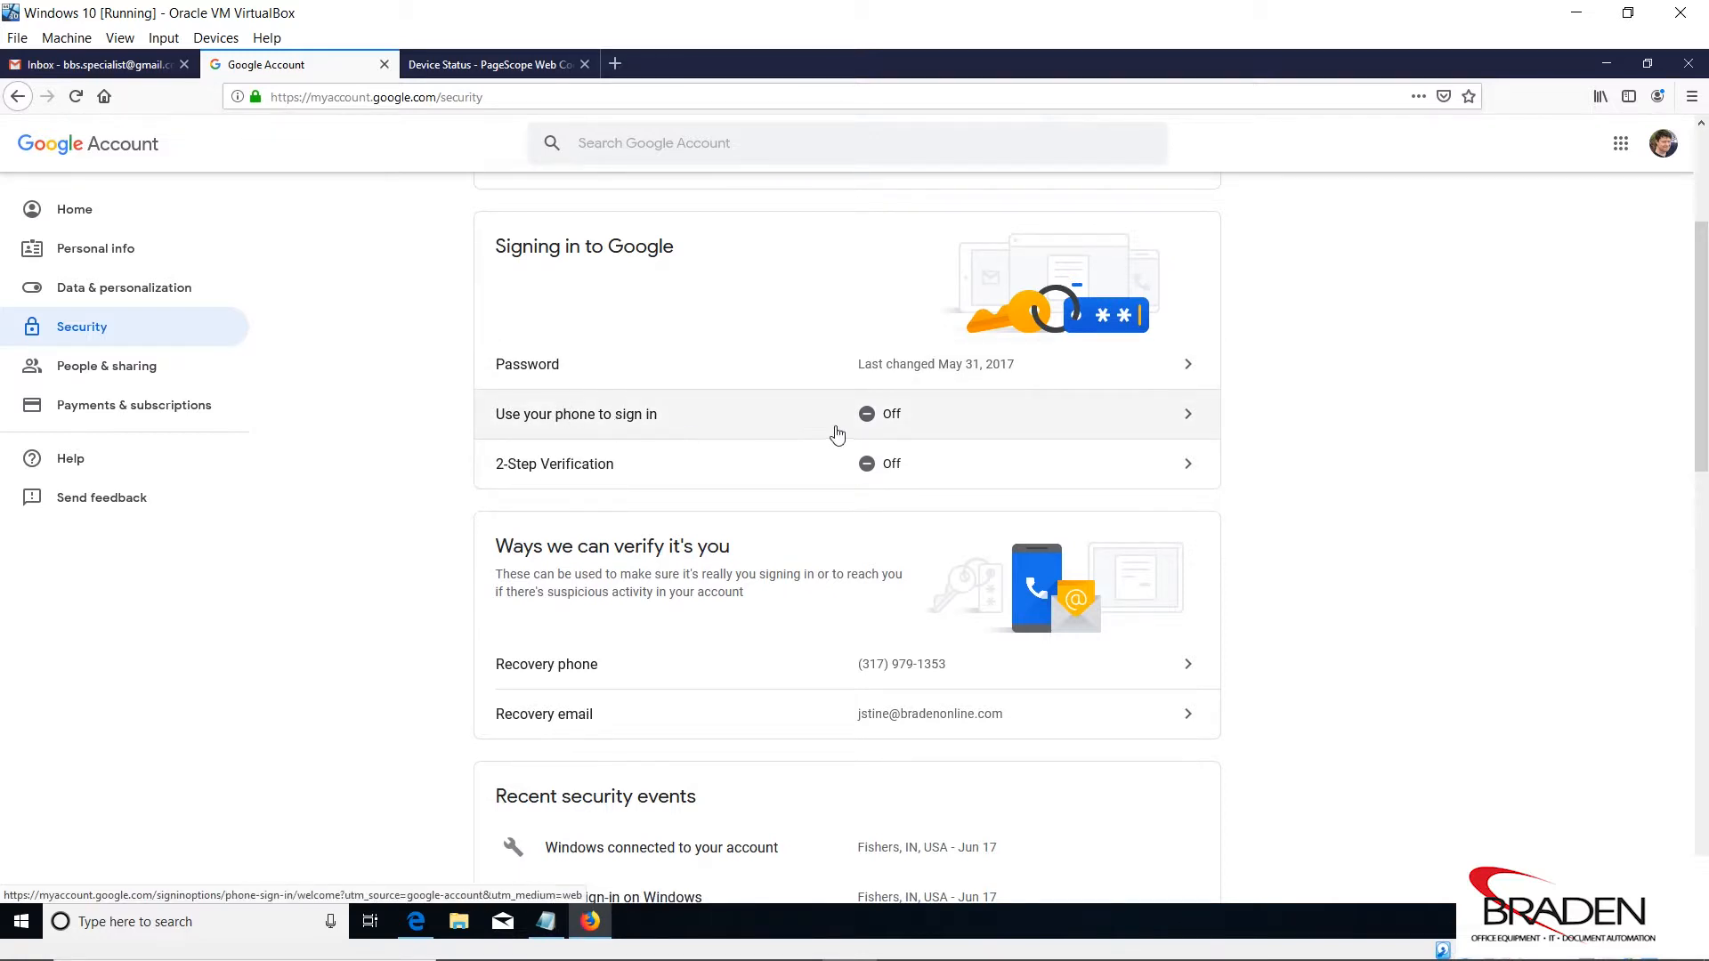
{"action": "mouse_move", "coordinate": [883, 468]}
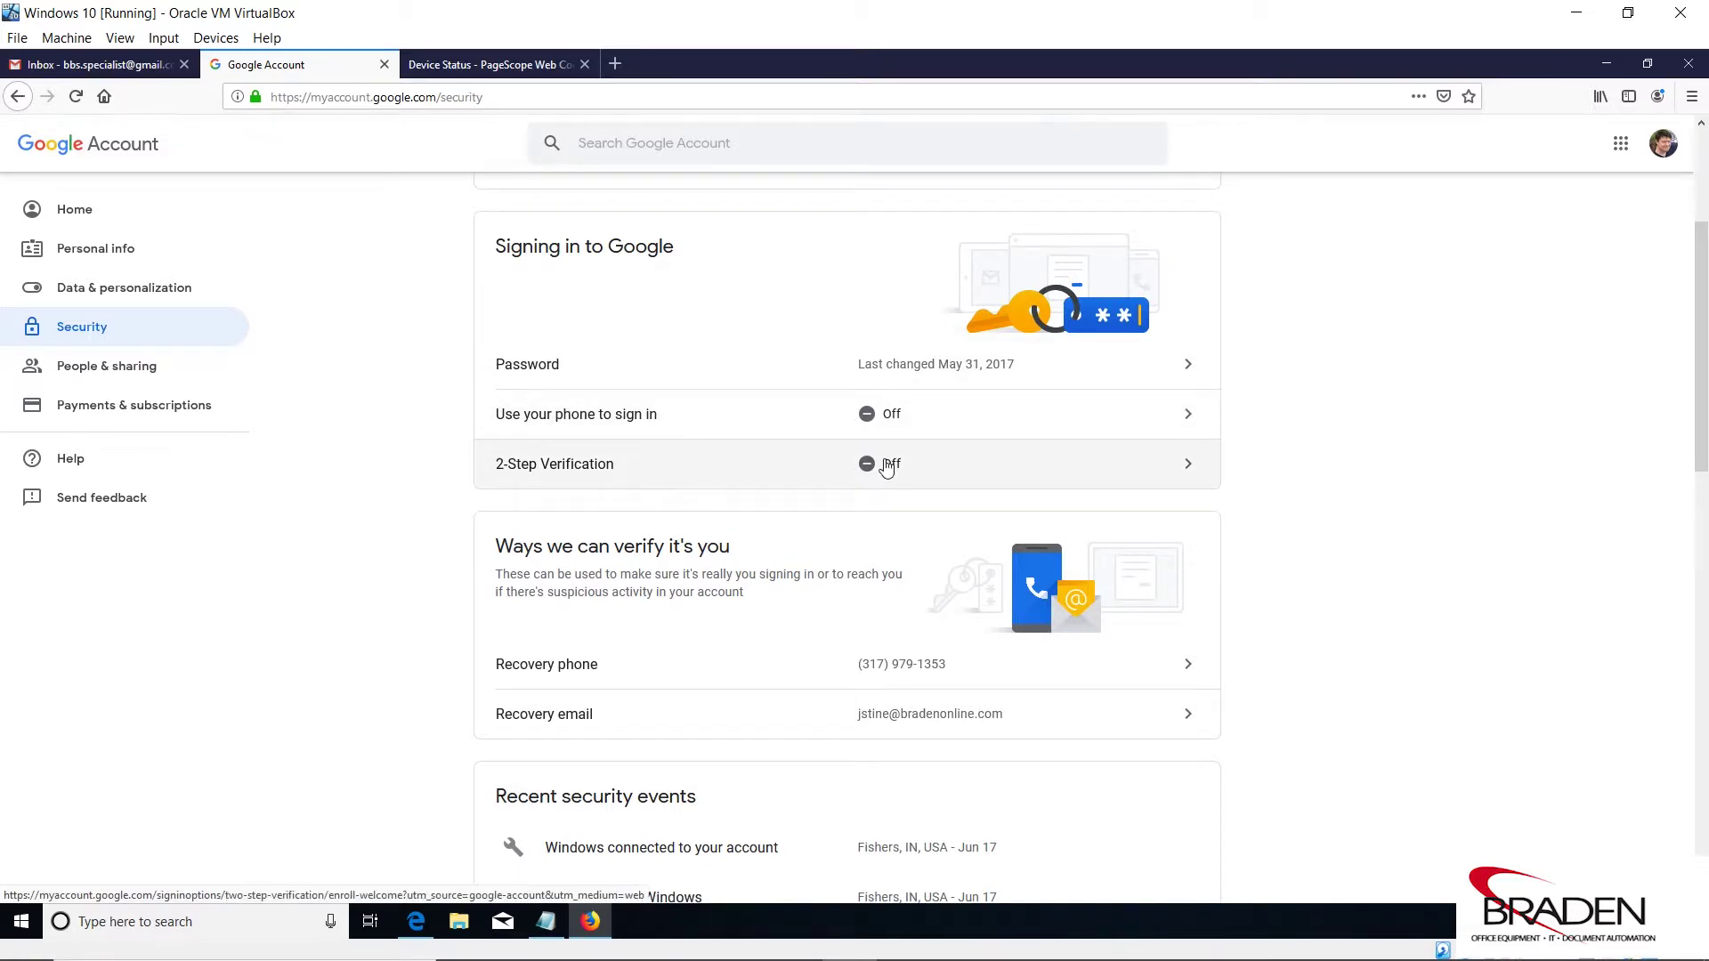
{"action": "scroll", "scroll_direction": "down", "scroll_amount": 3}
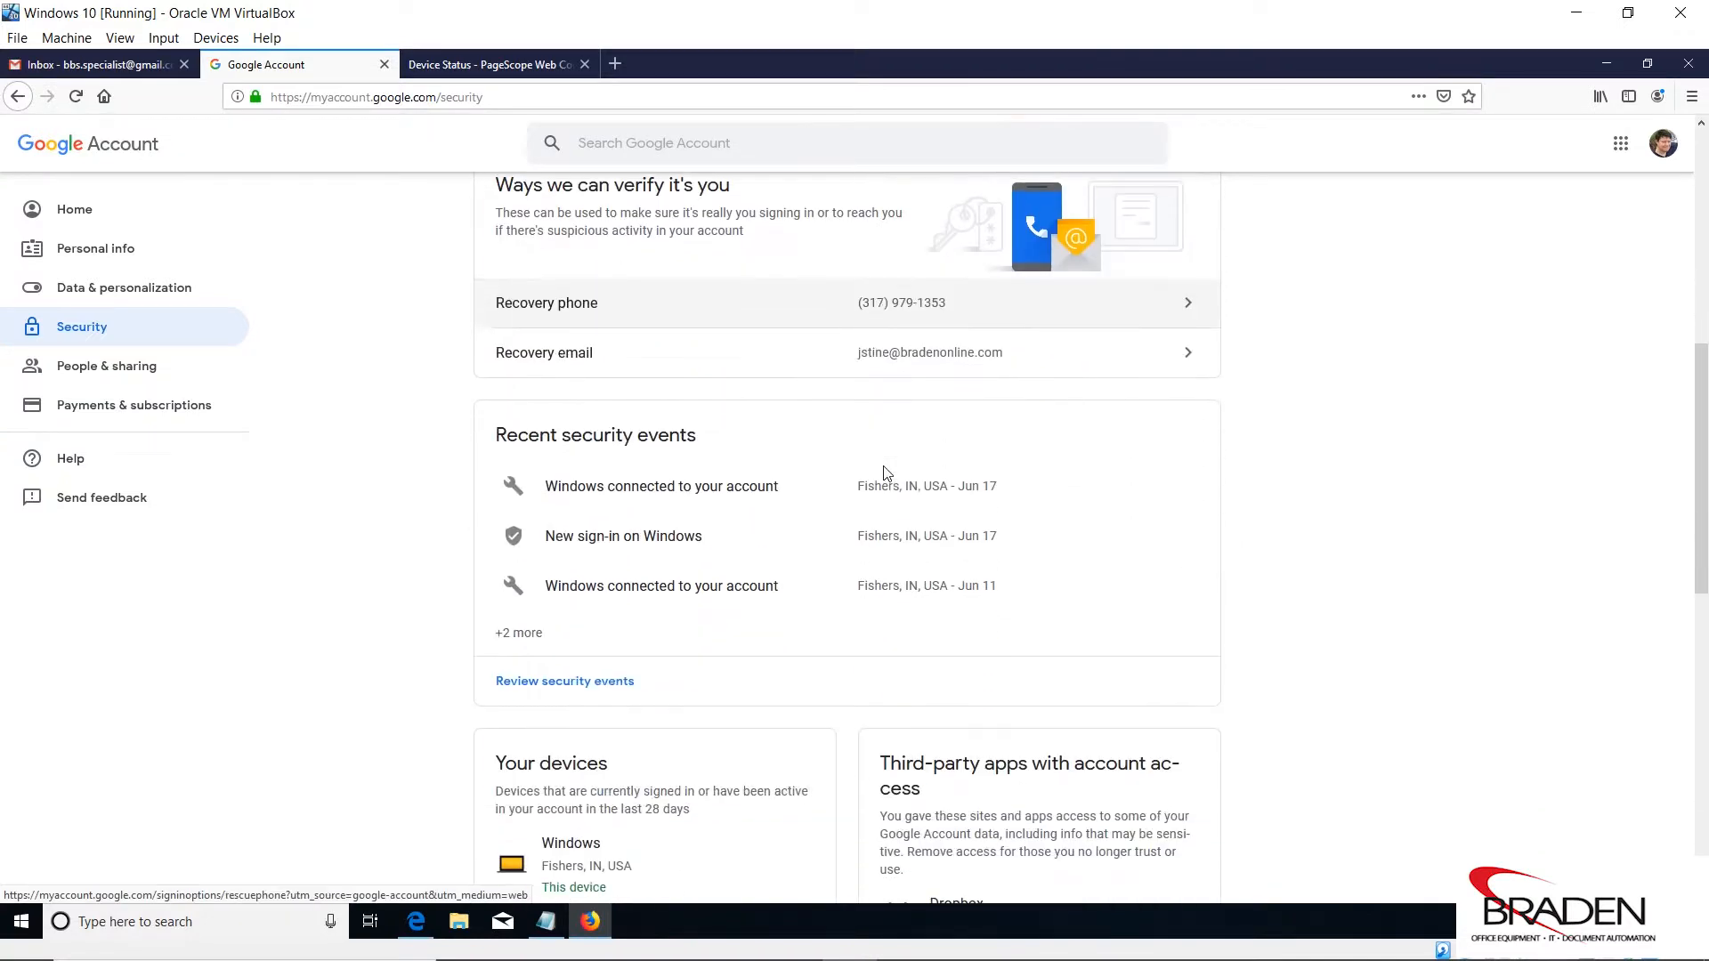
{"action": "scroll", "scroll_direction": "down", "scroll_amount": 3}
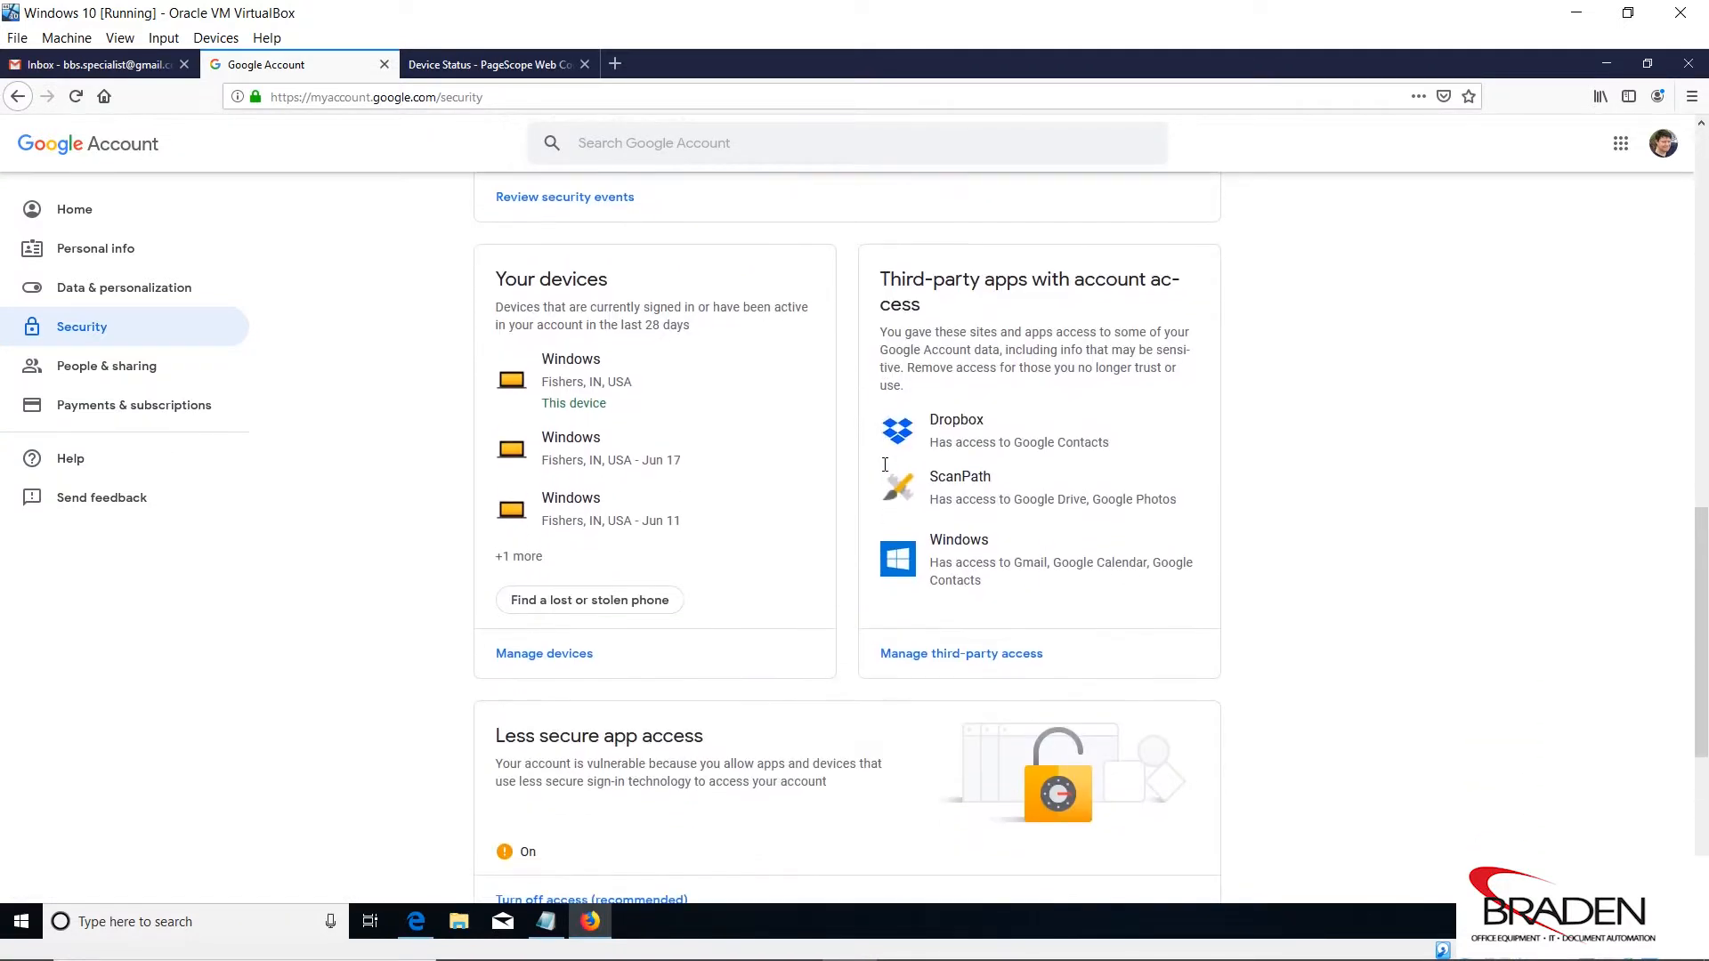
{"action": "scroll", "scroll_direction": "down", "scroll_amount": 3}
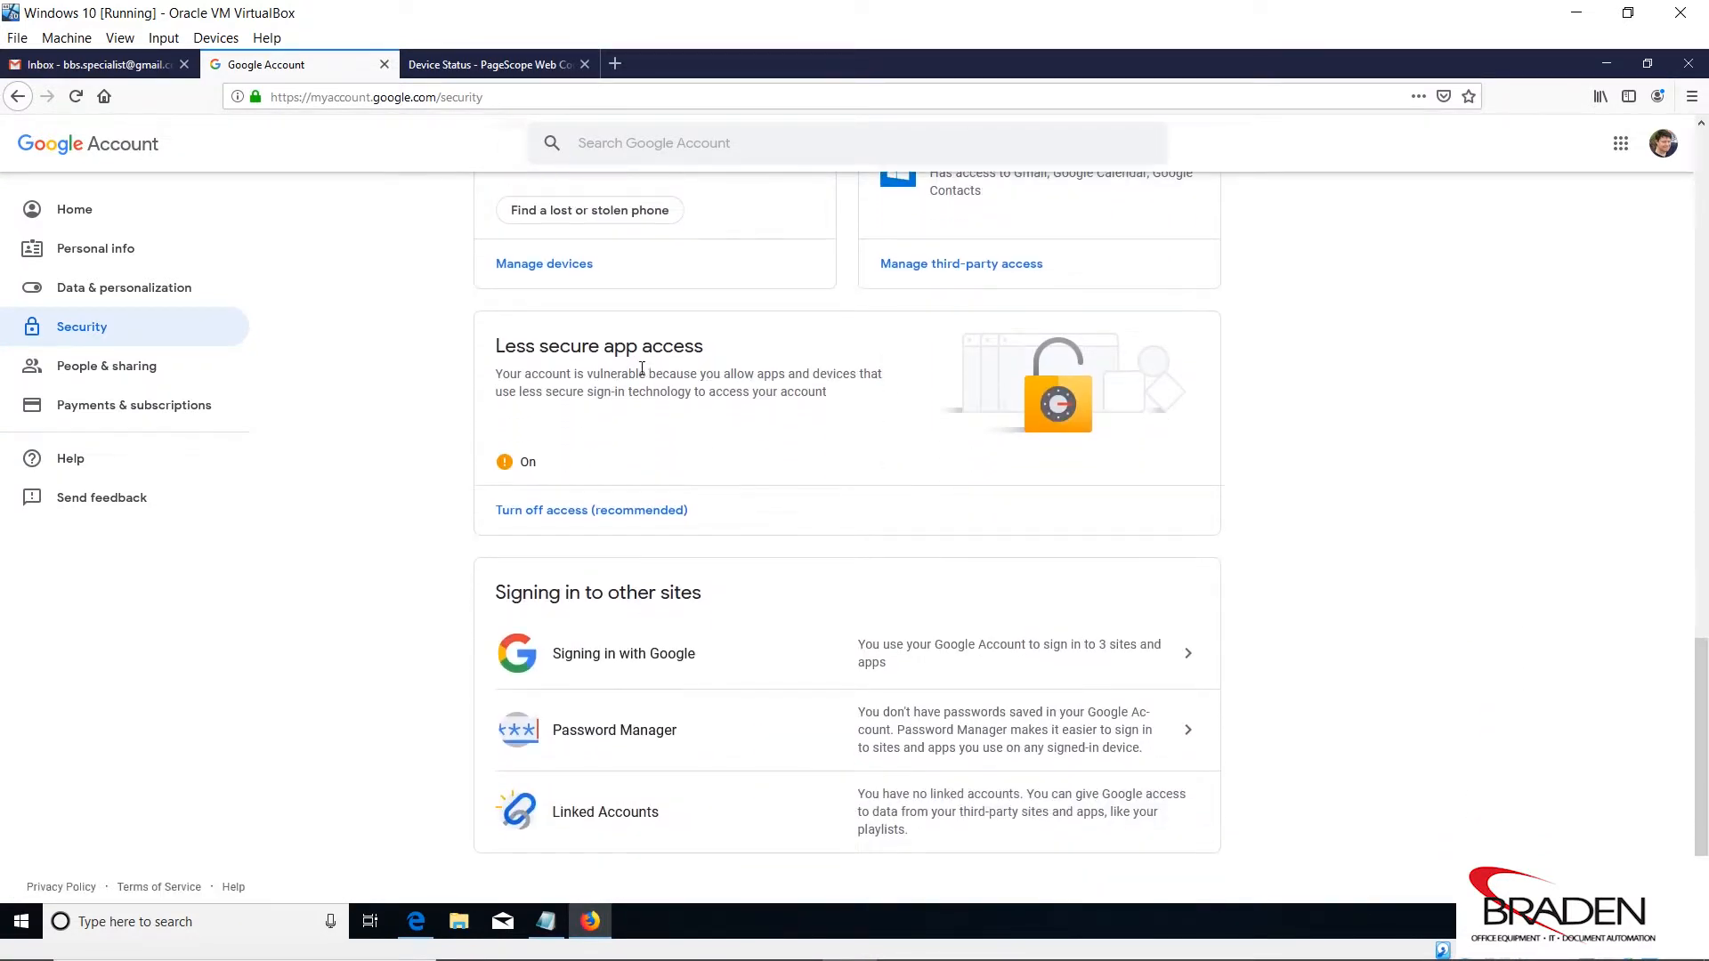
{"action": "mouse_move", "coordinate": [529, 469]}
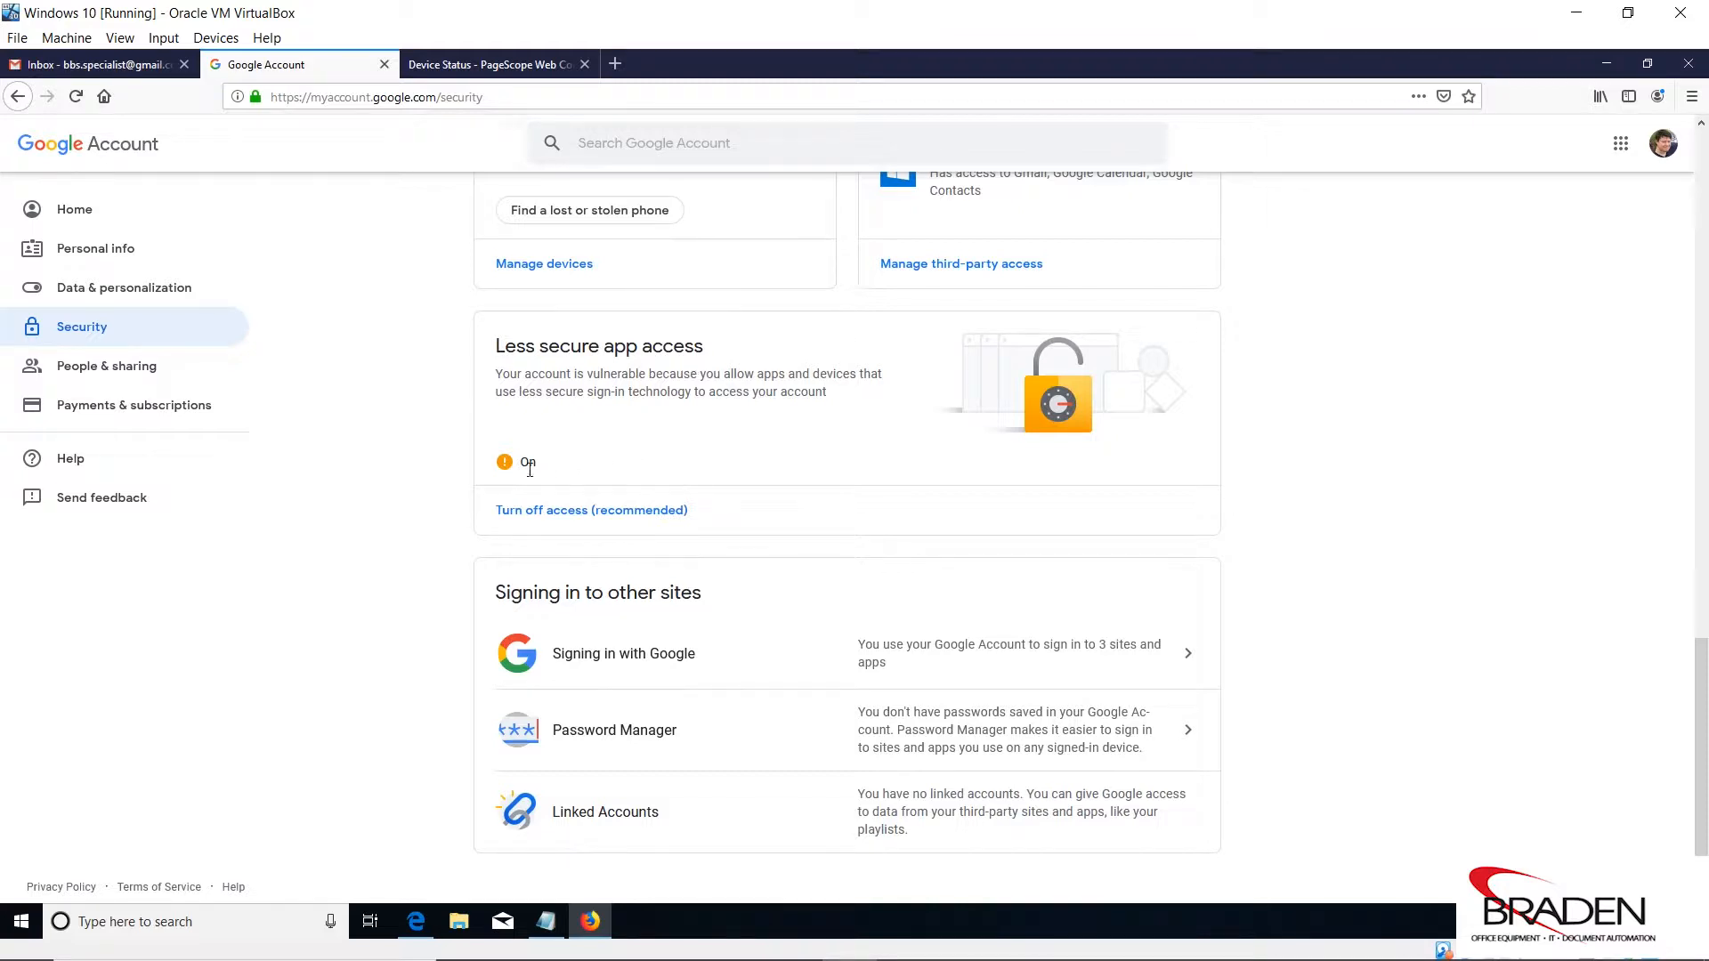
{"action": "mouse_move", "coordinate": [539, 488]}
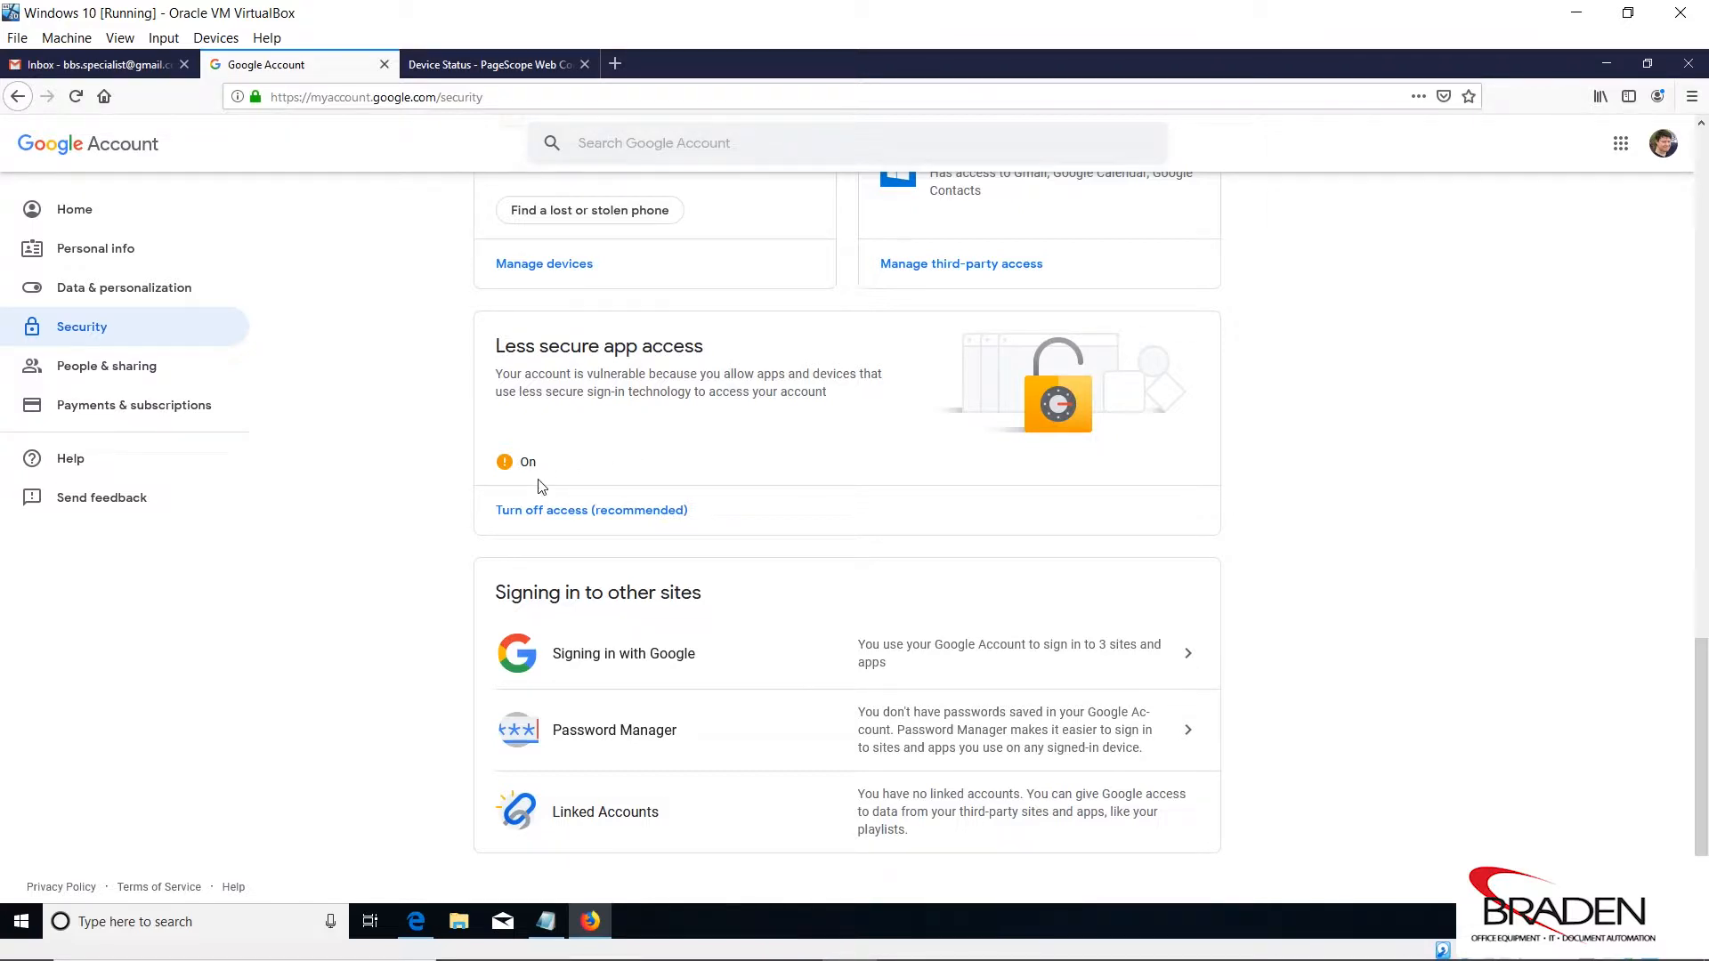
{"action": "mouse_move", "coordinate": [523, 479]}
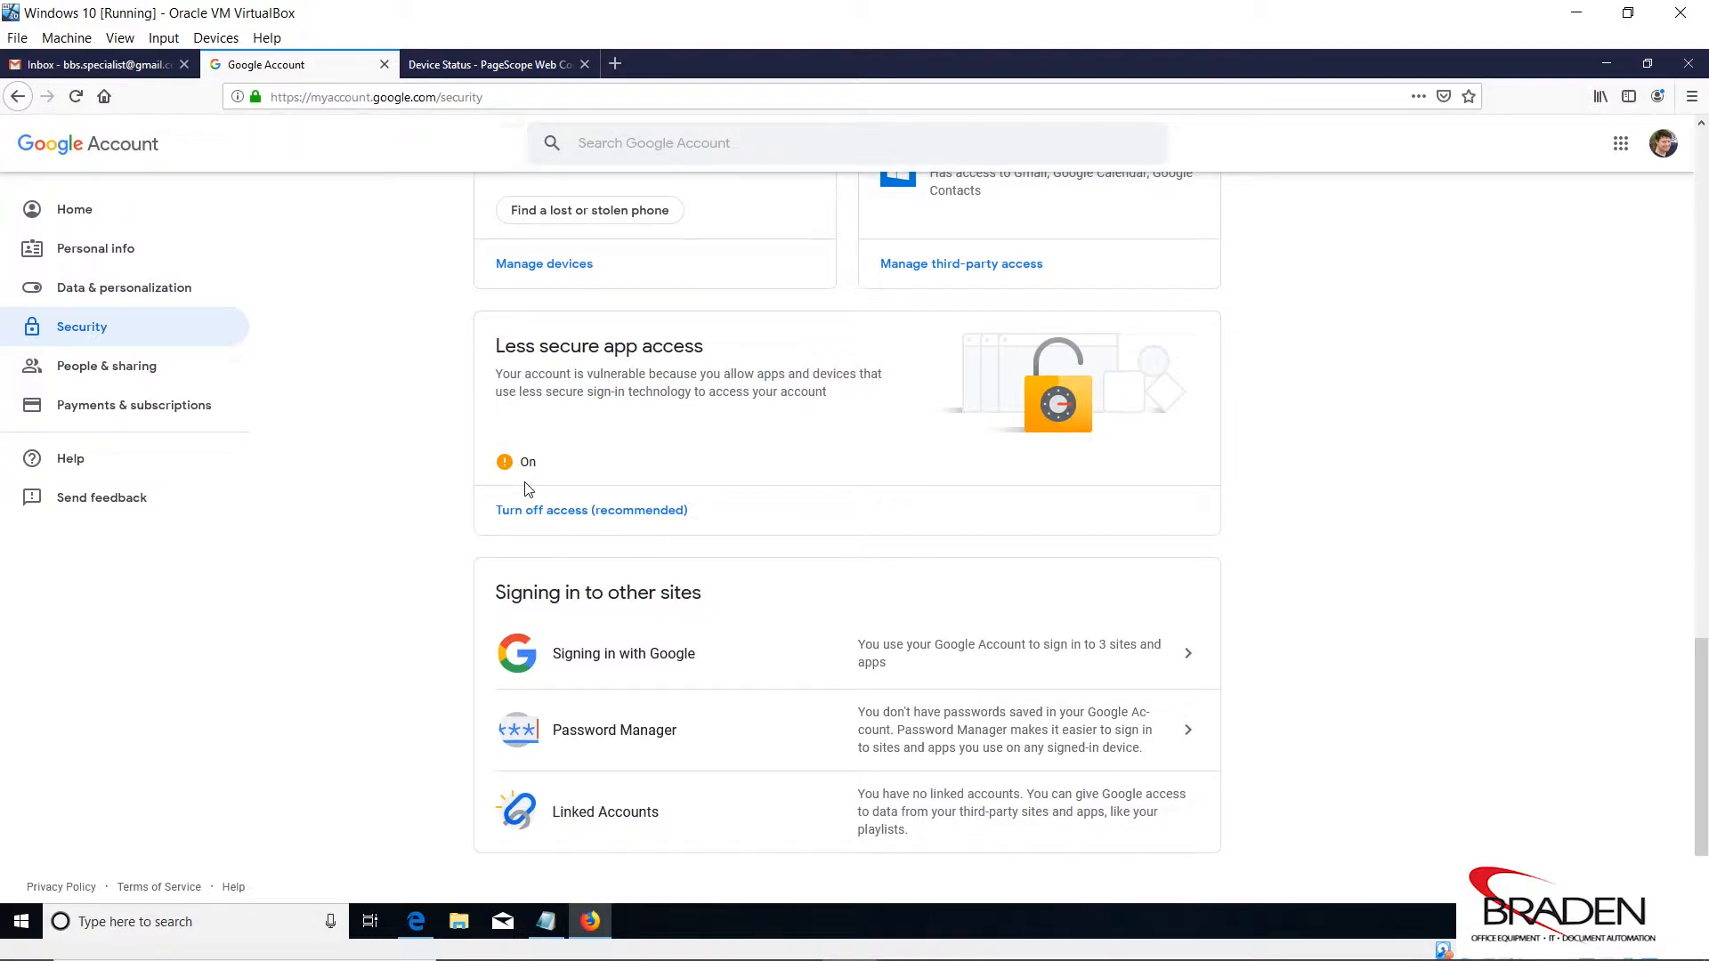
{"action": "mouse_move", "coordinate": [460, 472]}
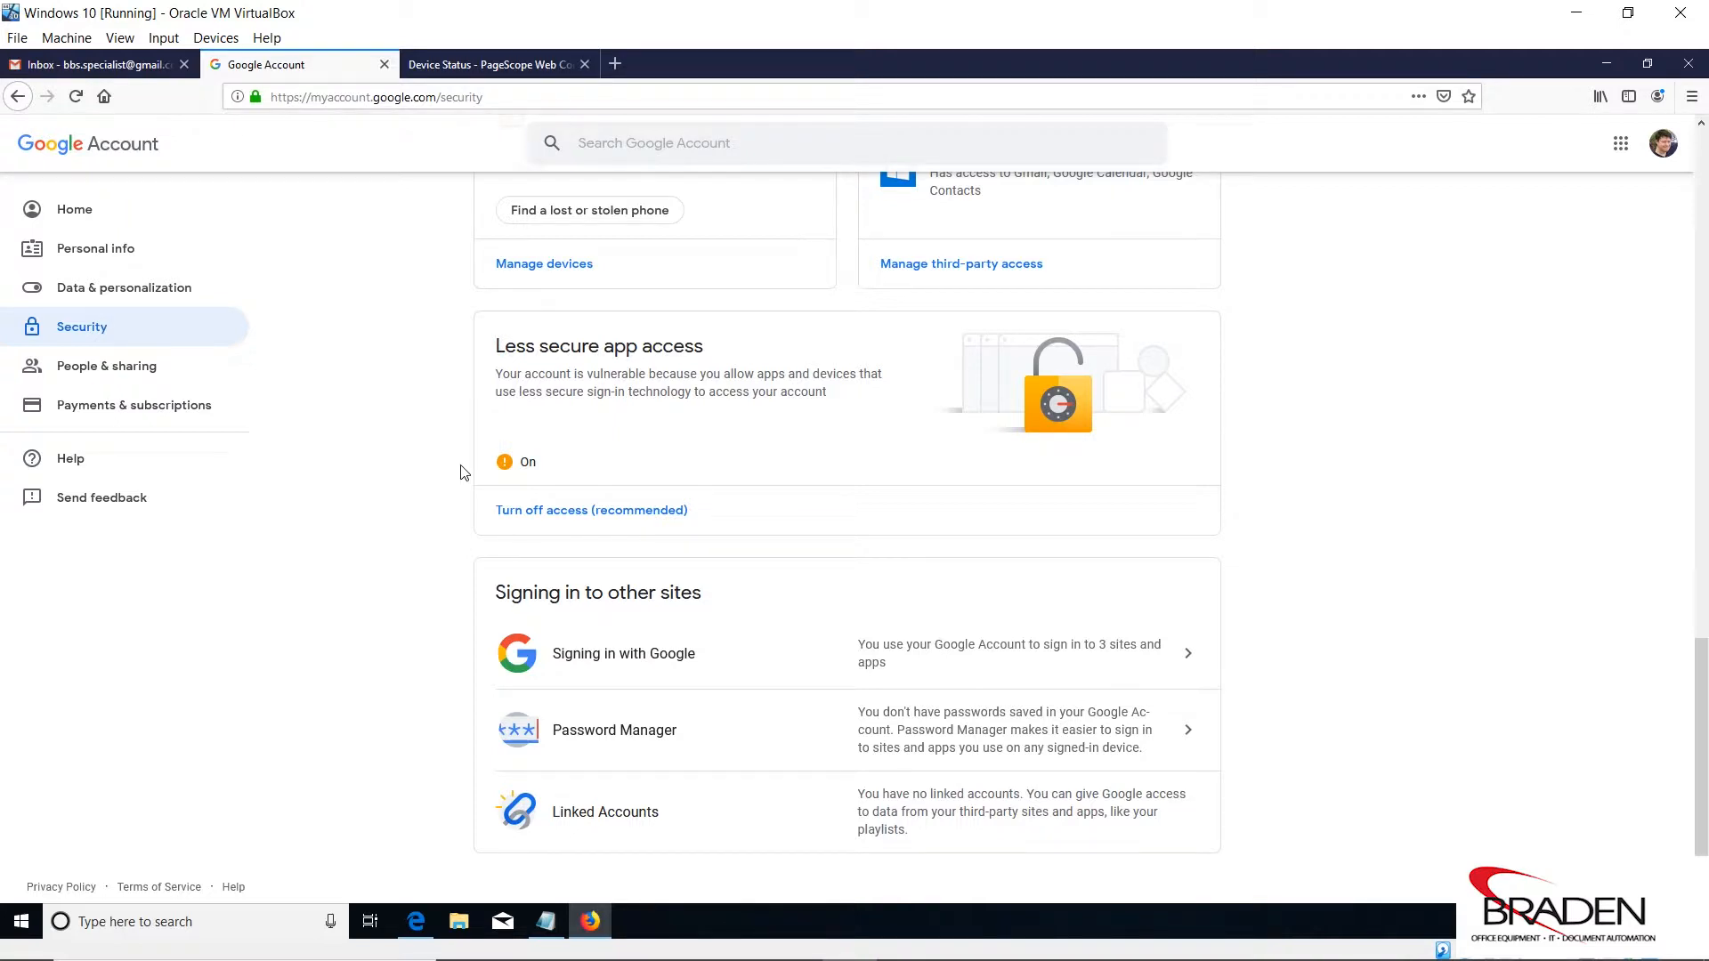
{"action": "mouse_move", "coordinate": [532, 425]}
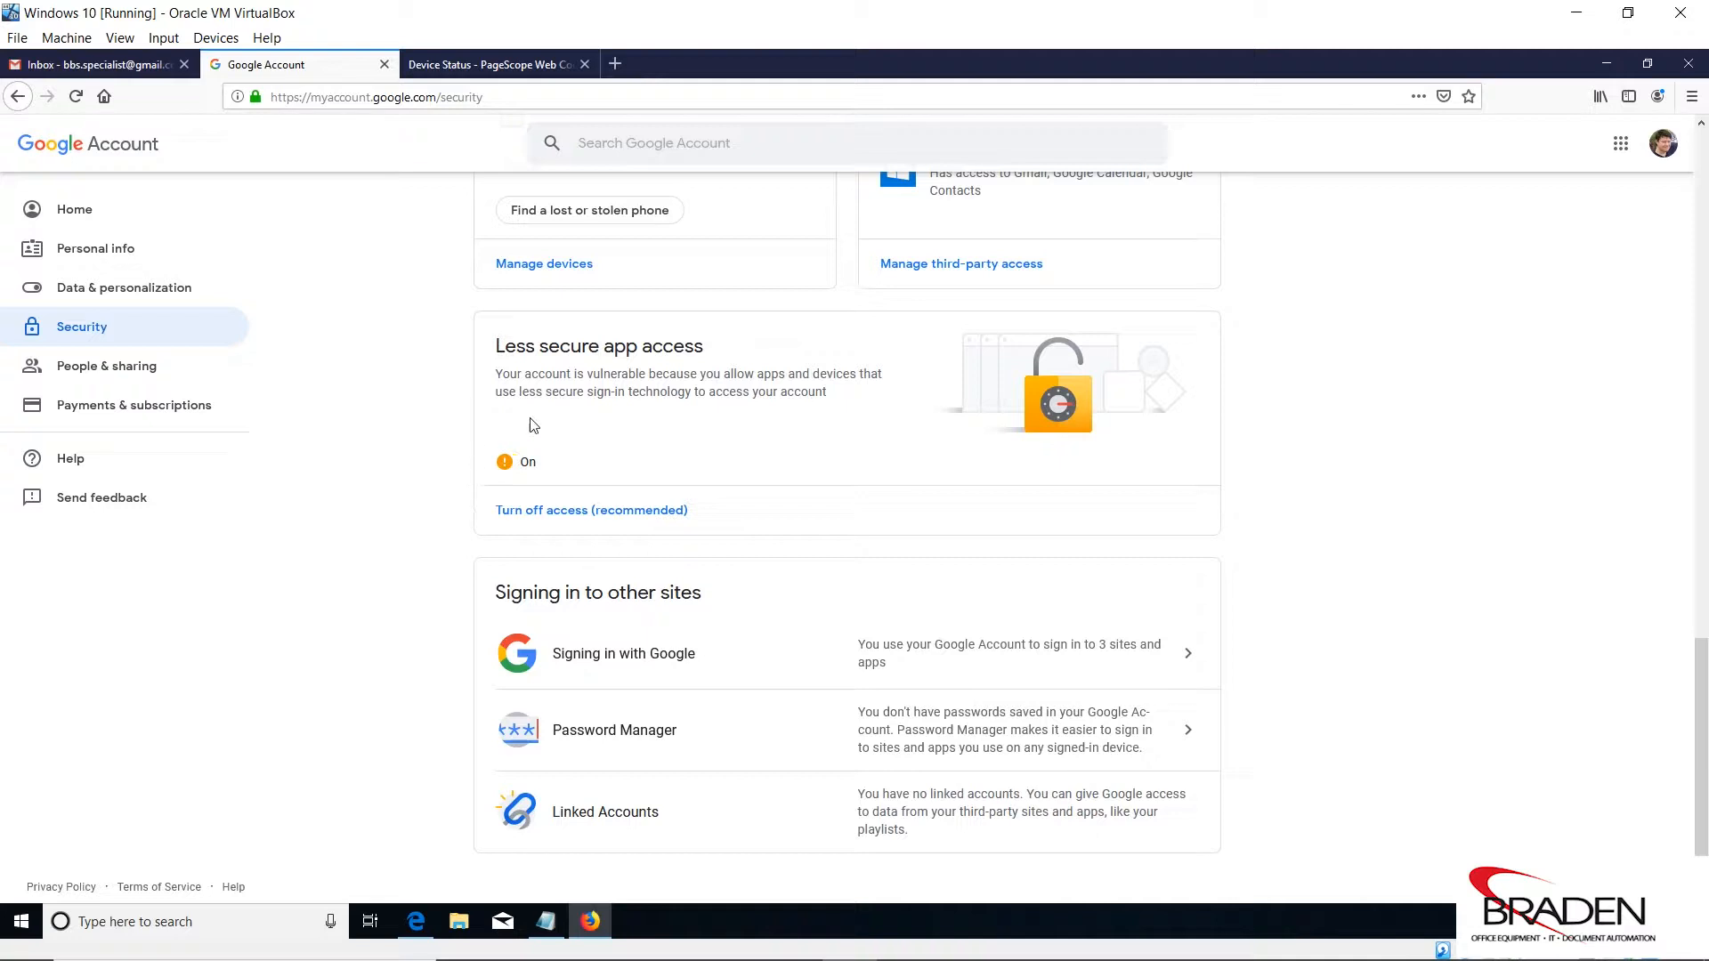
{"action": "mouse_move", "coordinate": [644, 507]}
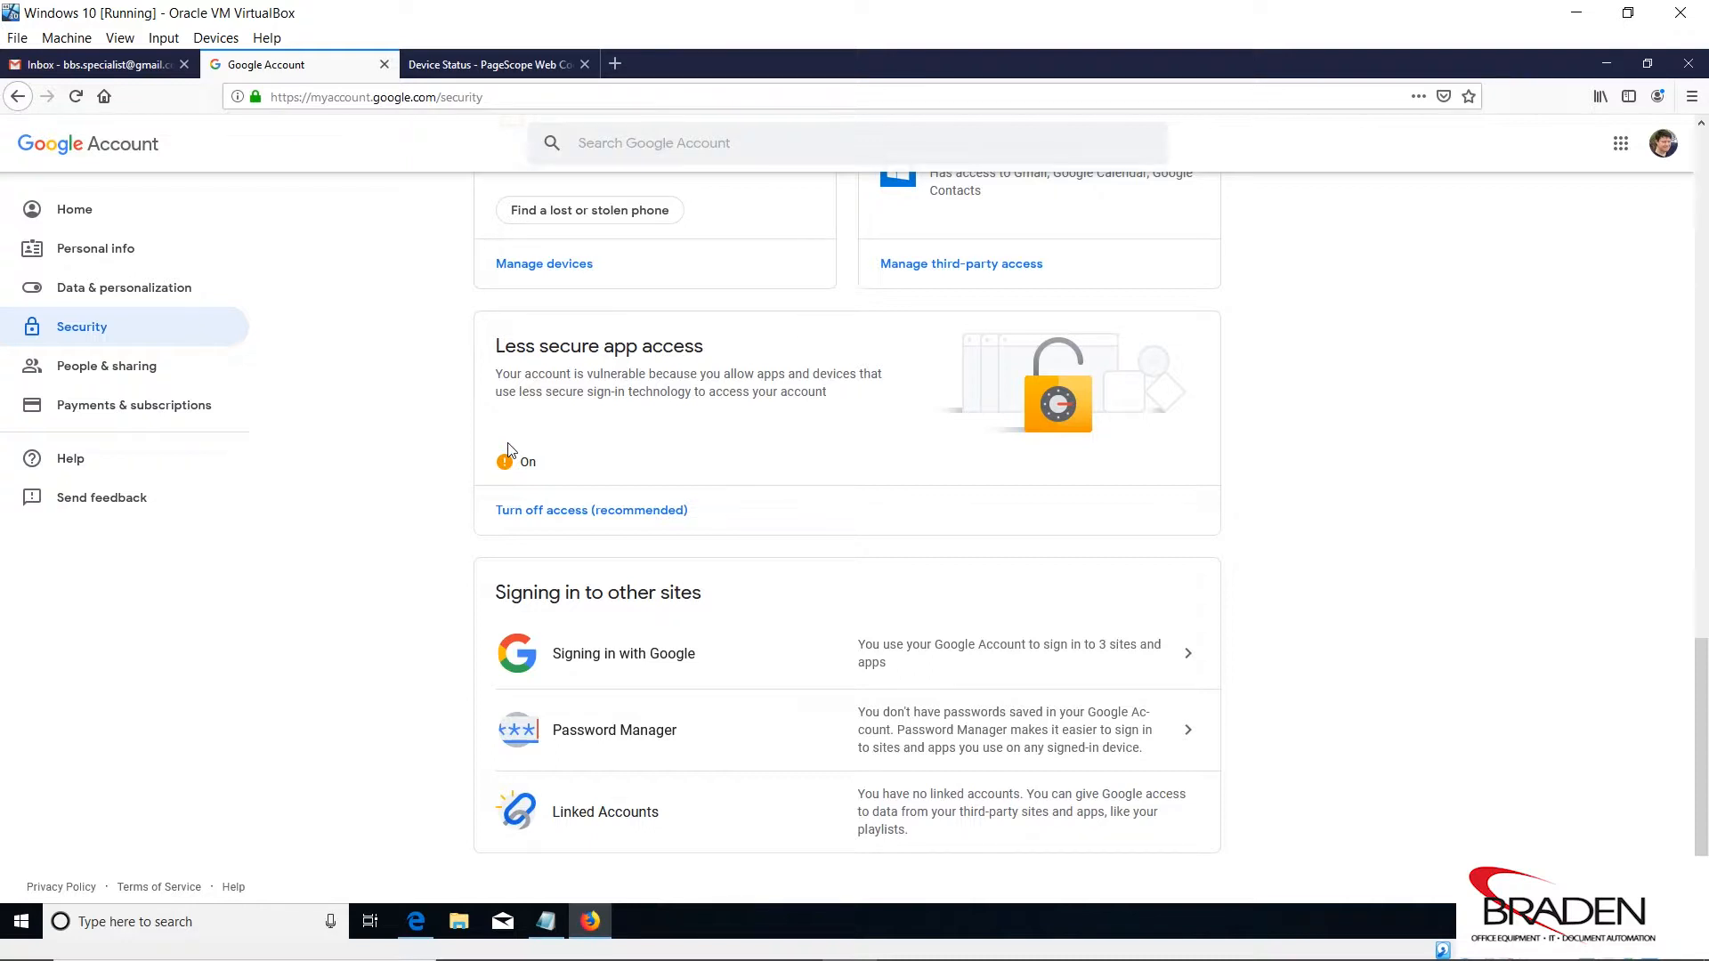
{"action": "mouse_move", "coordinate": [598, 449]}
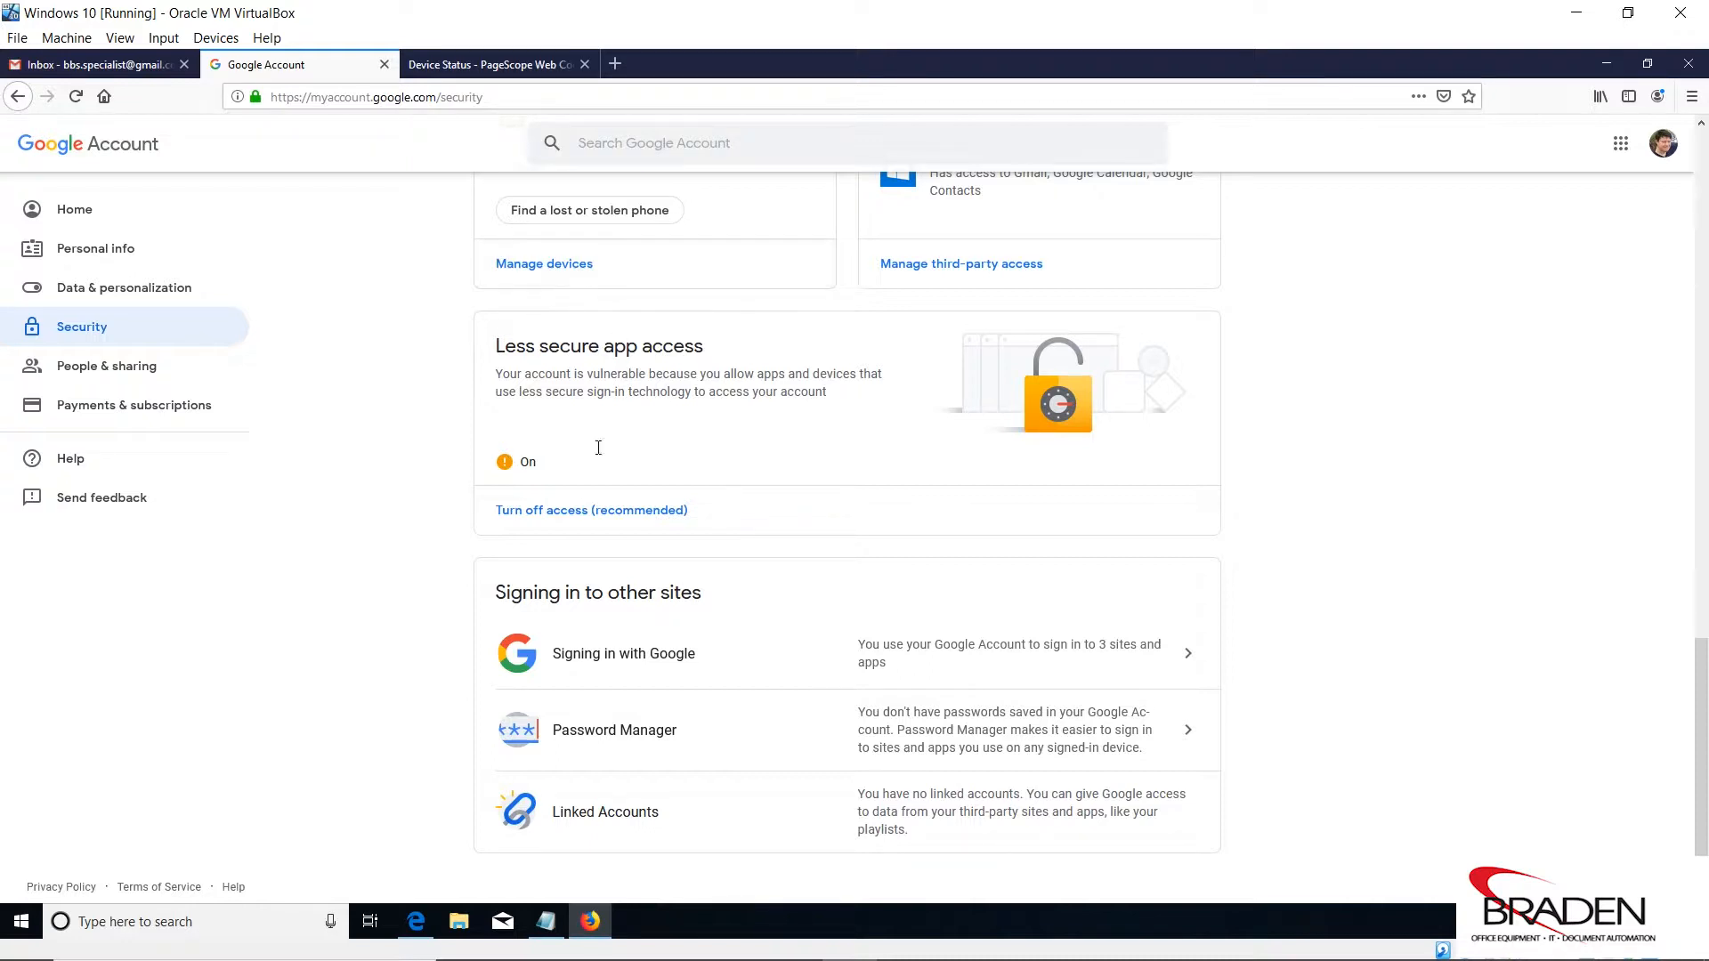
{"action": "scroll", "scroll_direction": "up", "scroll_amount": 3}
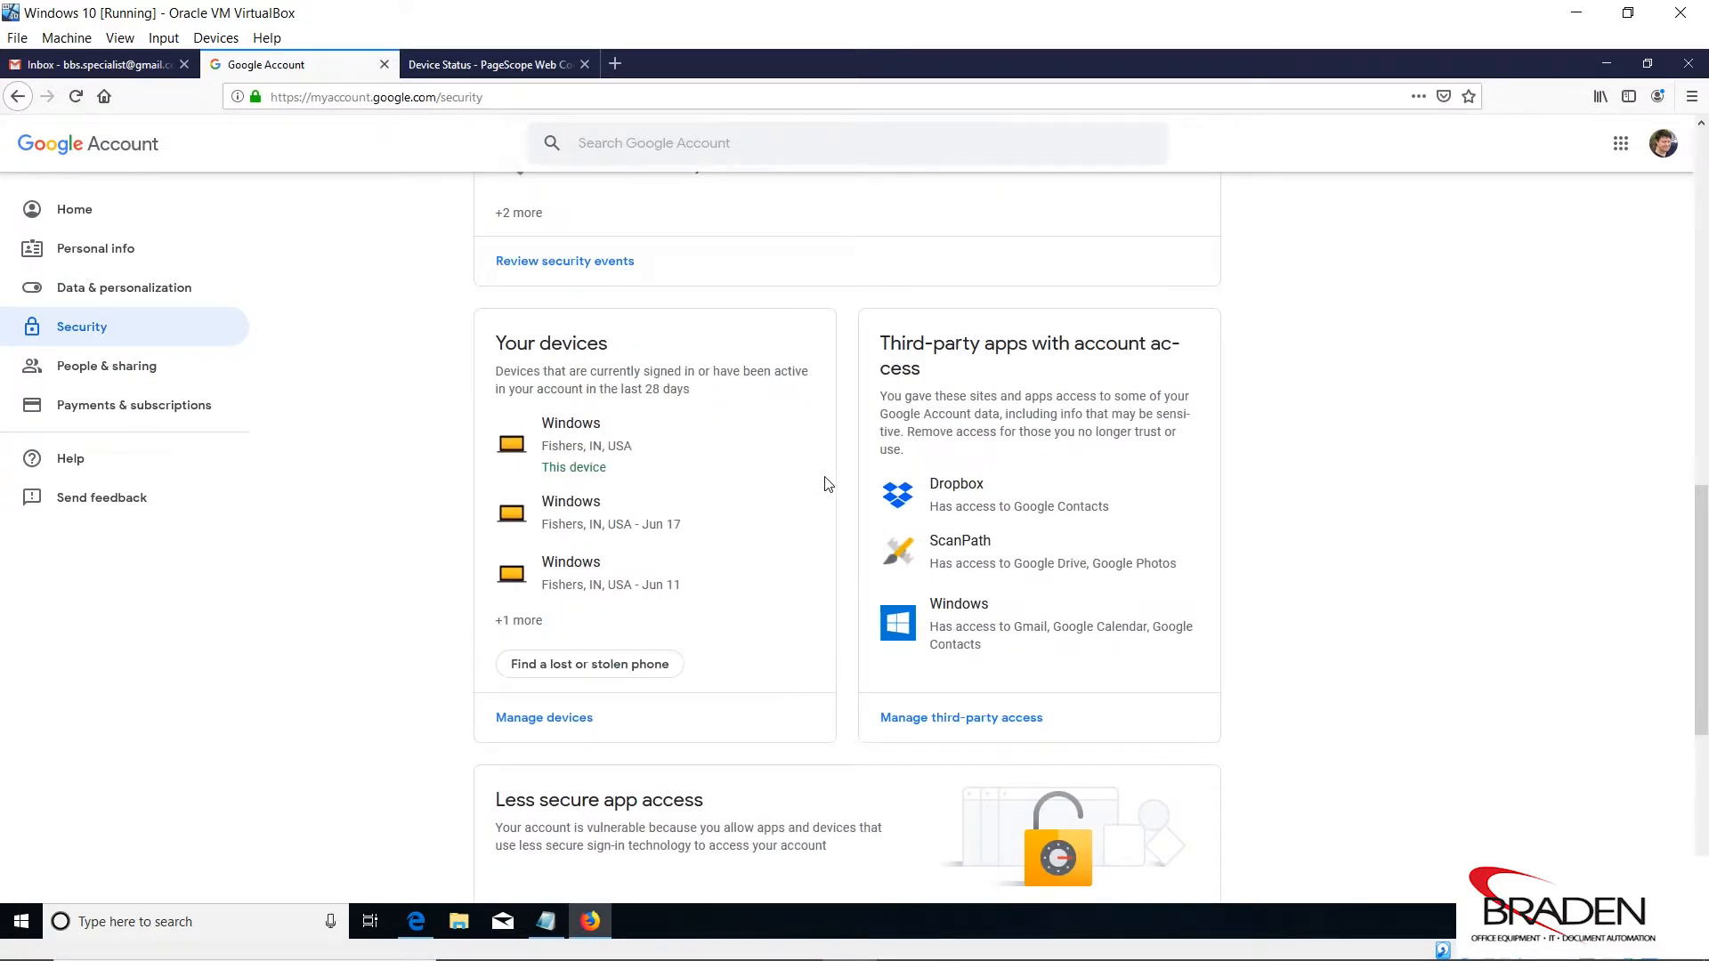
{"action": "mouse_move", "coordinate": [940, 240]}
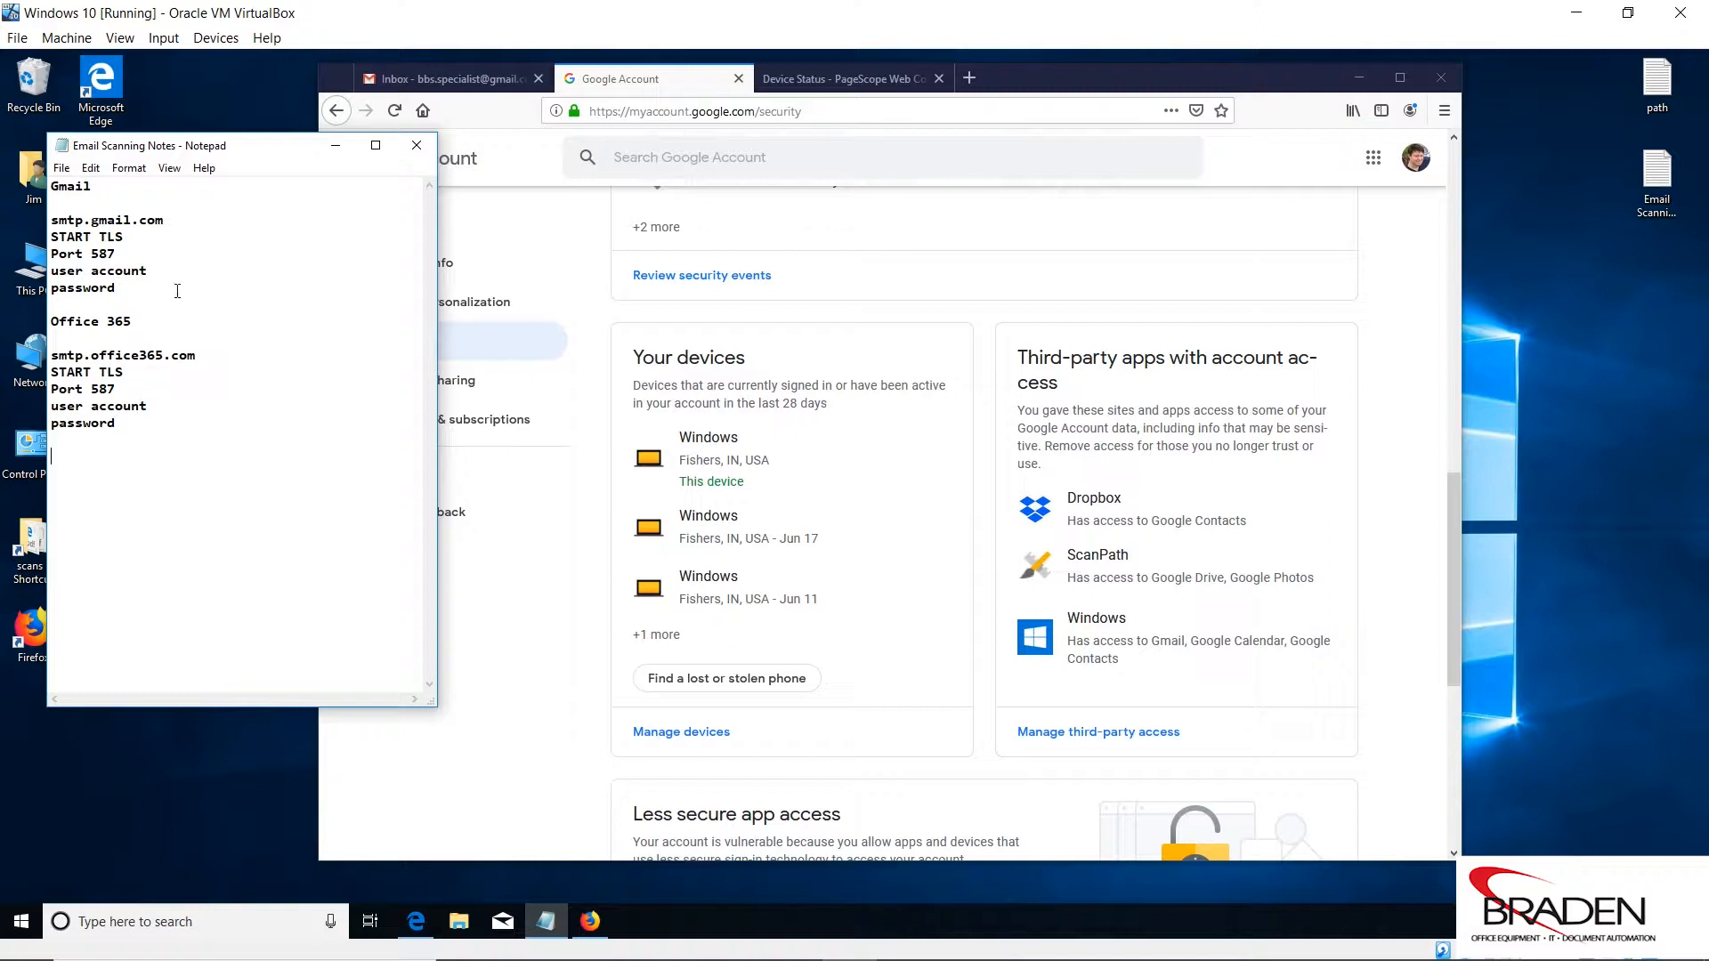
{"action": "mouse_move", "coordinate": [130, 298]}
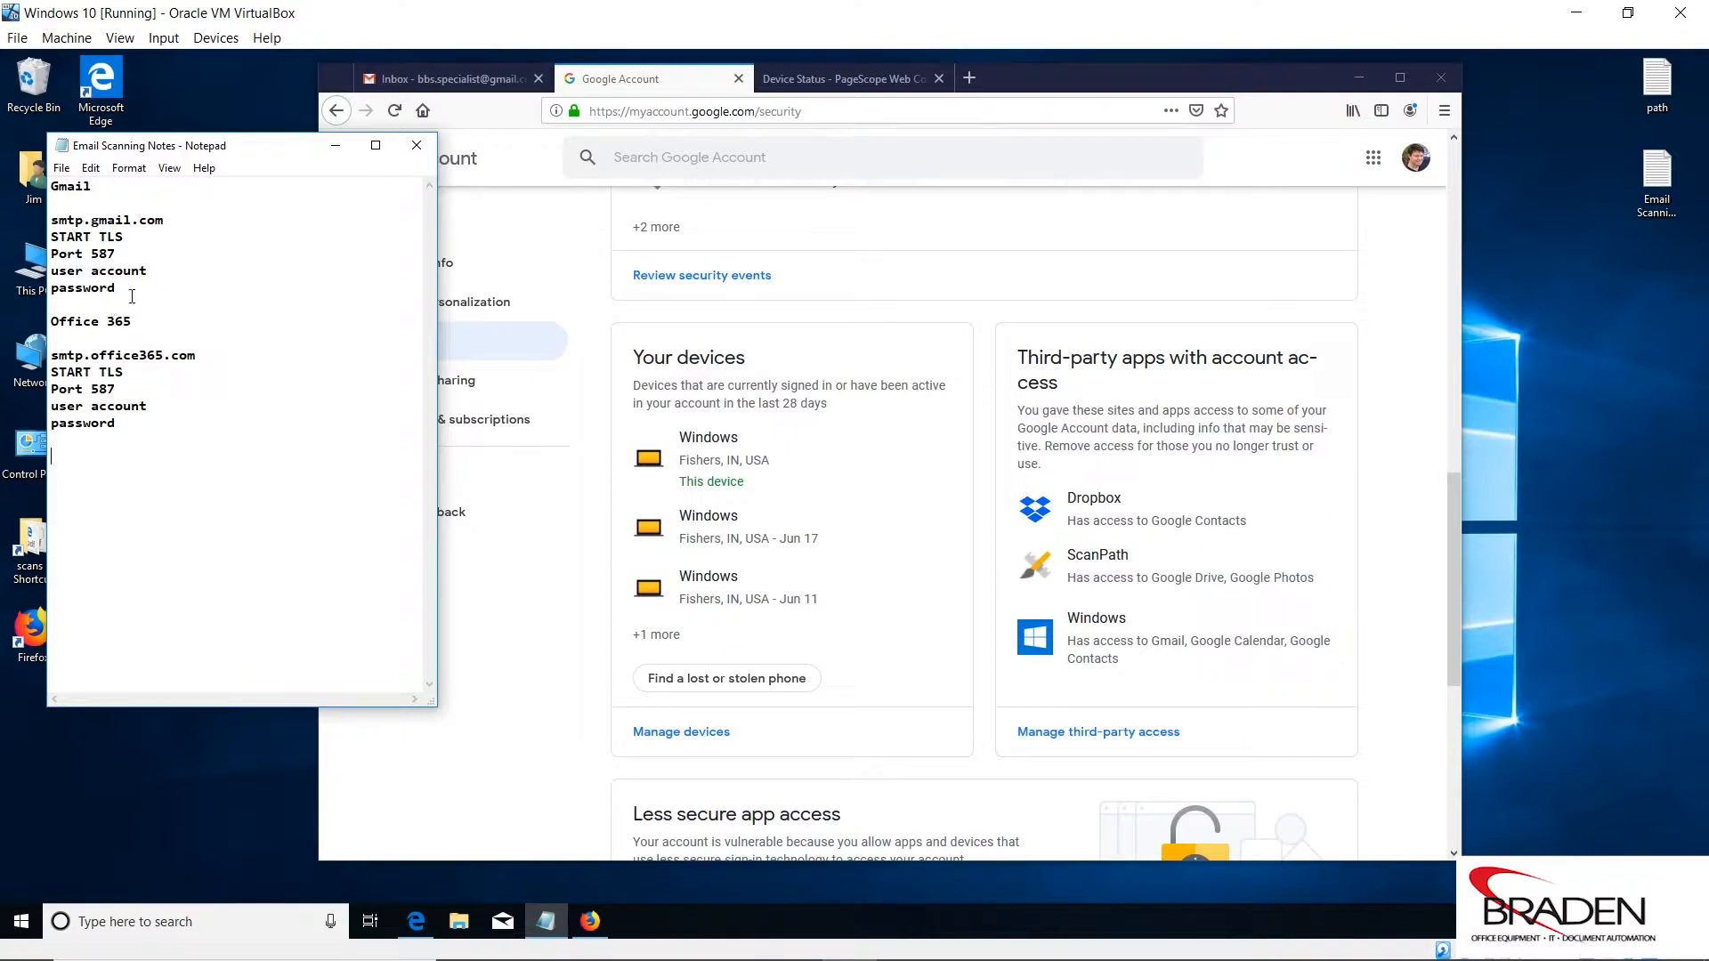
{"action": "mouse_move", "coordinate": [150, 292]}
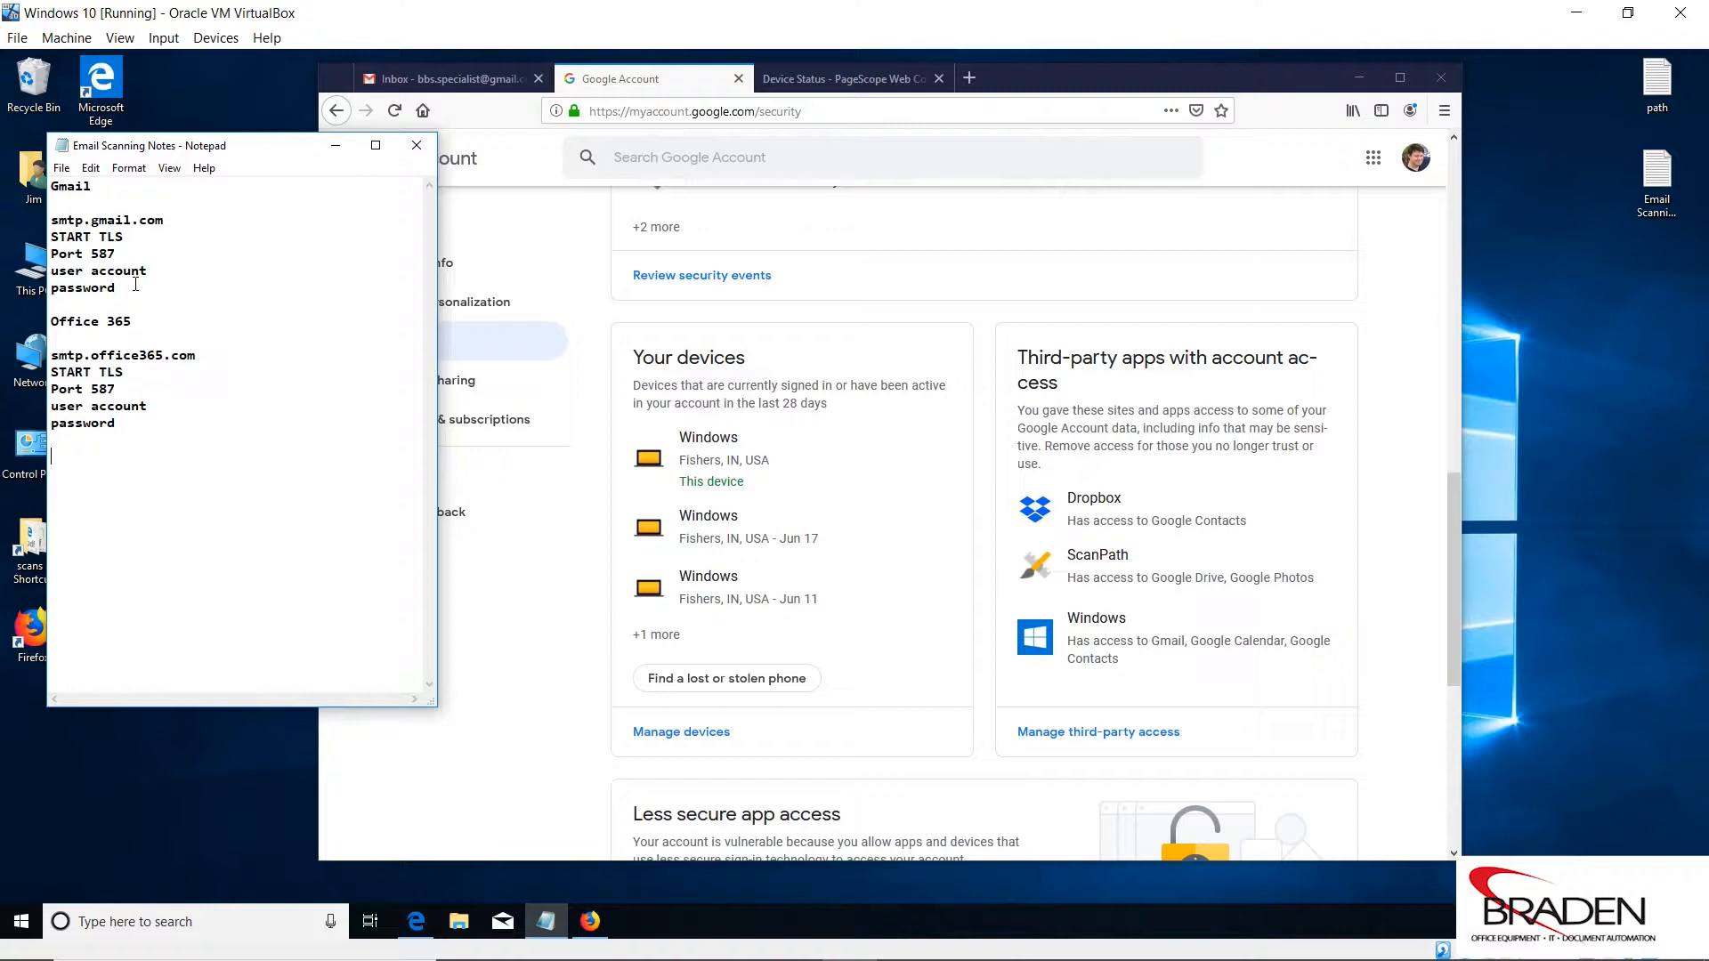
{"action": "mouse_move", "coordinate": [323, 249]}
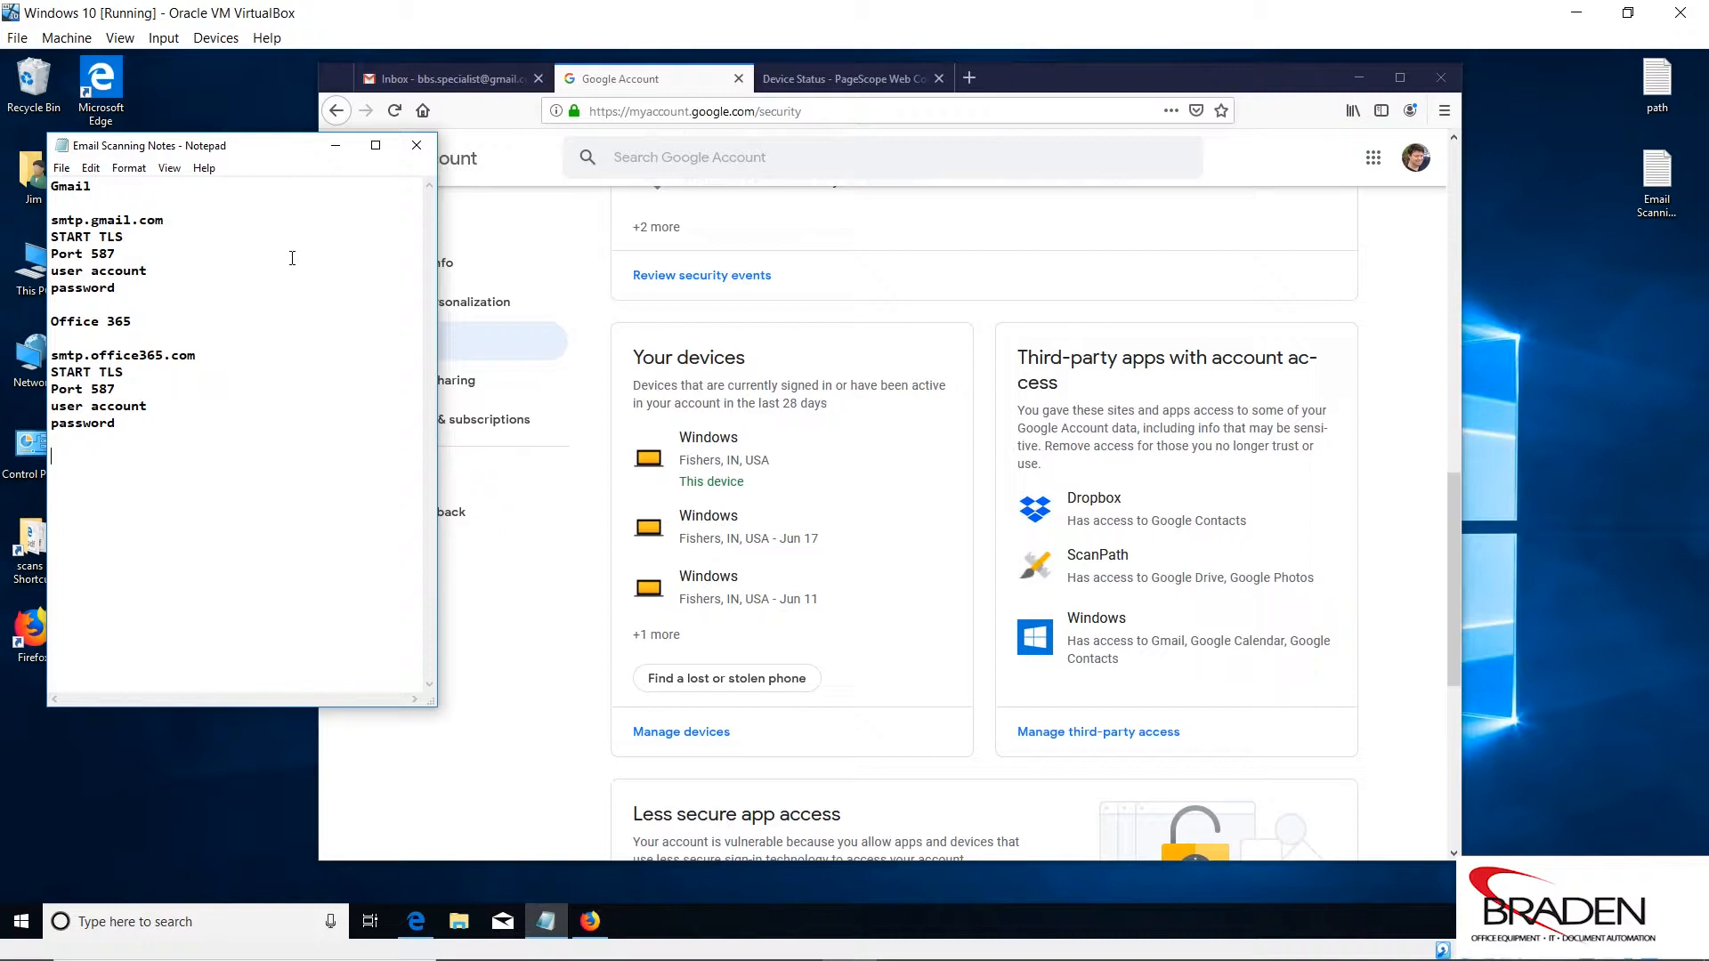
{"action": "mouse_move", "coordinate": [1072, 84]}
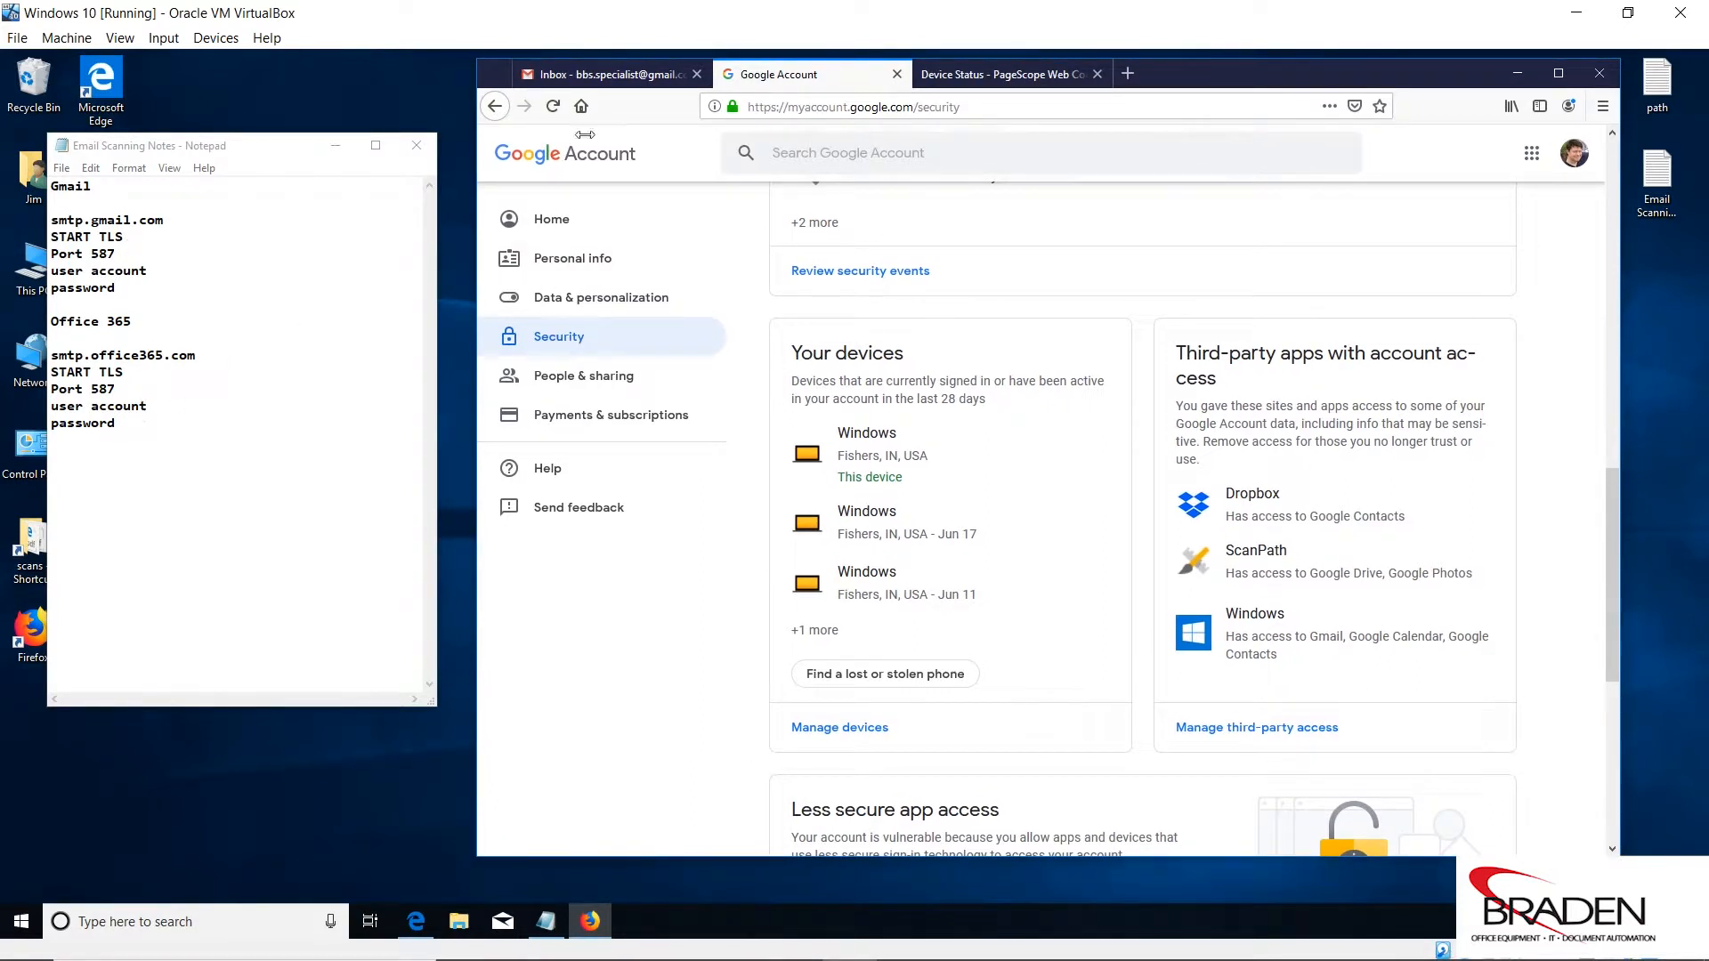
{"action": "mouse_move", "coordinate": [1001, 75]}
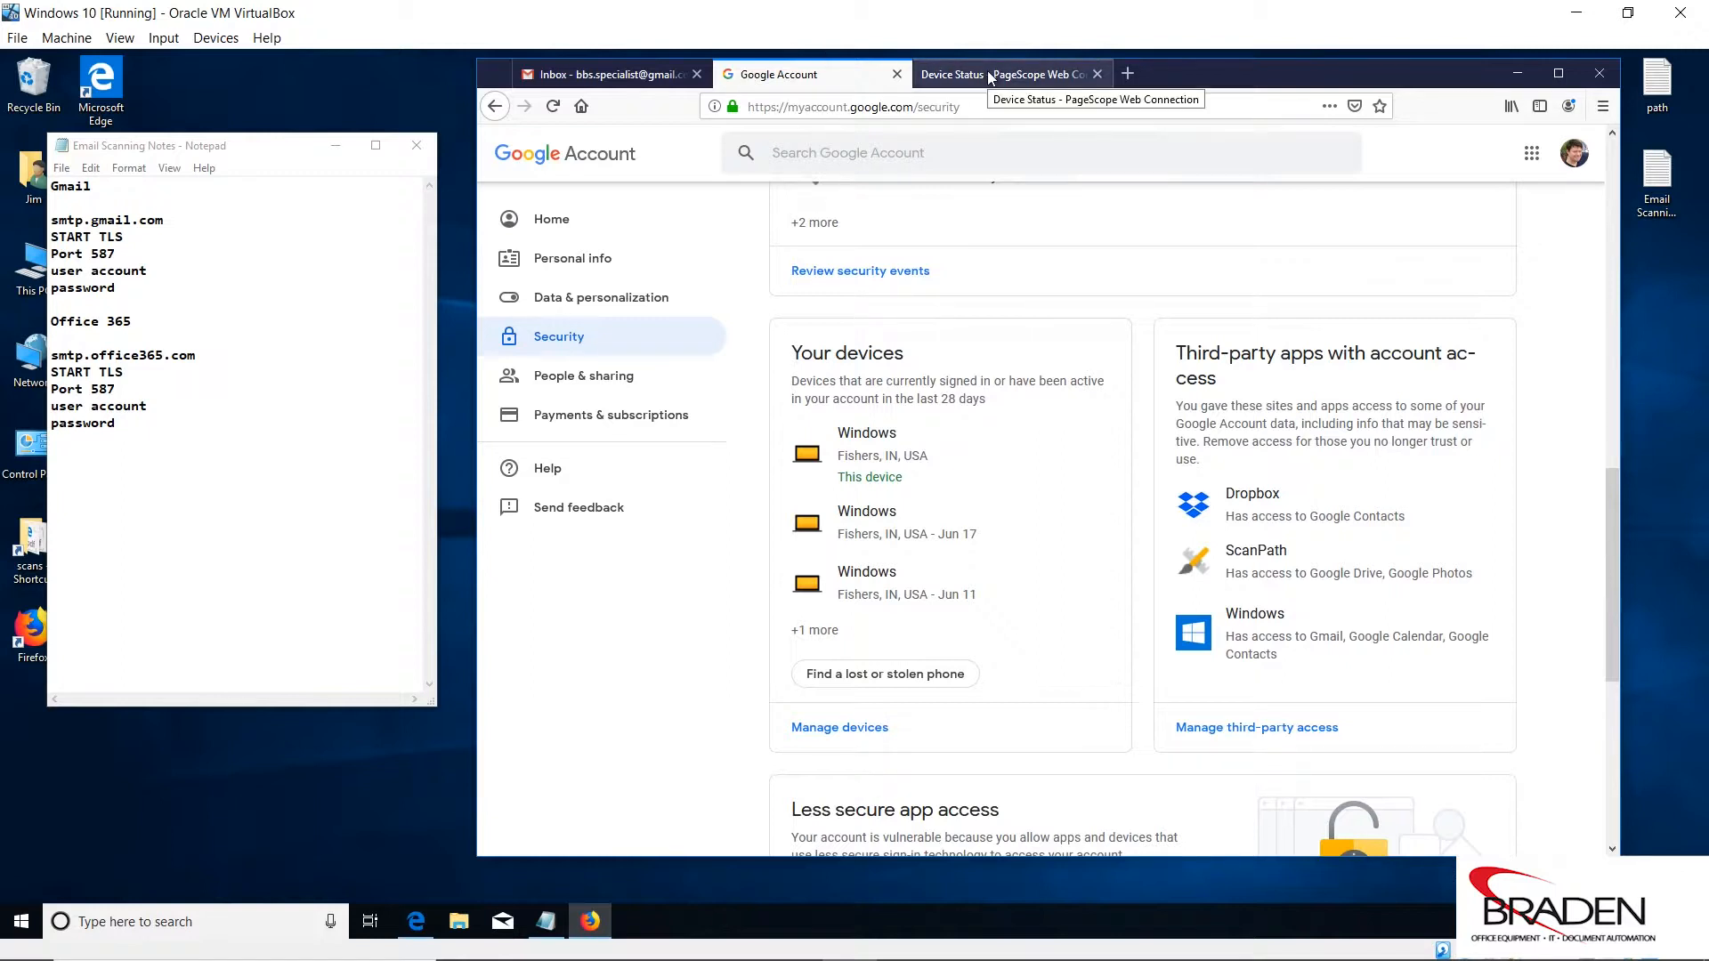
On the copier's web page, log out the public user and choose Administrator login.
{"action": "left_click", "coordinate": [992, 75]}
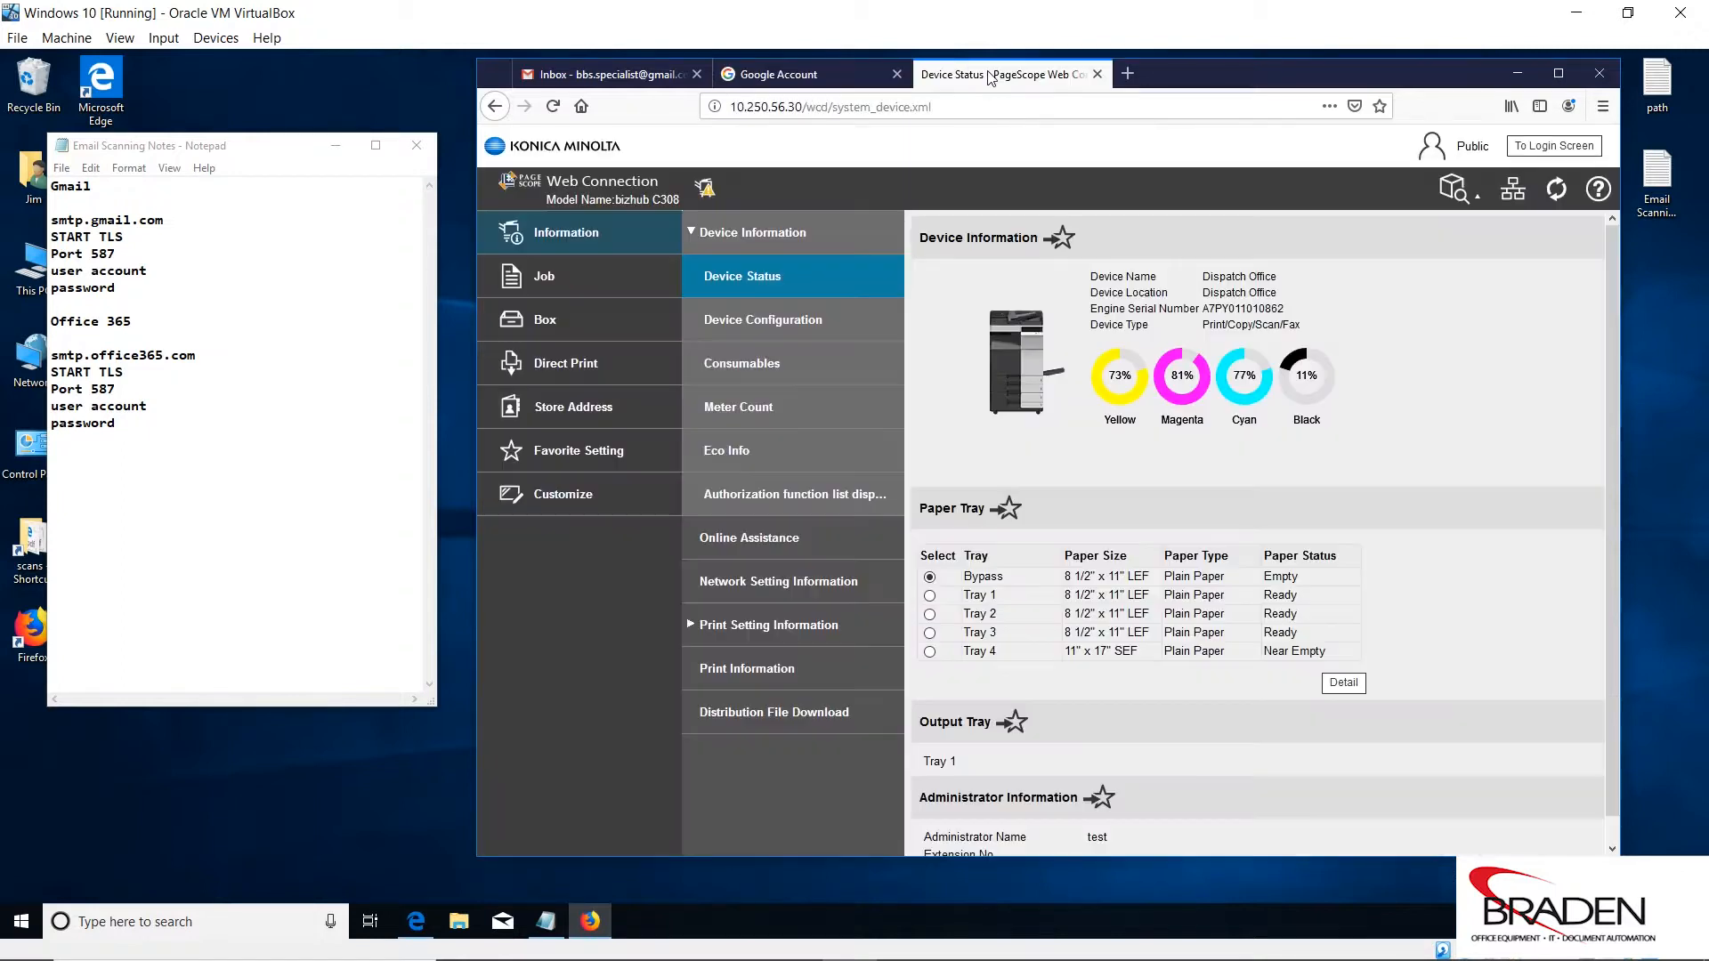
{"action": "mouse_move", "coordinate": [1008, 221]}
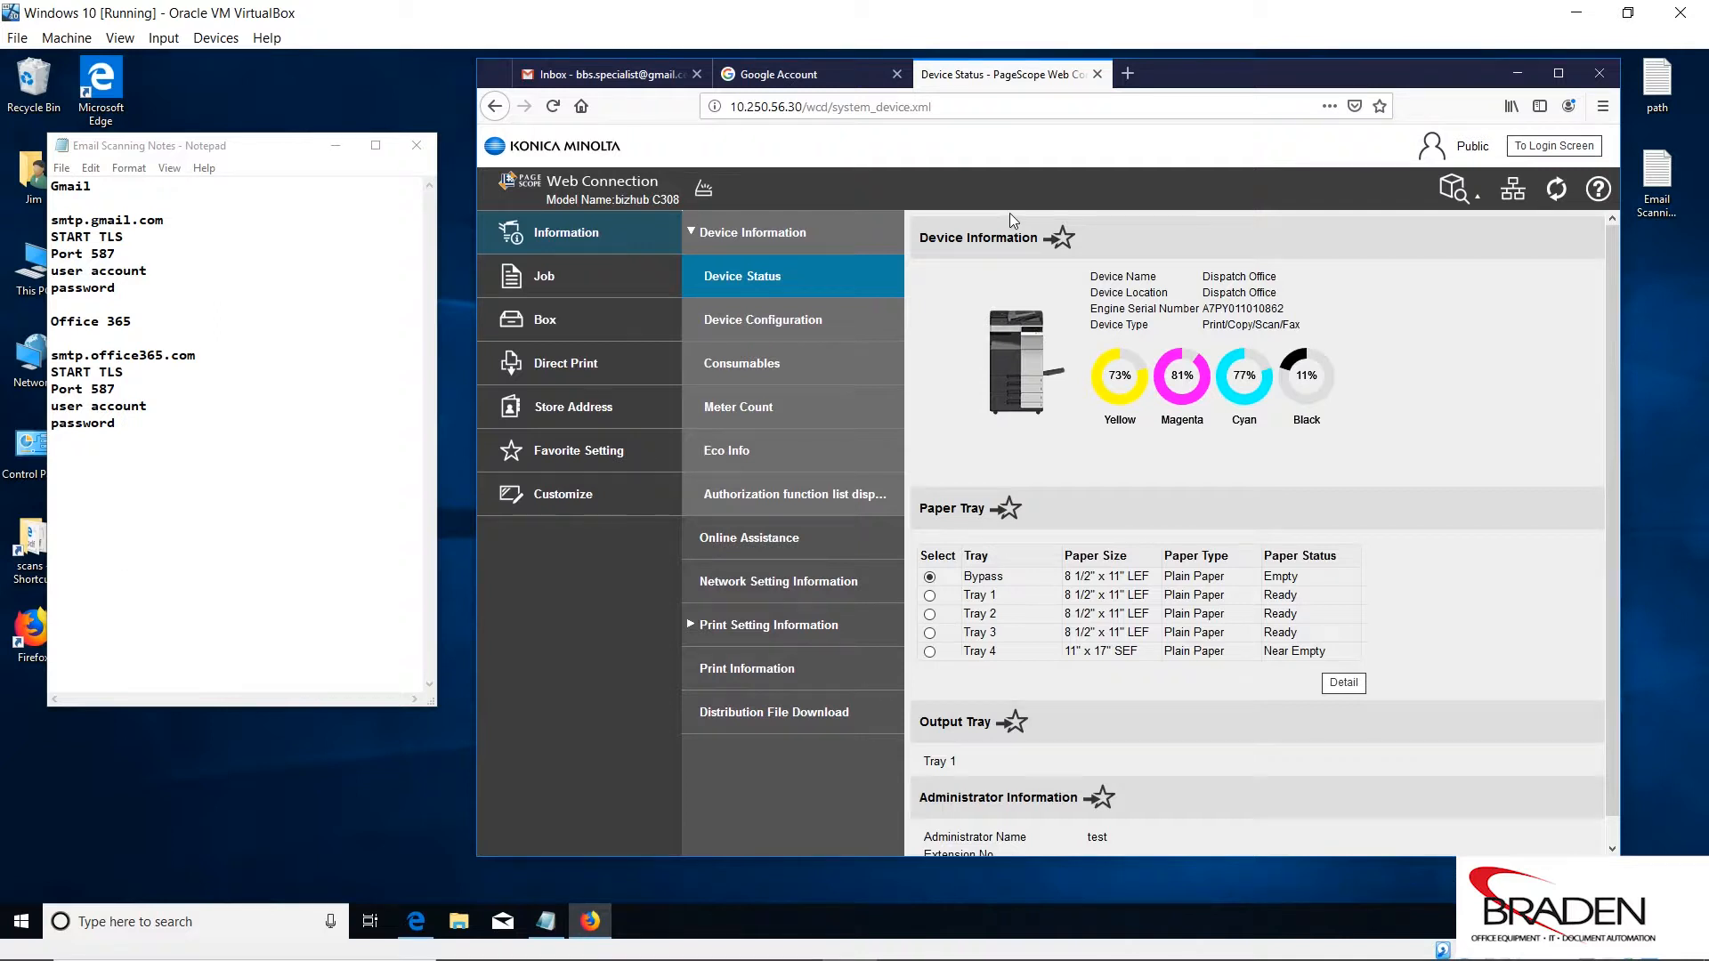
{"action": "mouse_move", "coordinate": [1553, 144]}
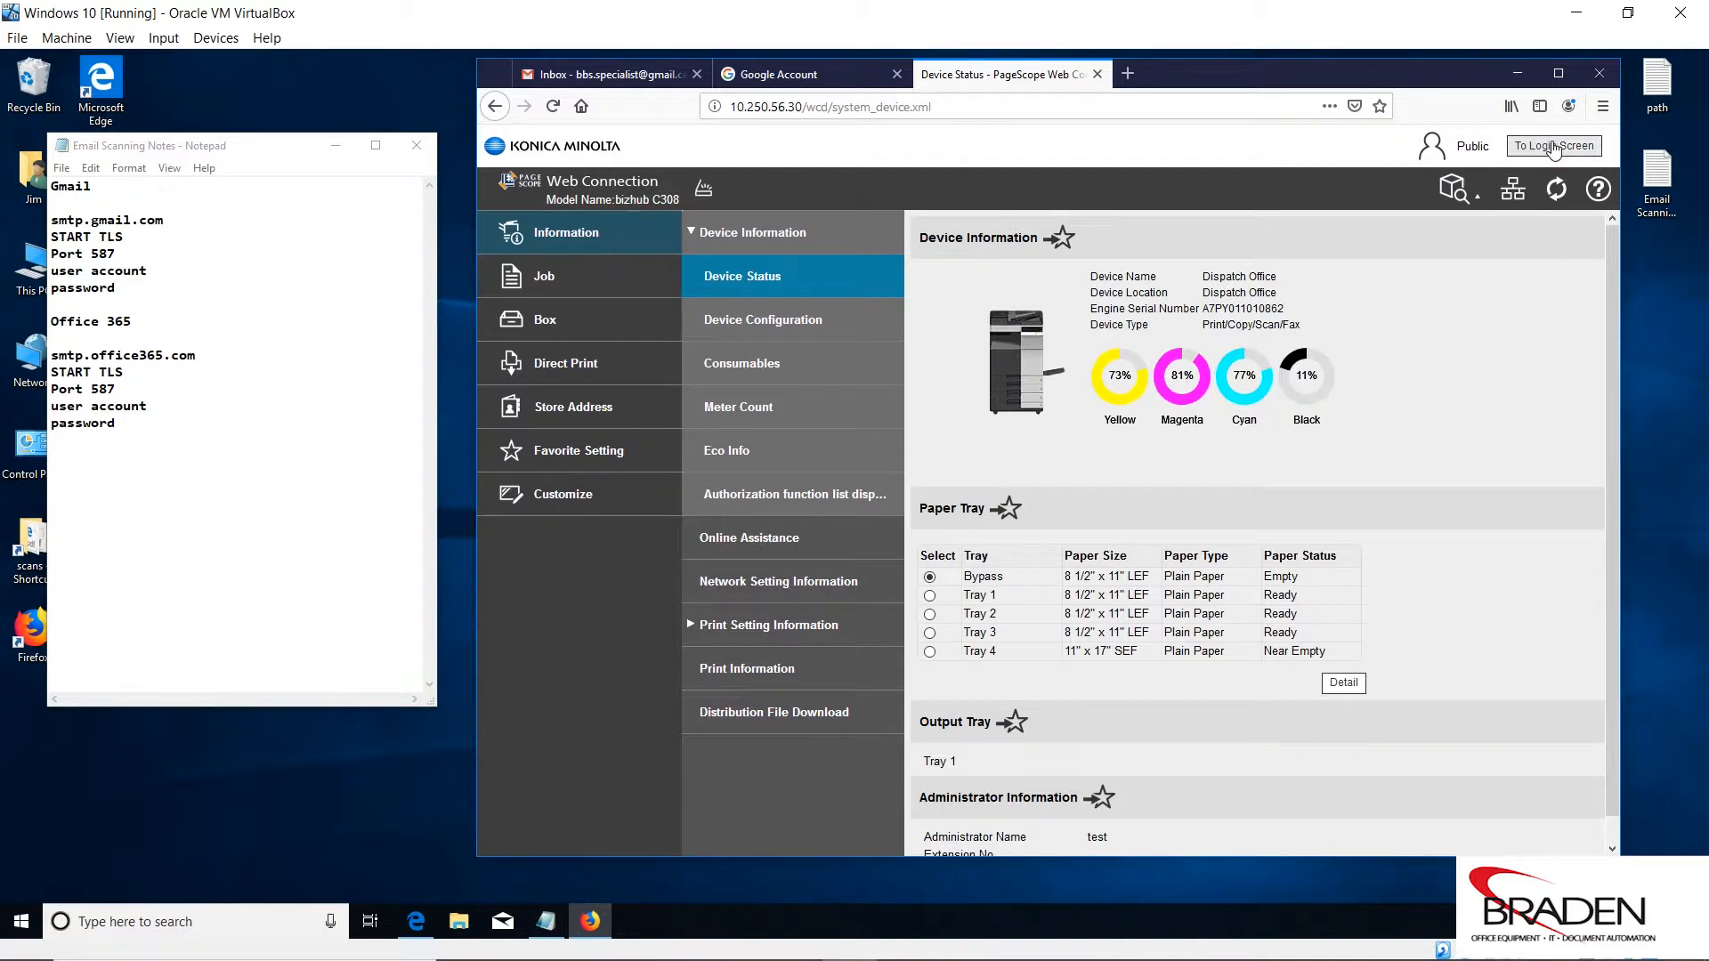
{"action": "left_click", "coordinate": [1553, 144]}
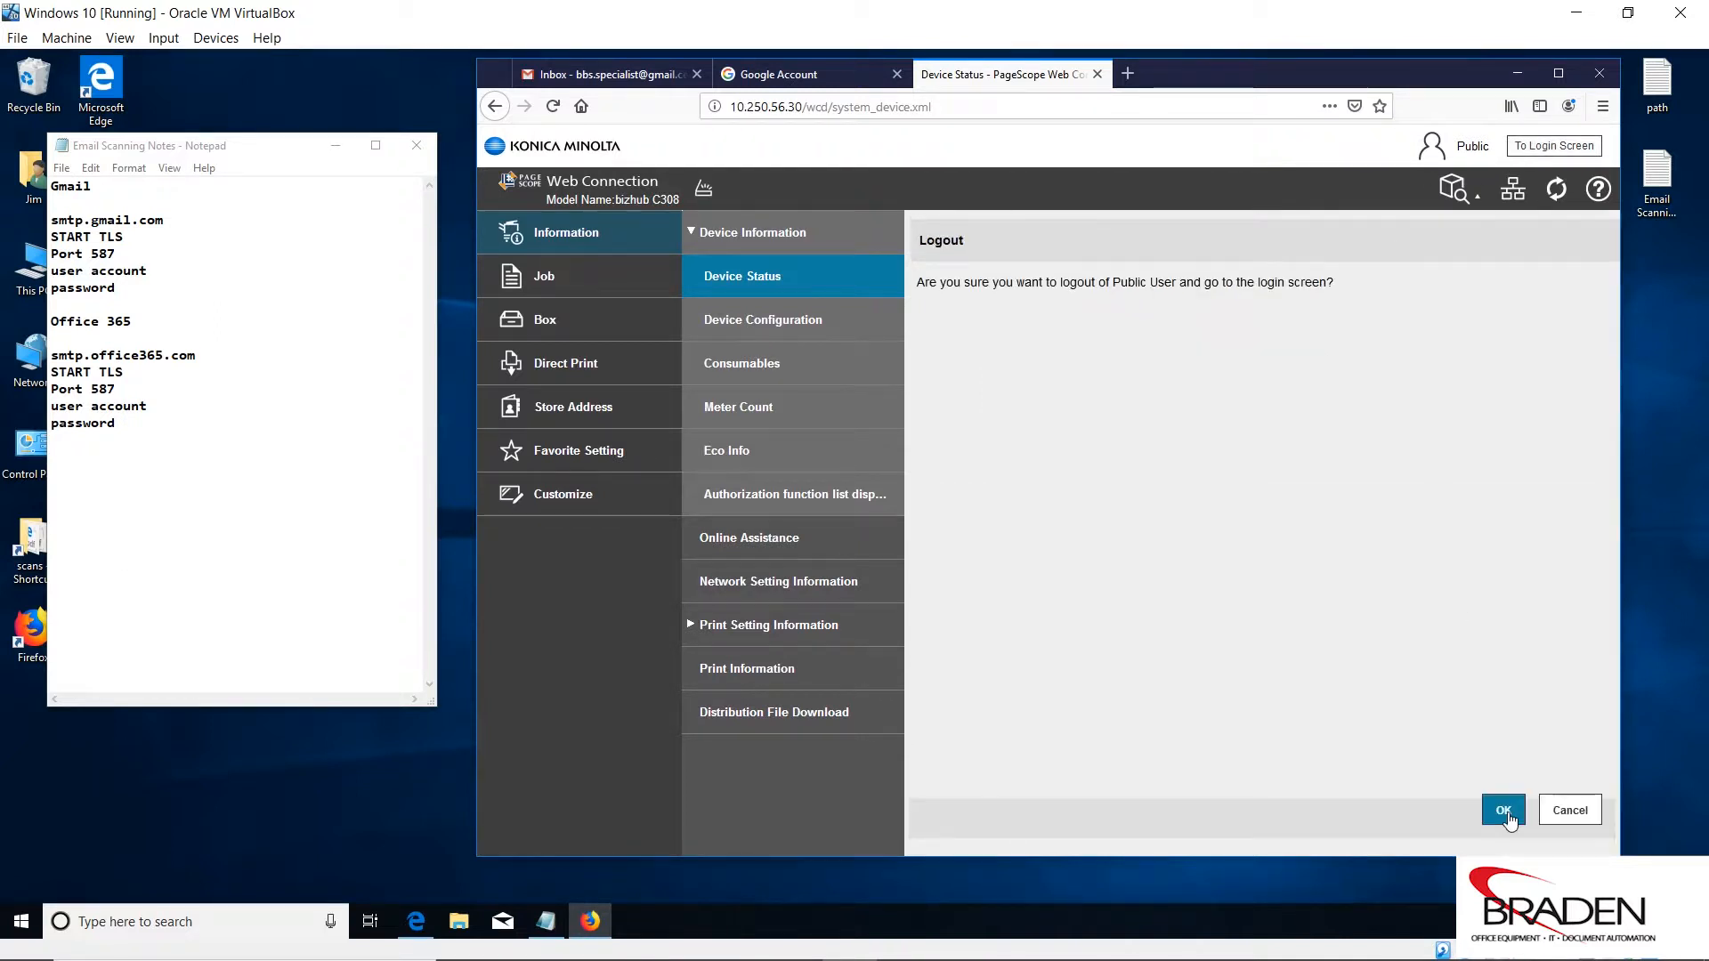
{"action": "left_click", "coordinate": [1503, 810]}
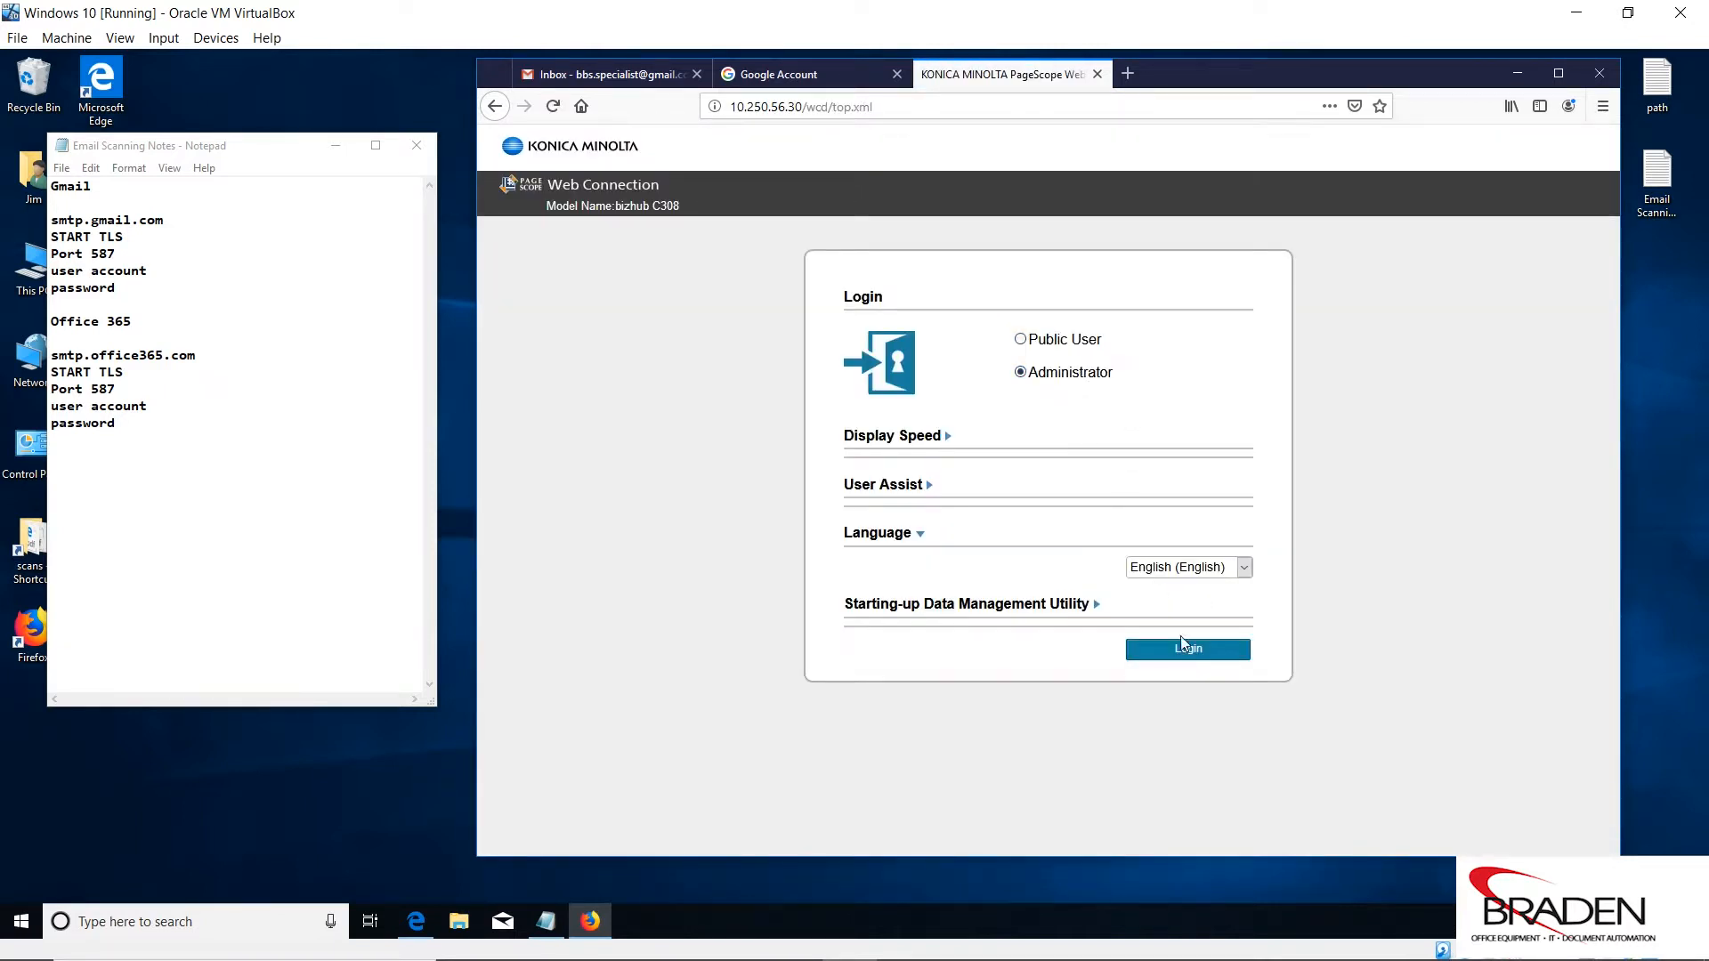
{"action": "left_click", "coordinate": [1187, 648]}
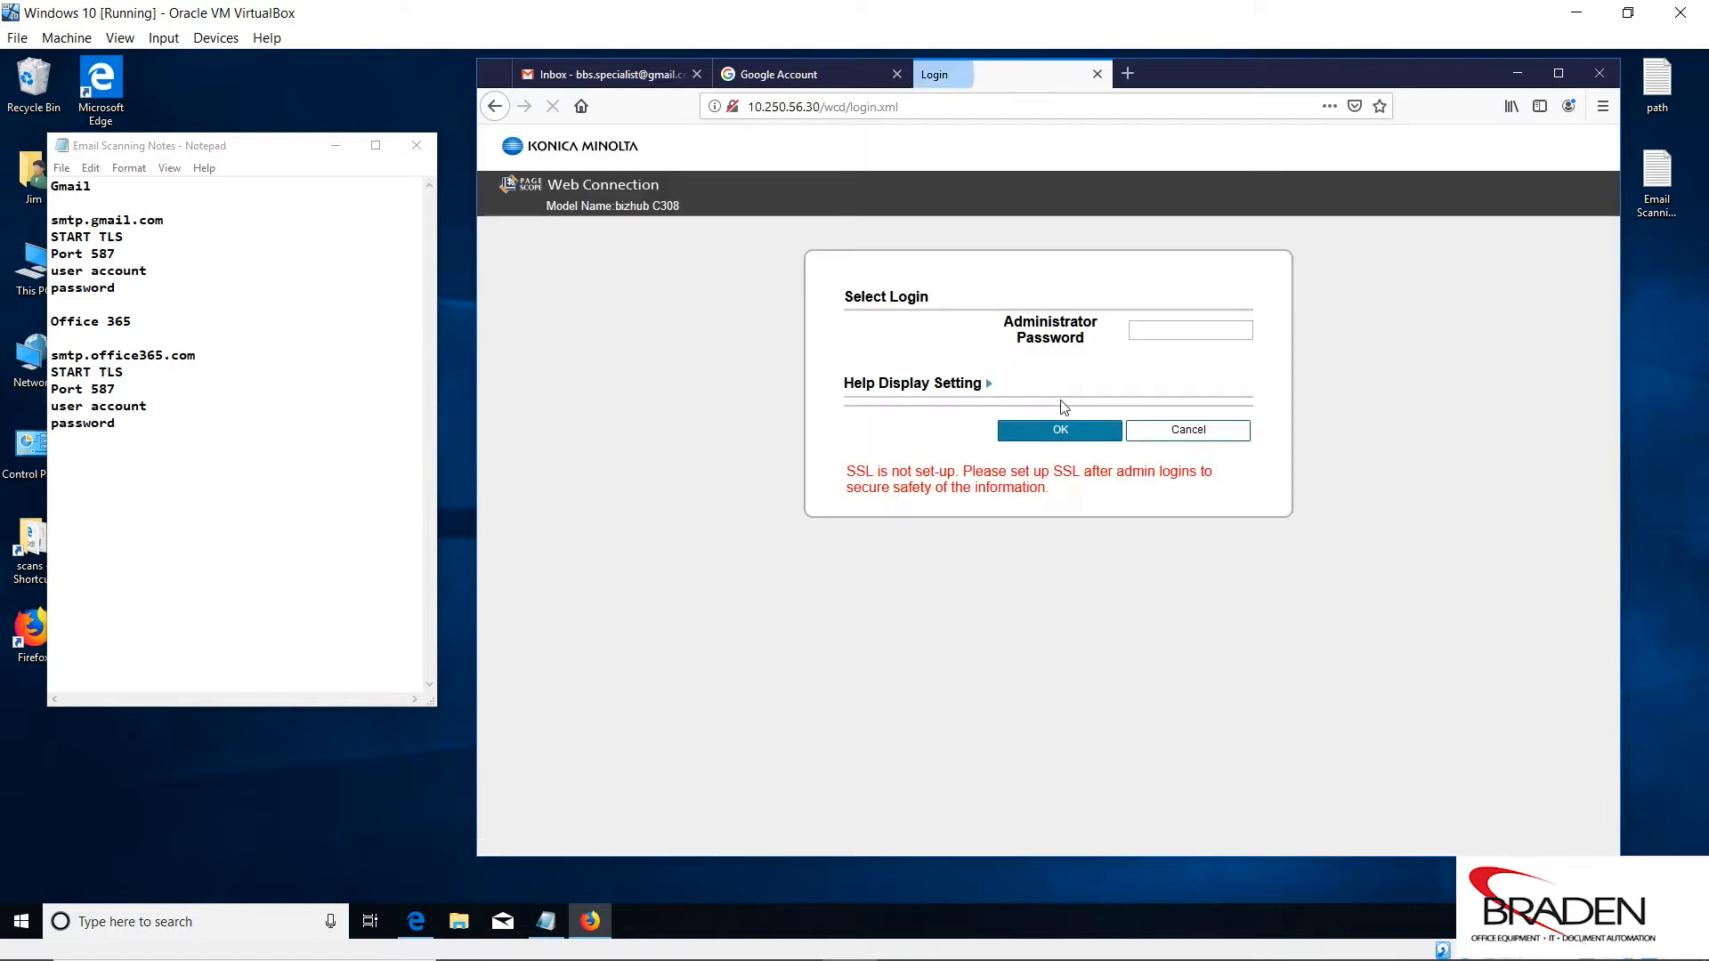
Enter the administrator password and log in, reaching the Maintenance meter count page.
{"action": "left_click", "coordinate": [1189, 332]}
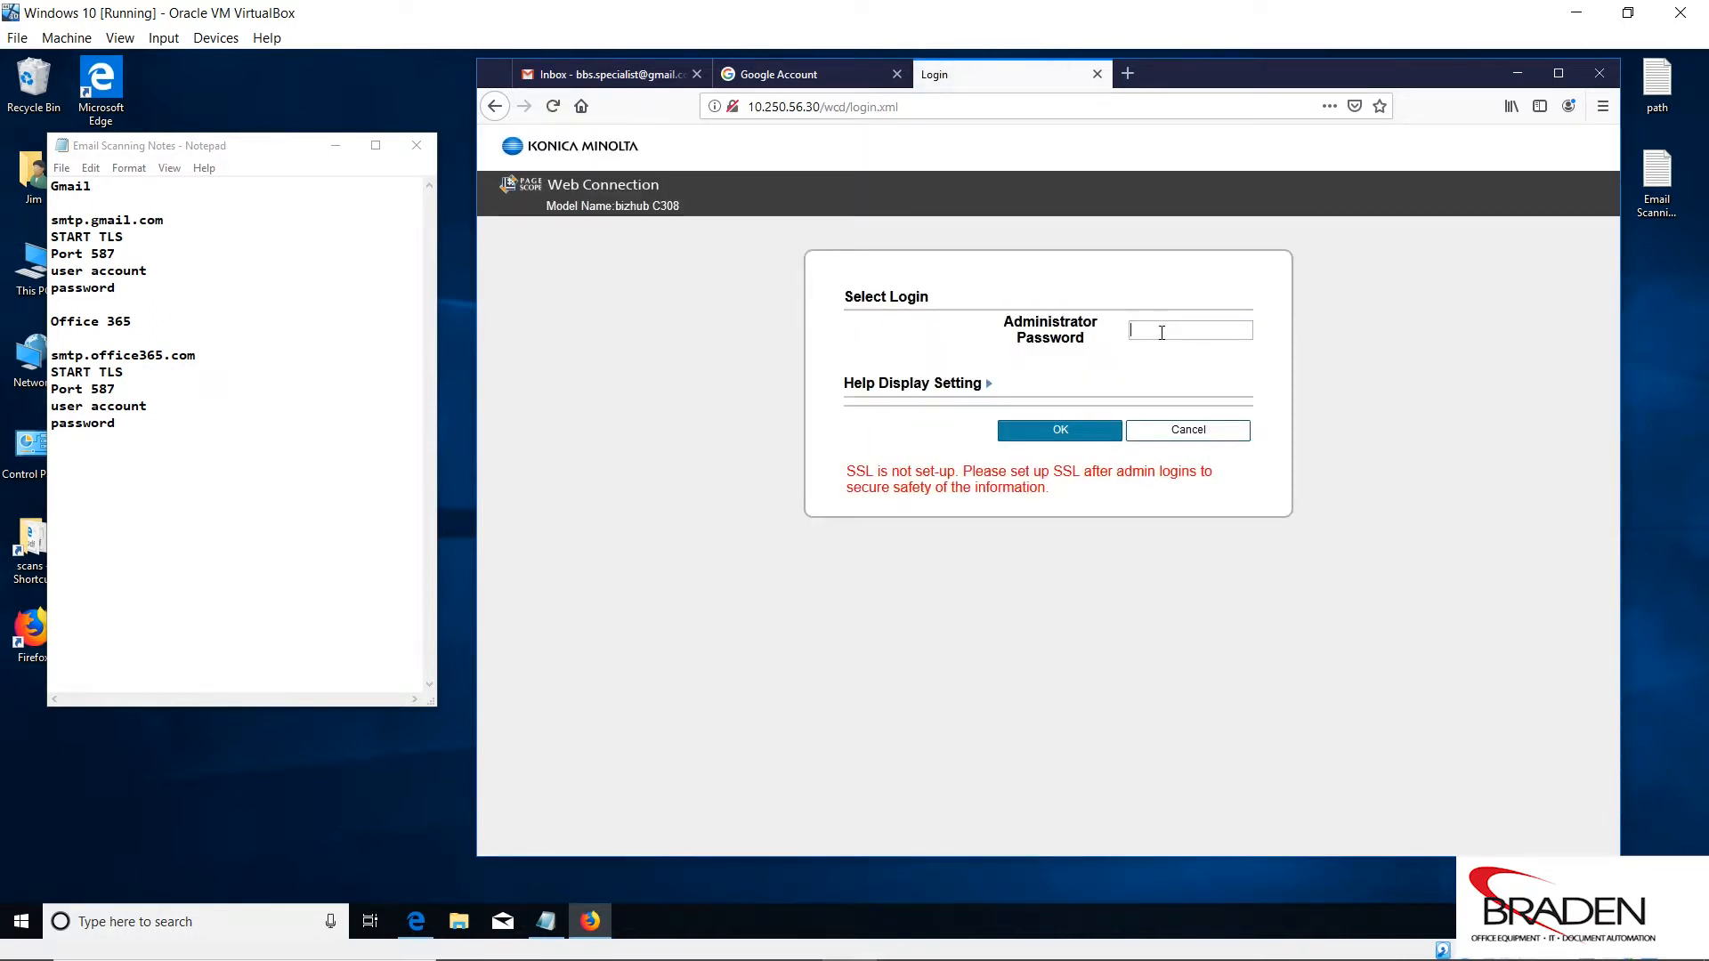
{"action": "type", "text": "password"}
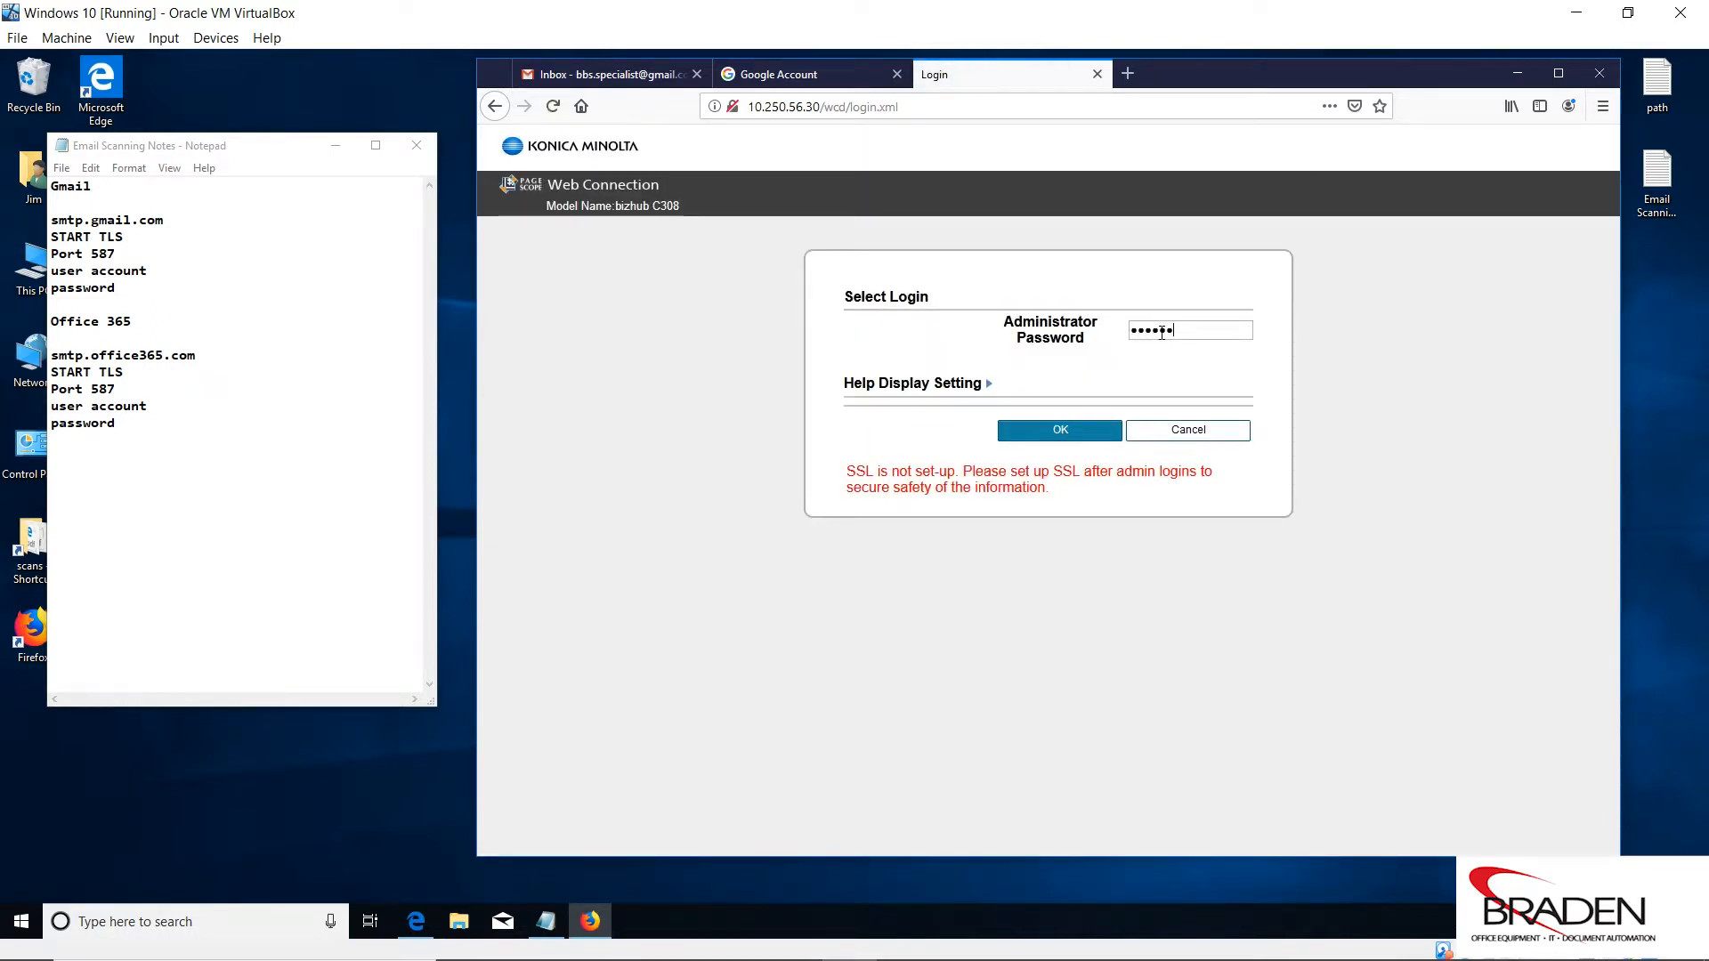
{"action": "type", "text": "password"}
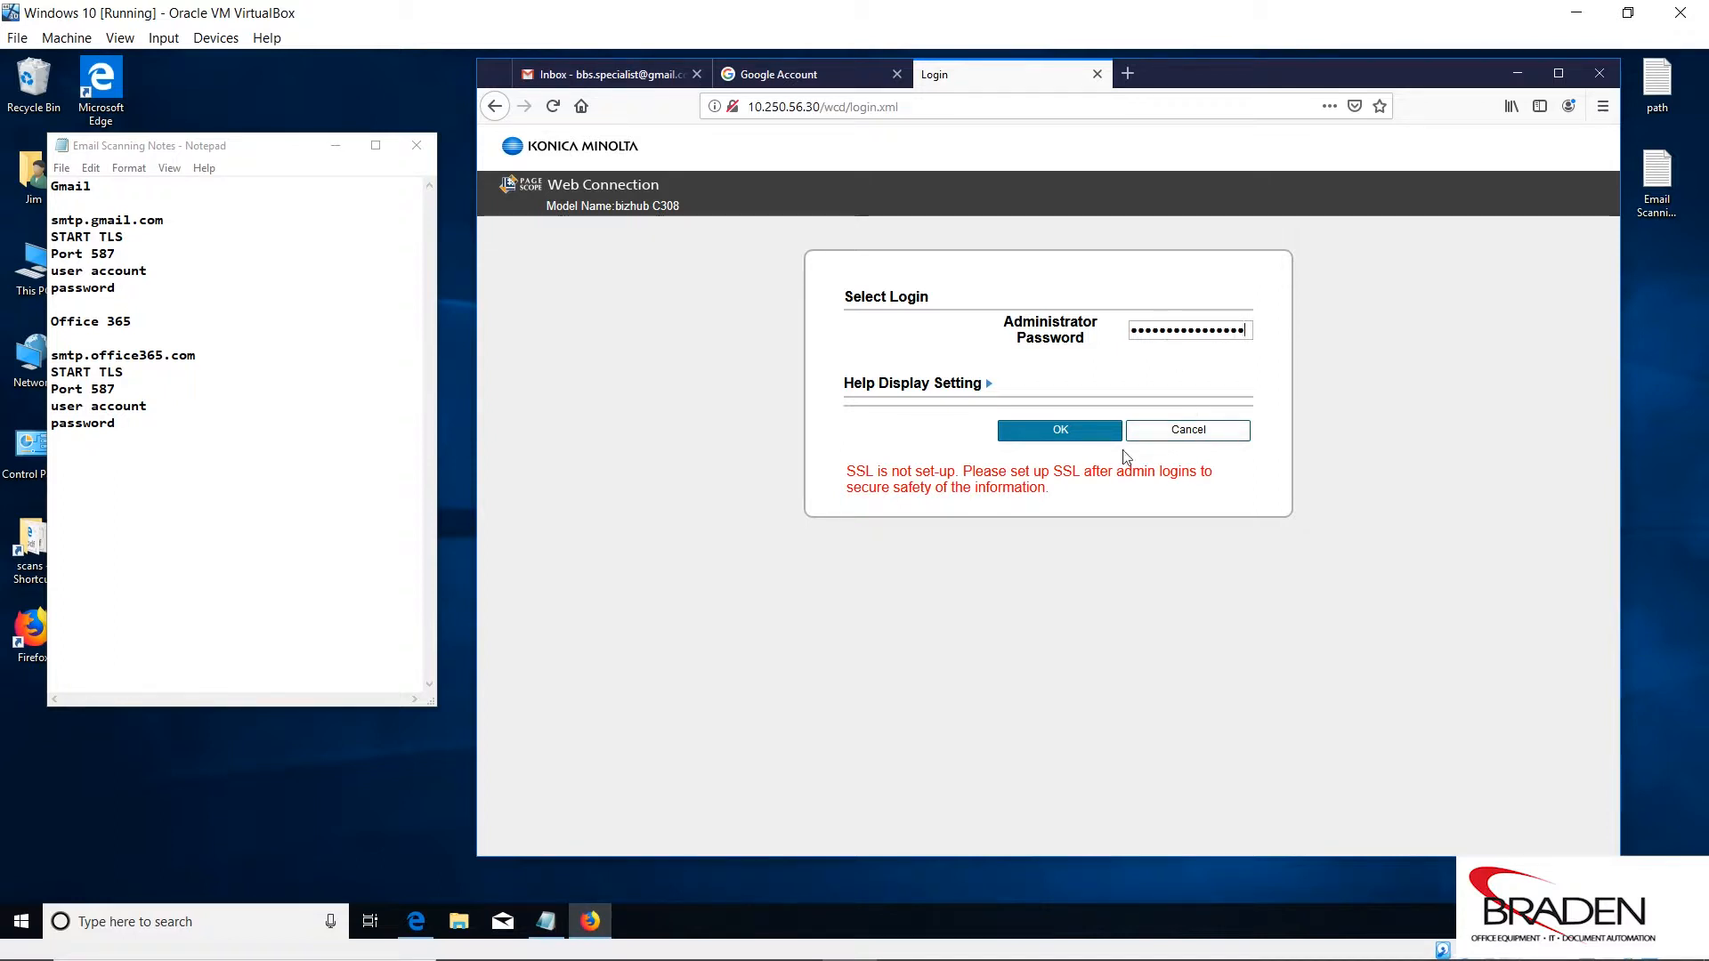
{"action": "left_click", "coordinate": [1057, 430]}
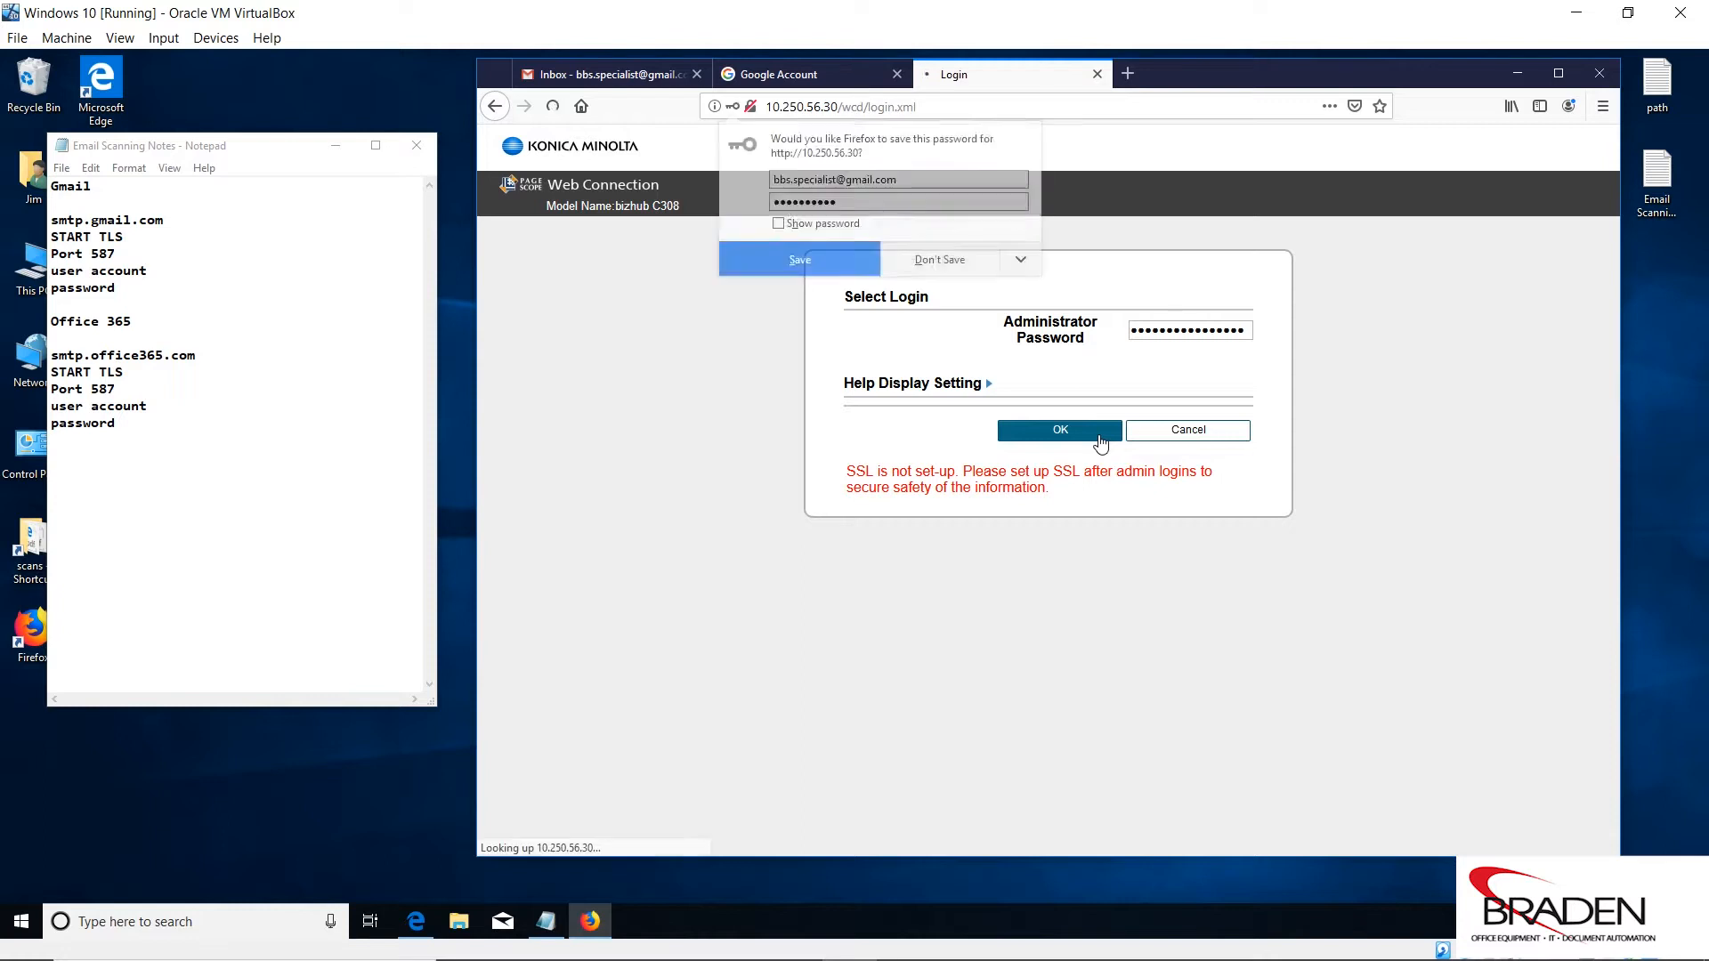
{"action": "left_click", "coordinate": [1058, 429]}
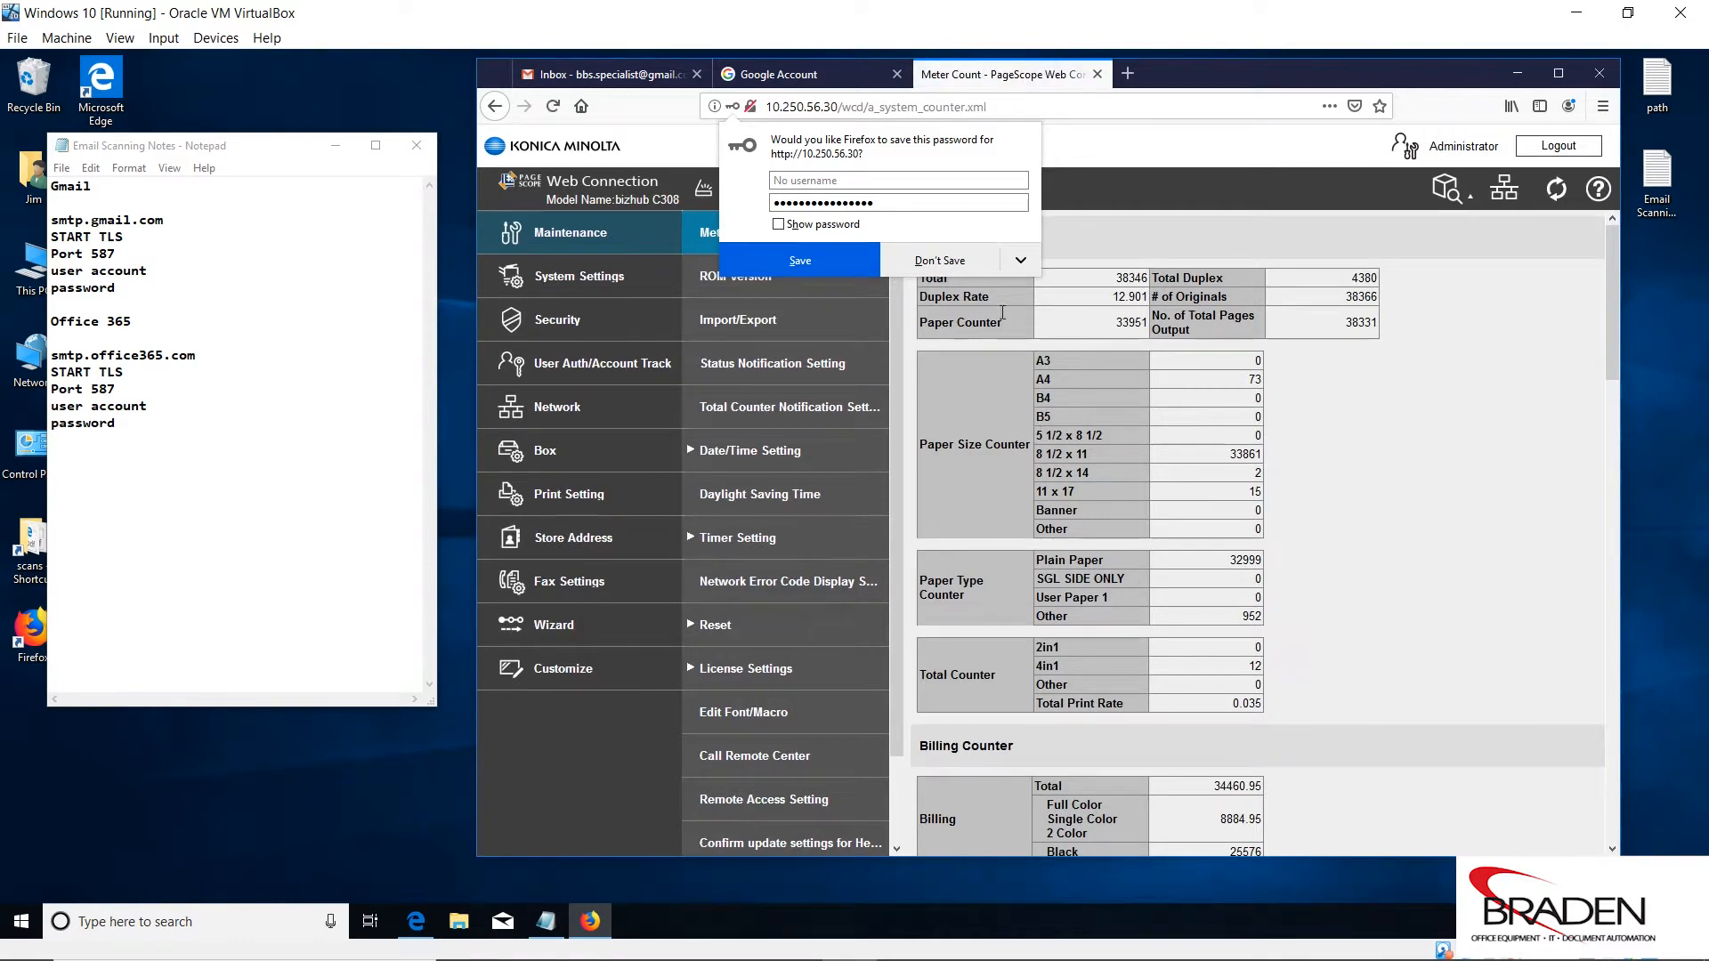
Dismiss Firefox's save-password prompt and go to System Settings > Machine Setting.
{"action": "left_click", "coordinate": [938, 259]}
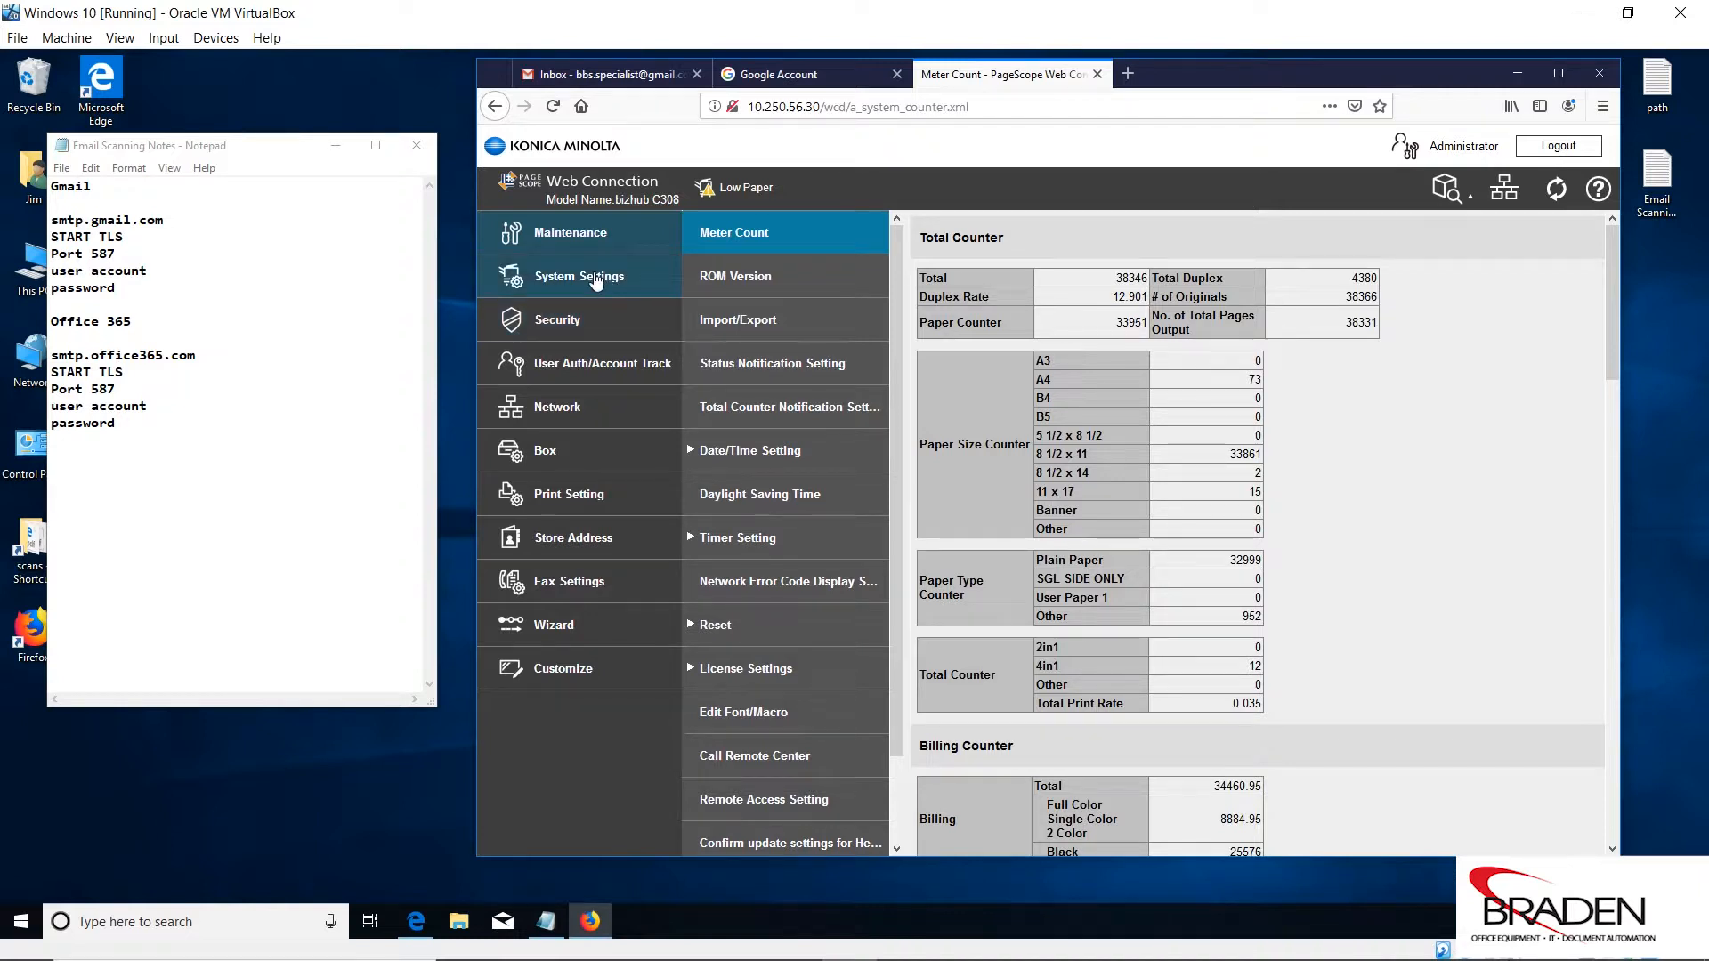
{"action": "left_click", "coordinate": [579, 276]}
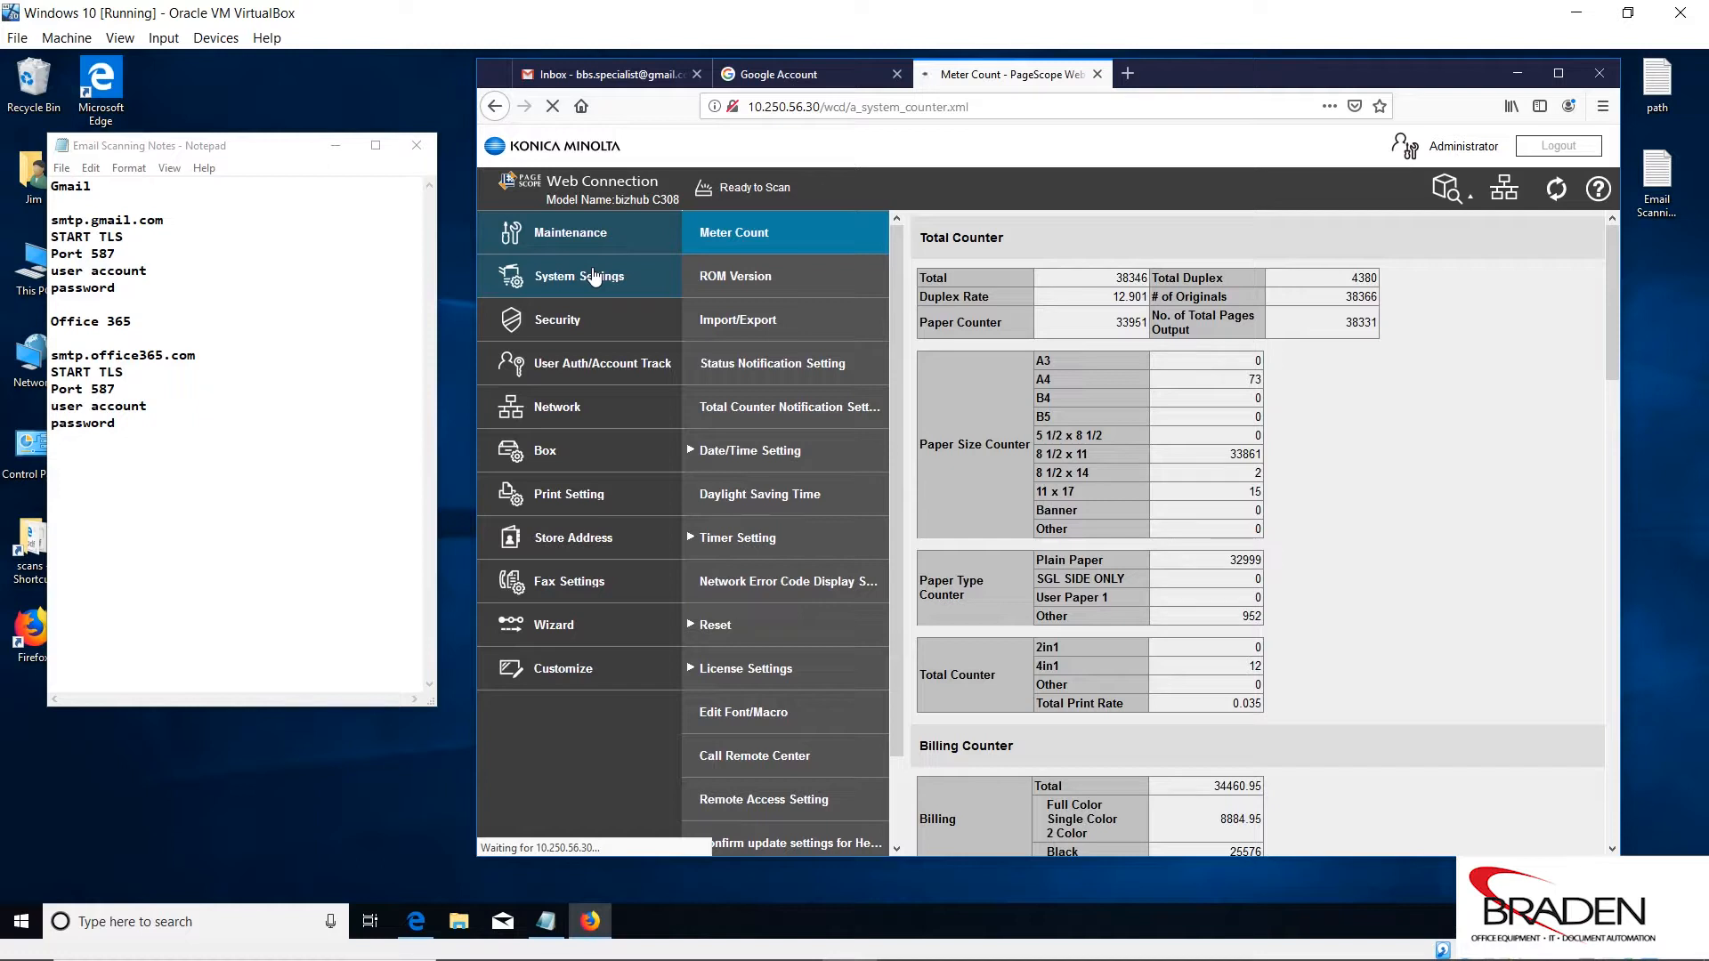
{"action": "left_click", "coordinate": [578, 276]}
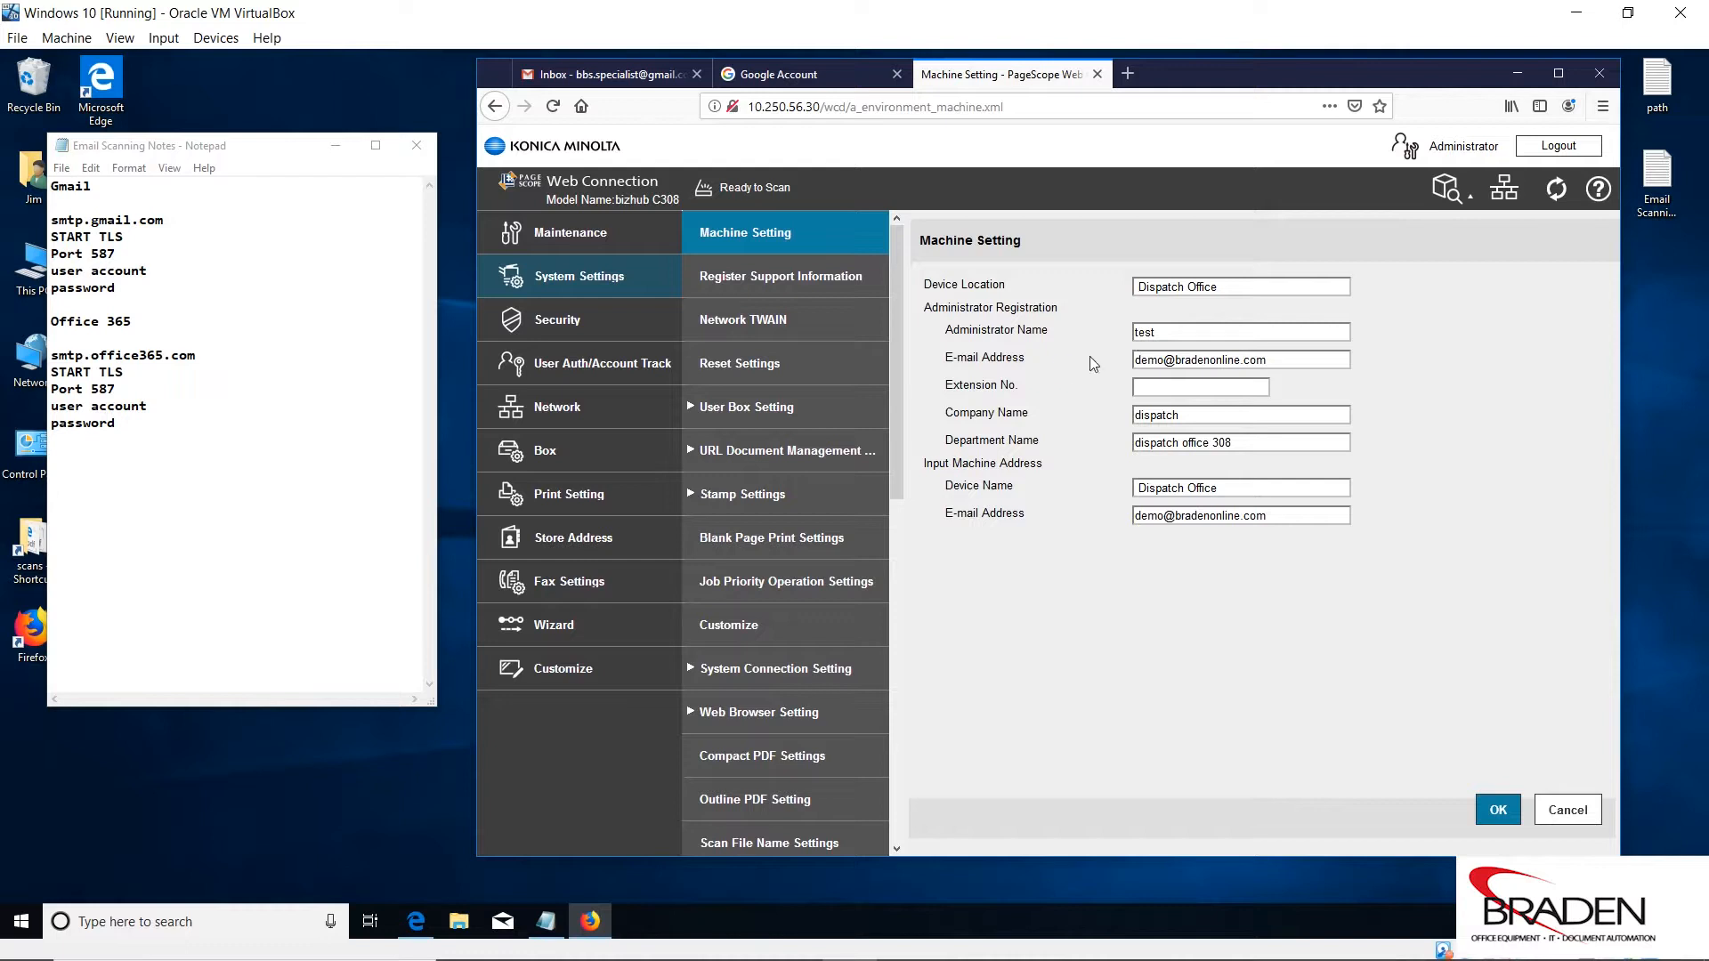
{"action": "mouse_move", "coordinate": [1298, 359]}
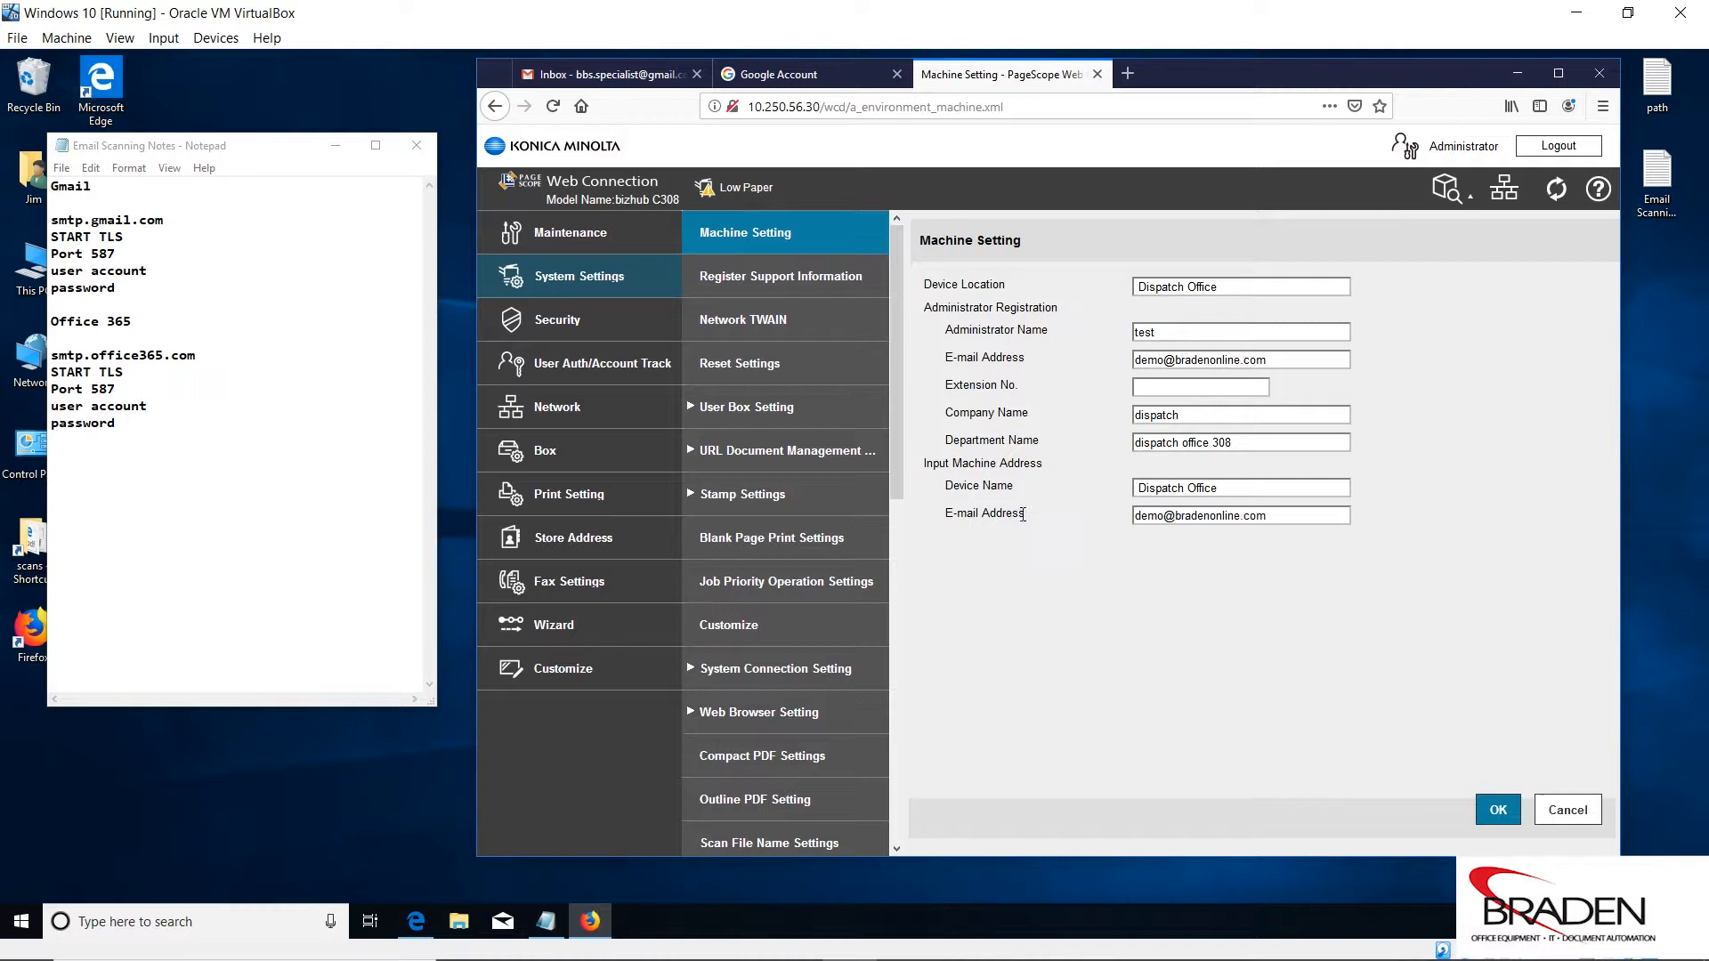
{"action": "mouse_move", "coordinate": [1001, 457]}
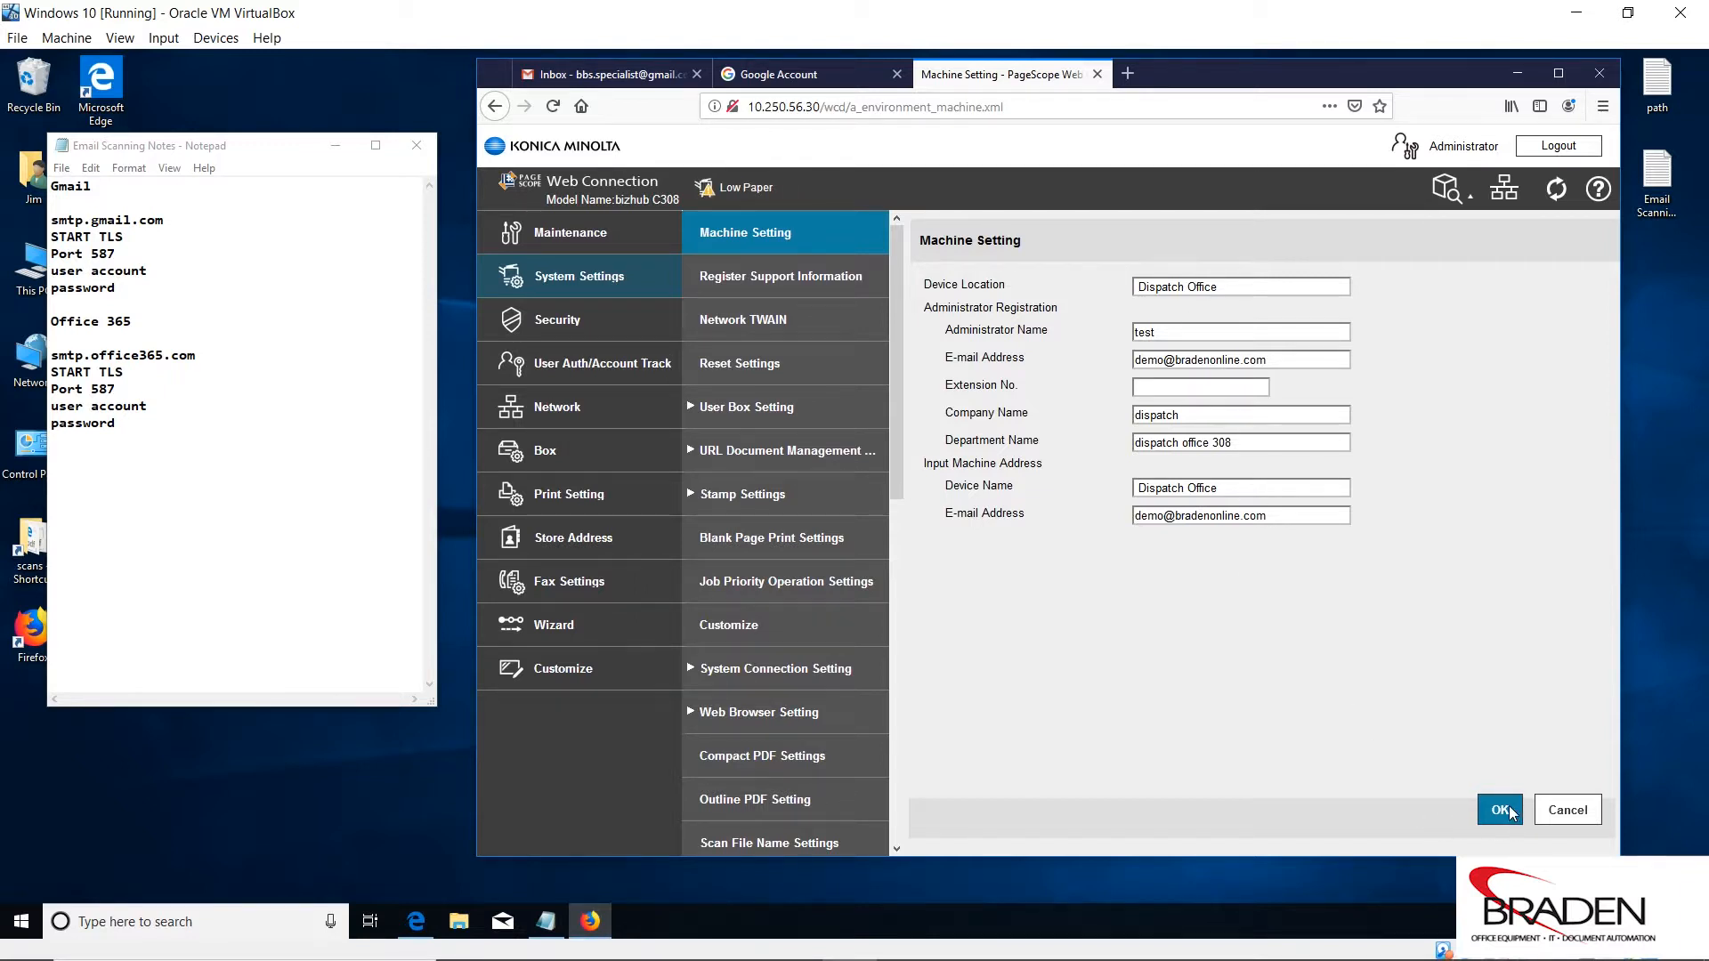
{"action": "left_click", "coordinate": [1499, 810]}
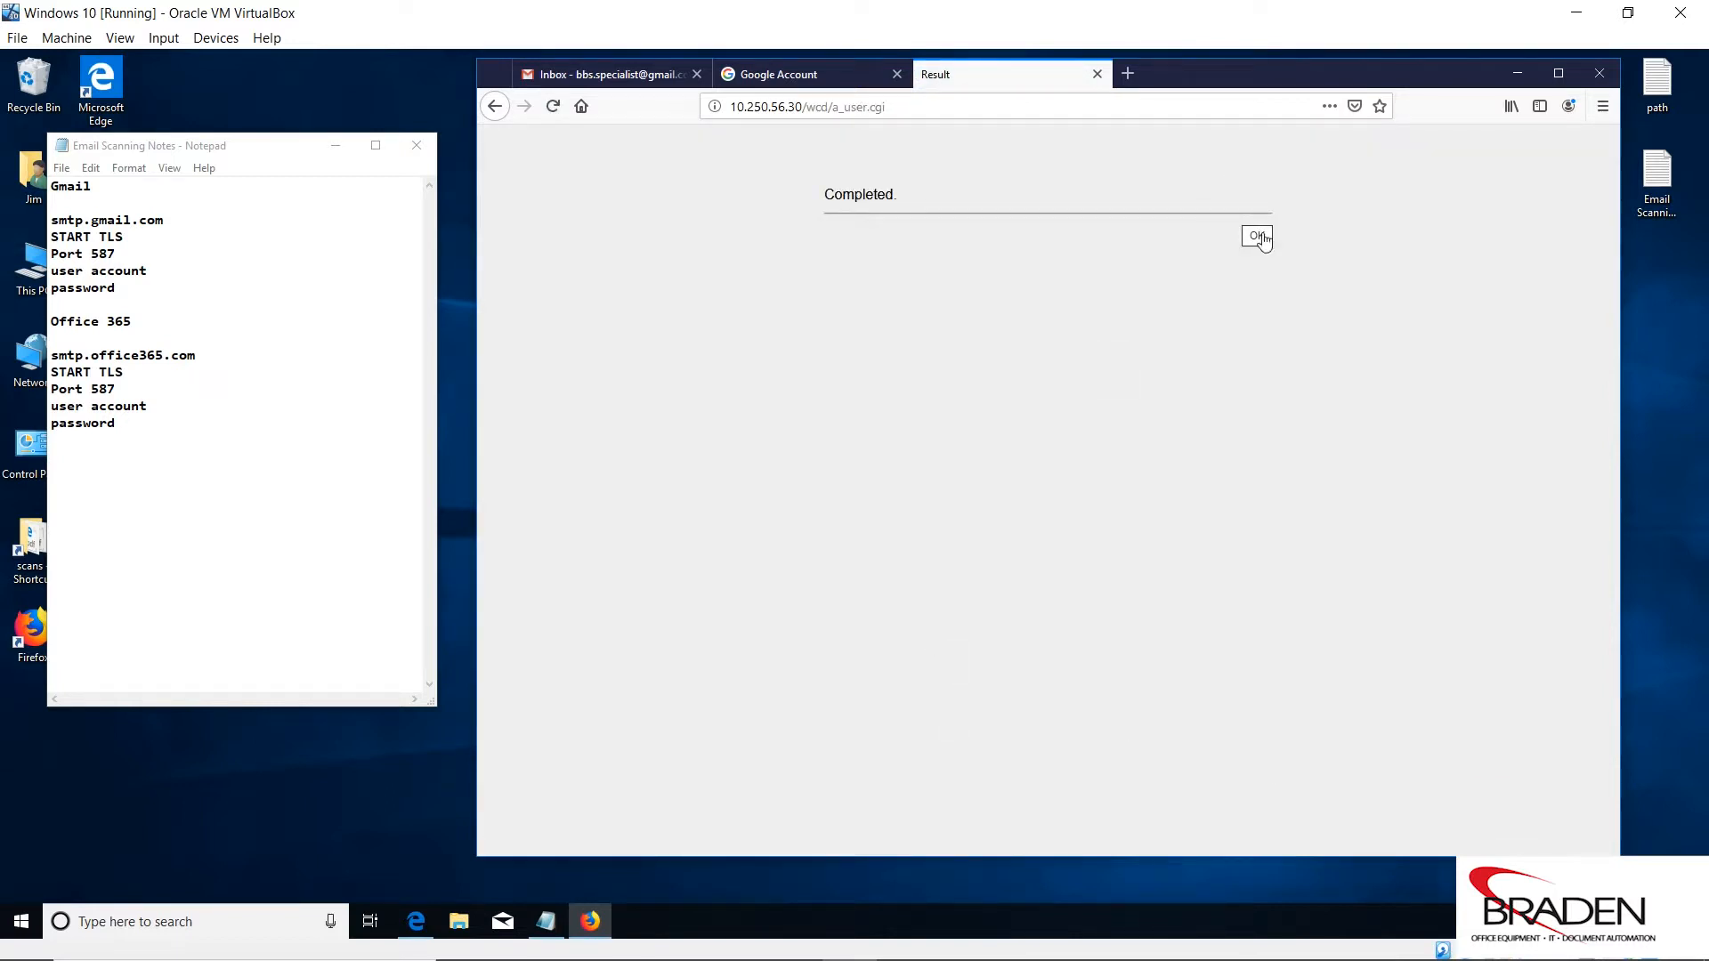
{"action": "left_click", "coordinate": [1257, 237]}
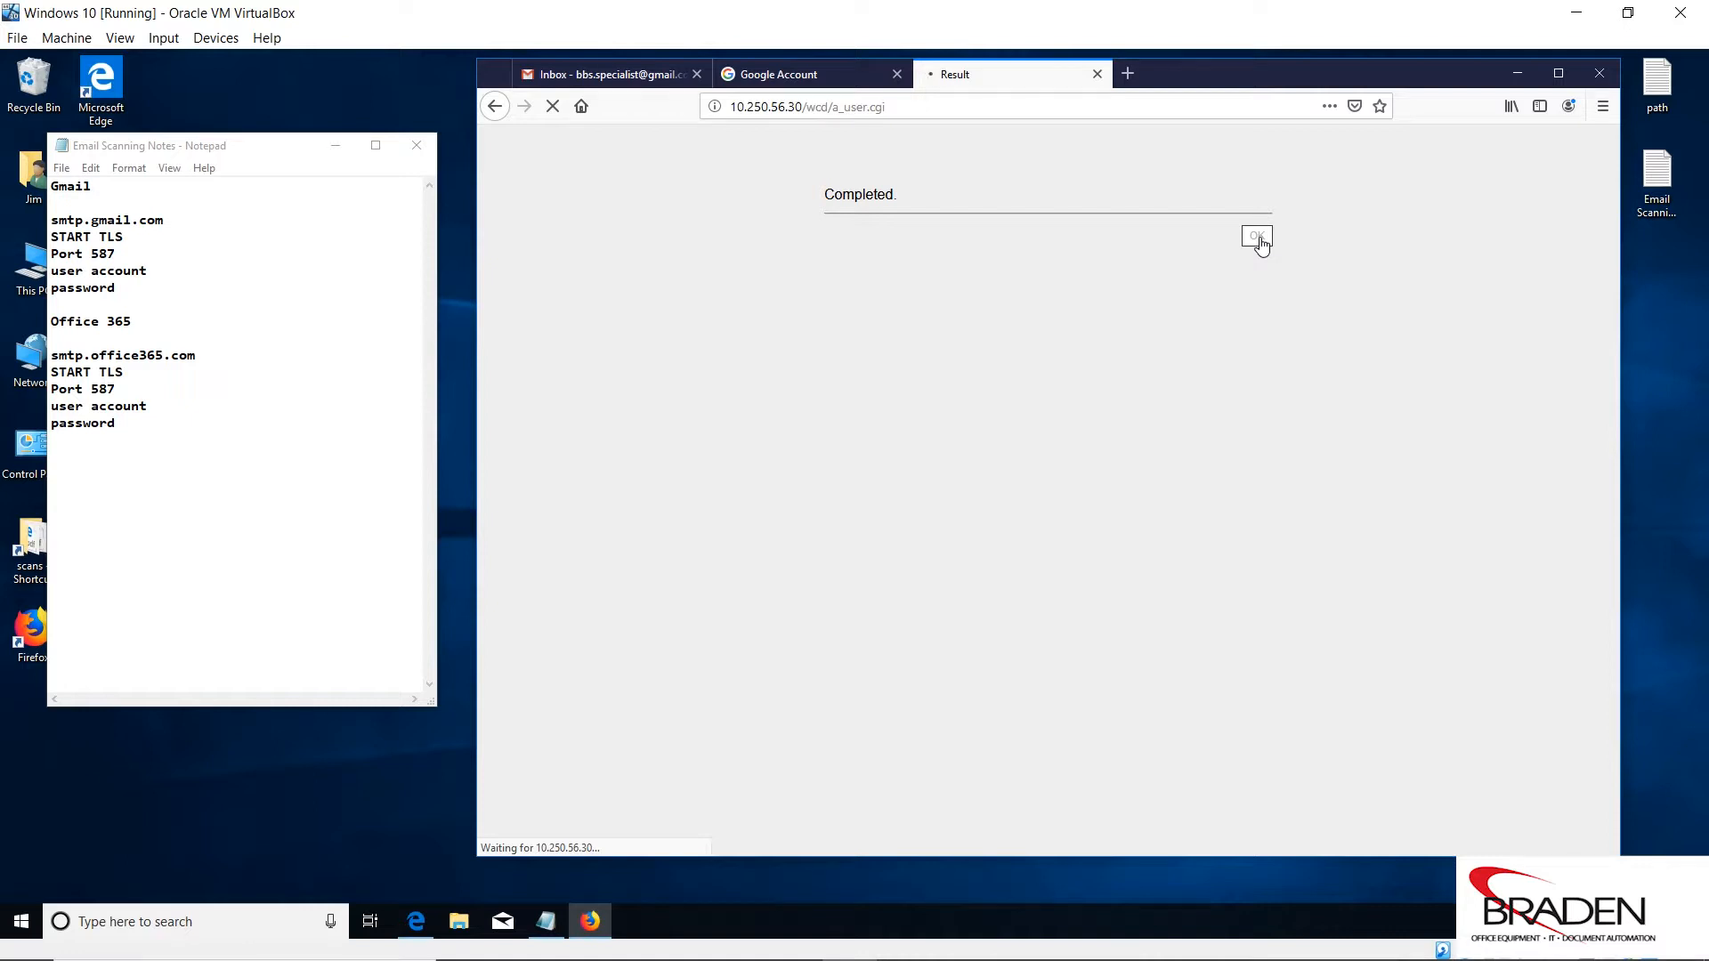
{"action": "left_click", "coordinate": [1256, 237]}
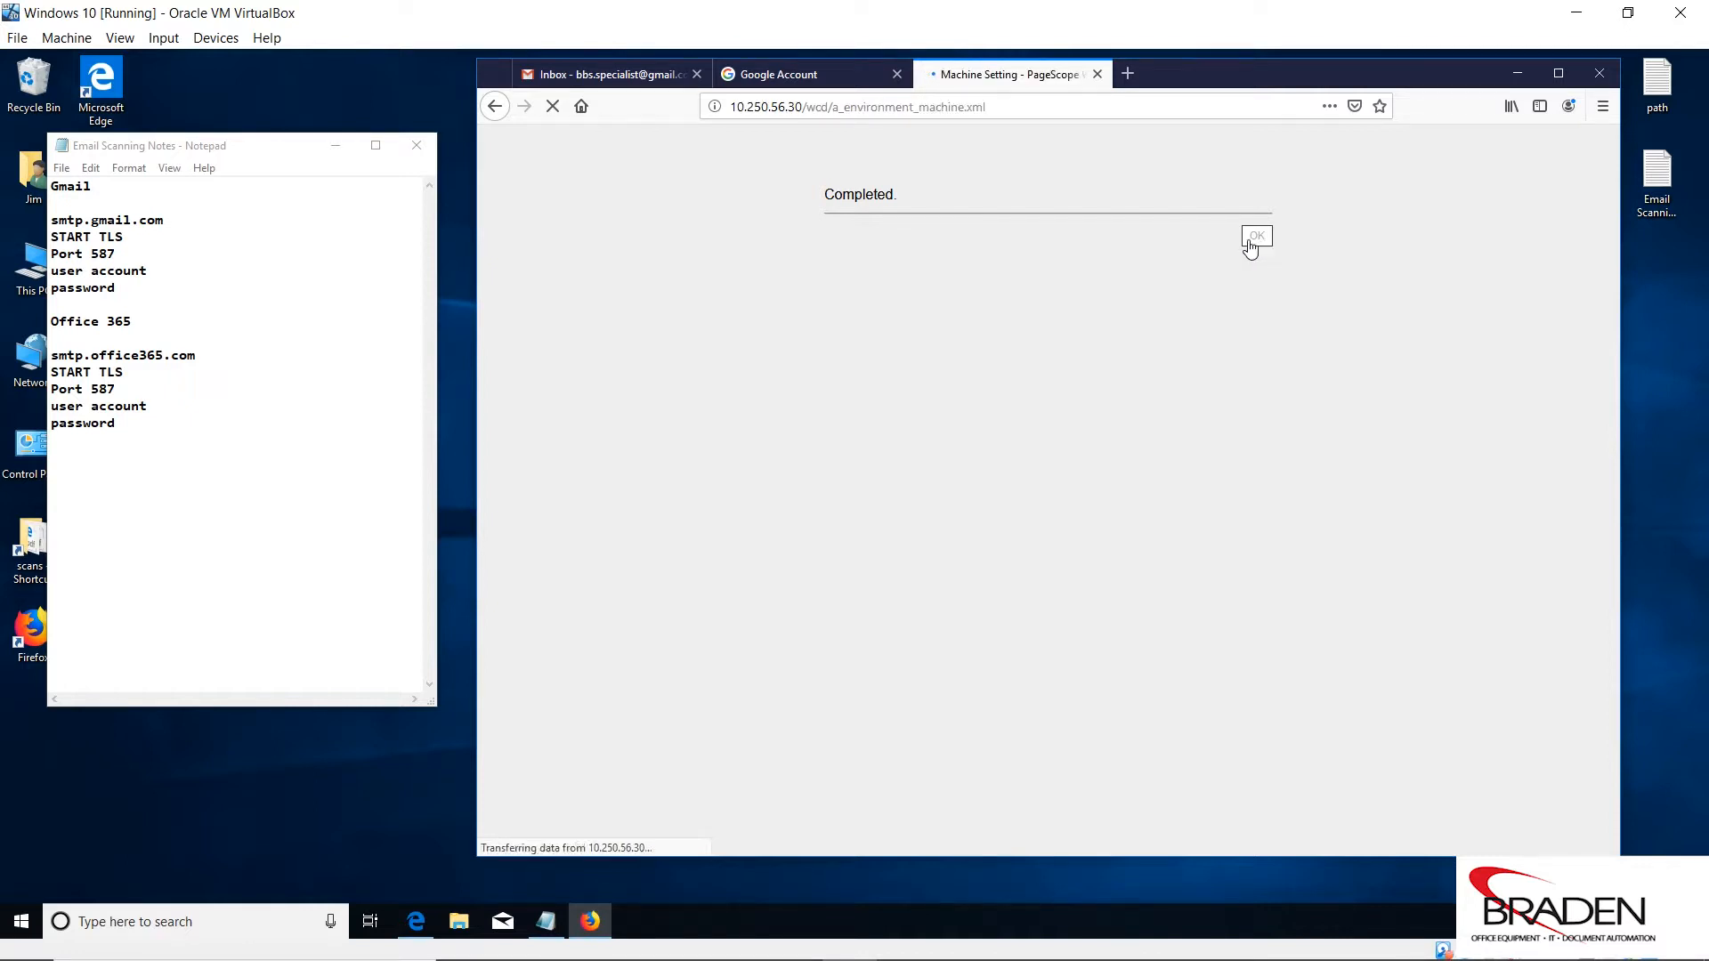
Go to Network > E-mail Setting > E-mail TX (SMTP) page.
{"action": "left_click", "coordinate": [1255, 237]}
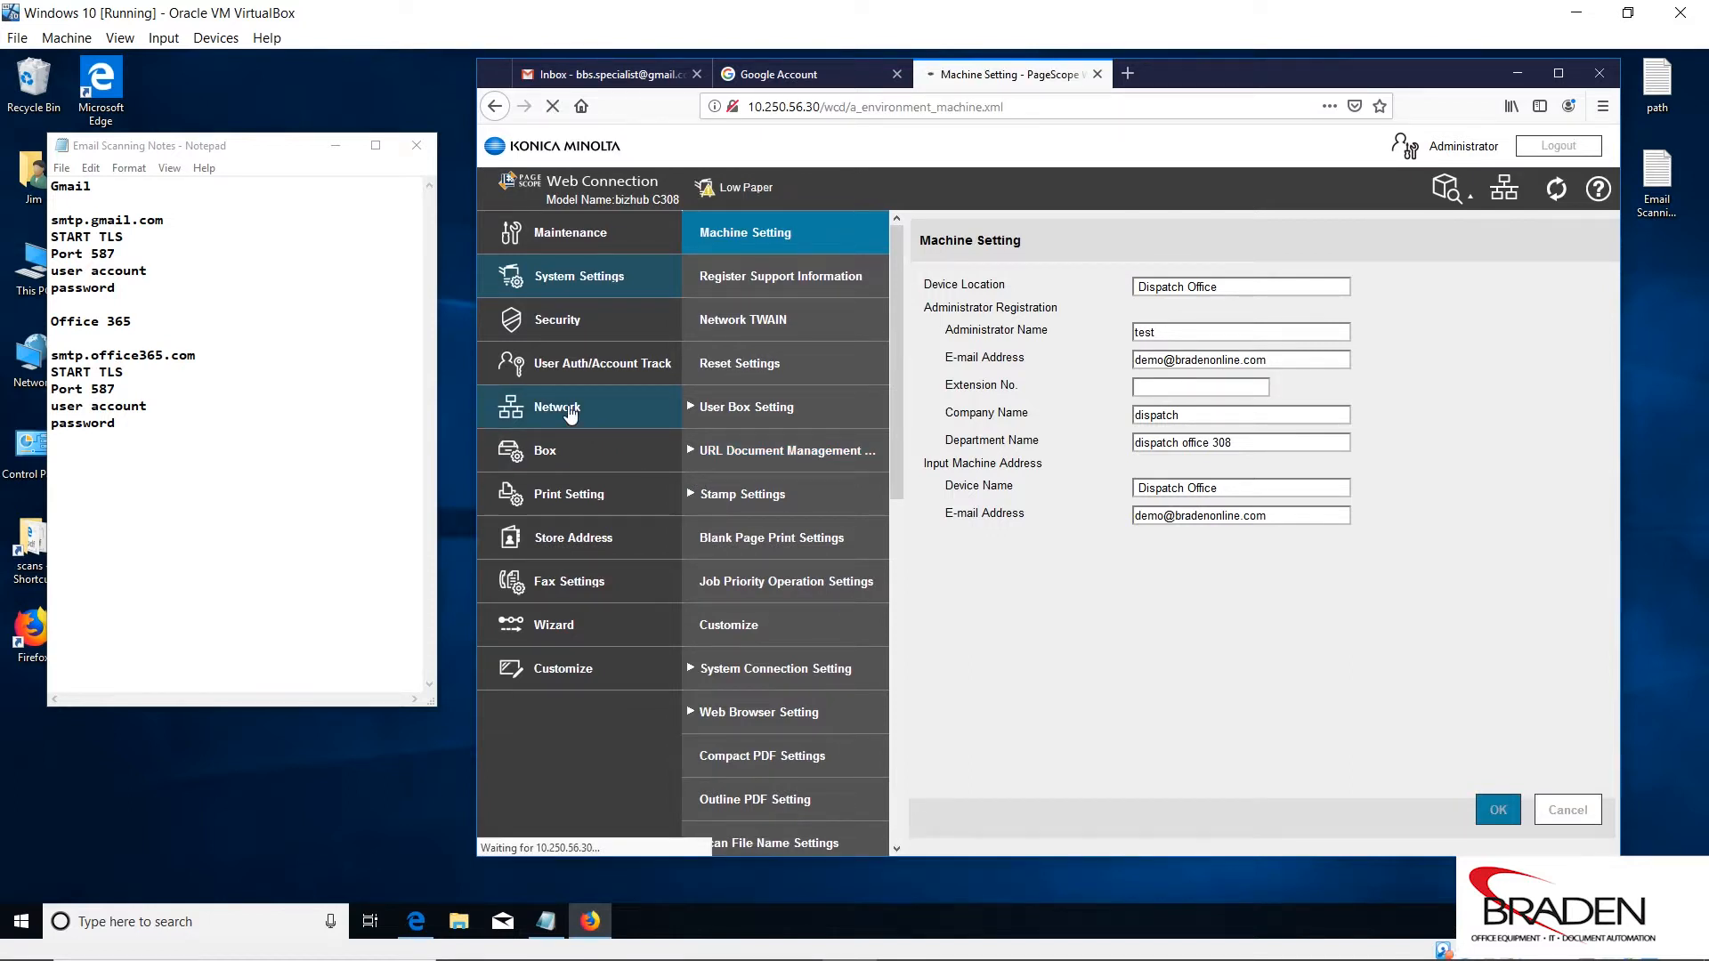
{"action": "left_click", "coordinate": [555, 406]}
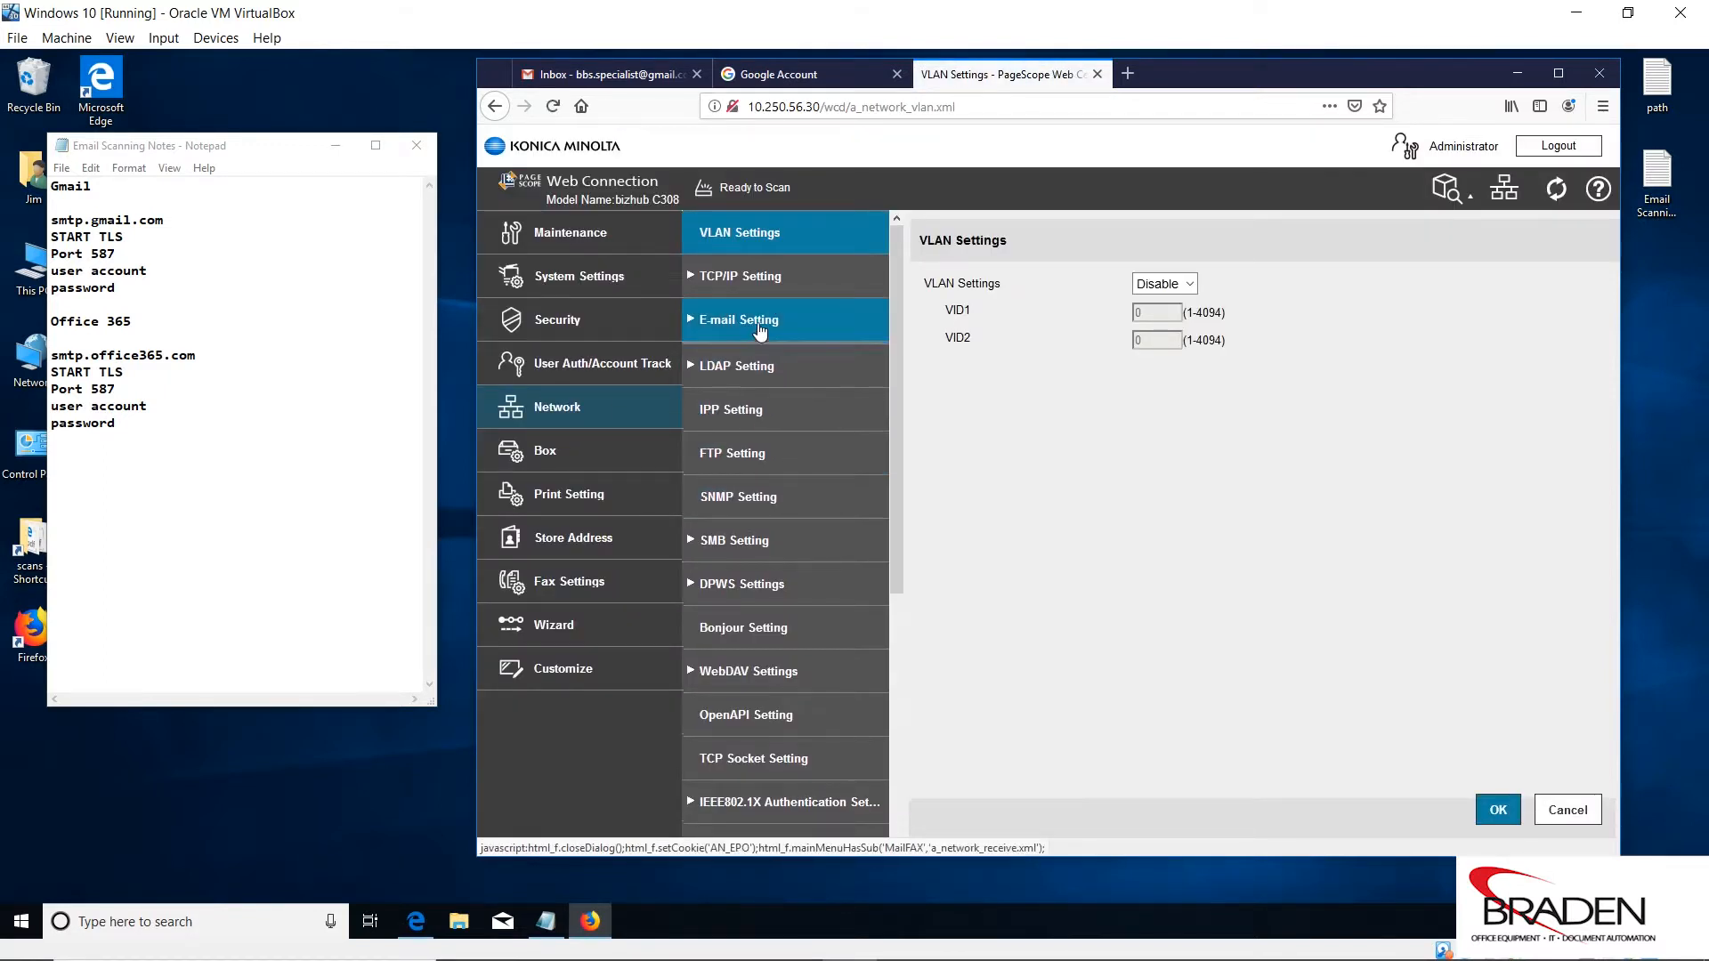
{"action": "left_click", "coordinate": [737, 319]}
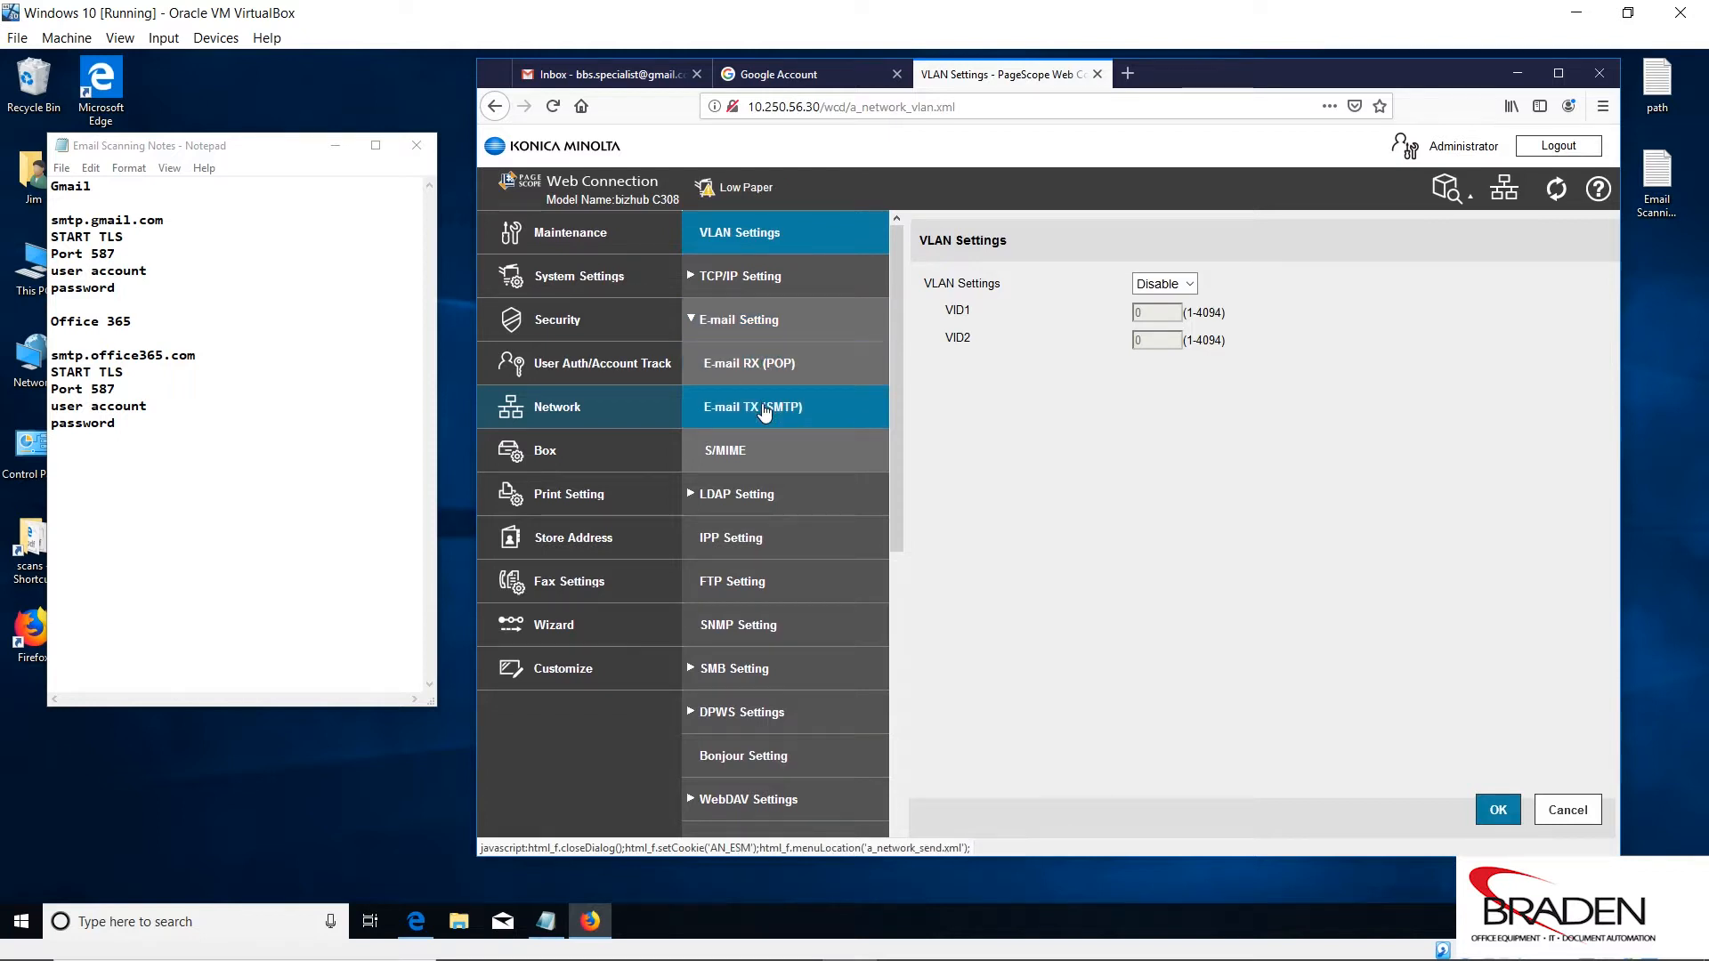
{"action": "left_click", "coordinate": [751, 406]}
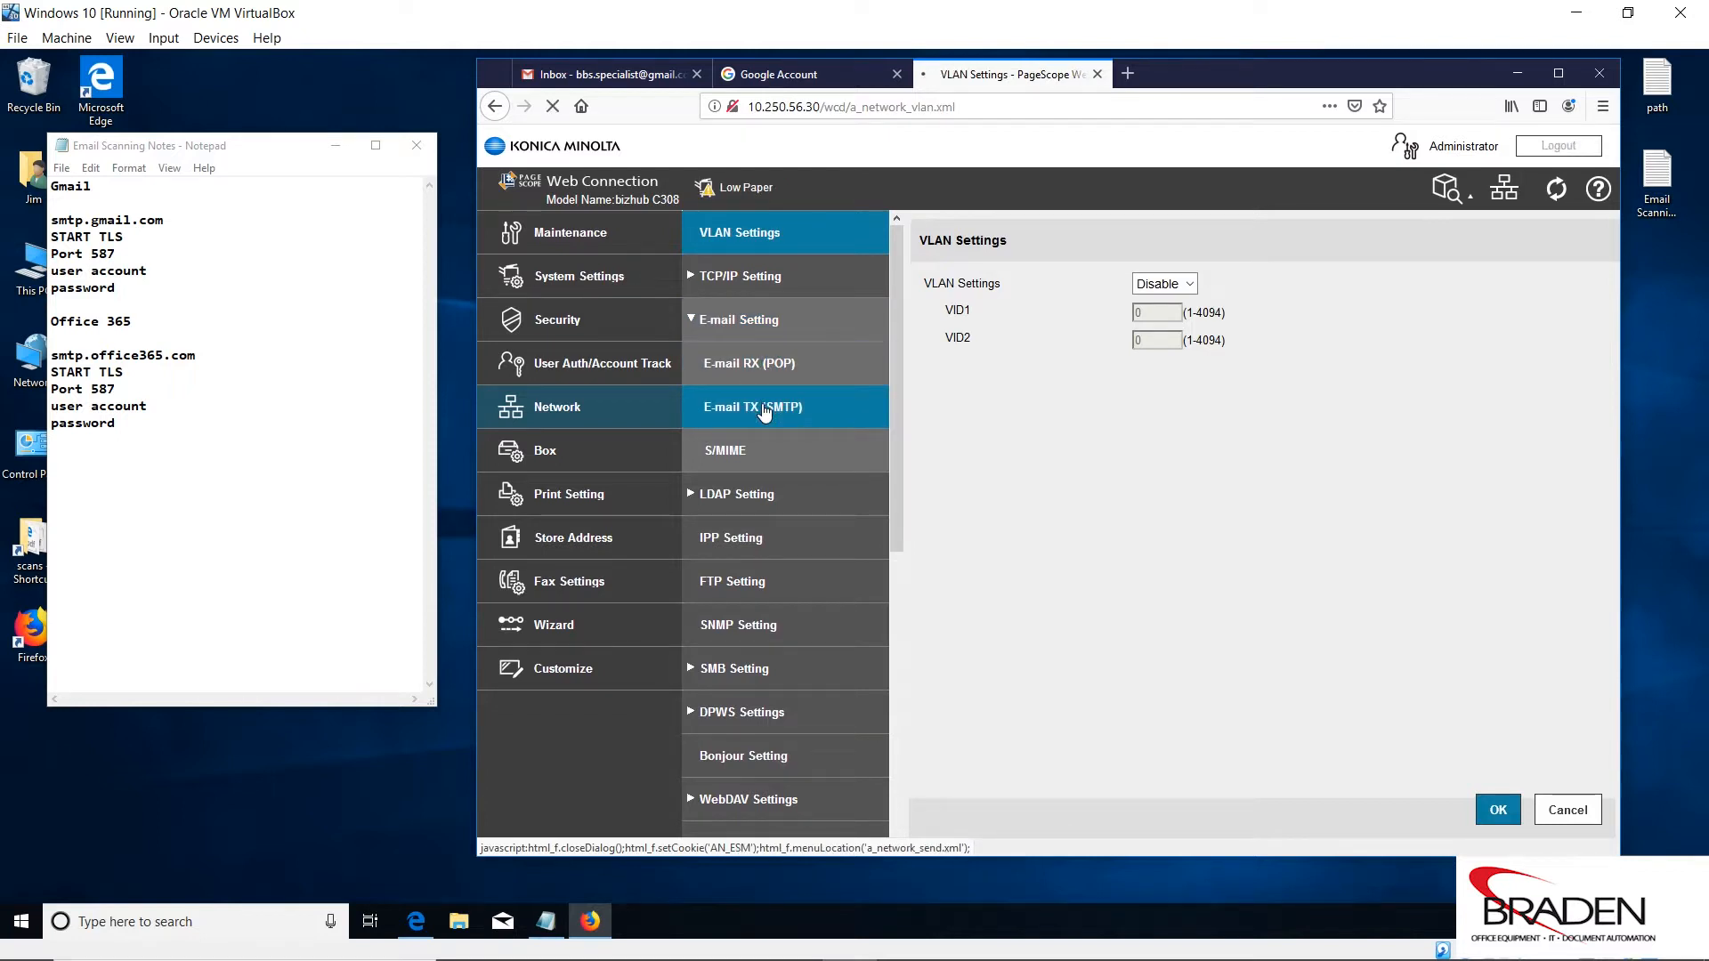
{"action": "left_click", "coordinate": [751, 406]}
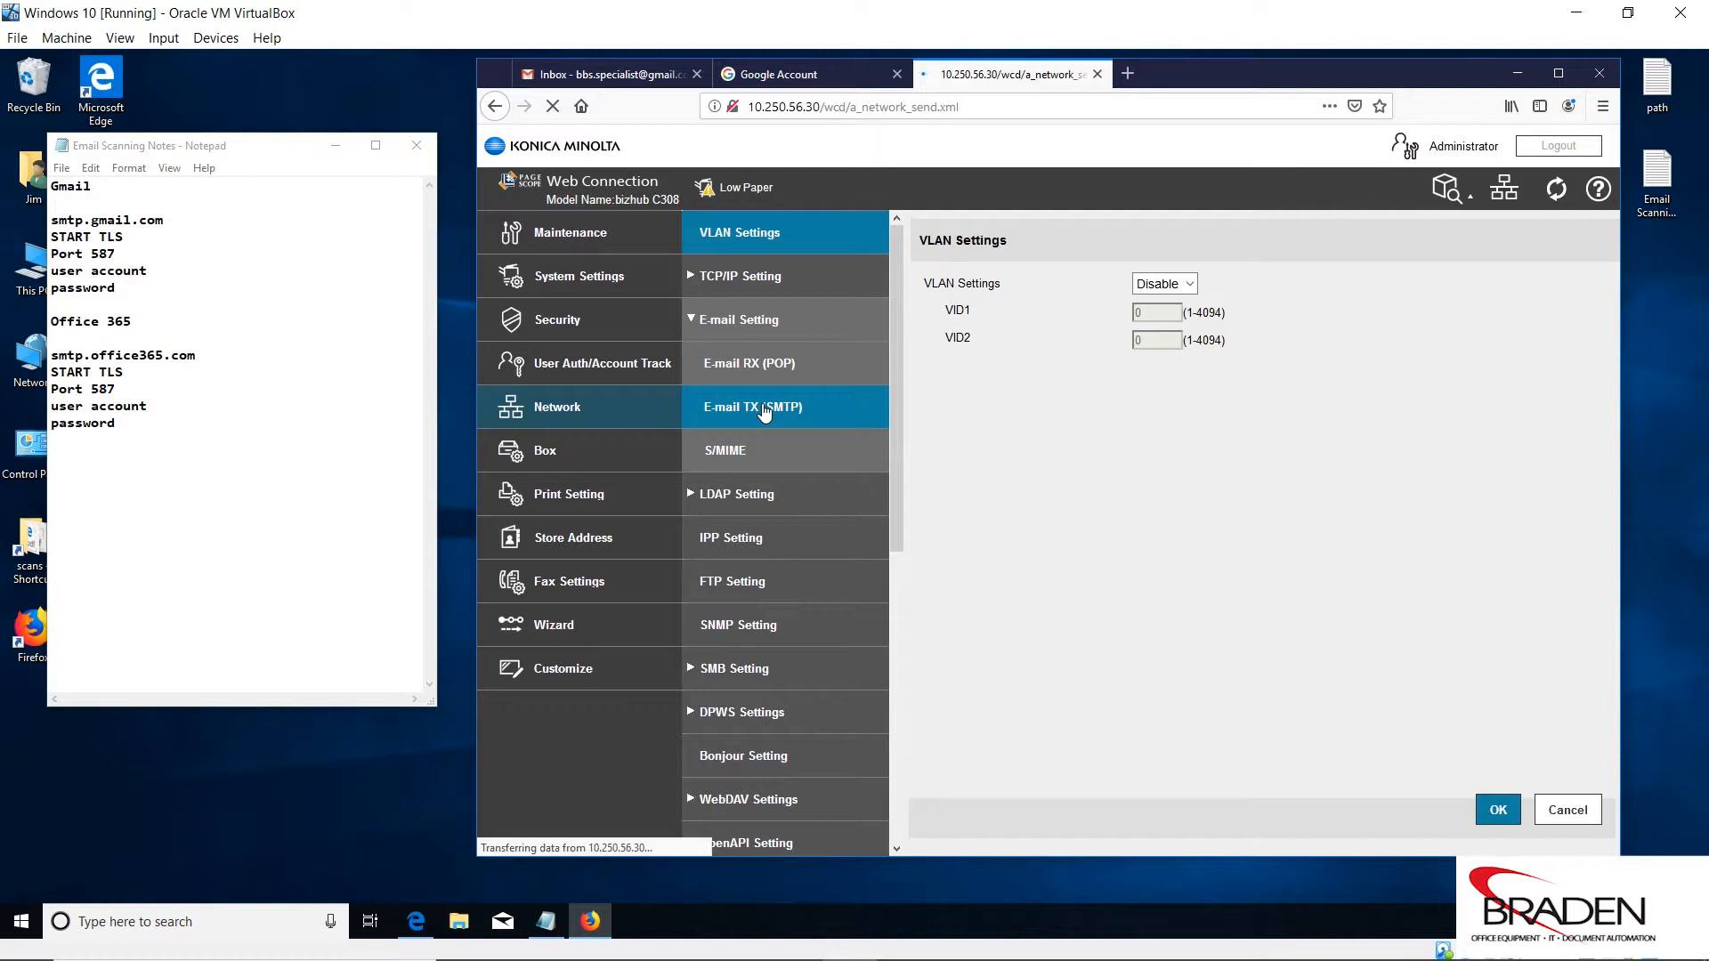
{"action": "left_click", "coordinate": [752, 406]}
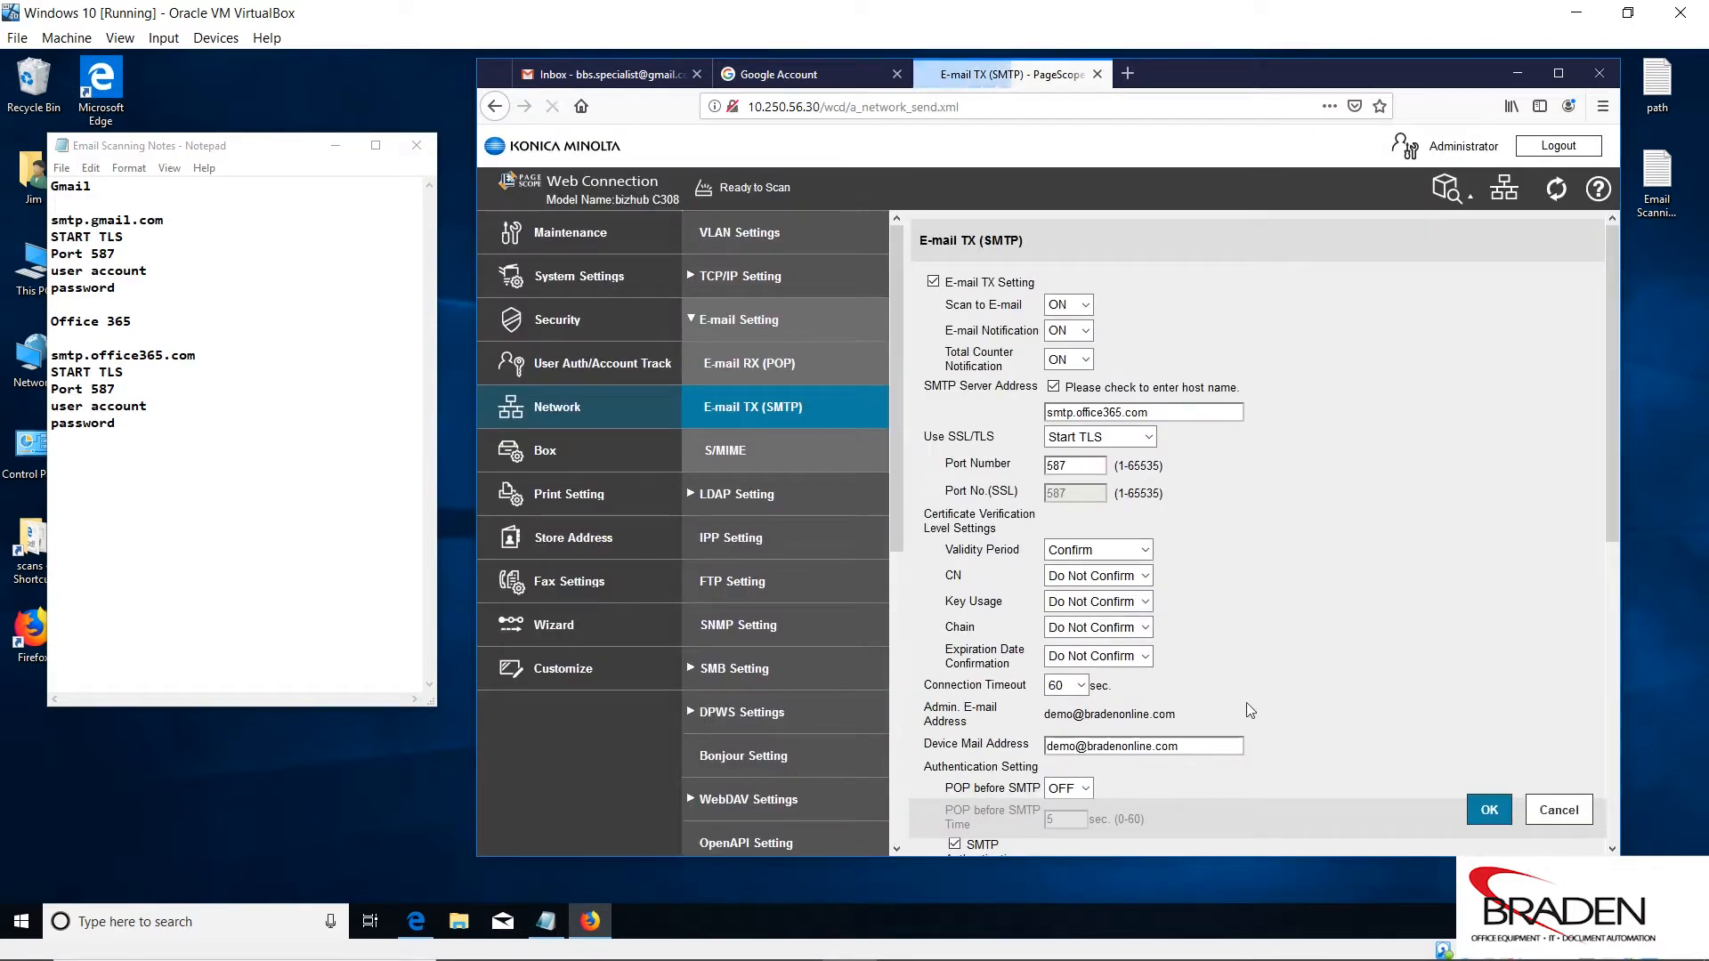
{"action": "scroll", "scroll_direction": "down", "scroll_amount": 3}
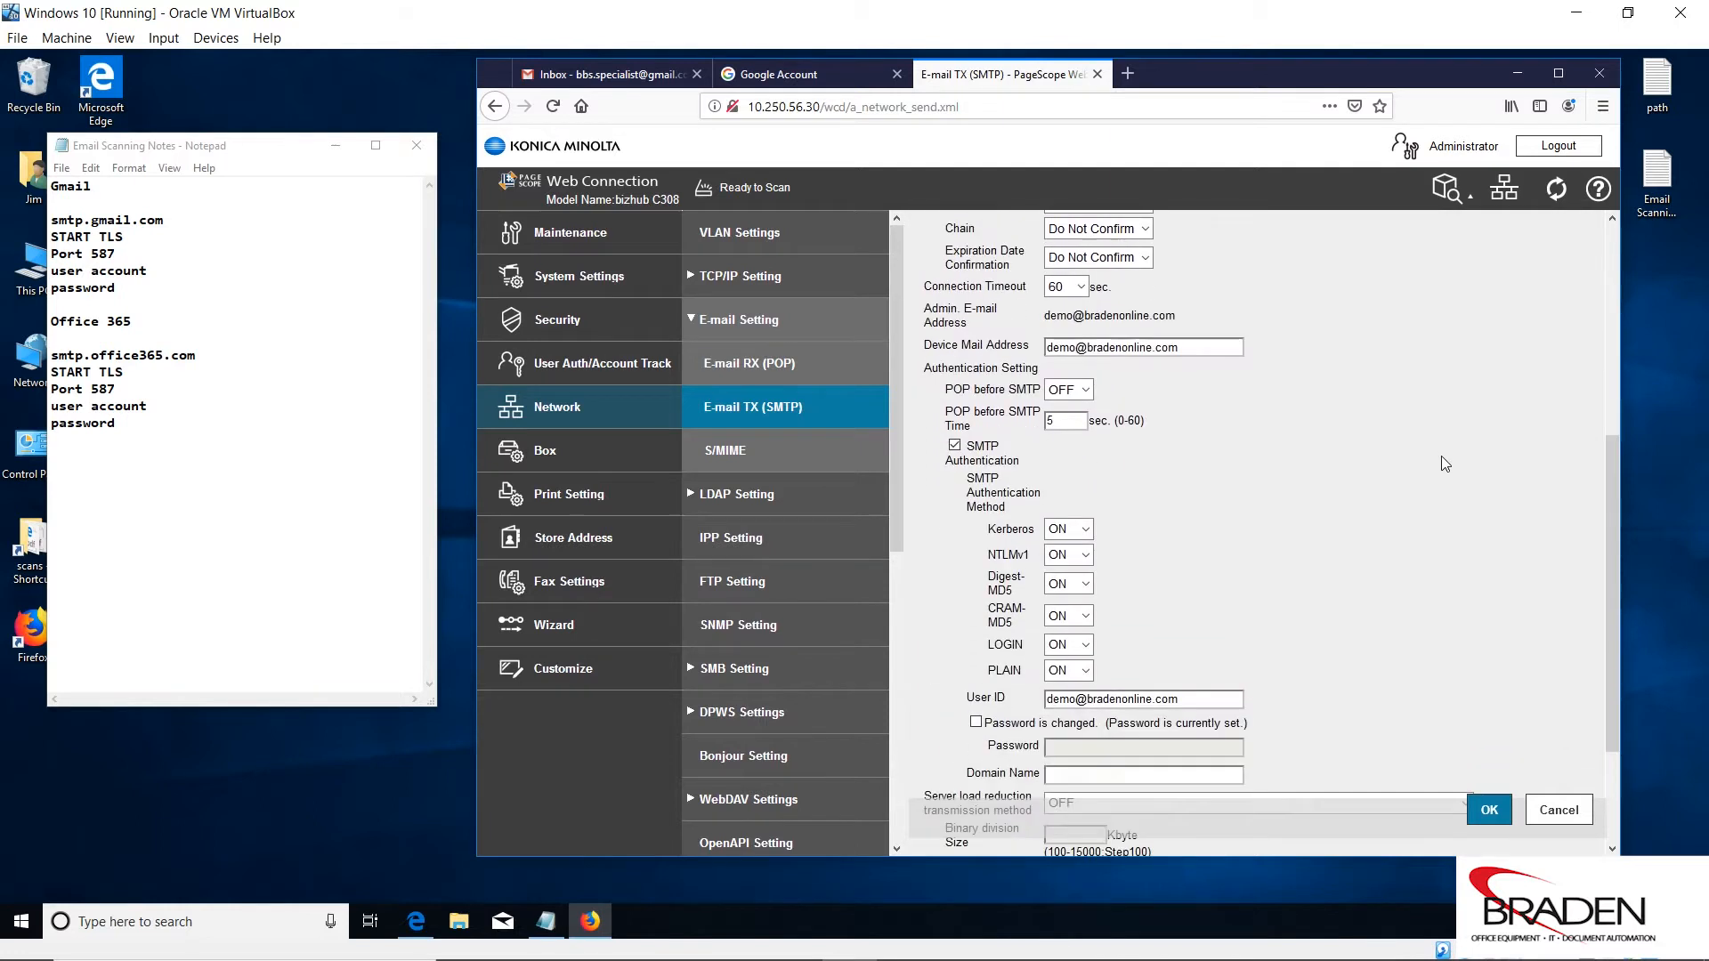
{"action": "scroll", "scroll_direction": "up", "scroll_amount": 3}
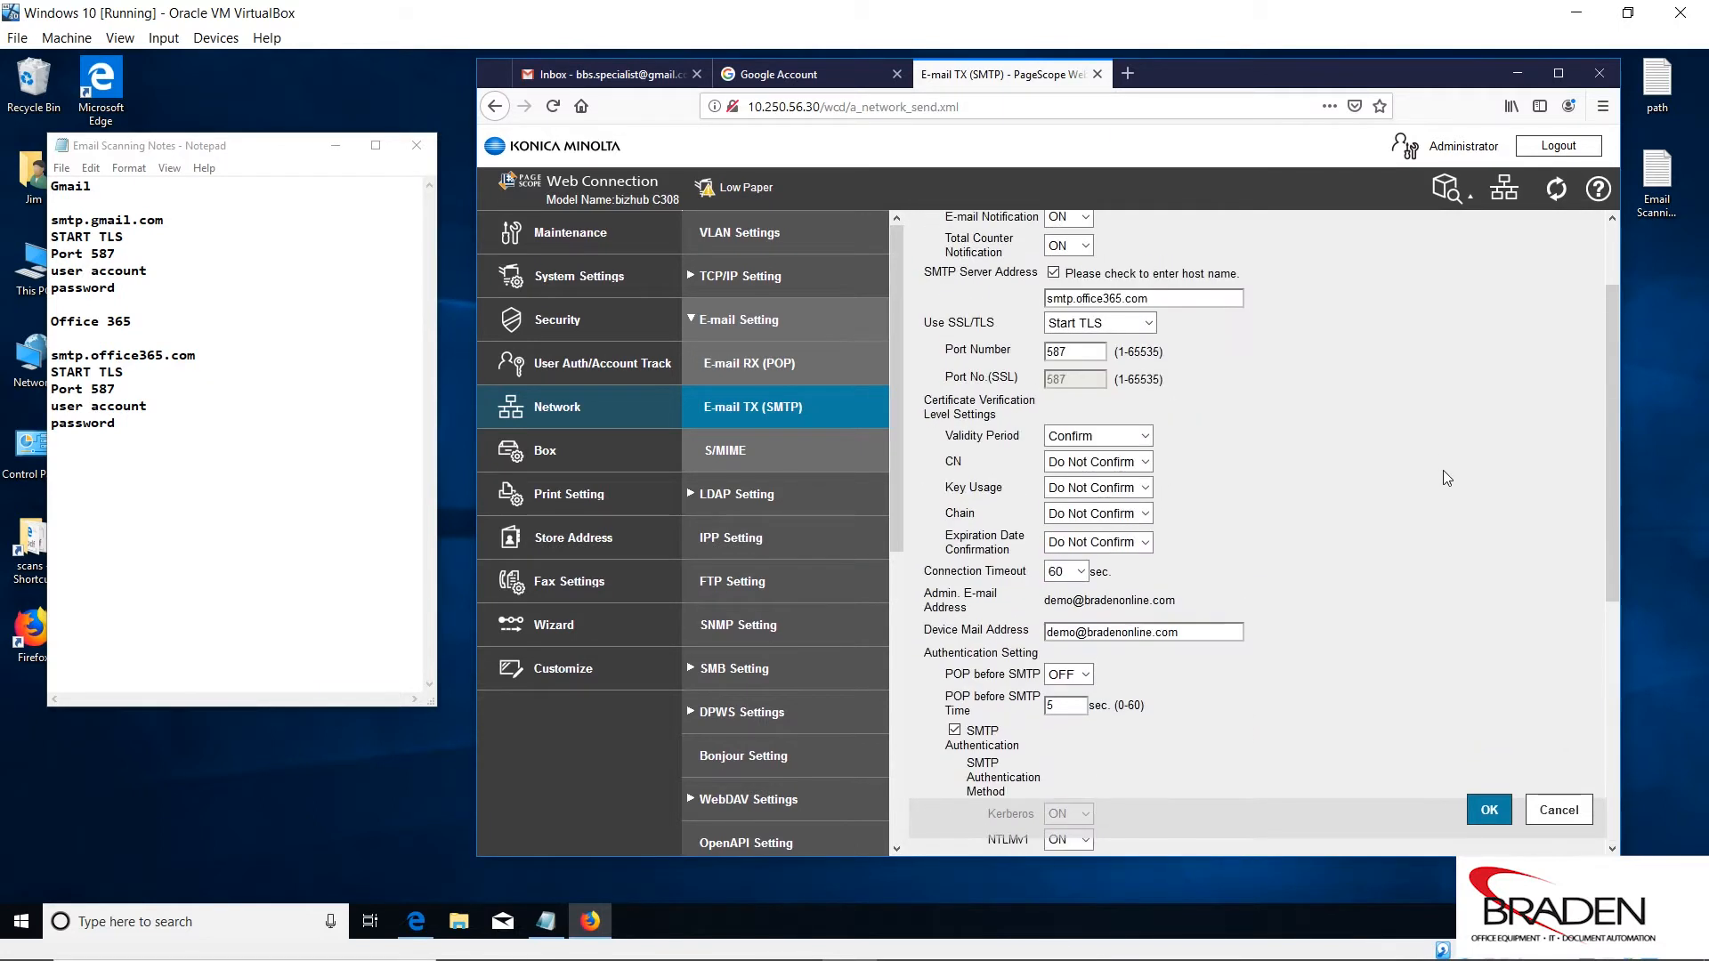
{"action": "scroll", "scroll_direction": "up", "scroll_amount": 3}
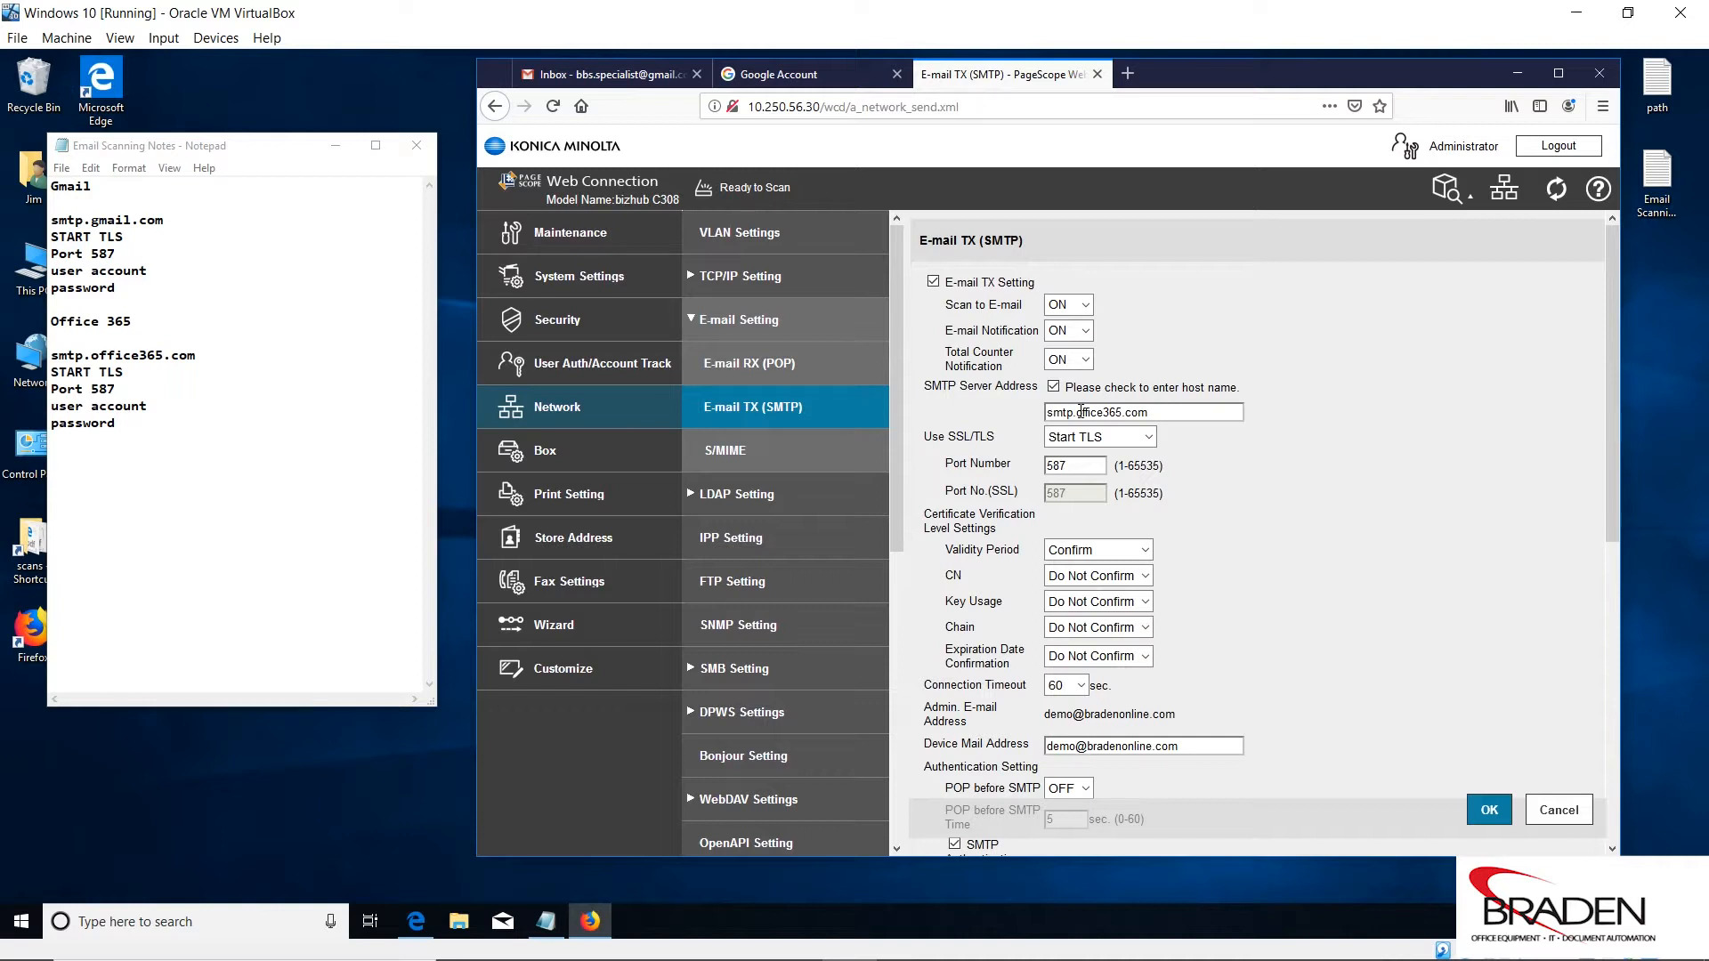
{"action": "mouse_move", "coordinate": [1193, 438]}
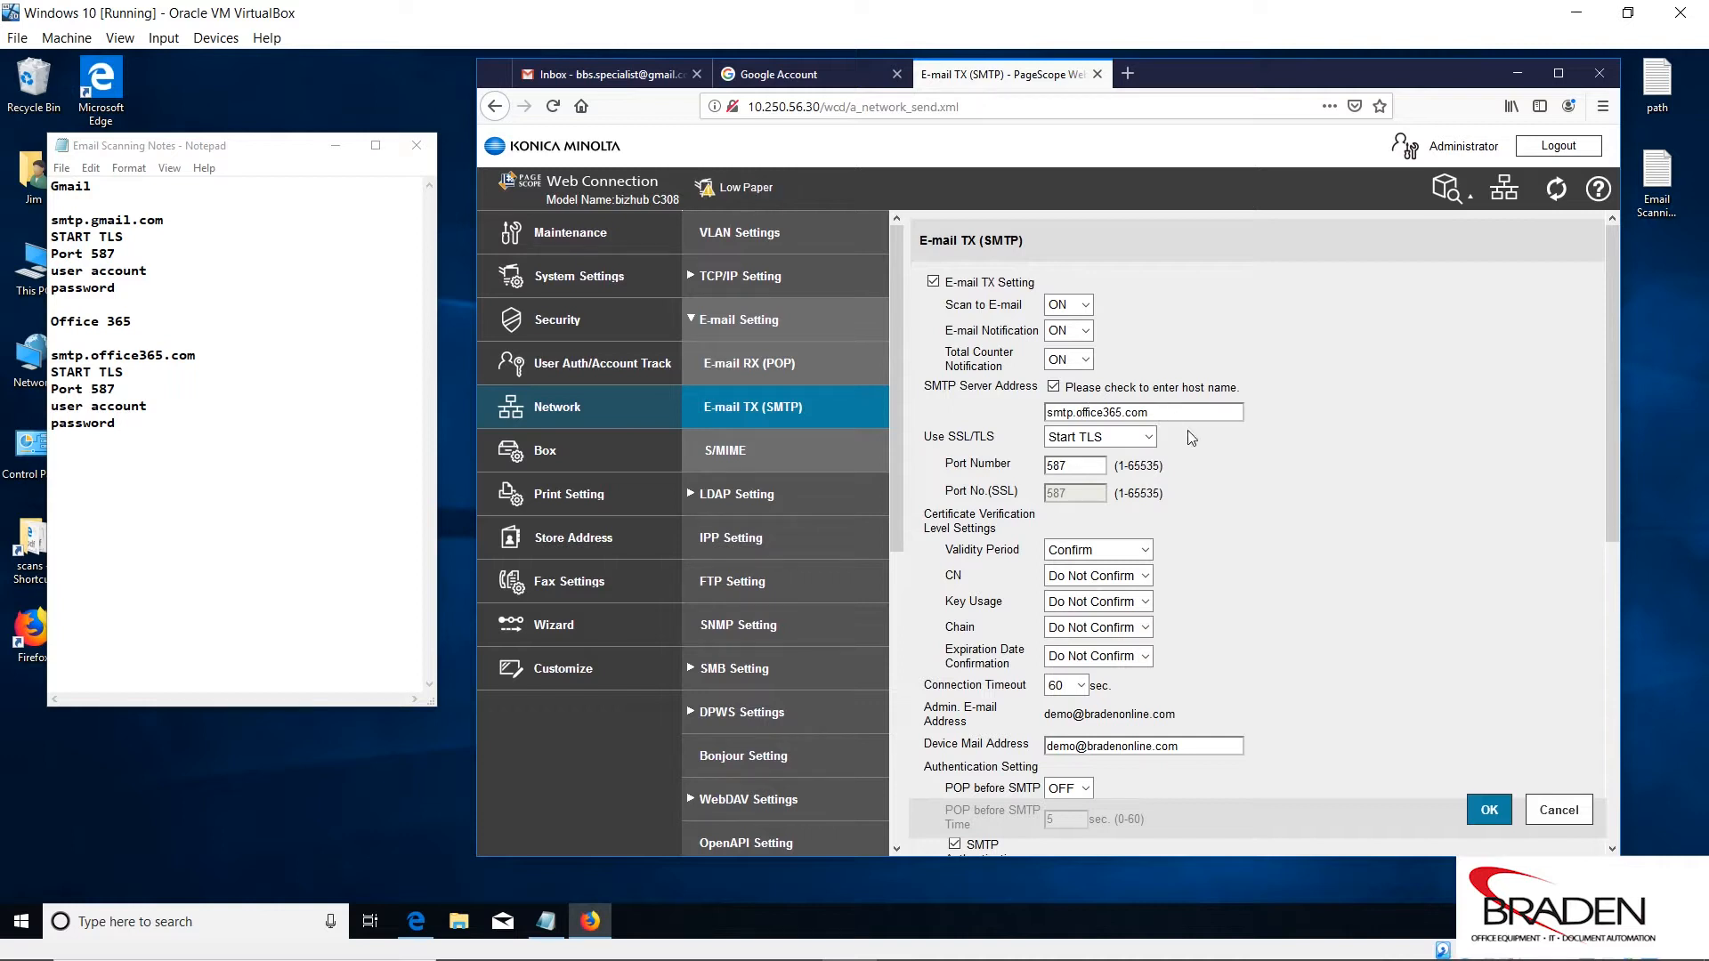
{"action": "mouse_move", "coordinate": [1300, 541]}
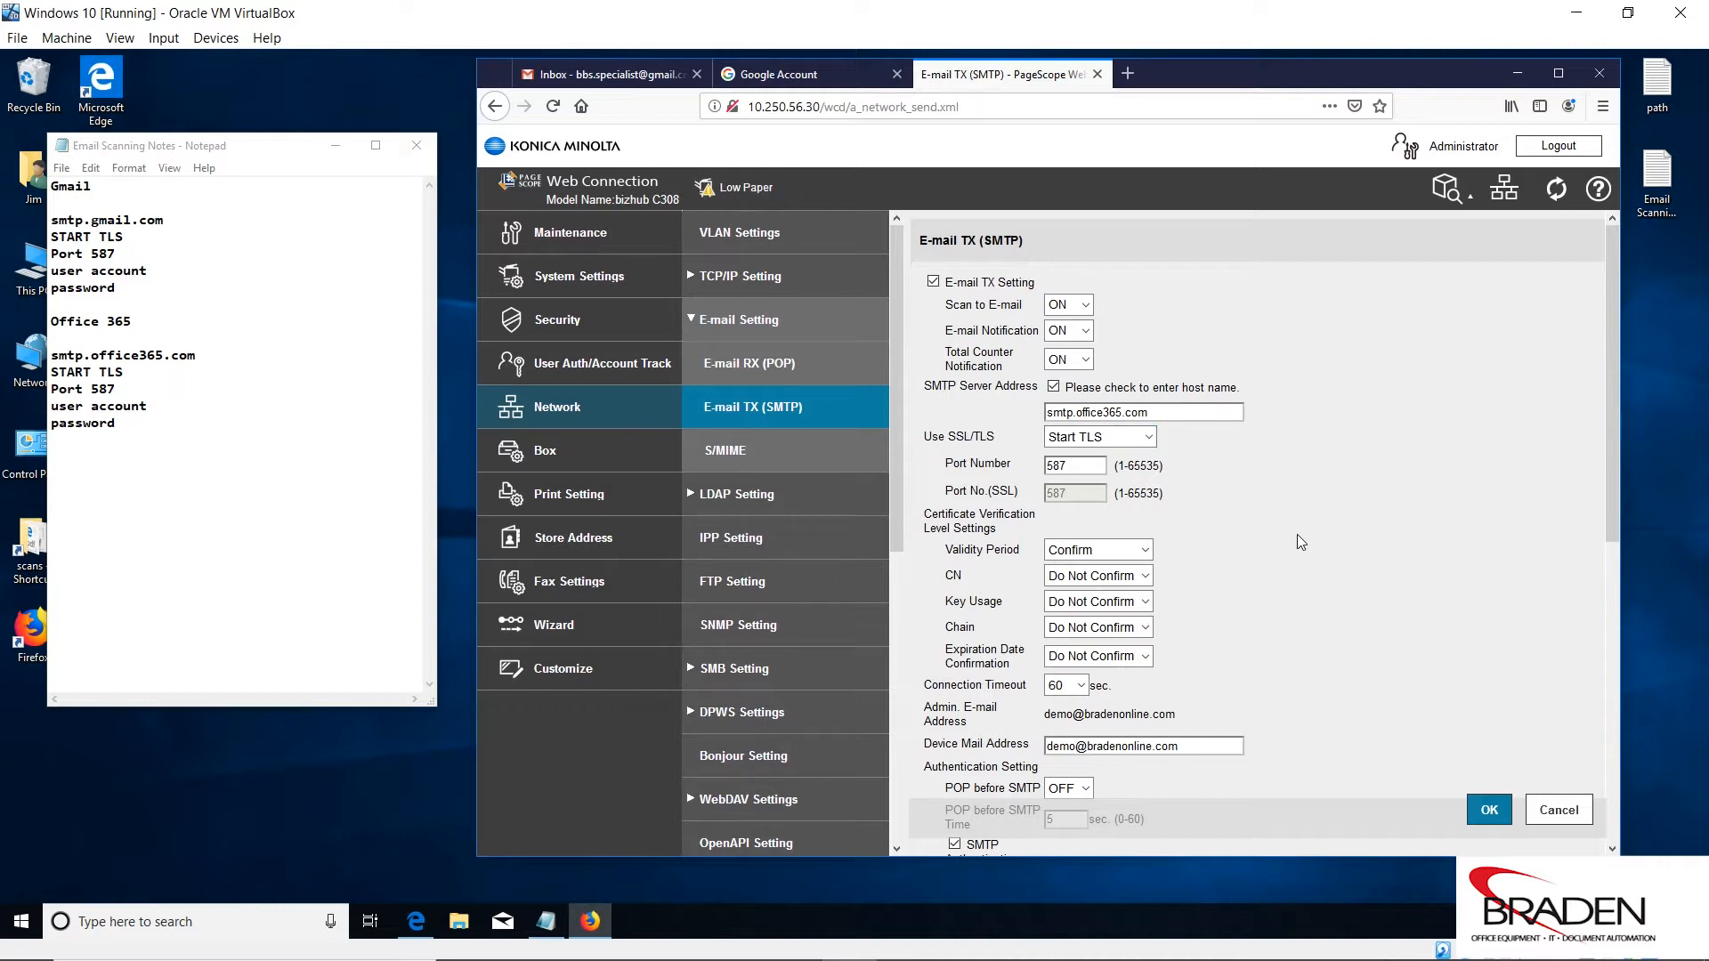
{"action": "scroll", "scroll_direction": "down", "scroll_amount": 3}
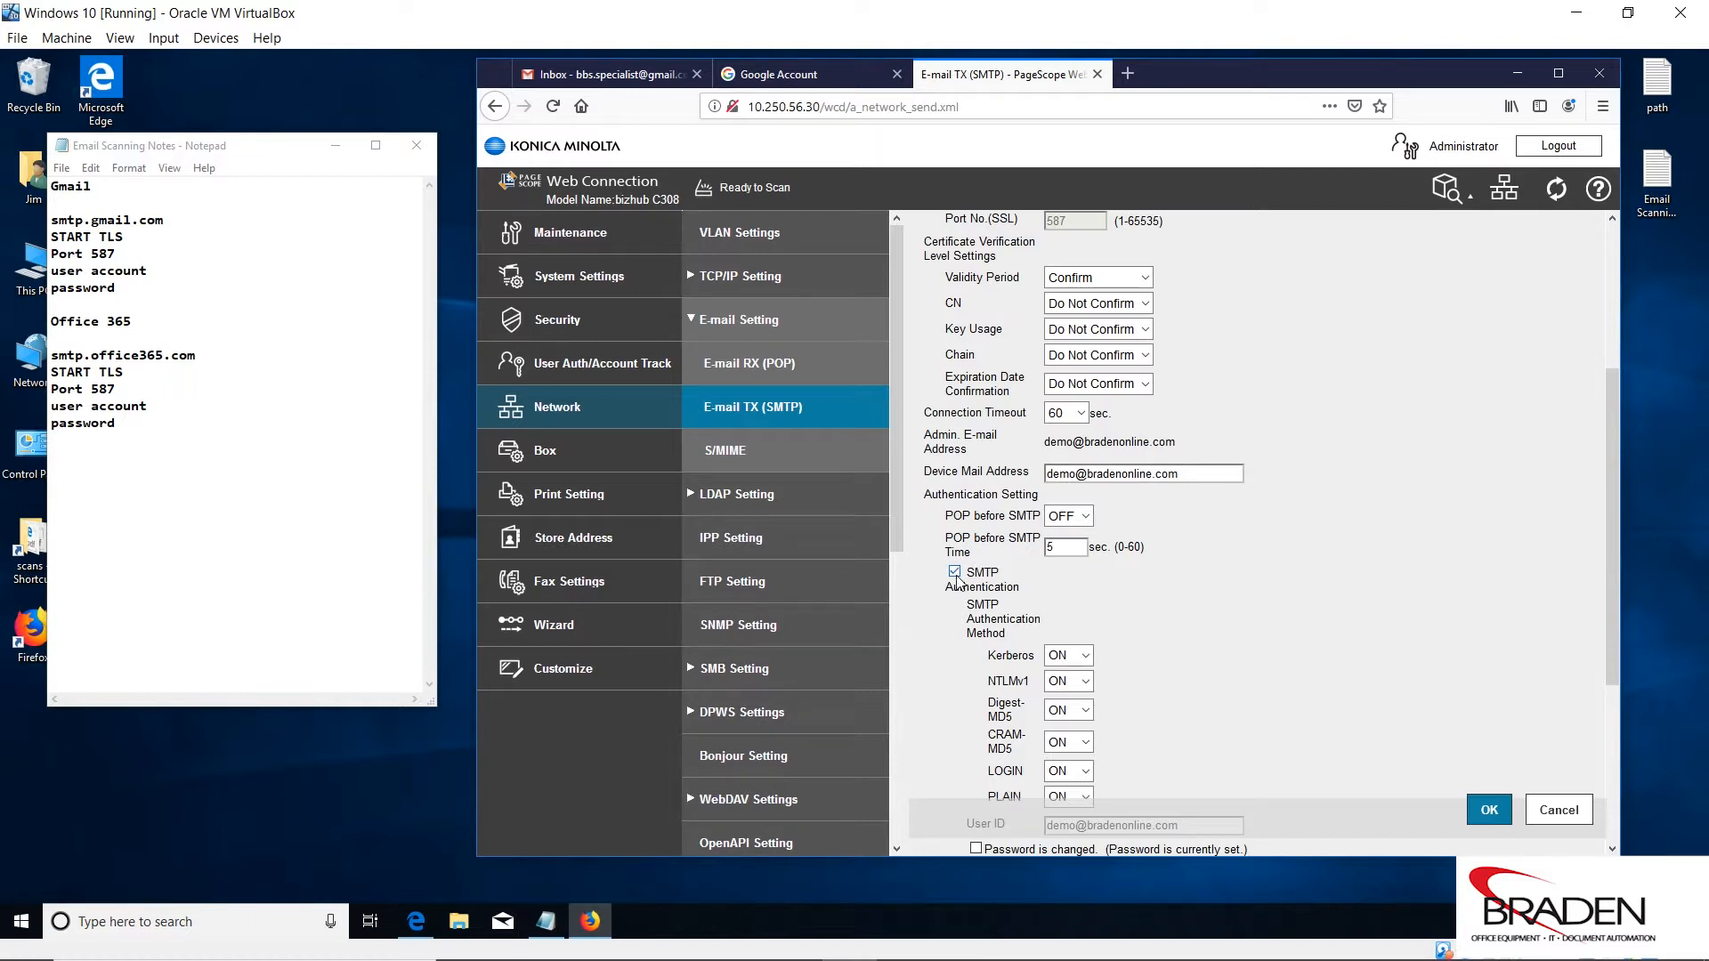
{"action": "scroll", "scroll_direction": "down", "scroll_amount": 3}
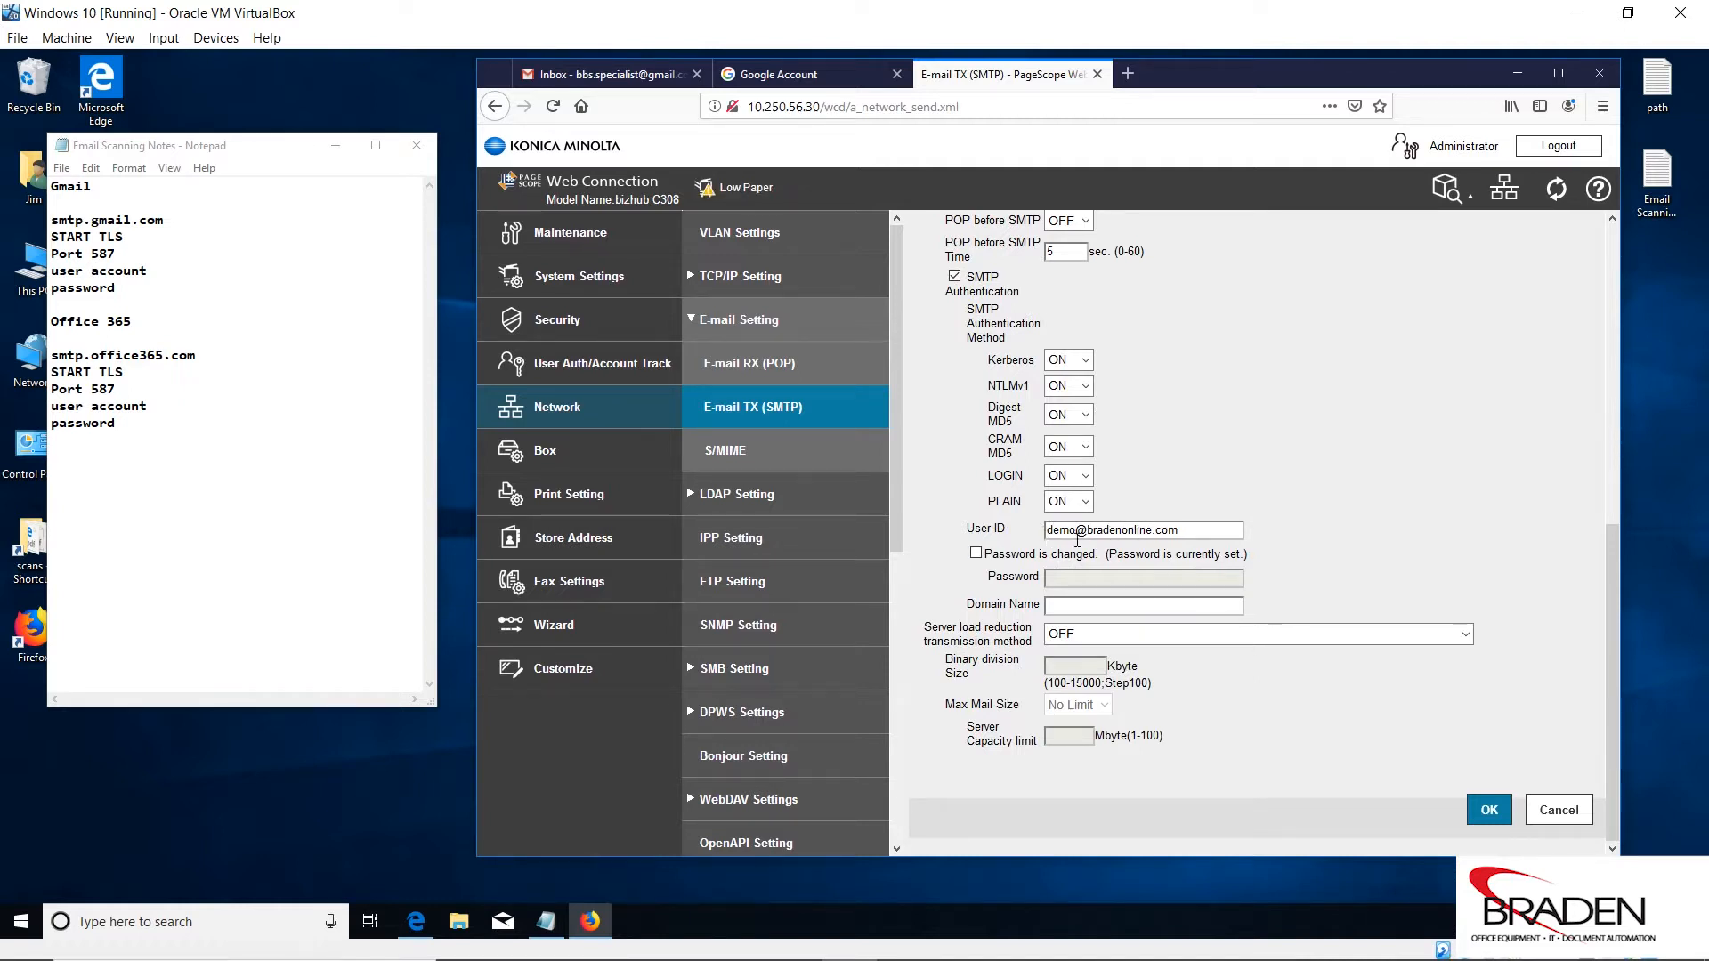
{"action": "left_click", "coordinate": [1090, 531]}
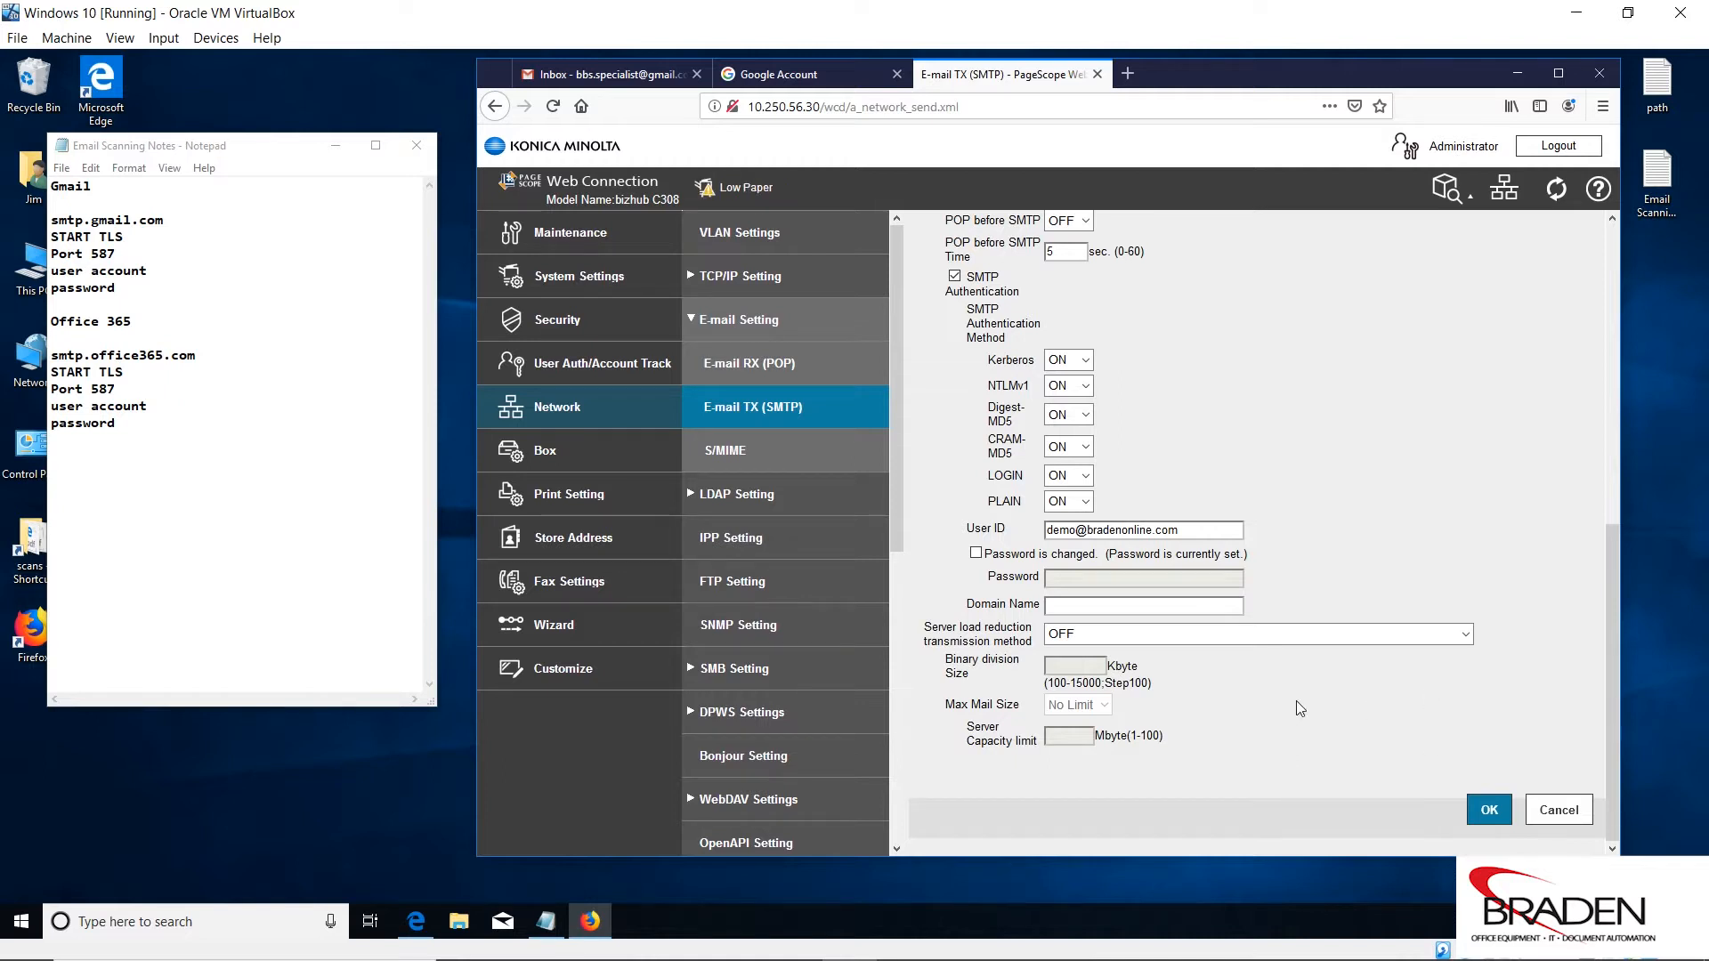
Keep SMTP Authentication enabled on the E-mail TX (SMTP) page.
{"action": "scroll", "scroll_direction": "up", "scroll_amount": 3}
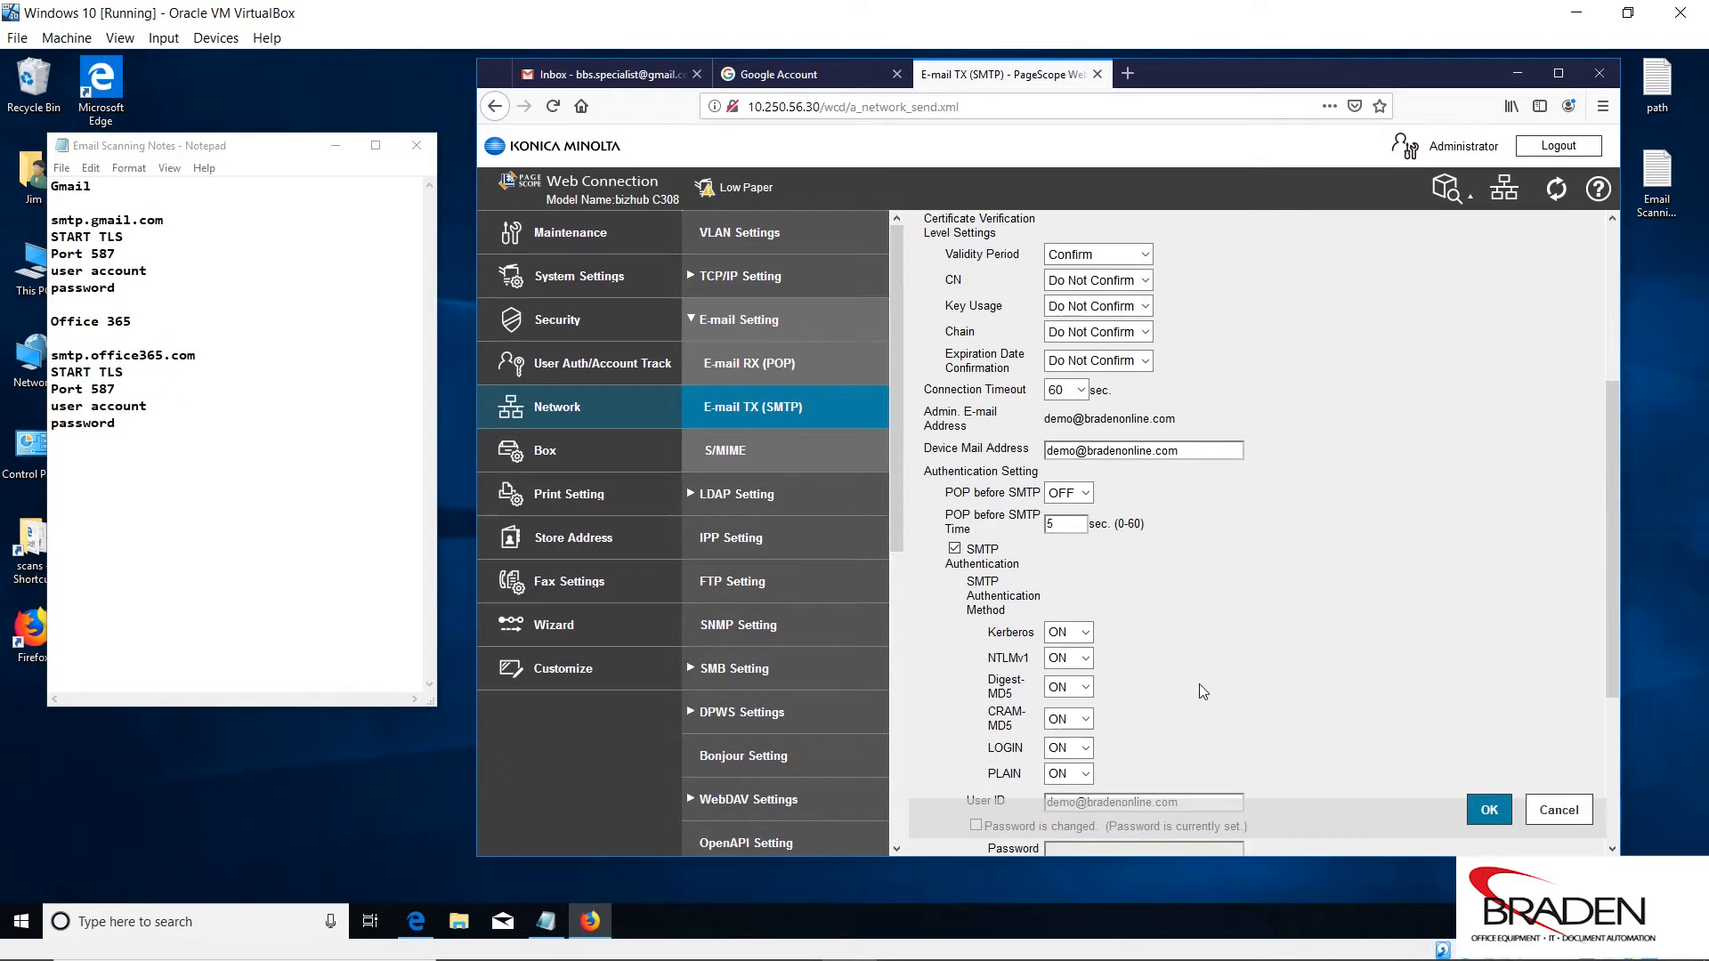
{"action": "scroll", "scroll_direction": "up", "scroll_amount": 3}
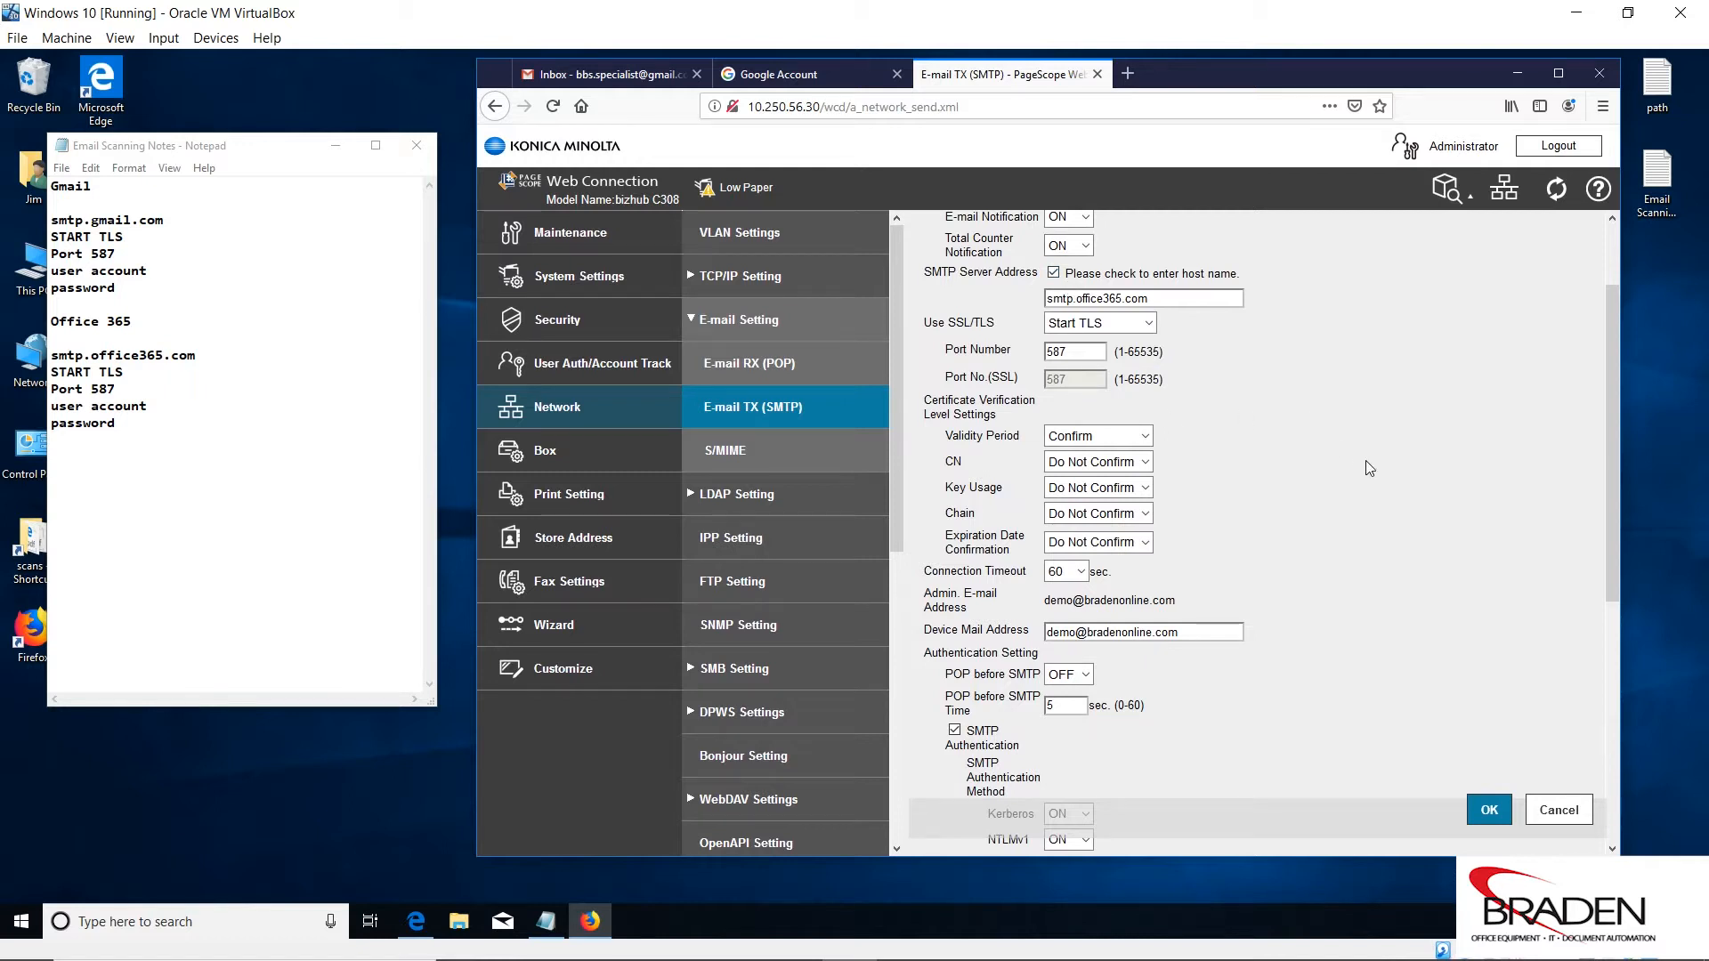
{"action": "scroll", "scroll_direction": "up", "scroll_amount": 3}
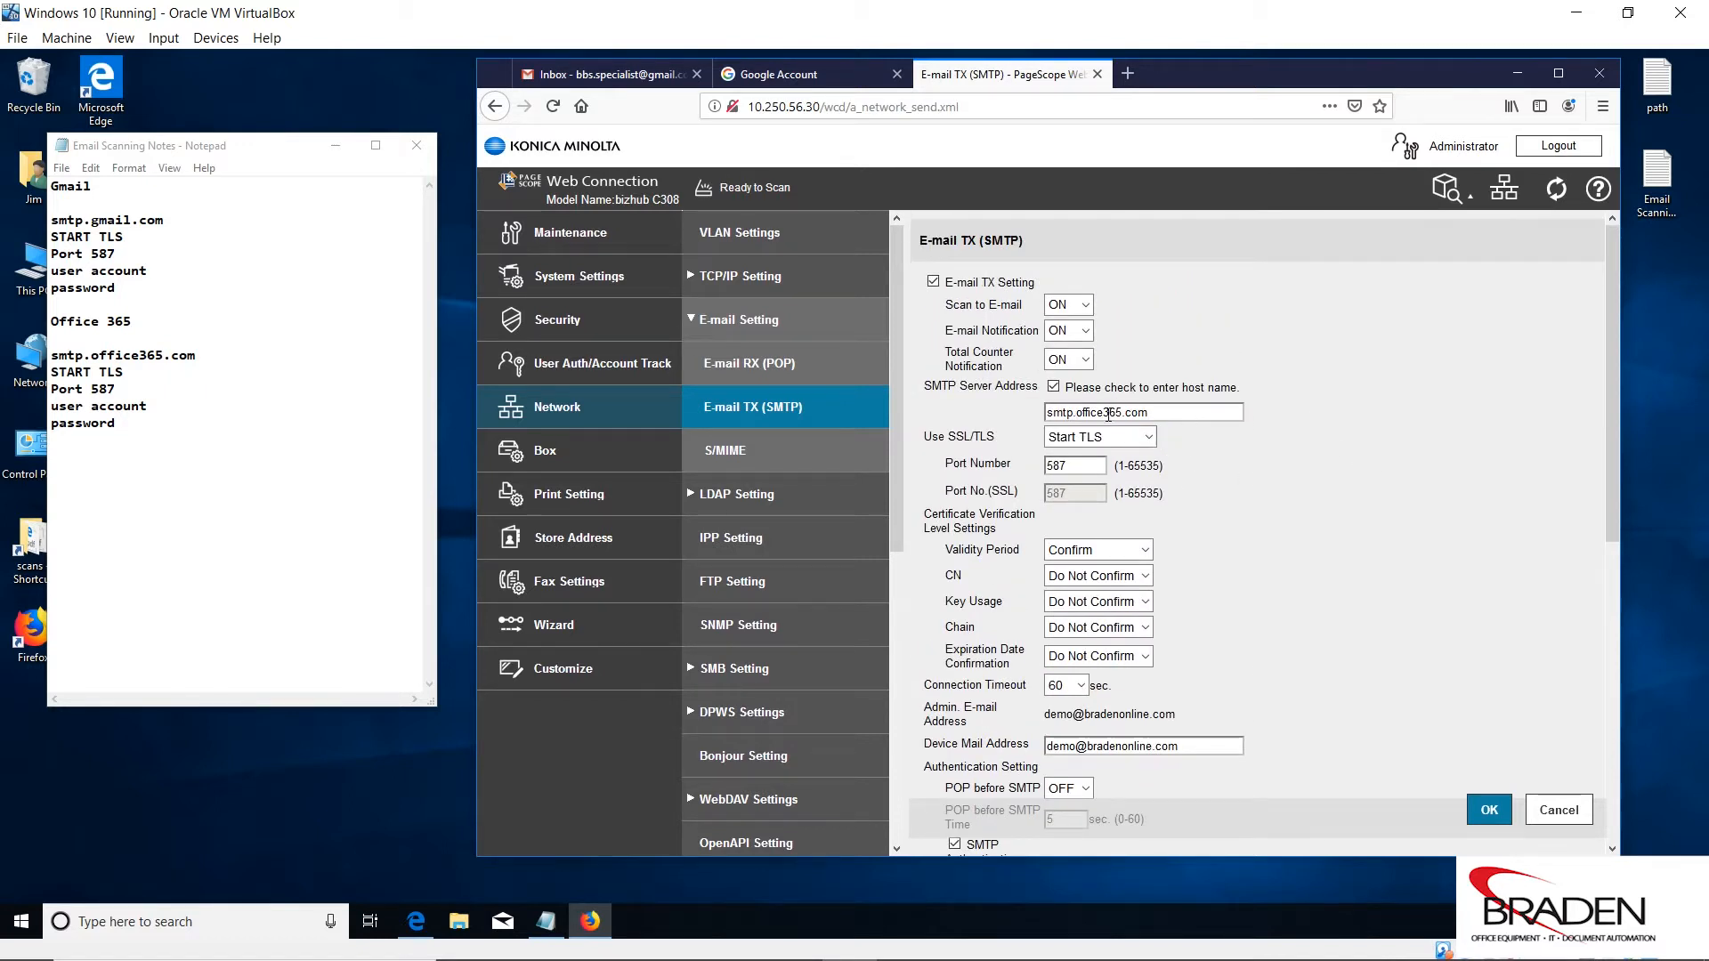
{"action": "scroll", "scroll_direction": "down", "scroll_amount": 3}
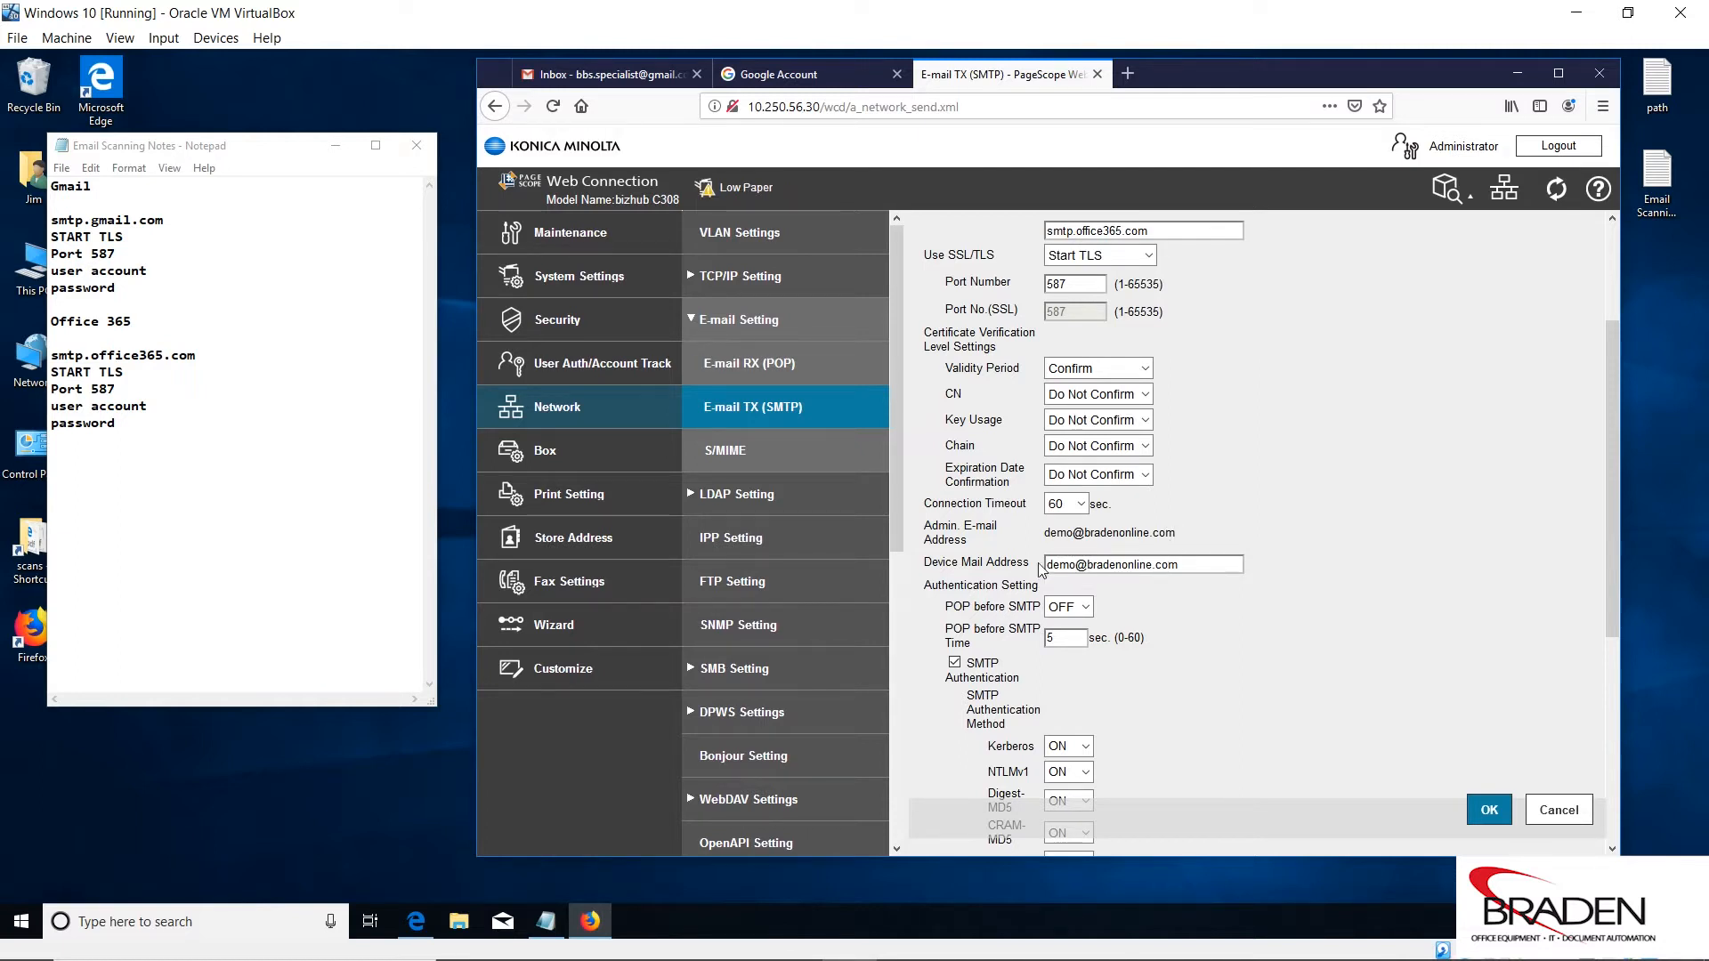
{"action": "scroll", "scroll_direction": "down", "scroll_amount": 3}
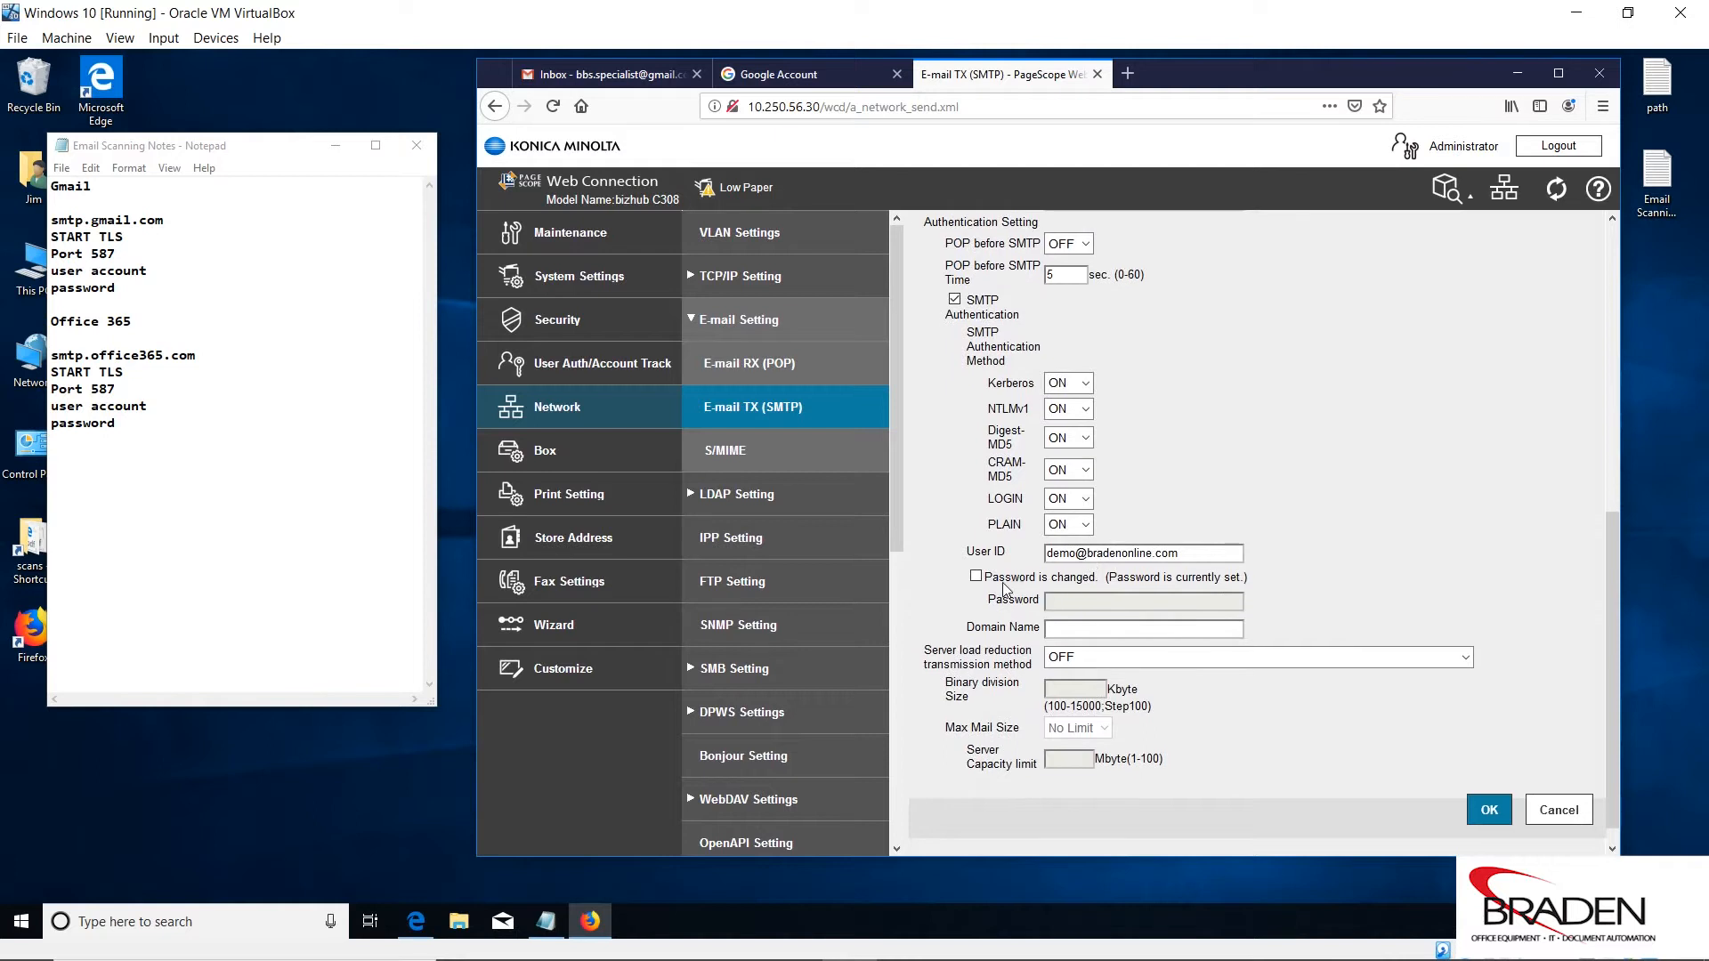
{"action": "left_click", "coordinate": [954, 299]}
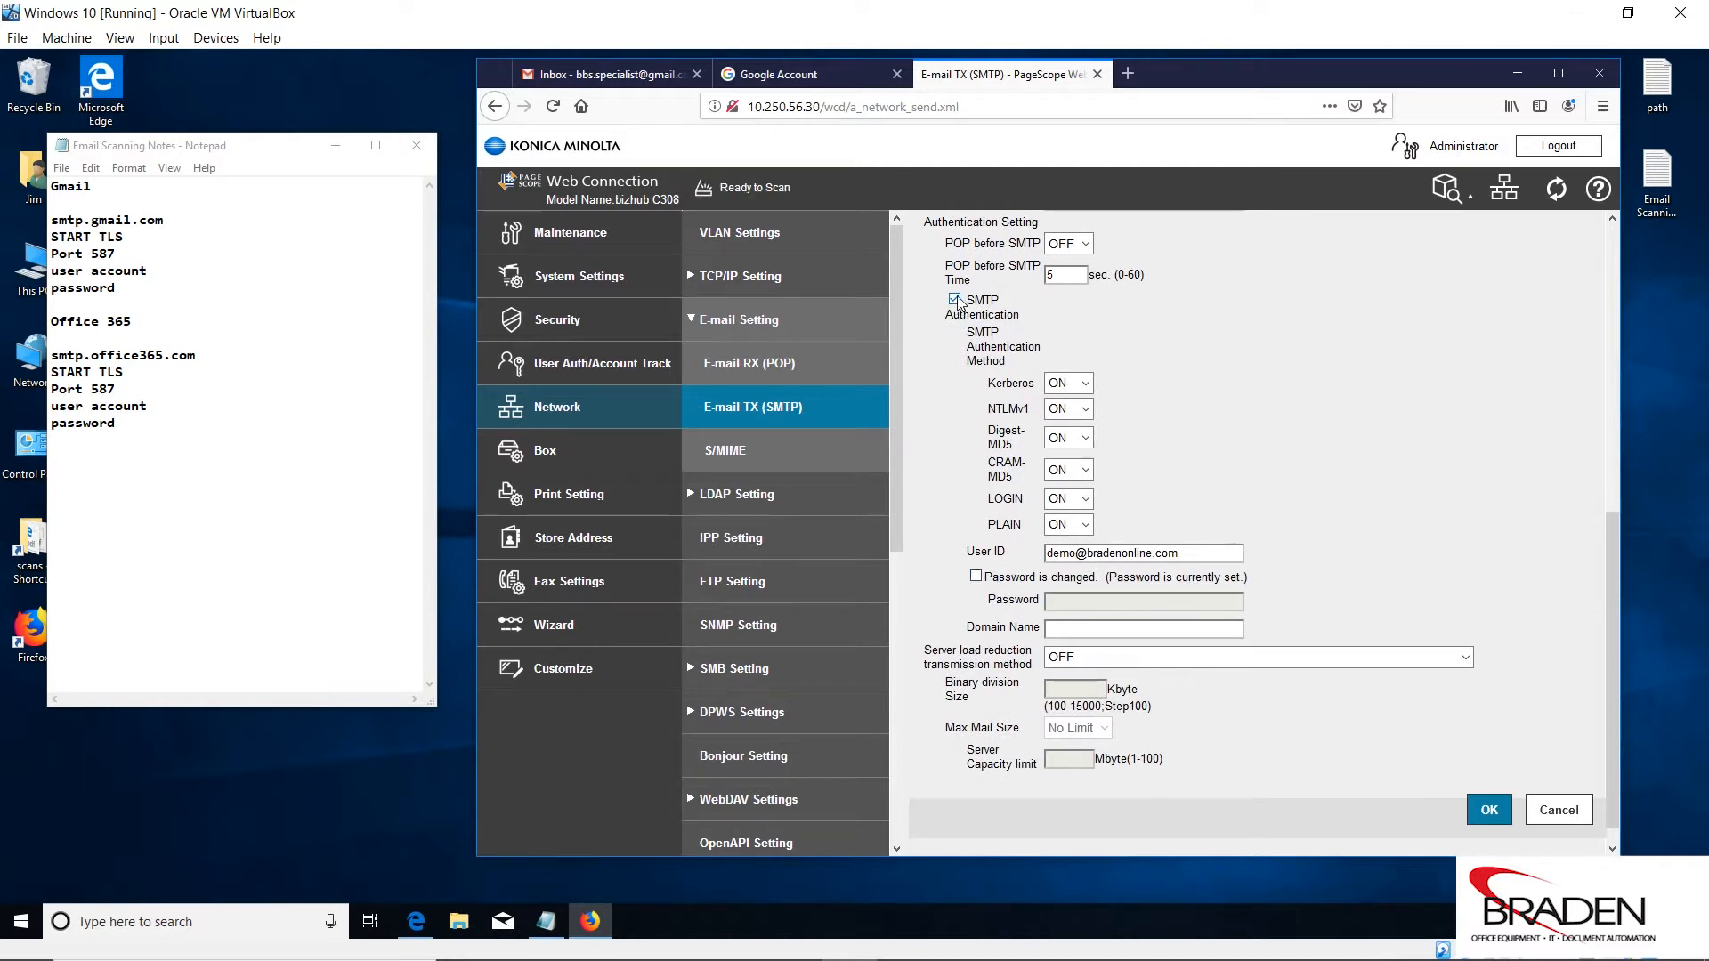
{"action": "left_click", "coordinate": [954, 299]}
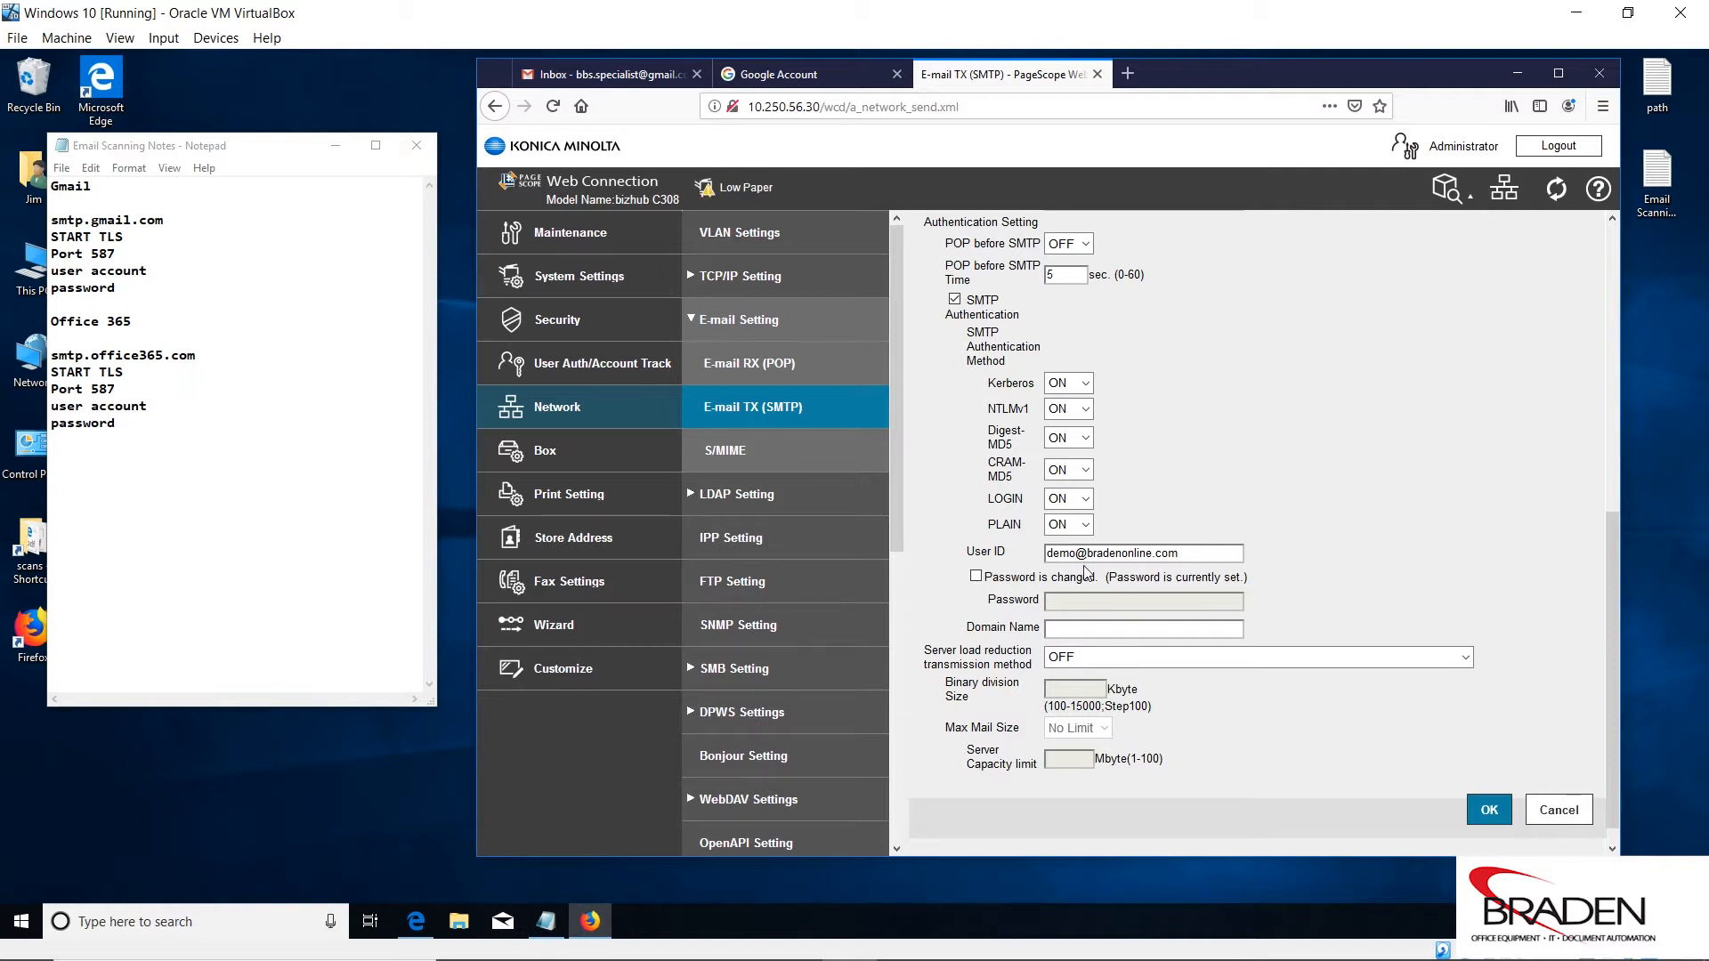
{"action": "mouse_move", "coordinate": [1111, 600]}
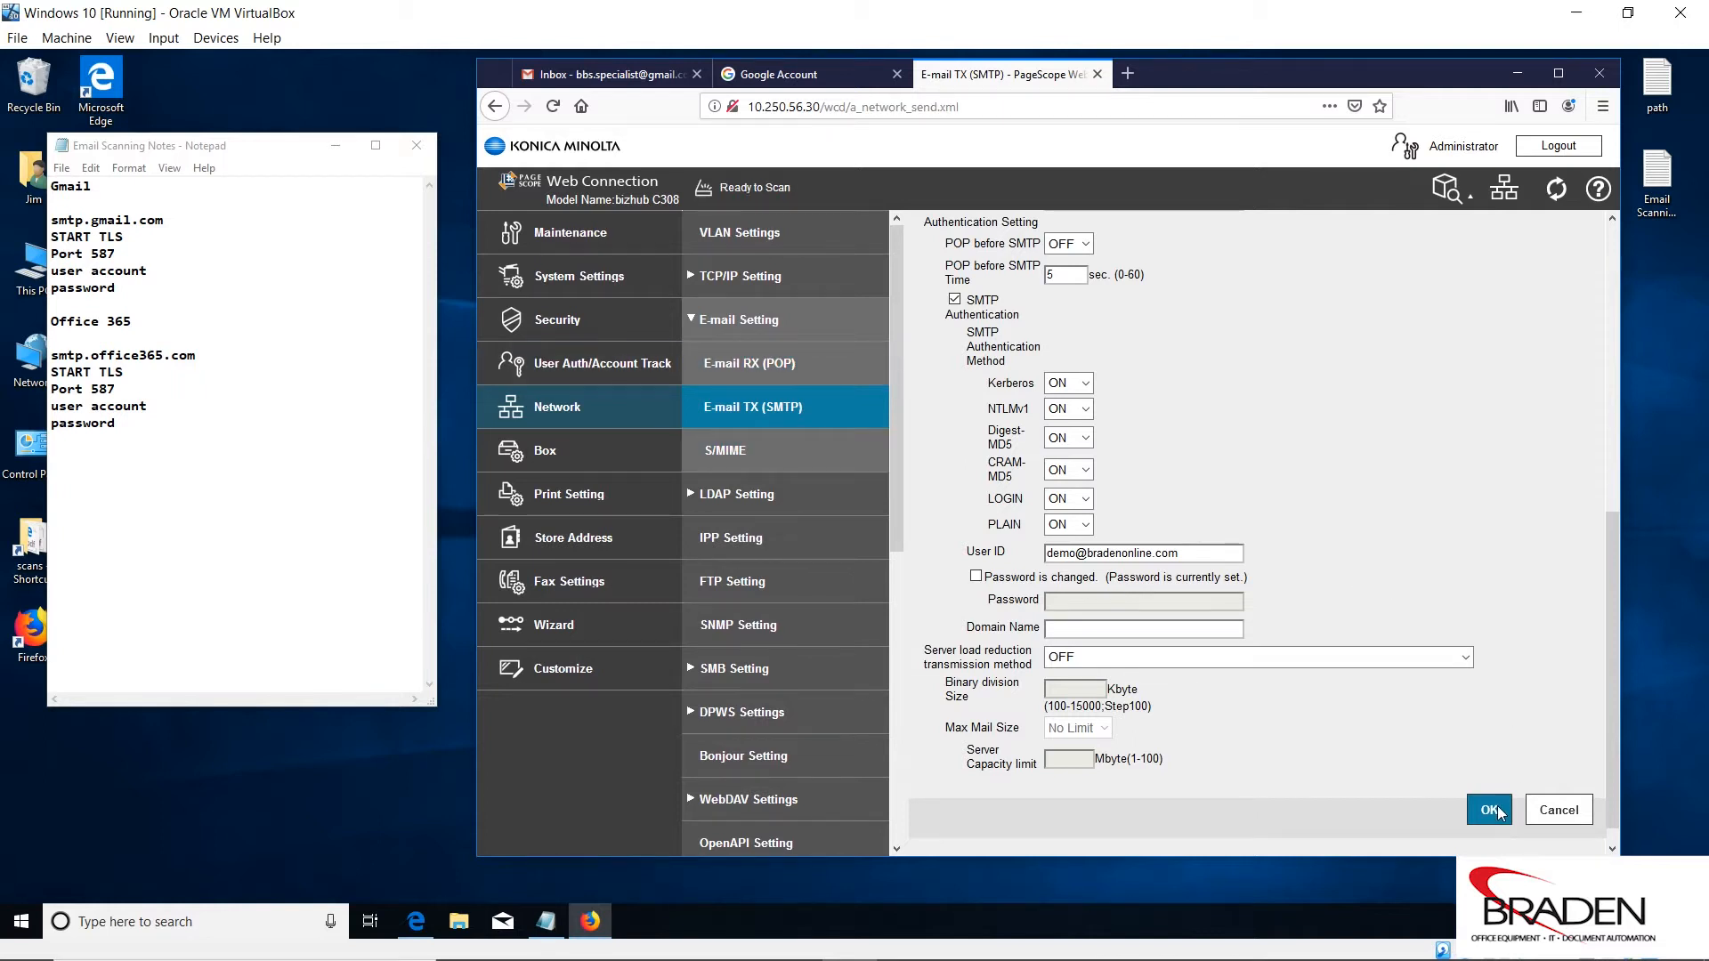
{"action": "mouse_move", "coordinate": [1558, 144]}
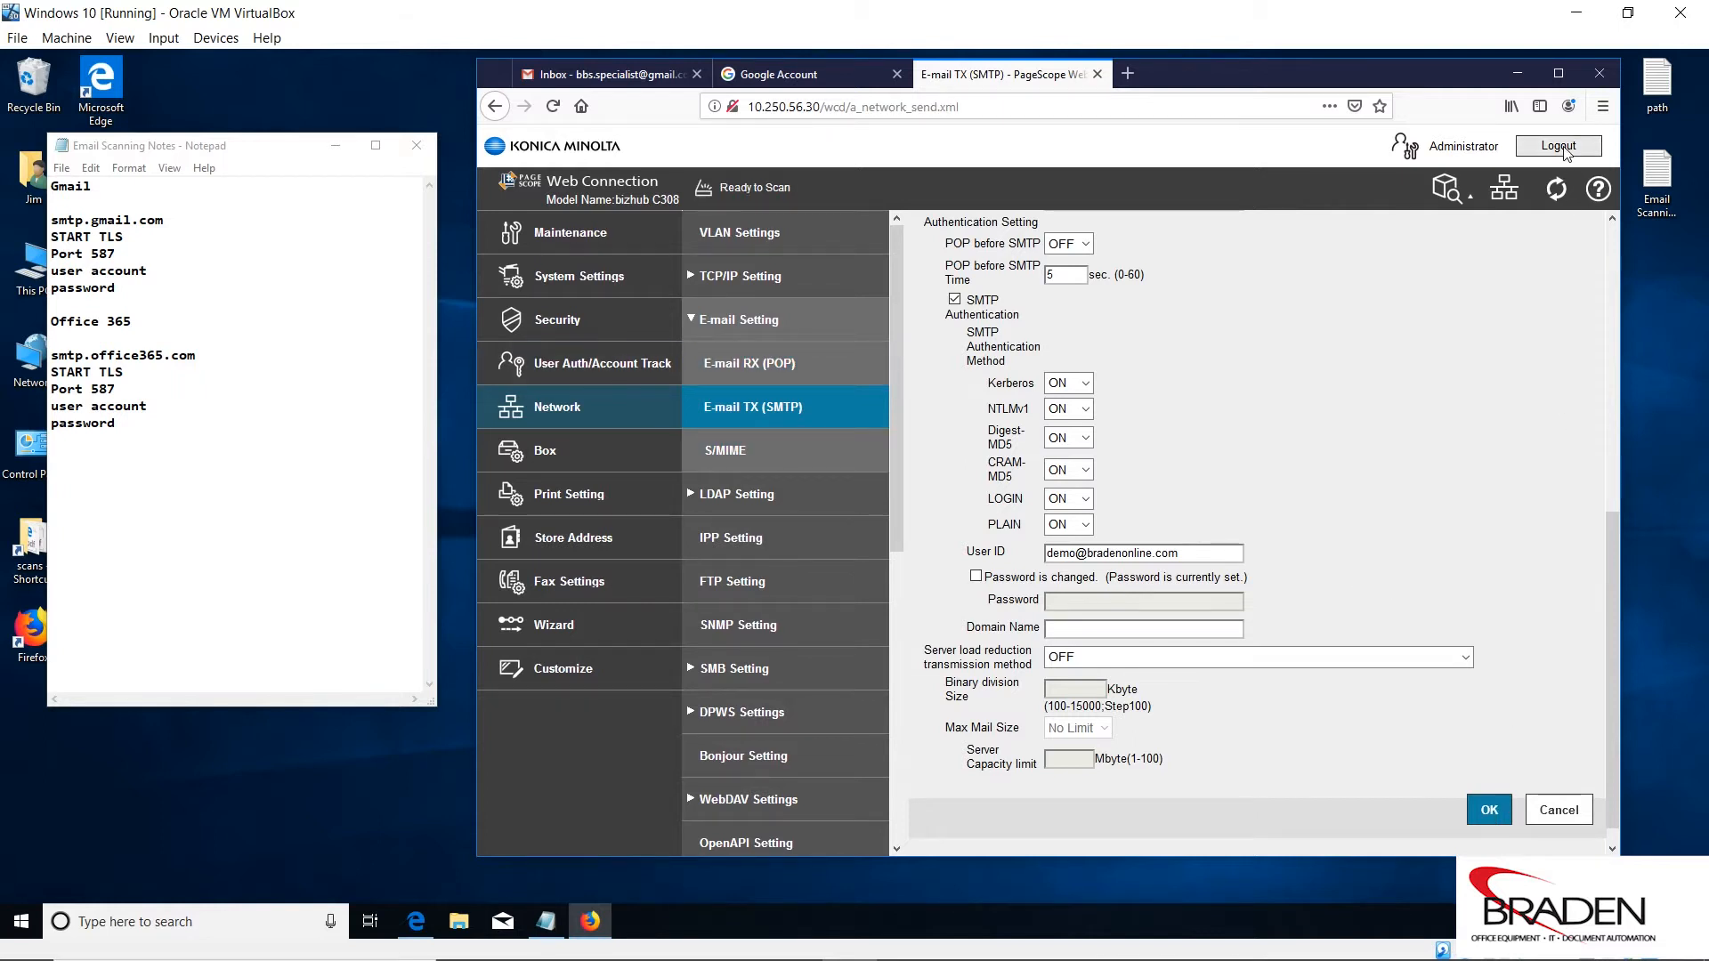
Log out the administrator, log in as Public User and go to Store Address.
{"action": "left_click", "coordinate": [1558, 146]}
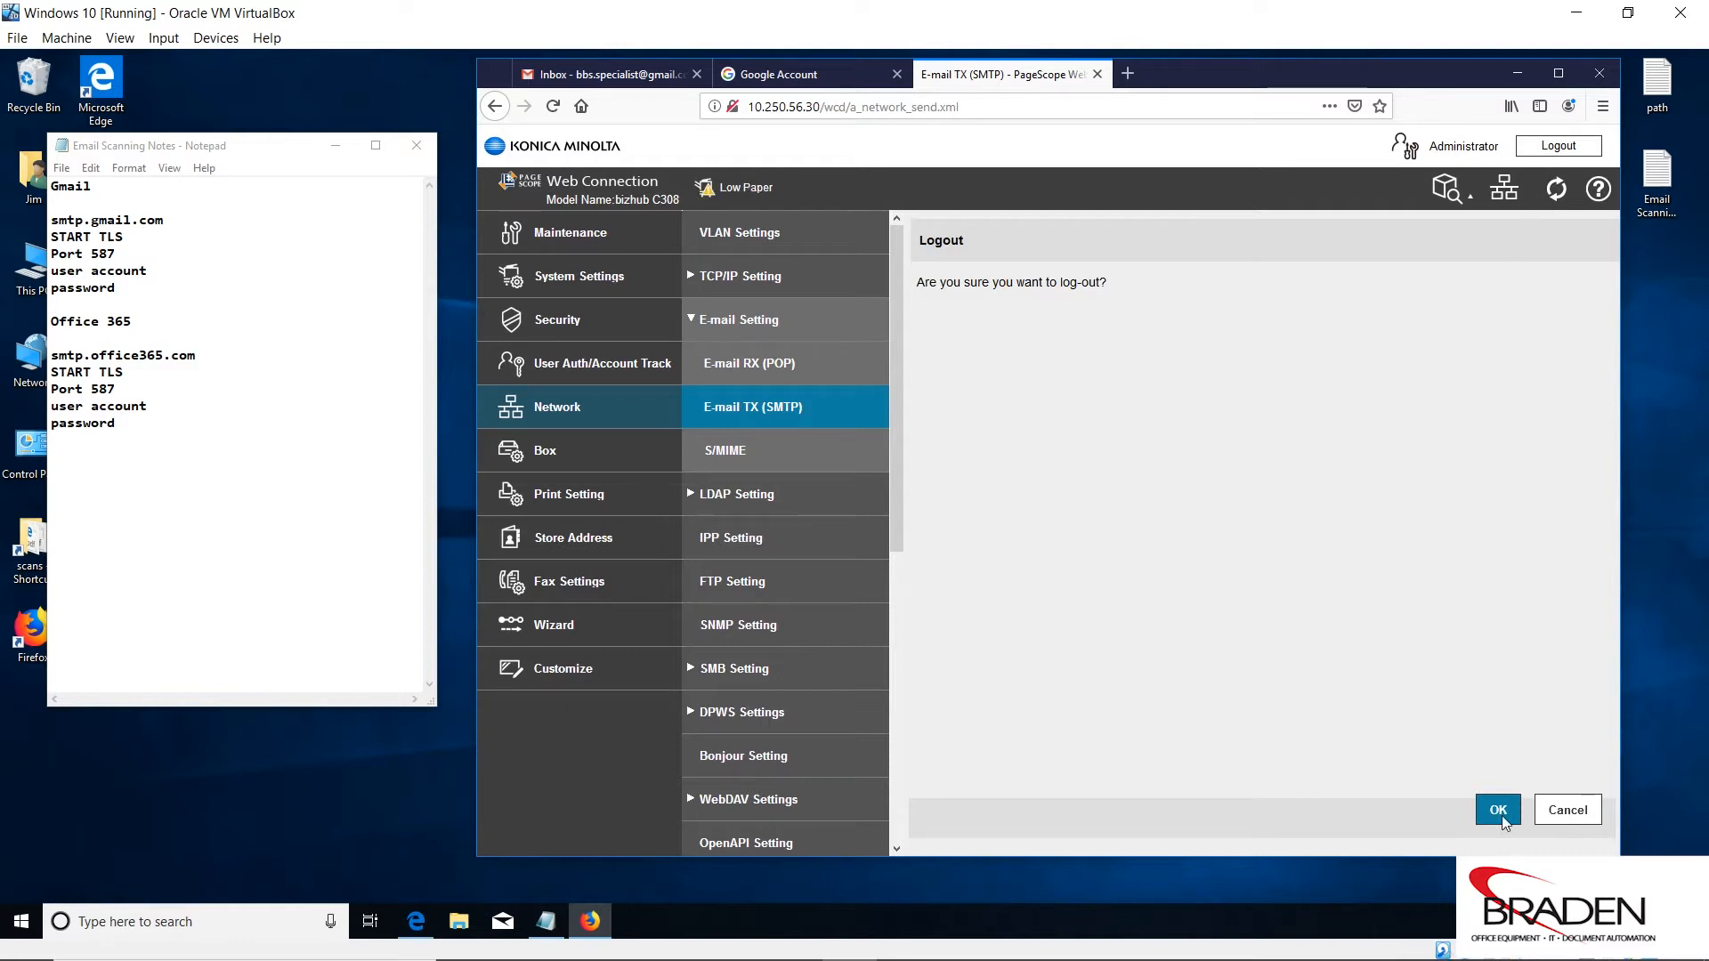
{"action": "left_click", "coordinate": [1498, 810]}
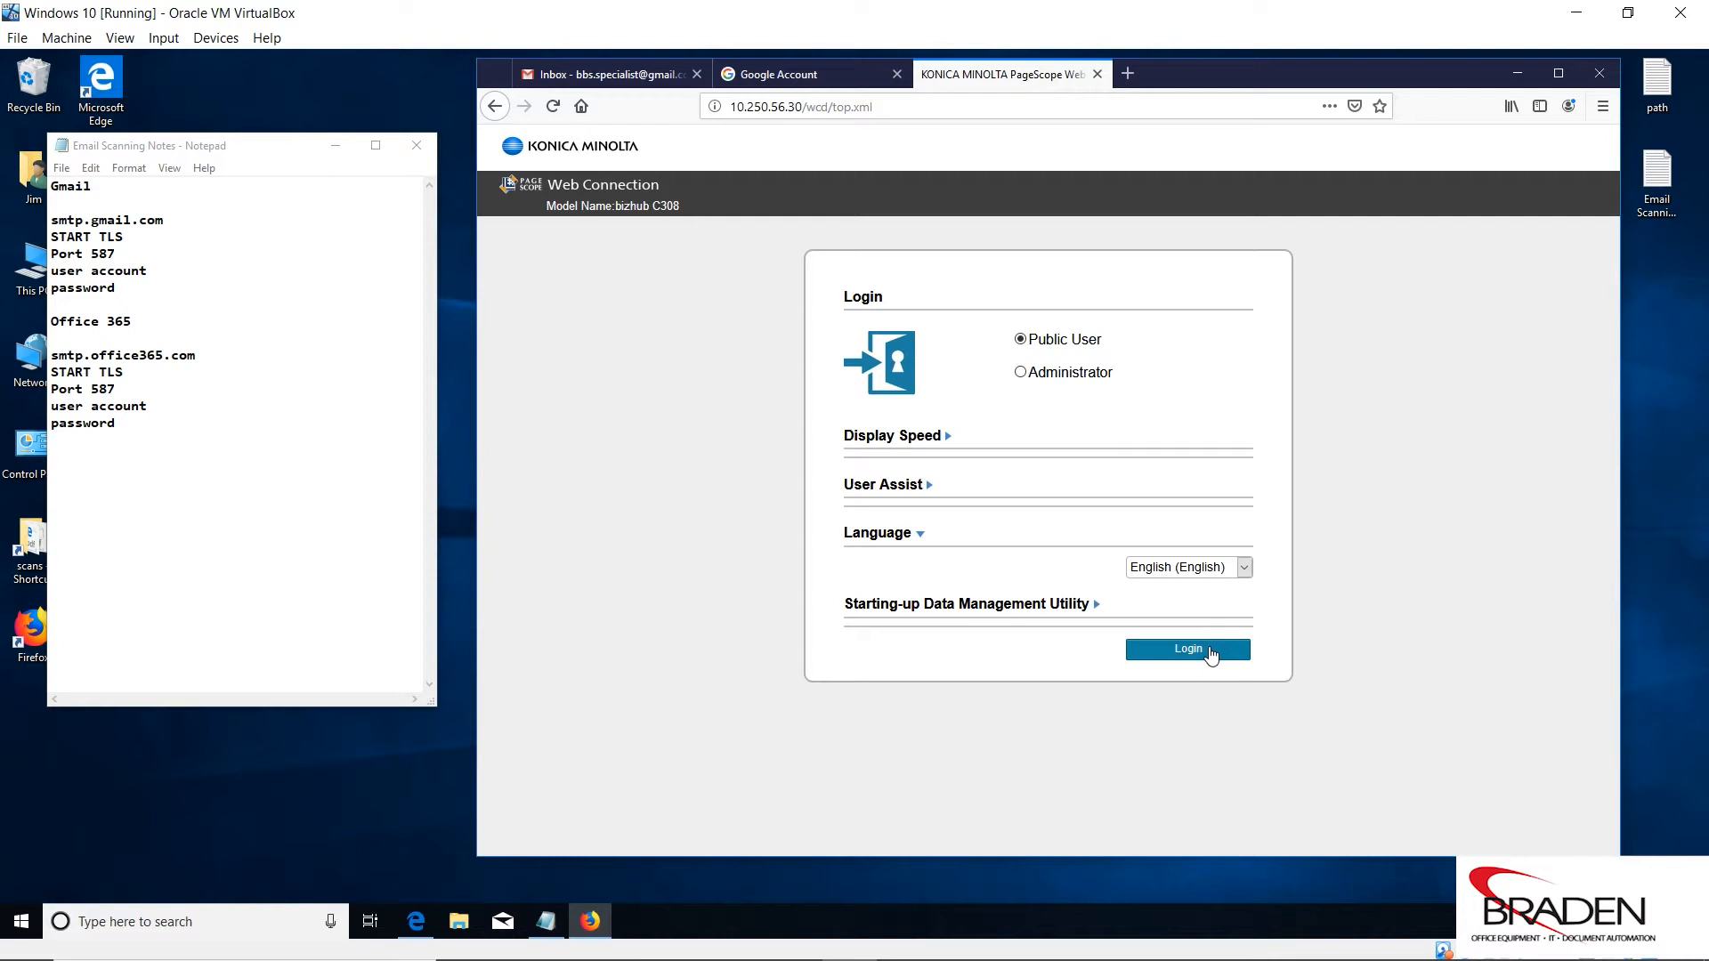
{"action": "left_click", "coordinate": [1188, 648]}
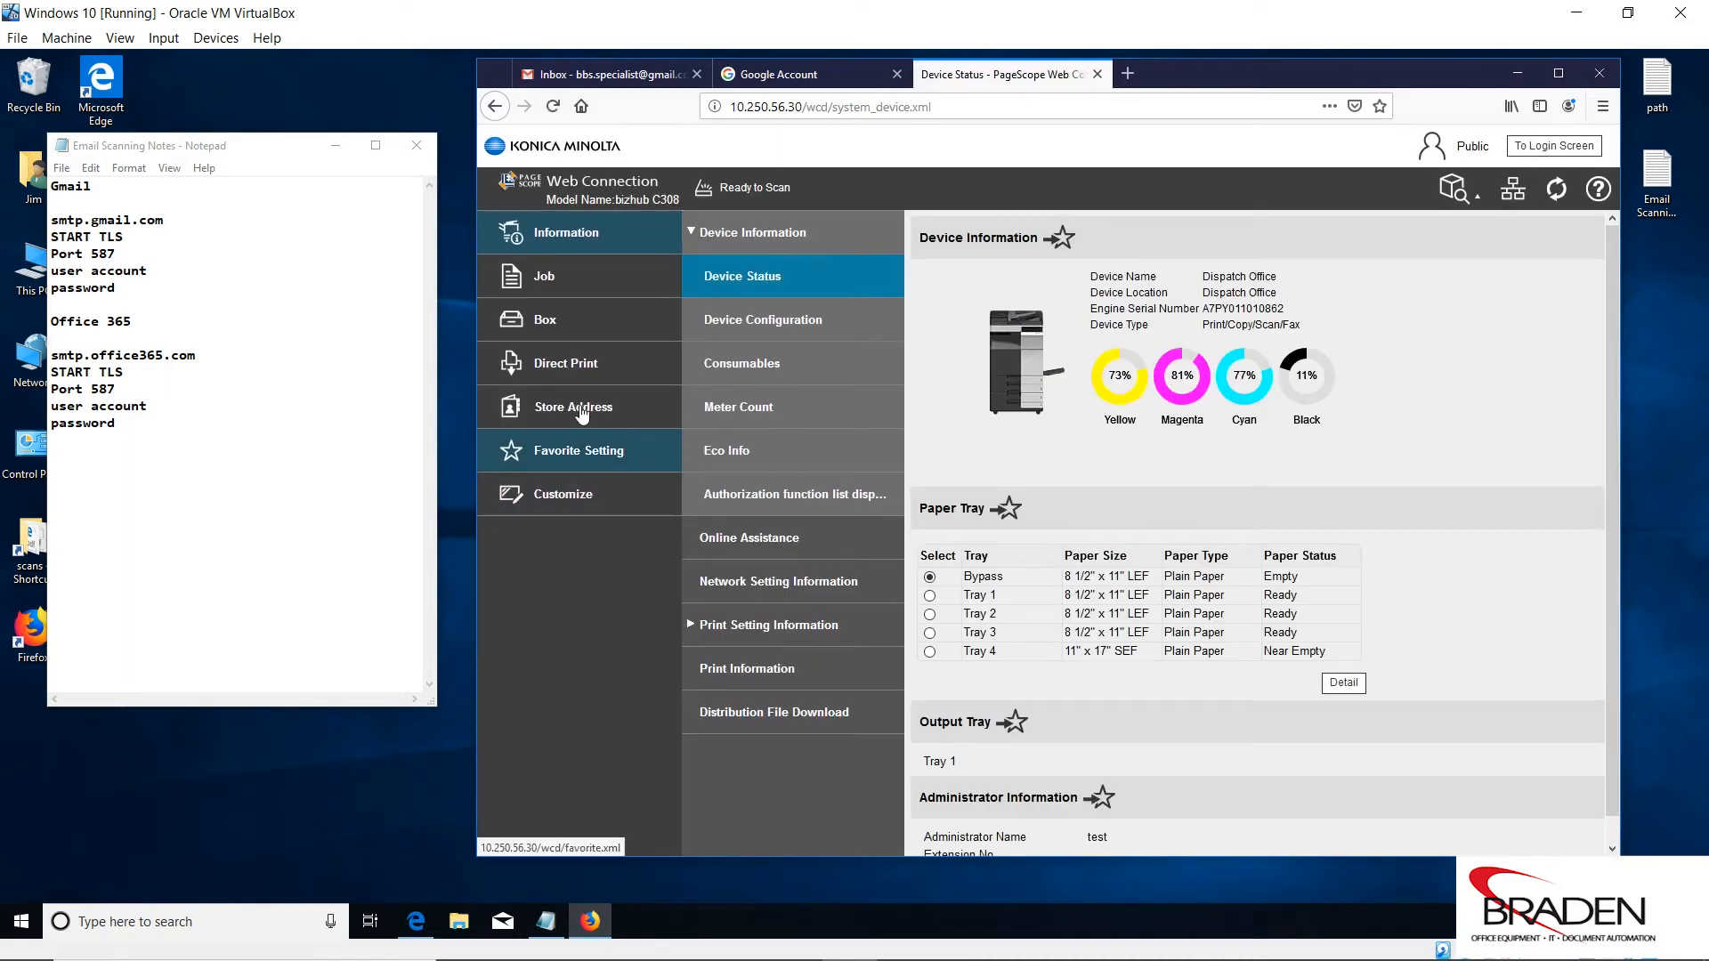
{"action": "mouse_move", "coordinate": [575, 405]}
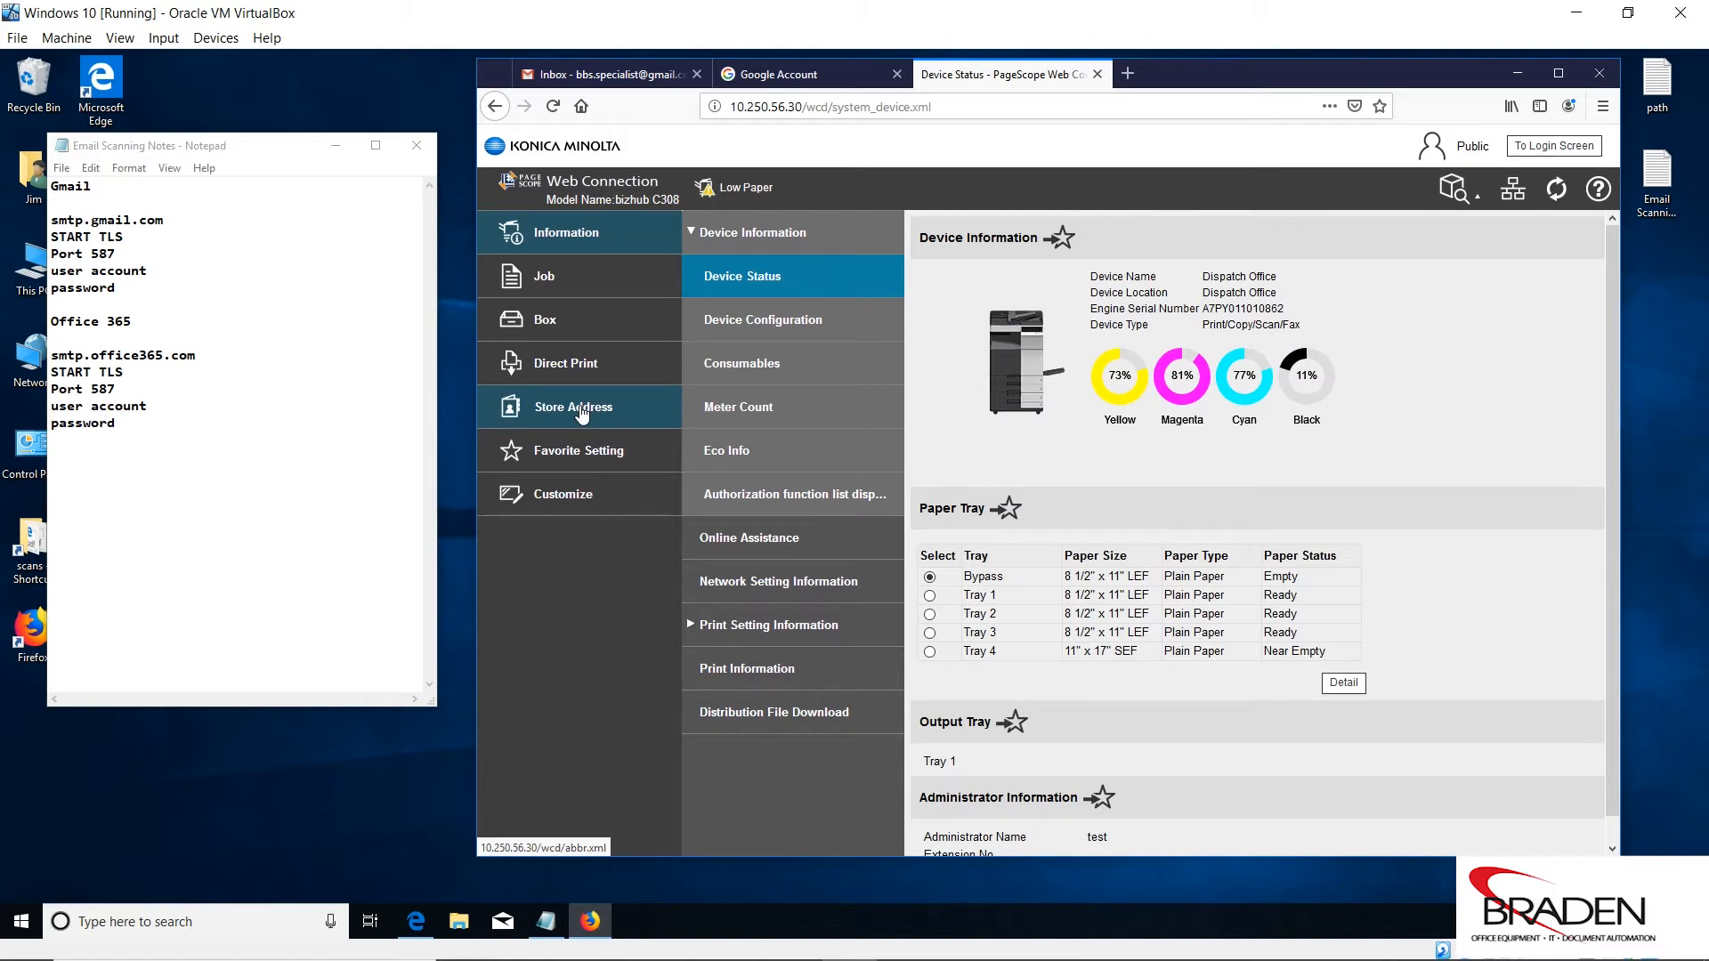
{"action": "left_click", "coordinate": [576, 493]}
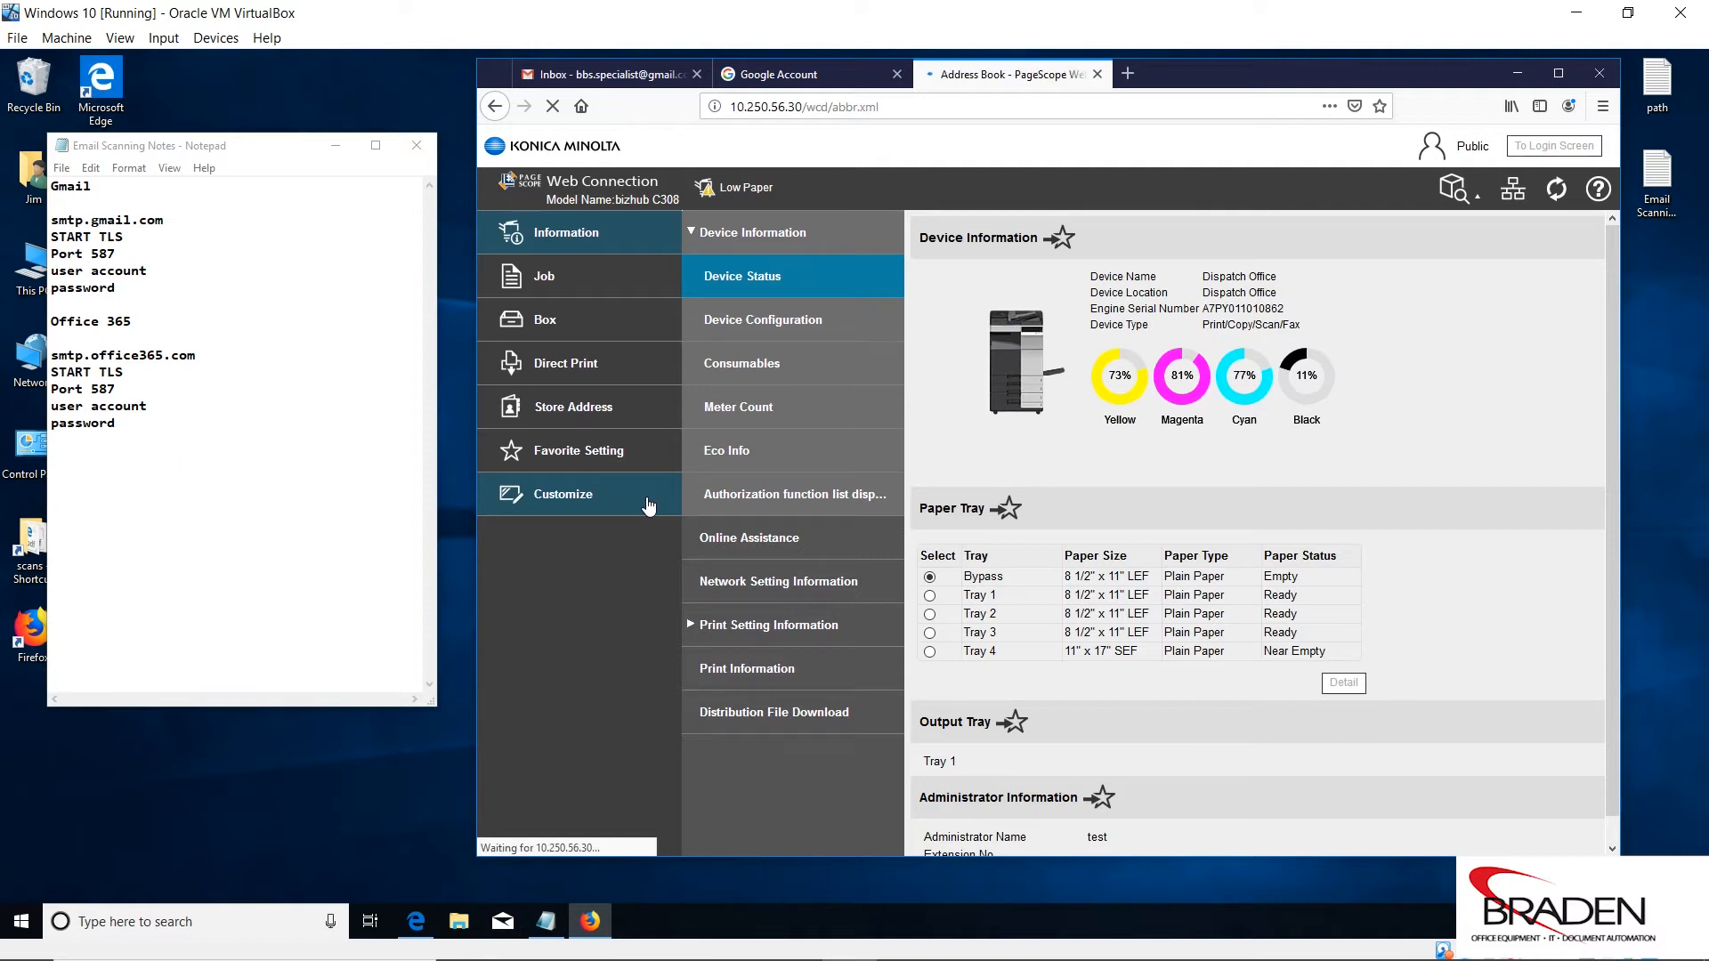
Start a new address book registration named Jim, index JKL, listed under Main.
{"action": "left_click", "coordinate": [575, 406]}
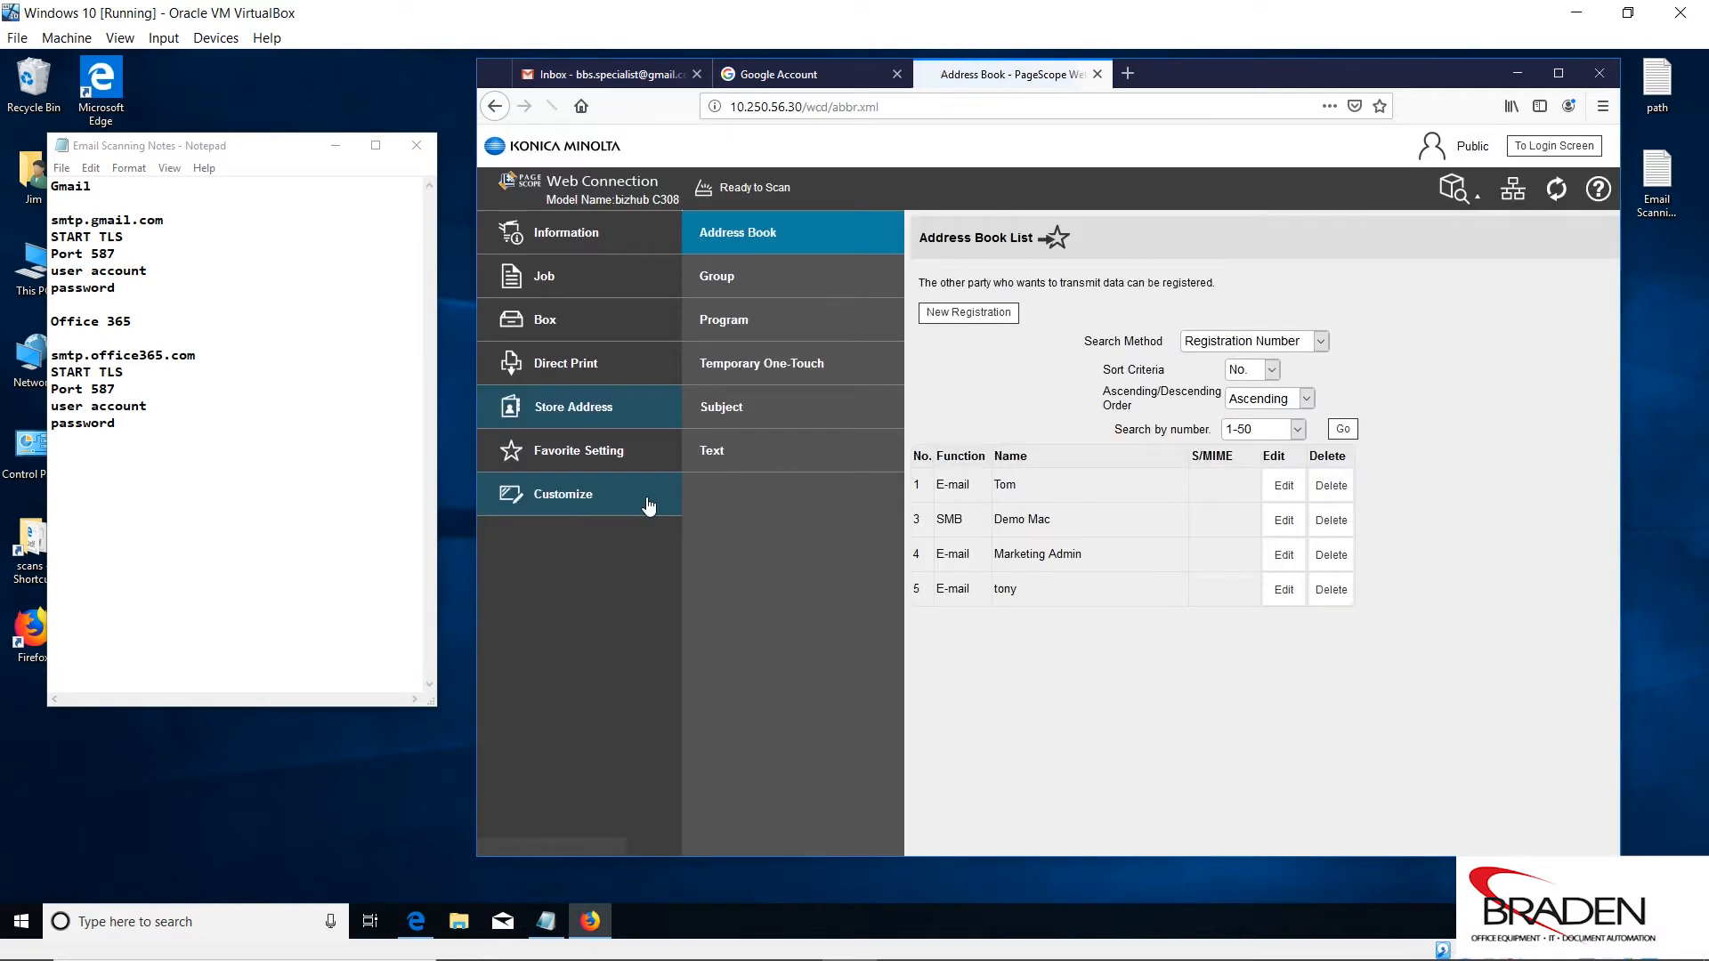
{"action": "mouse_move", "coordinate": [970, 326]}
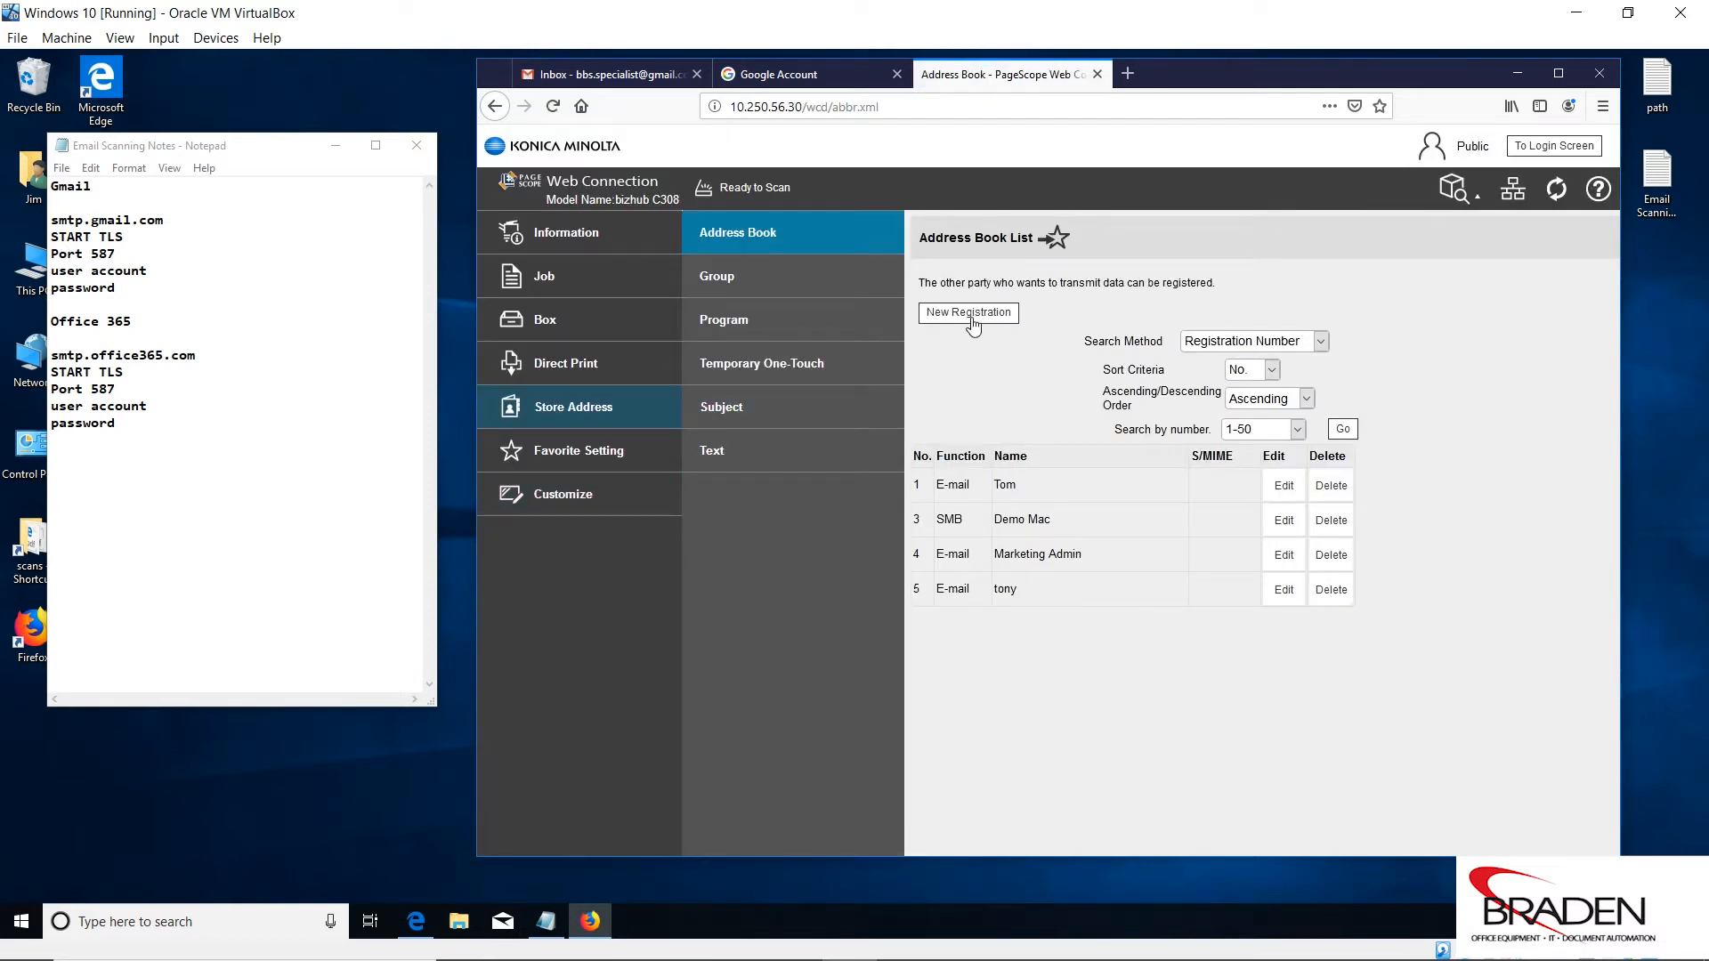
{"action": "left_click", "coordinate": [966, 313]}
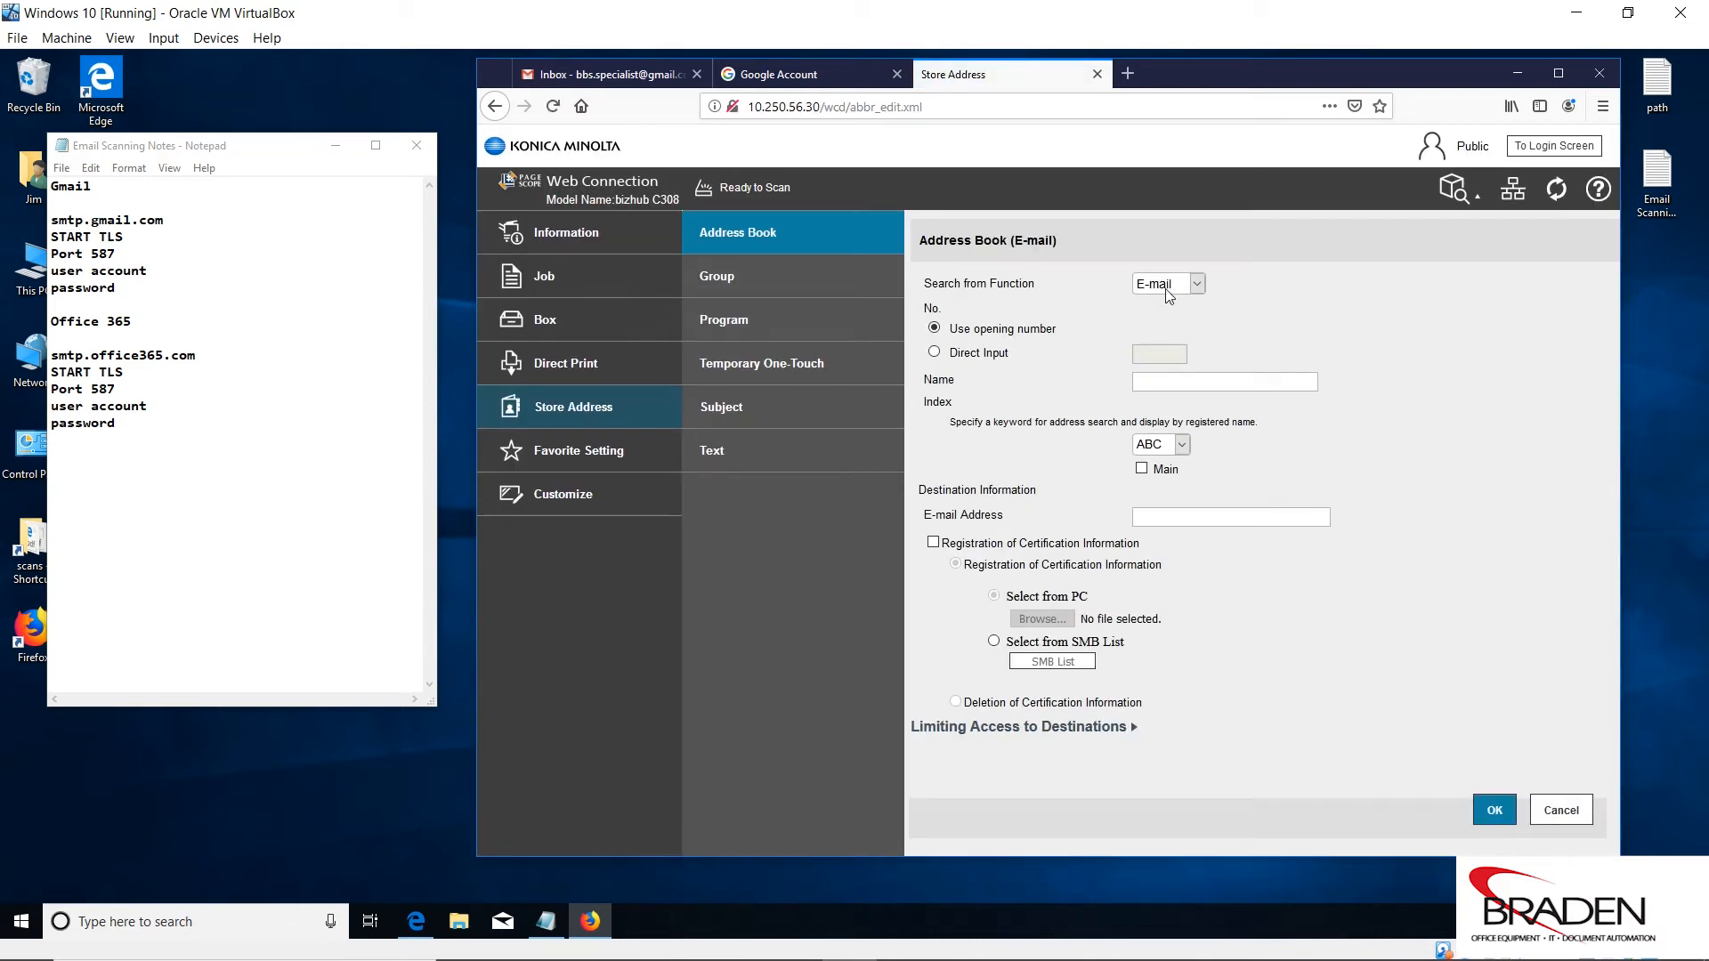
{"action": "left_click", "coordinate": [1223, 381]}
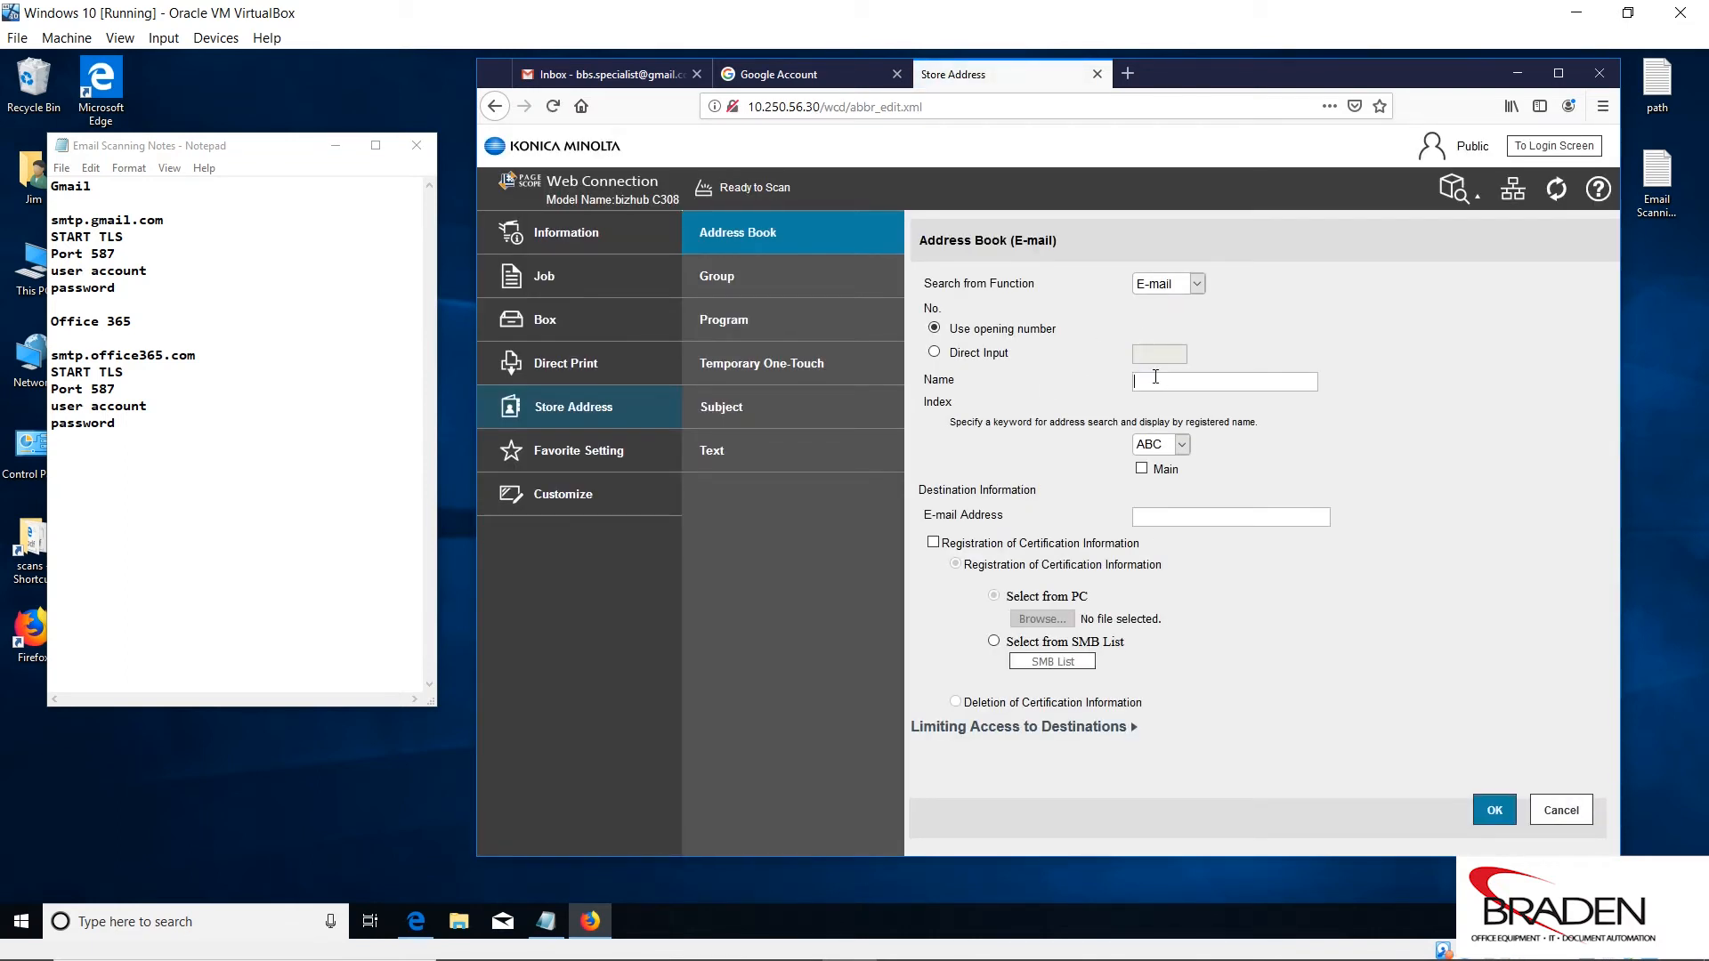
{"action": "type", "text": "Jim"}
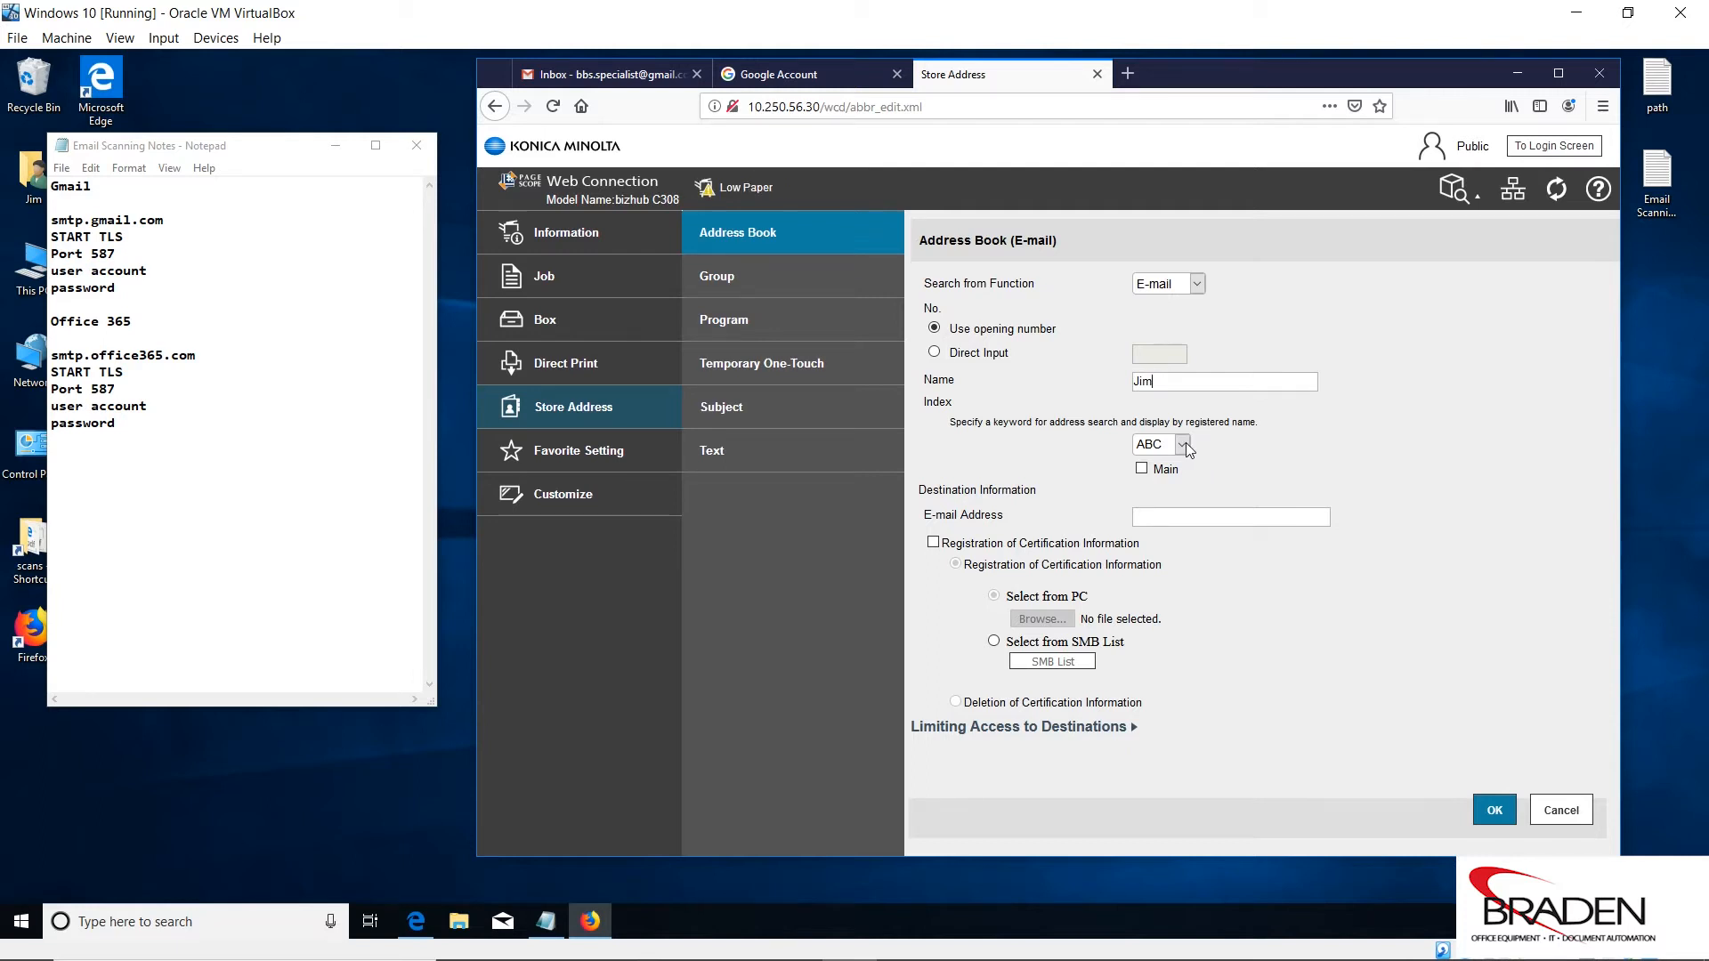
{"action": "left_click", "coordinate": [1160, 443]}
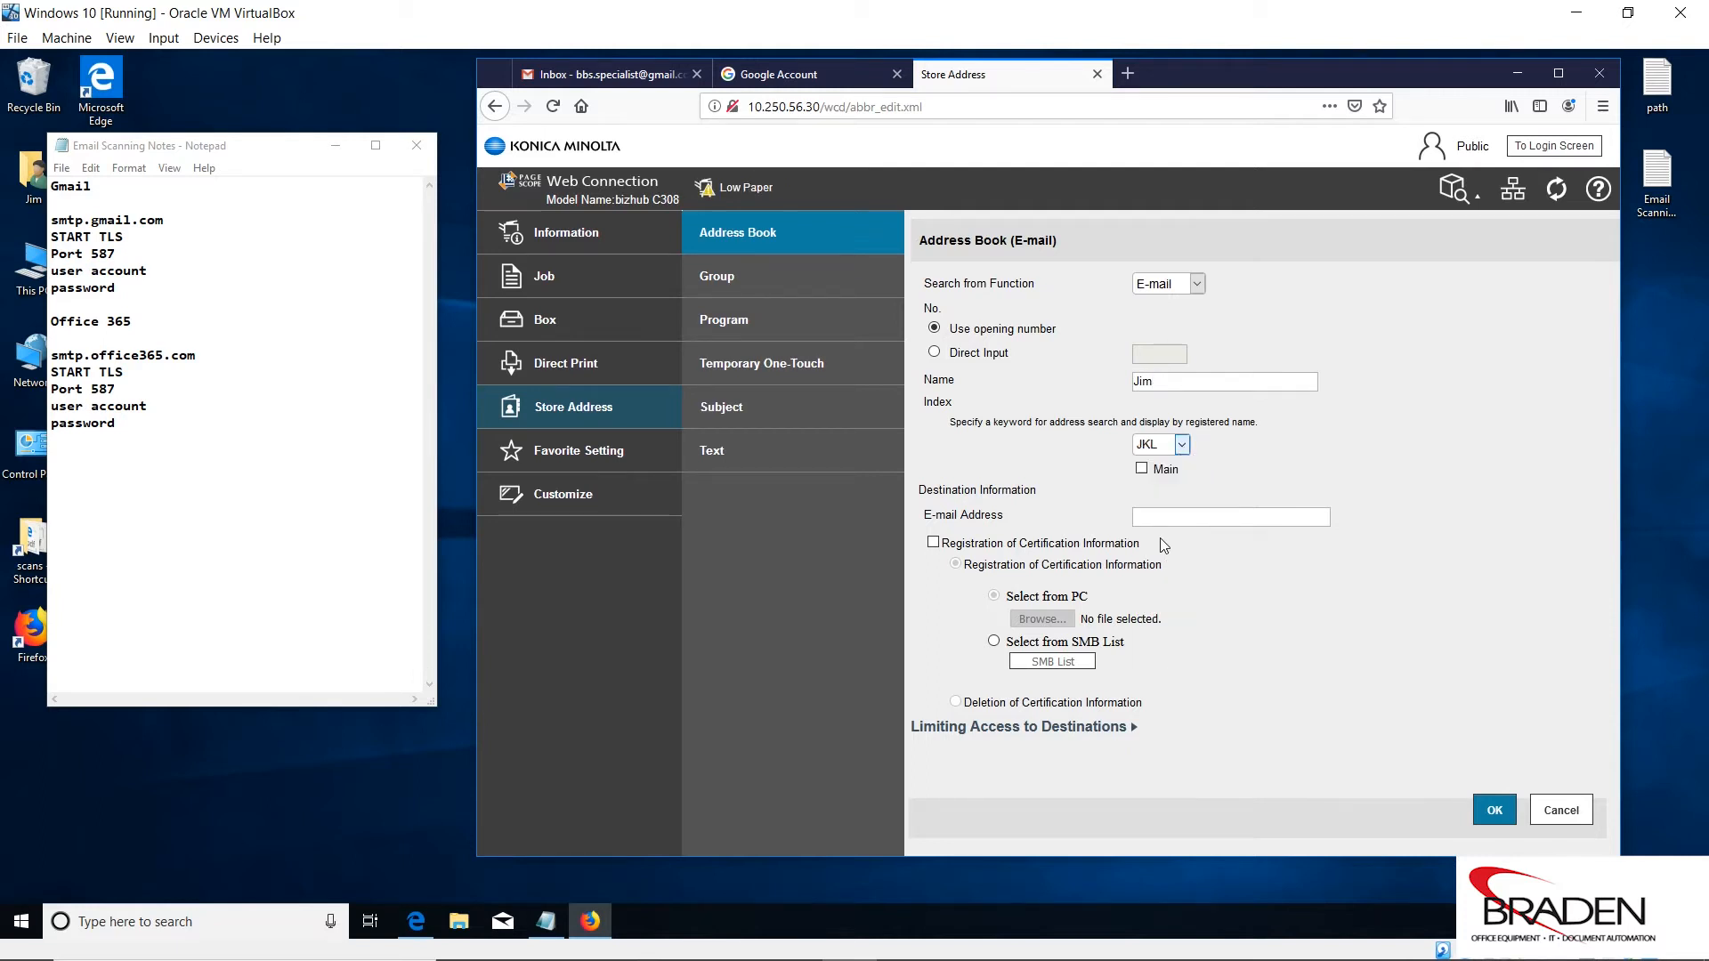
{"action": "mouse_move", "coordinate": [1160, 463]}
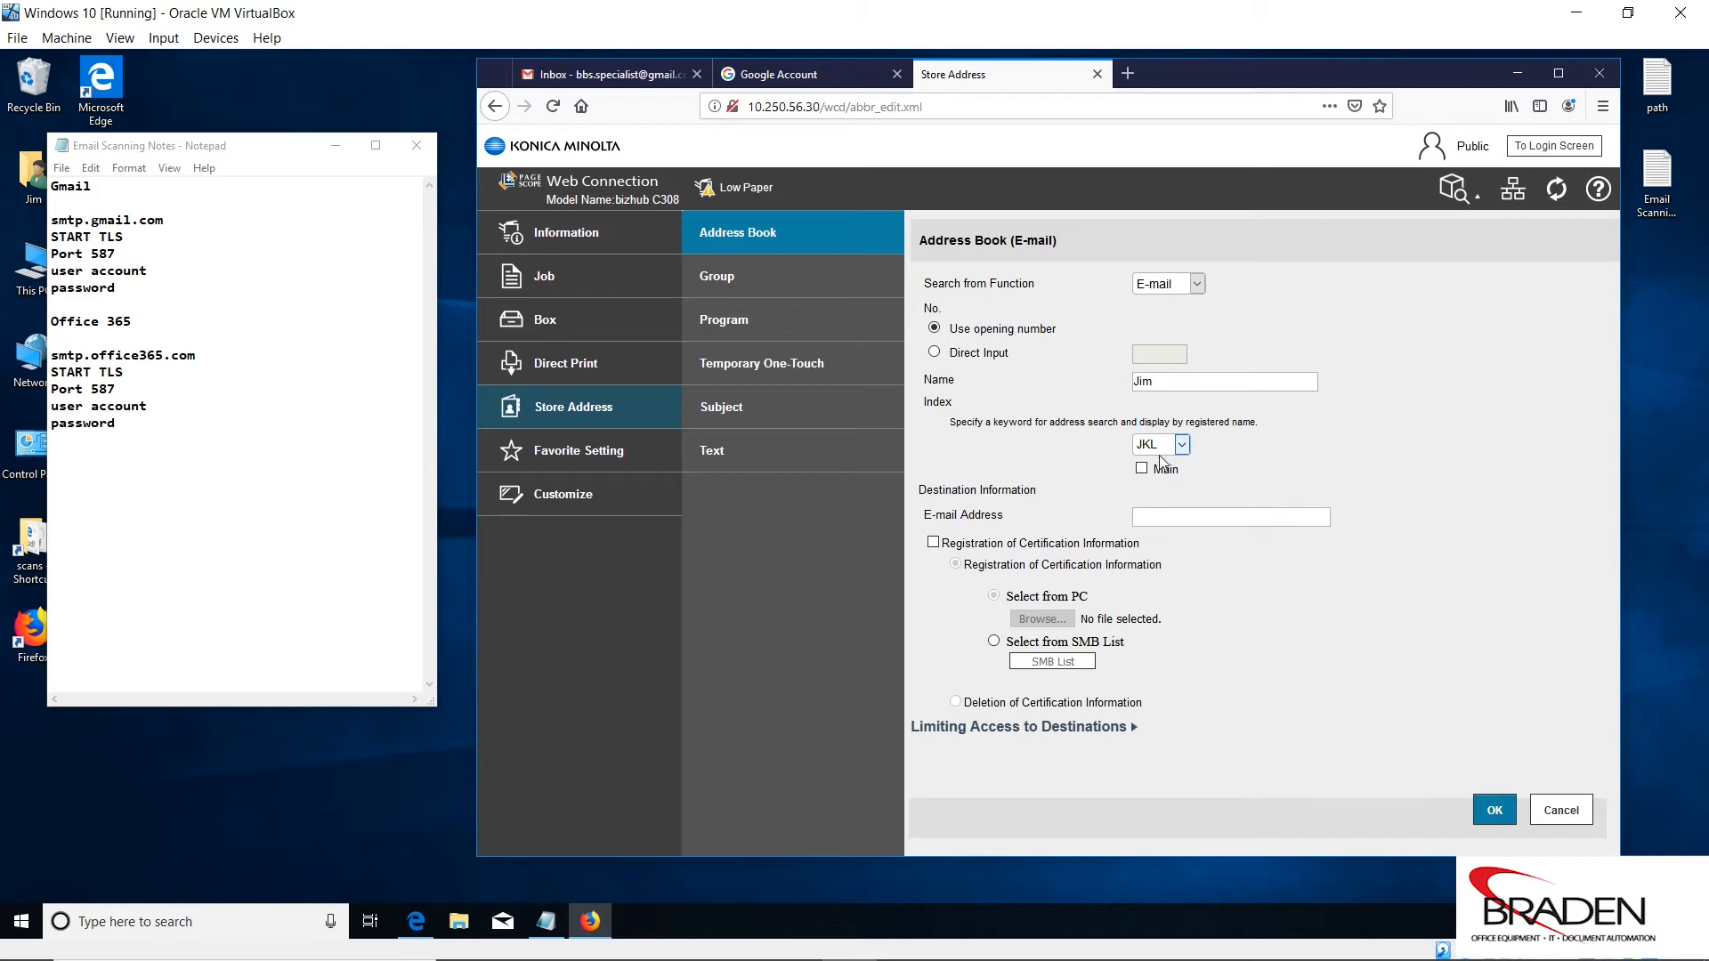
{"action": "left_click", "coordinate": [1141, 468]}
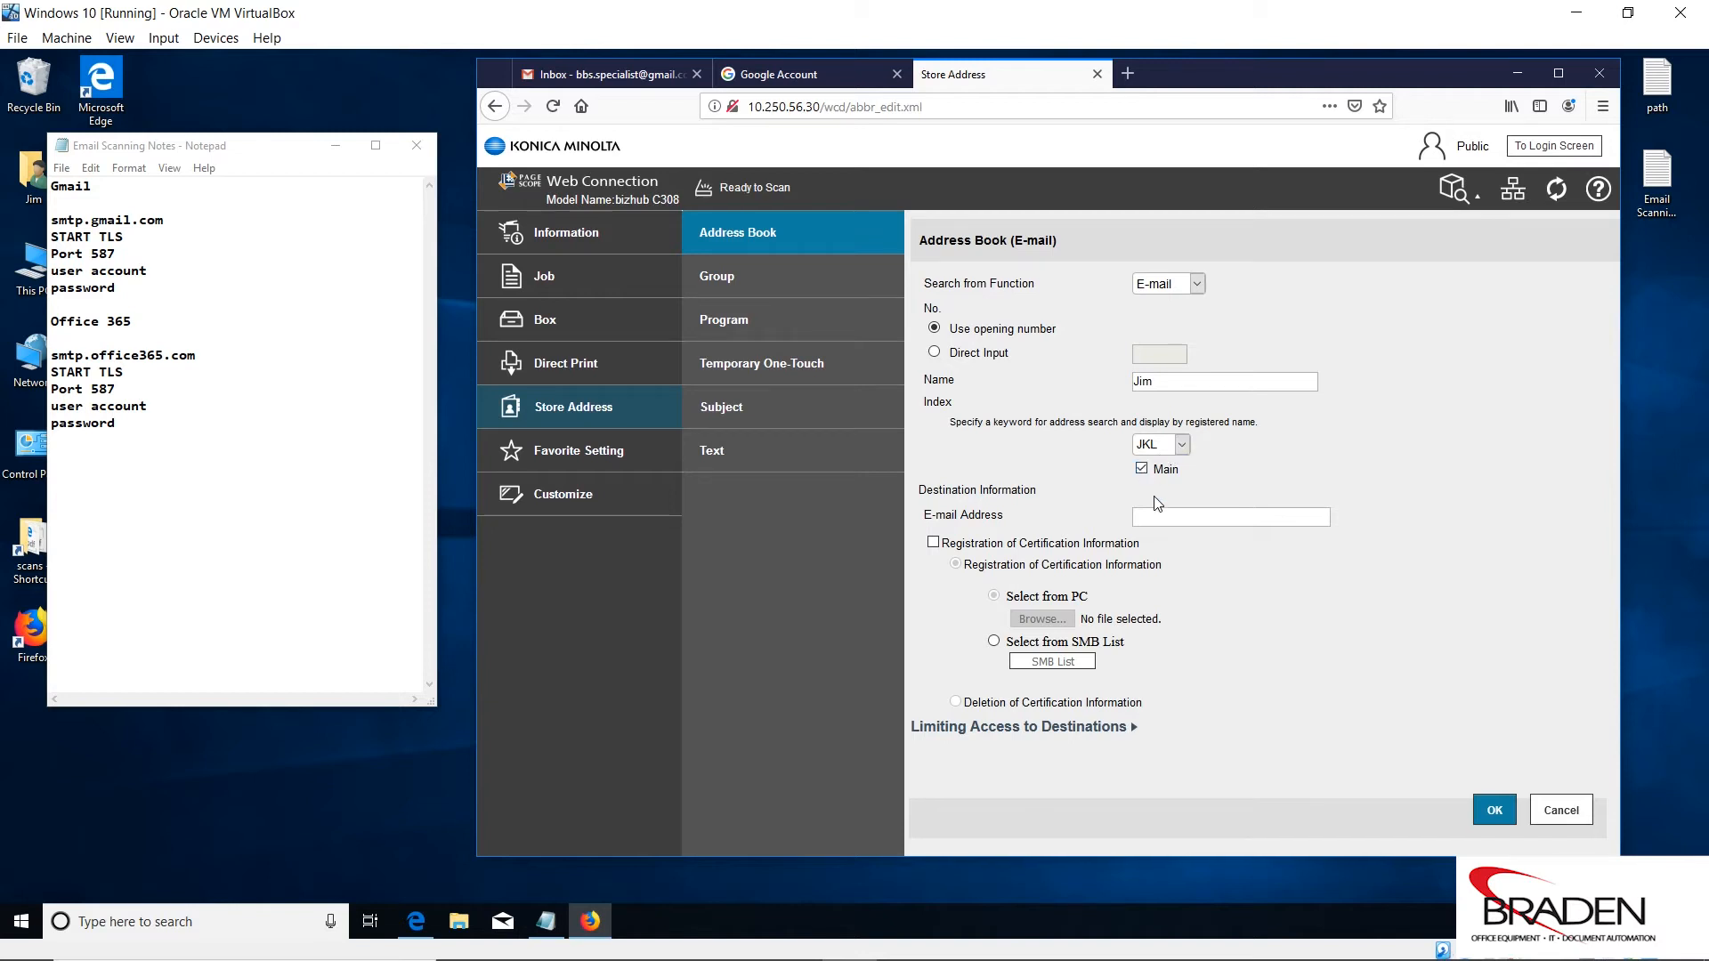
{"action": "left_click", "coordinate": [1230, 516]}
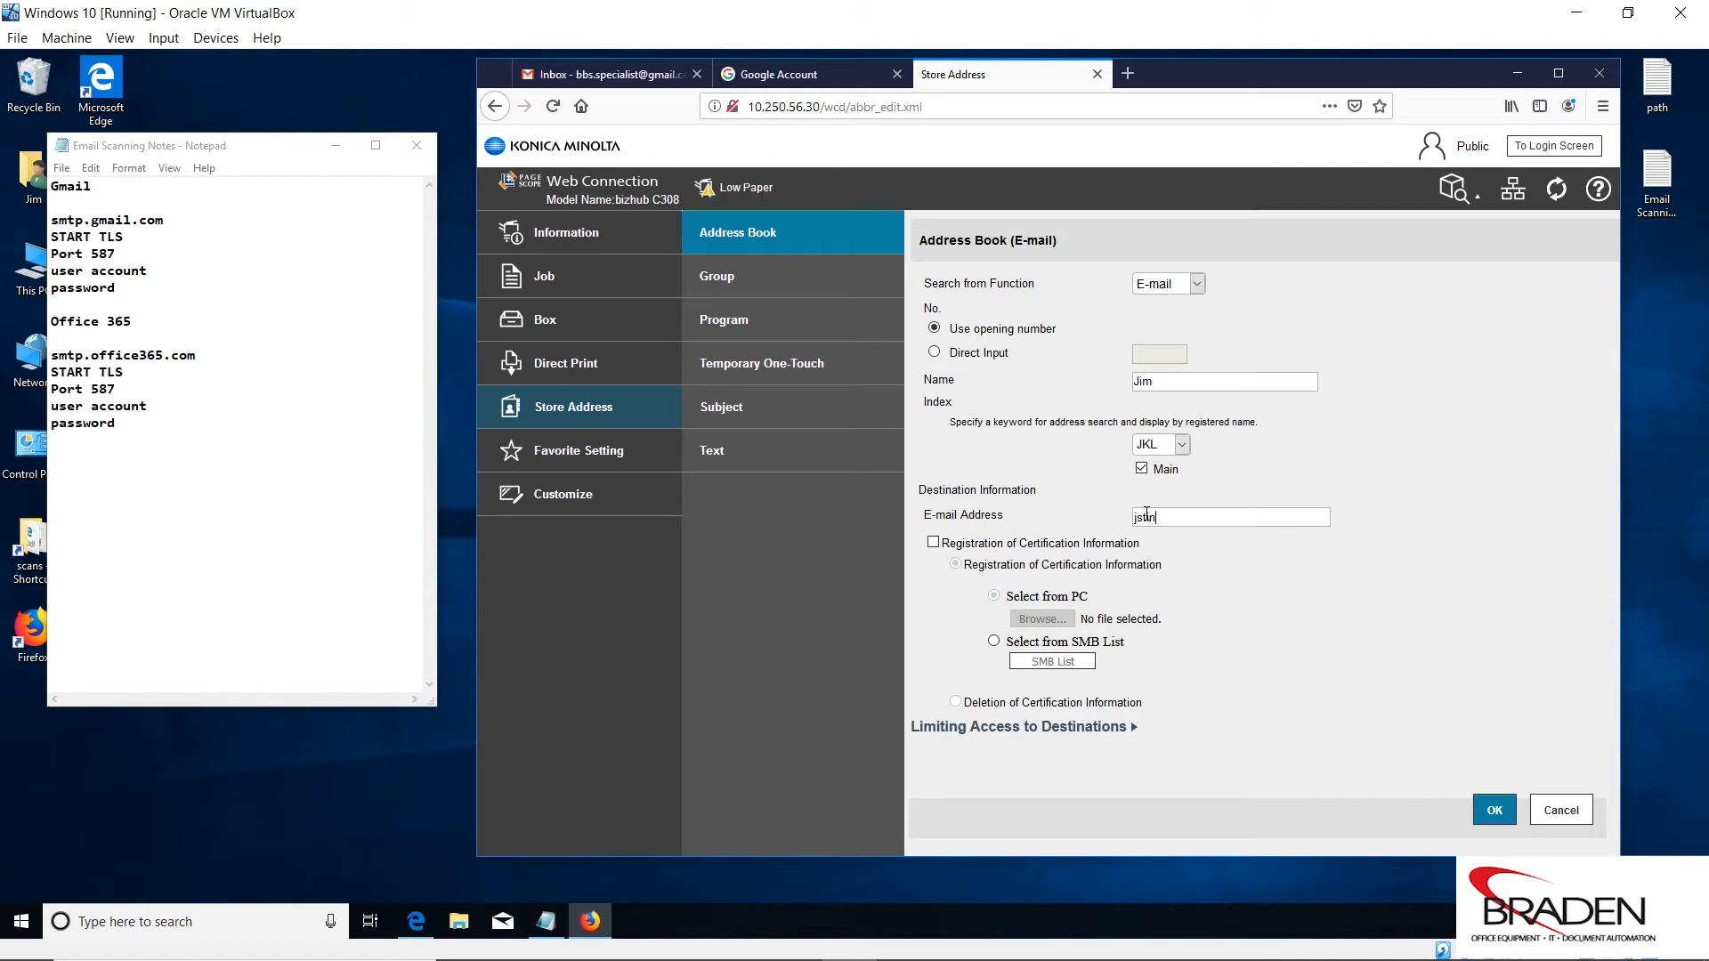
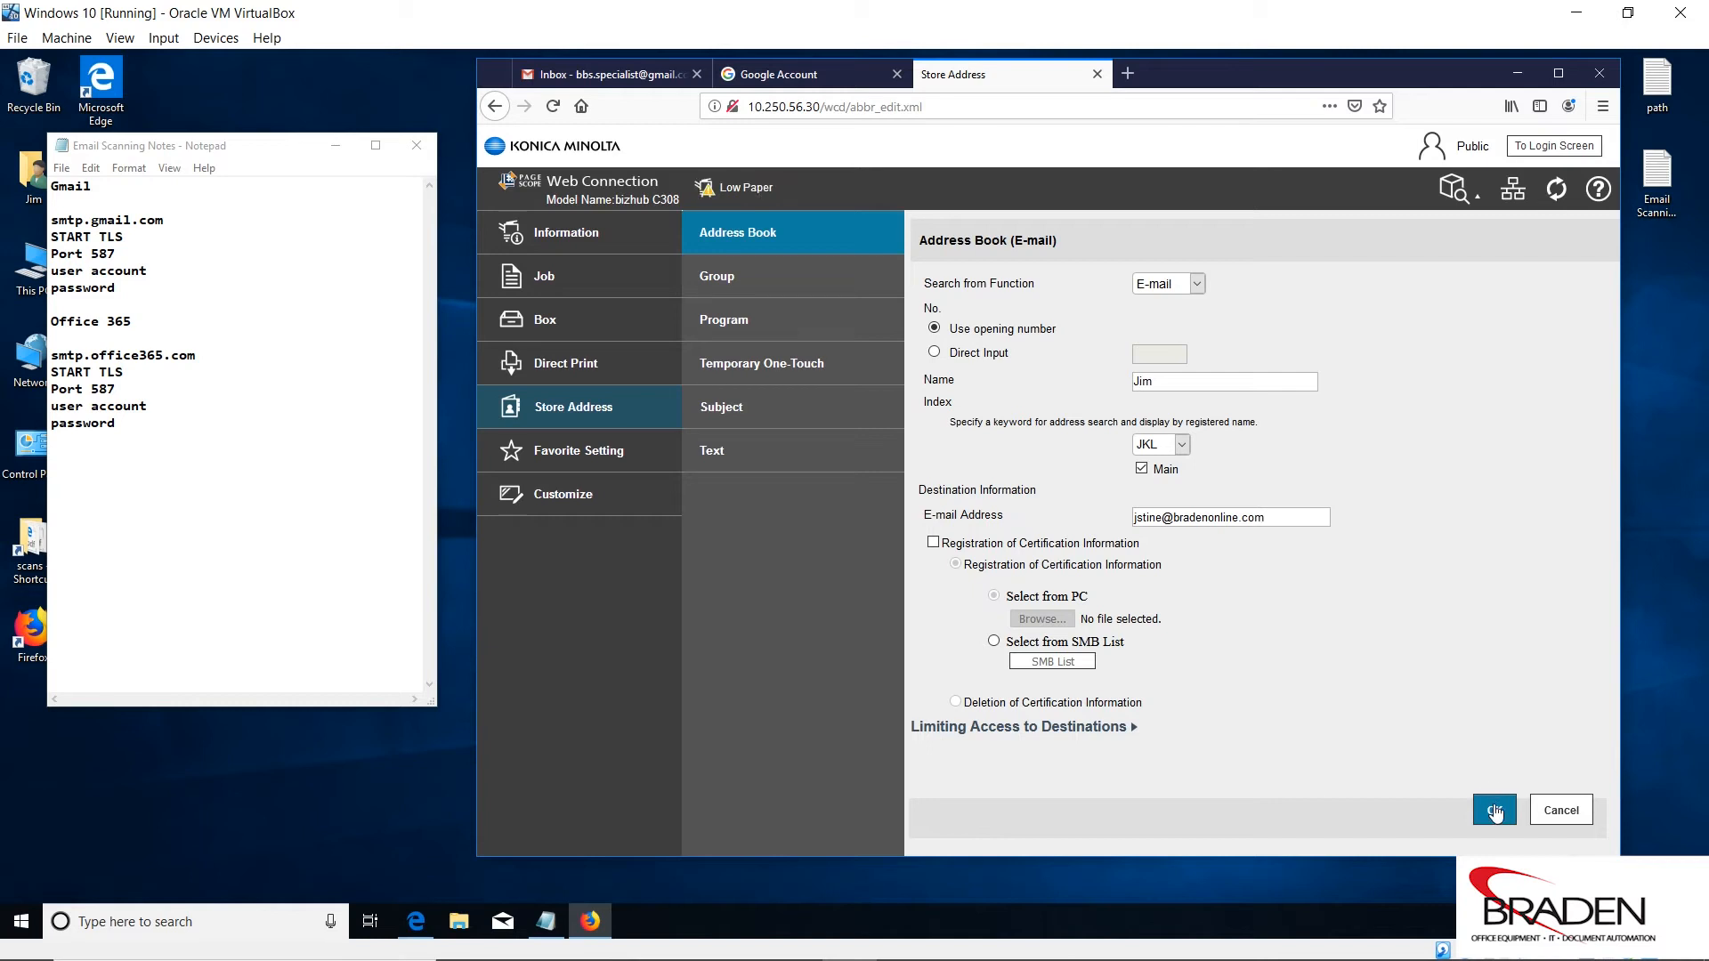
{"action": "left_click", "coordinate": [1494, 810]}
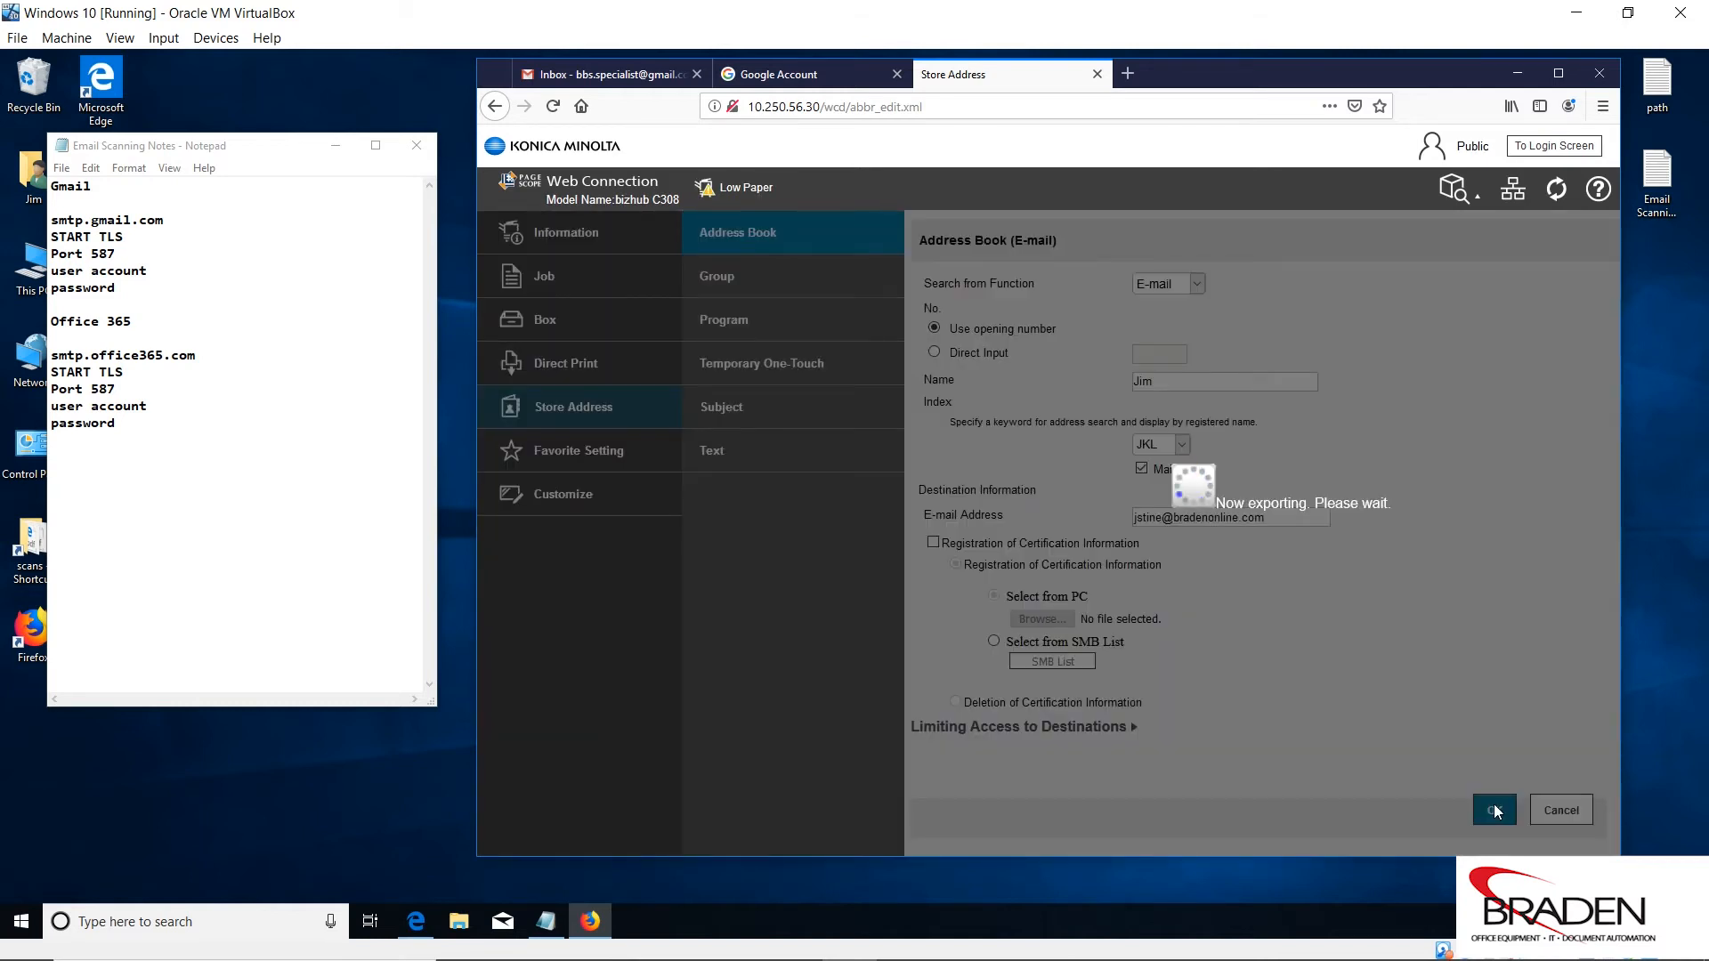
{"action": "left_click", "coordinate": [1494, 810]}
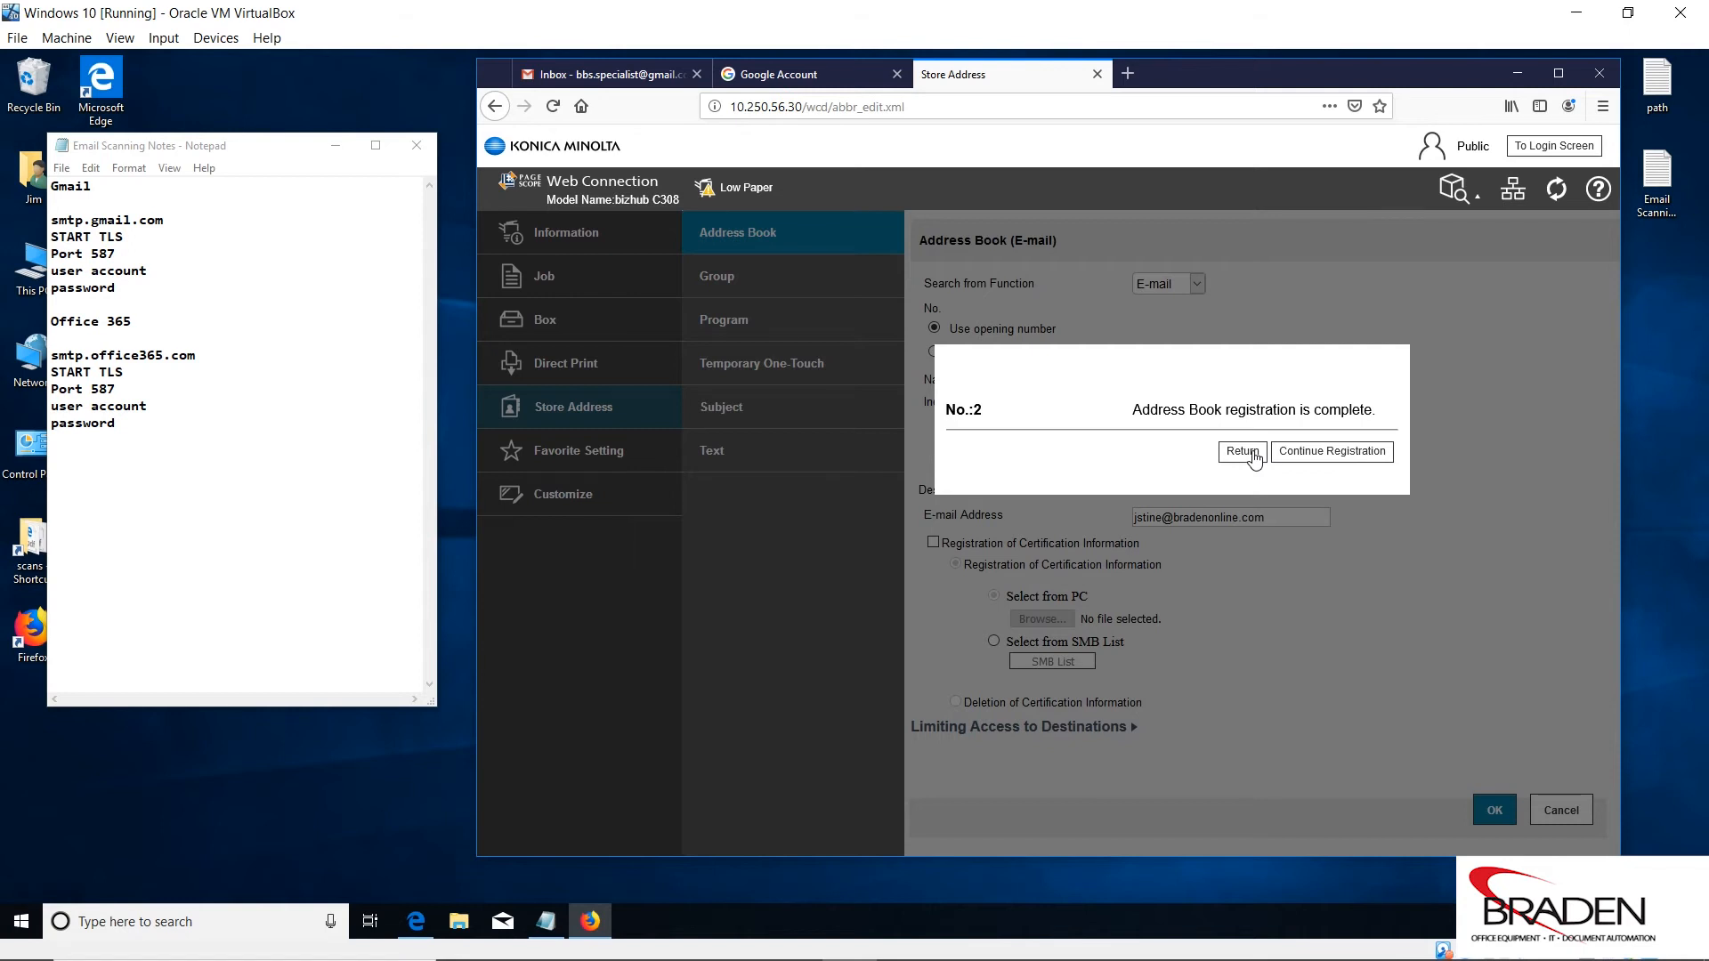
Return to the Address Book List showing Jim as No. 2, then minimize the VirtualBox window.
{"action": "left_click", "coordinate": [1241, 450]}
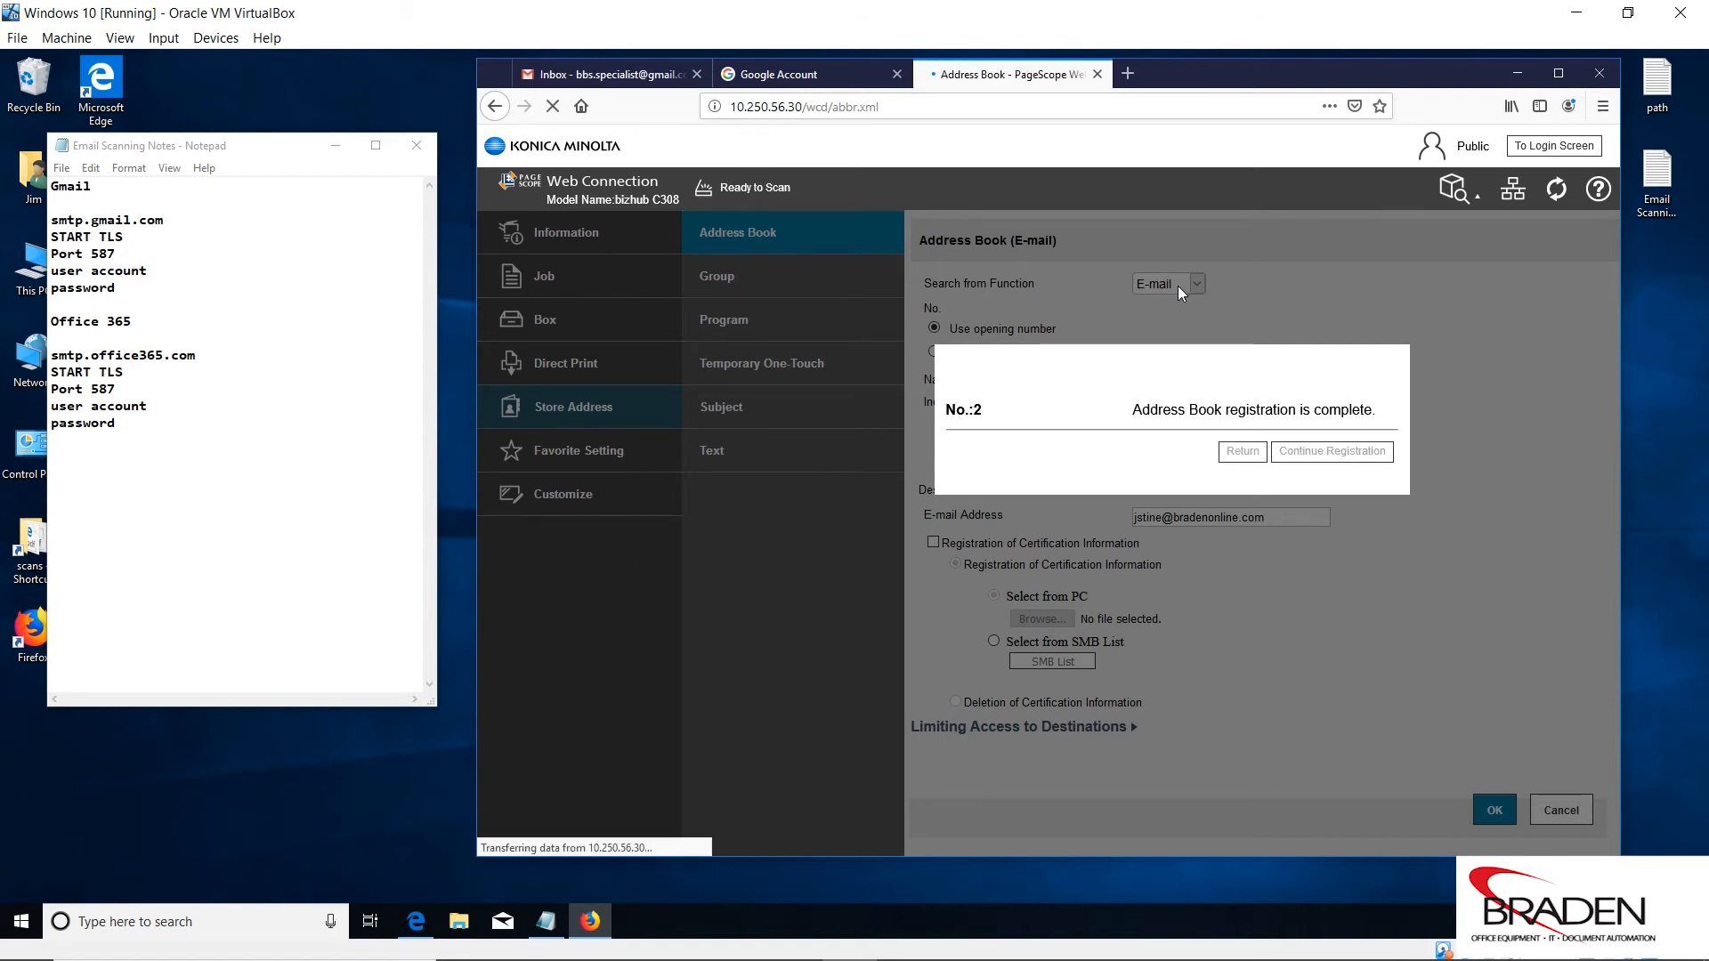
{"action": "left_click", "coordinate": [1241, 451]}
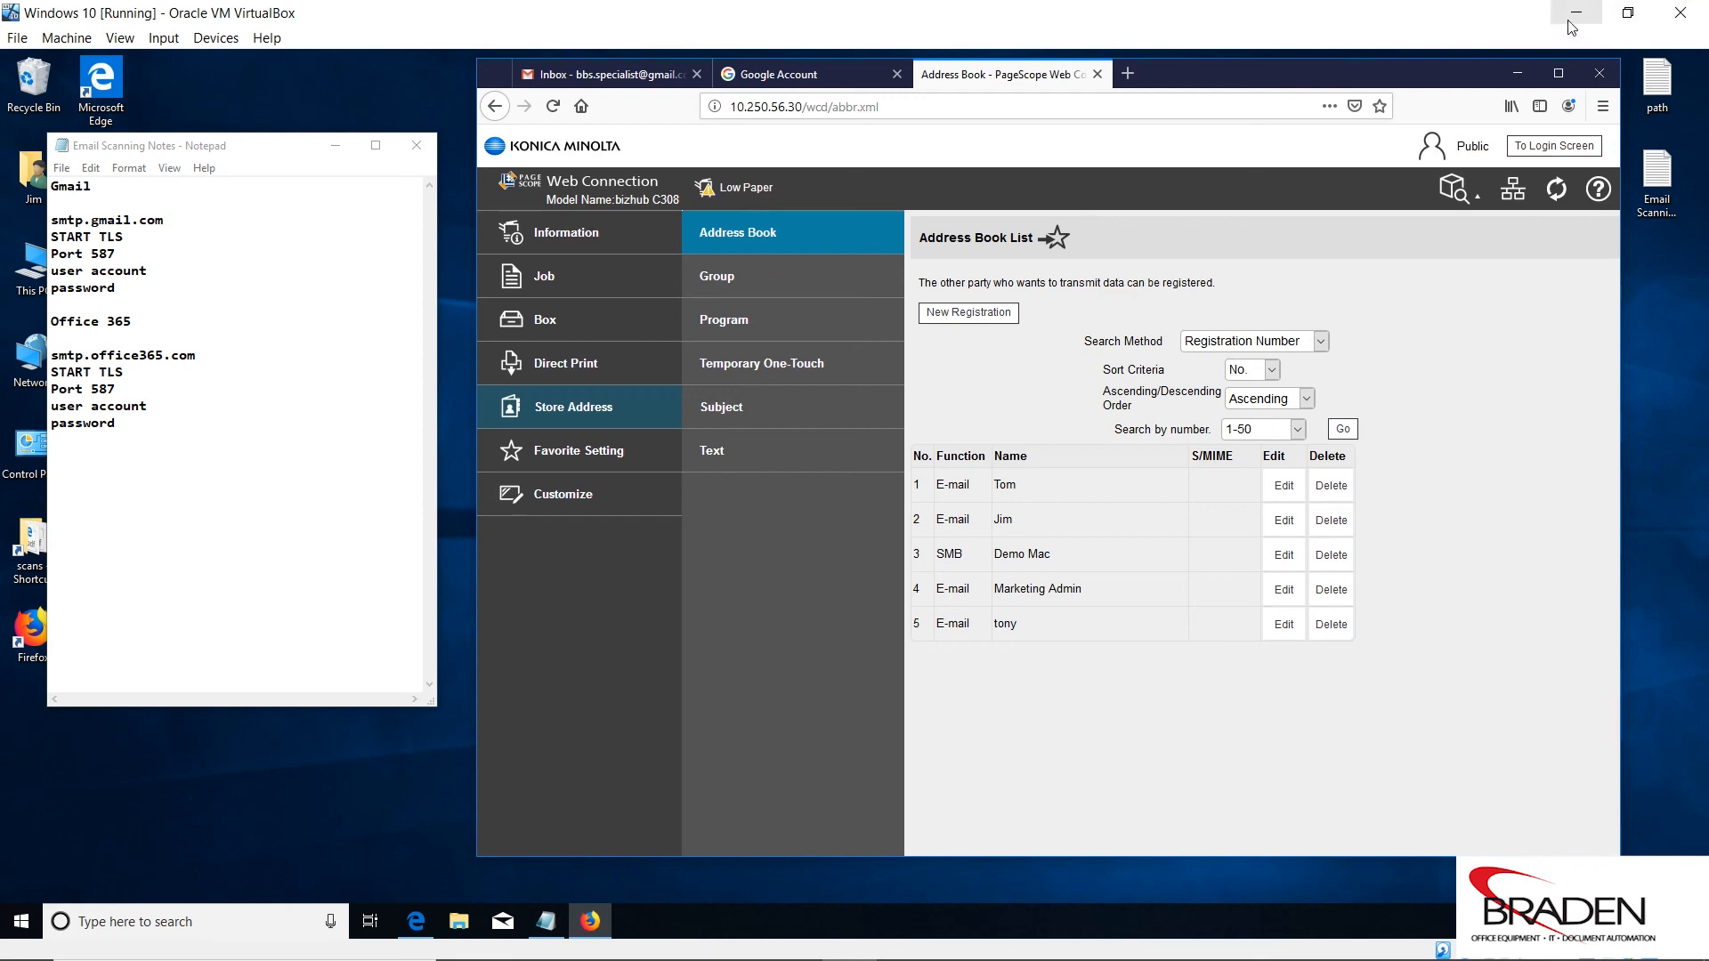
{"action": "left_click", "coordinate": [1572, 12]}
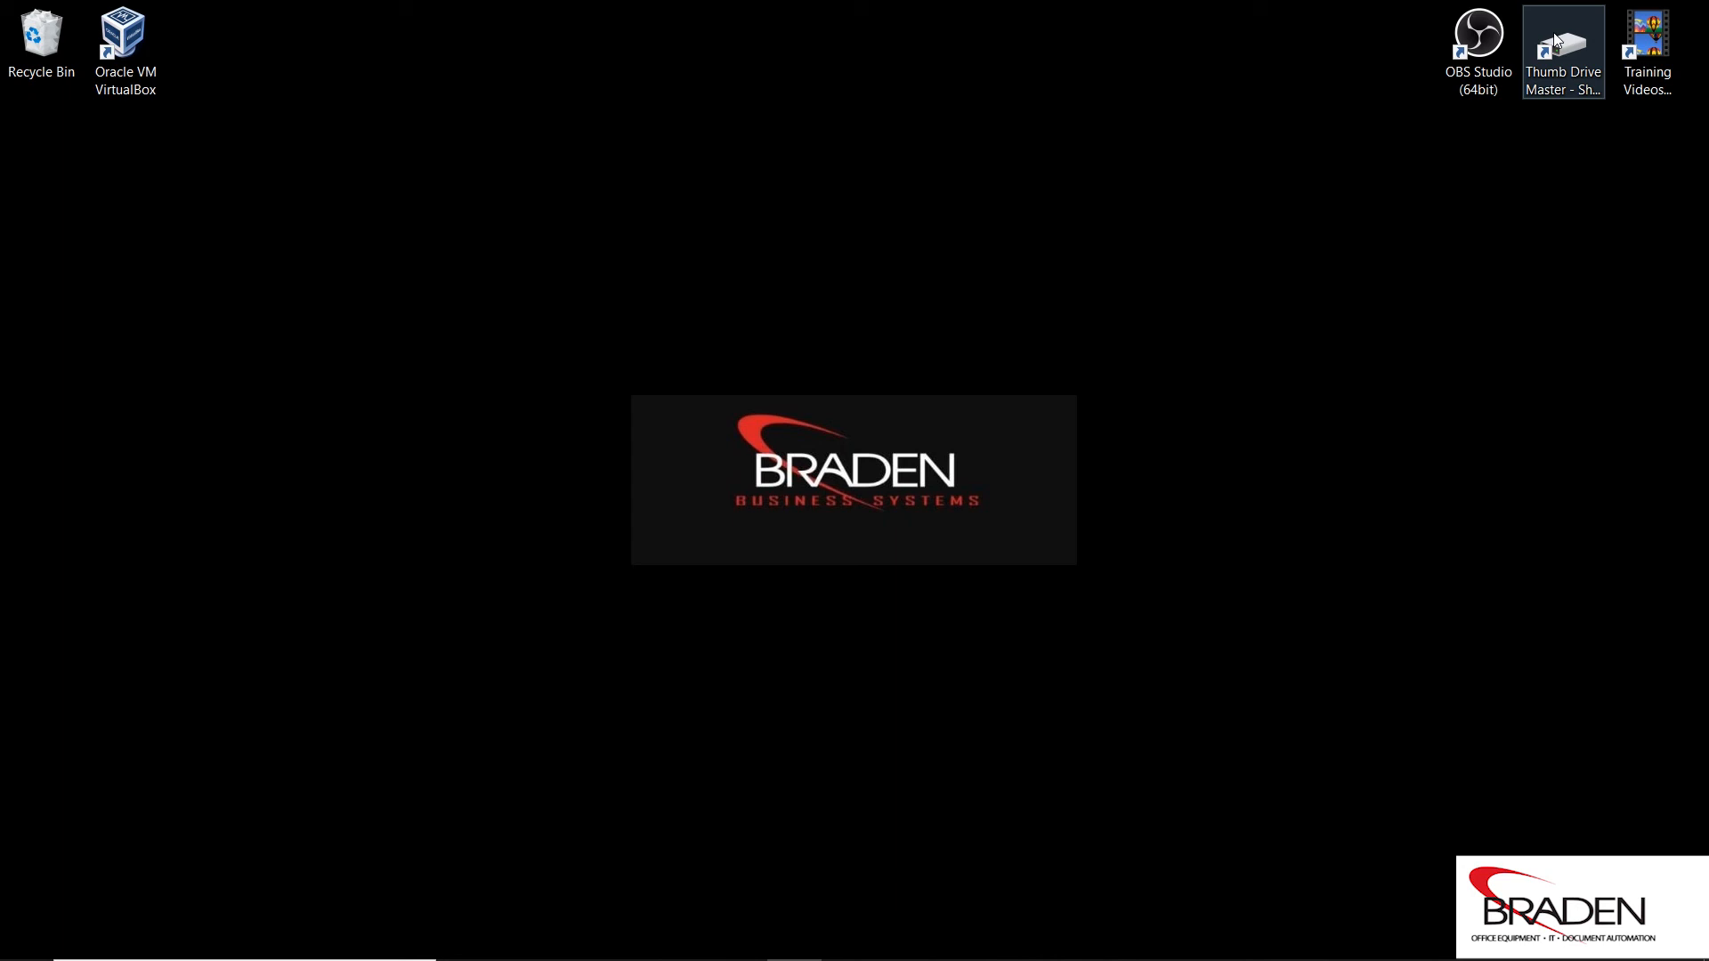
{"action": "mouse_move", "coordinate": [1593, 45]}
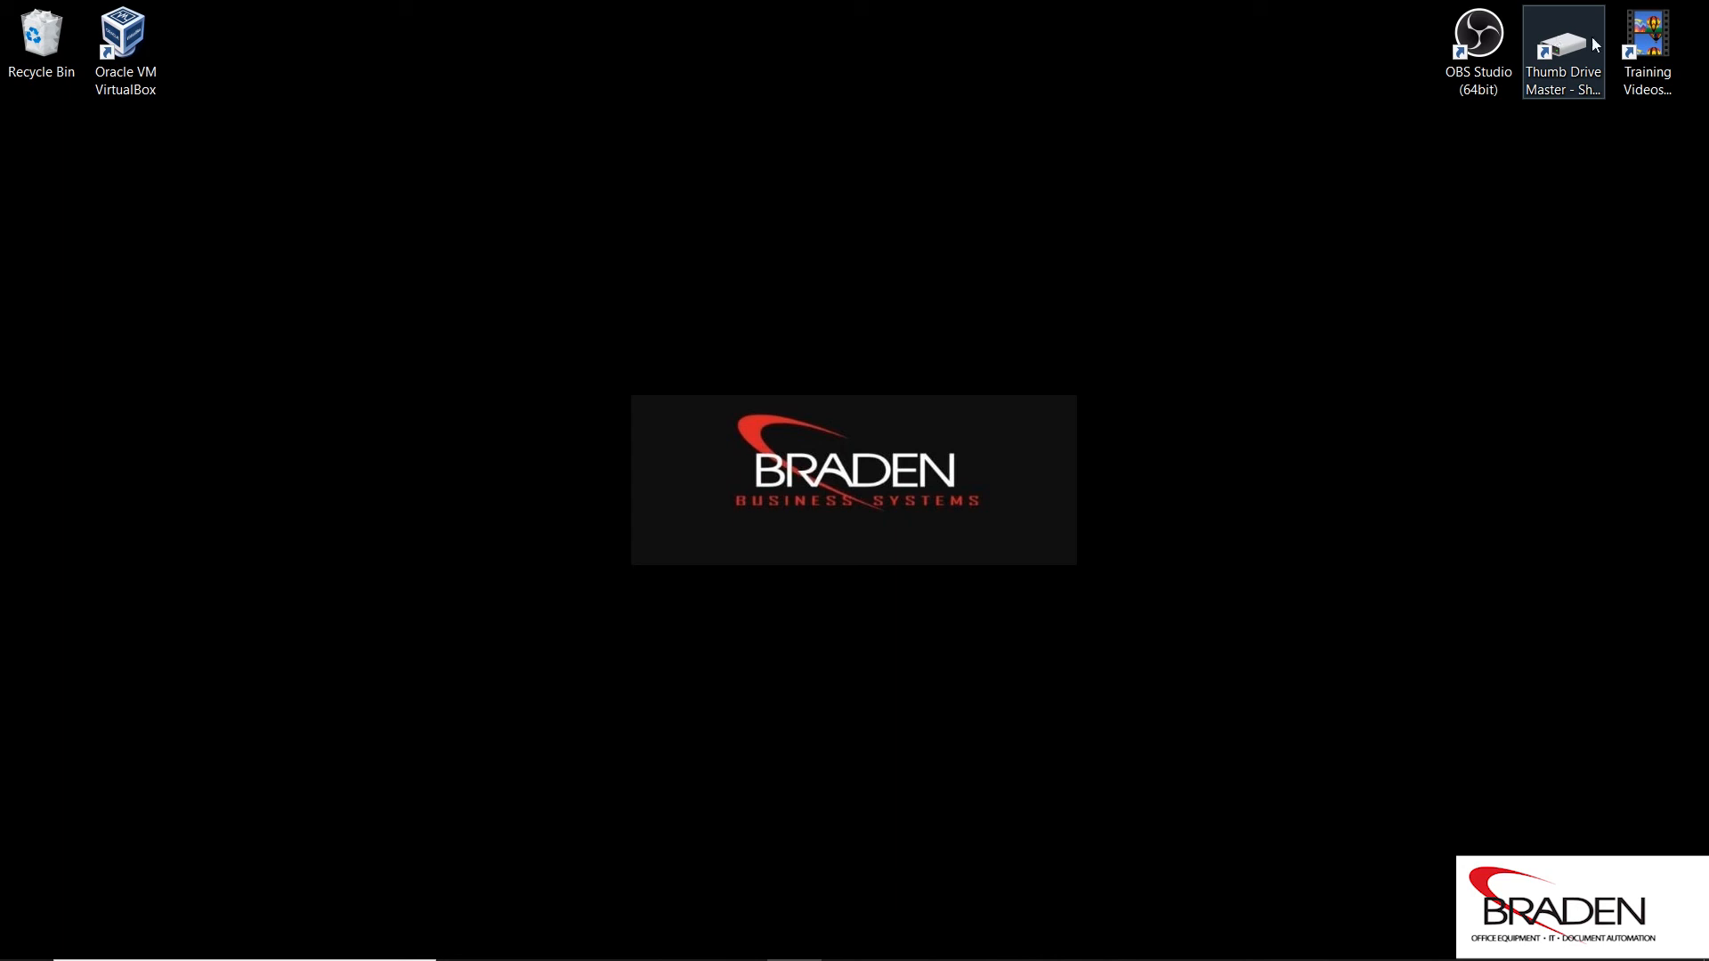